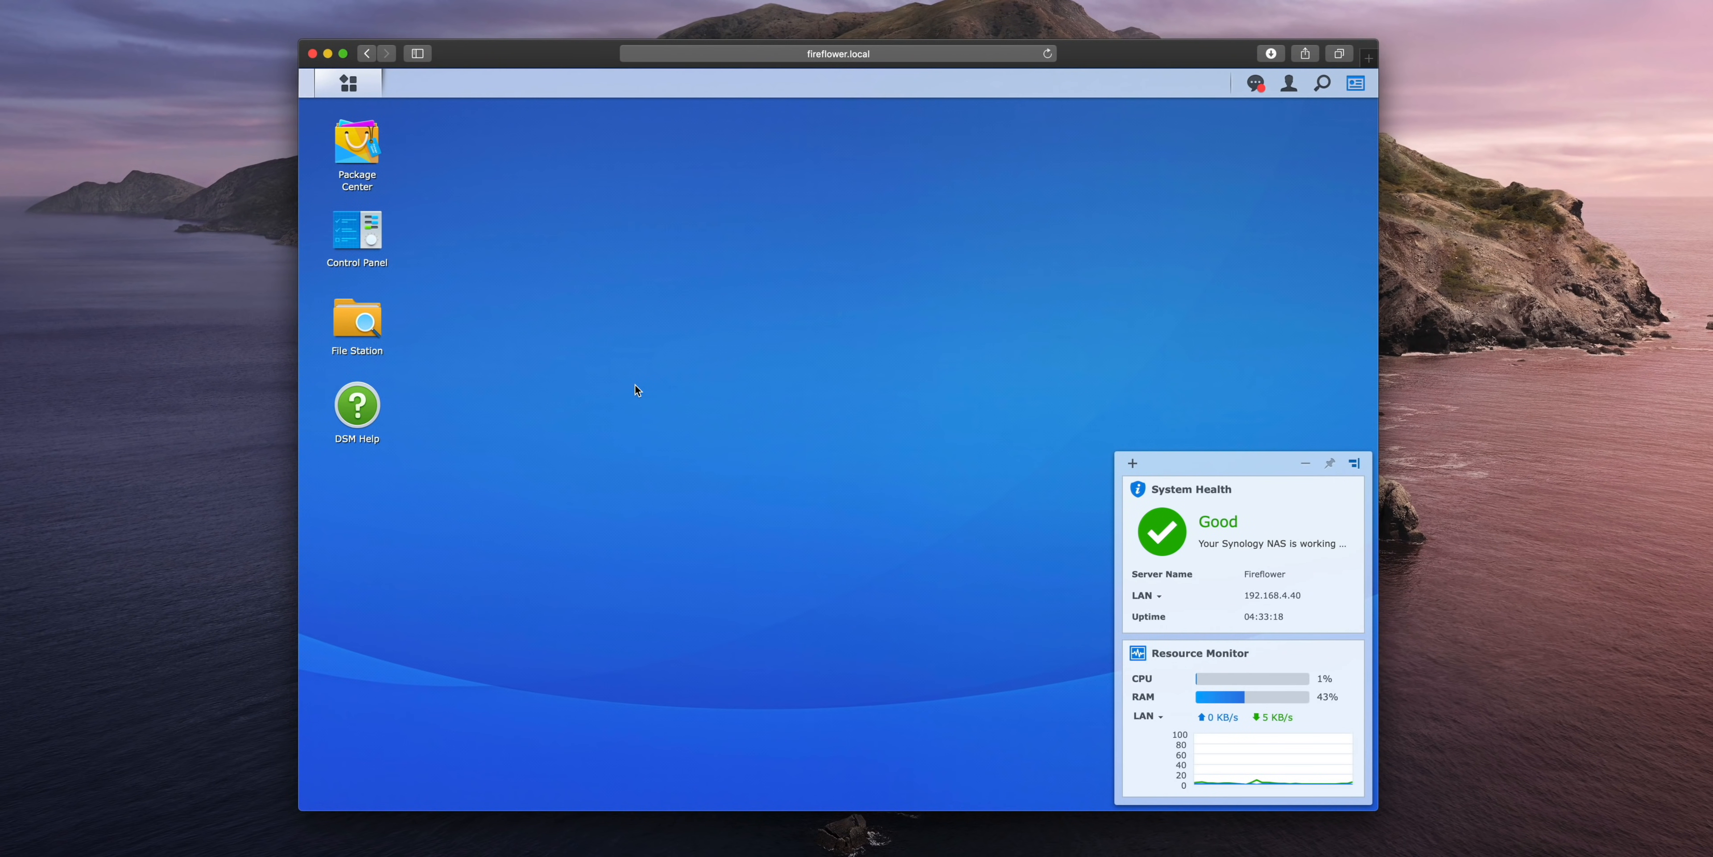
mouse_move(356, 322)
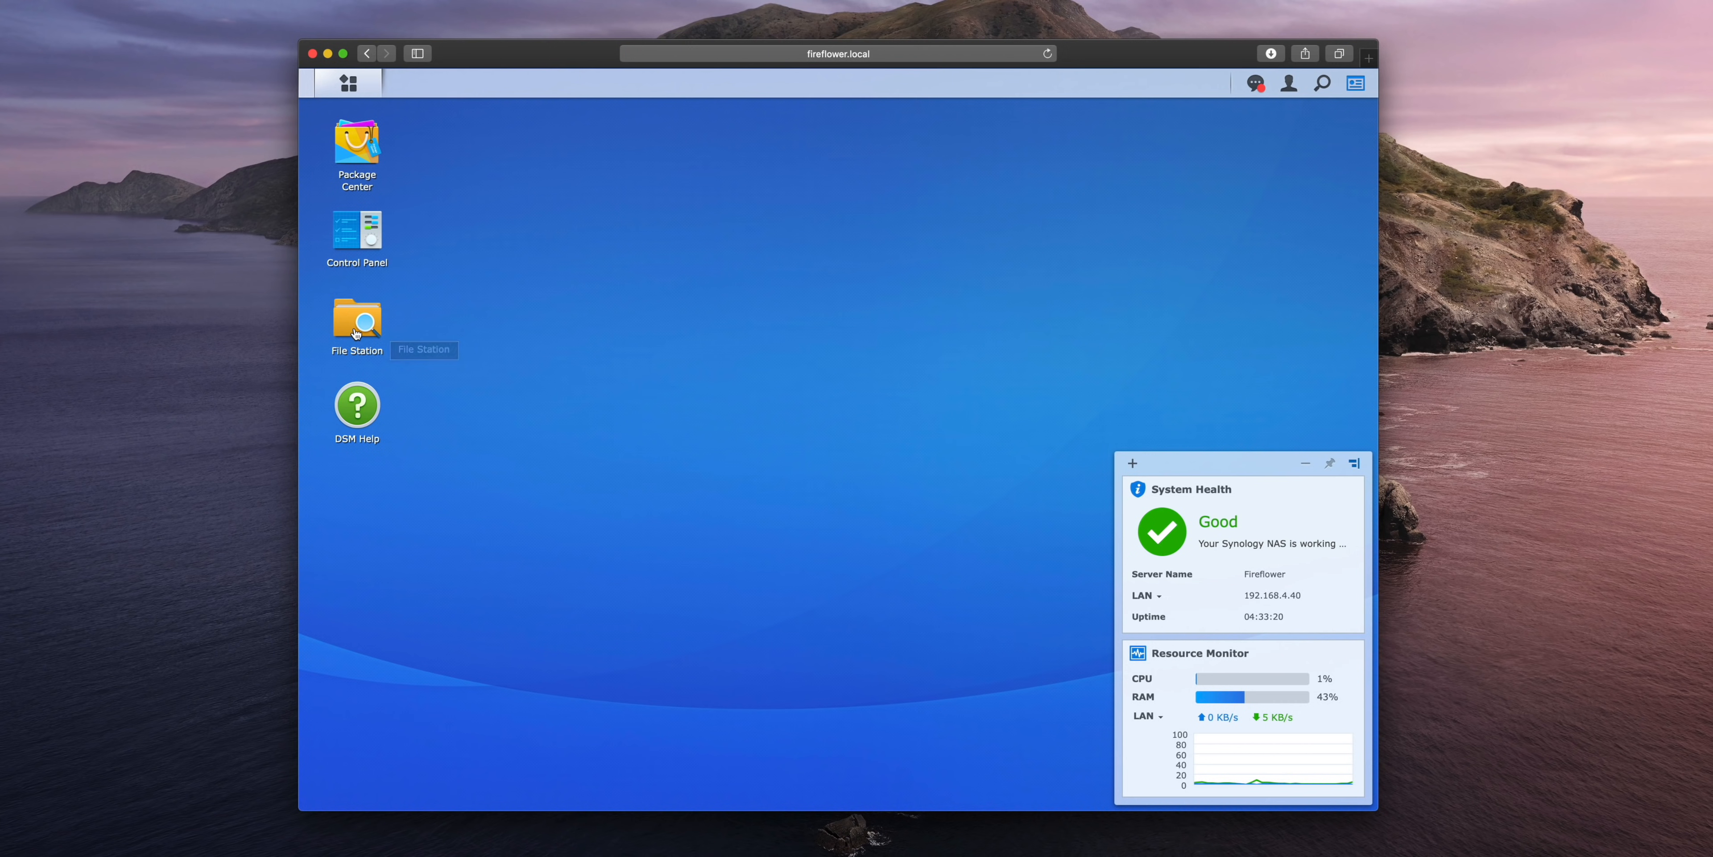
Launch File Station and expand its Create menu of new-folder options
double_click(356, 319)
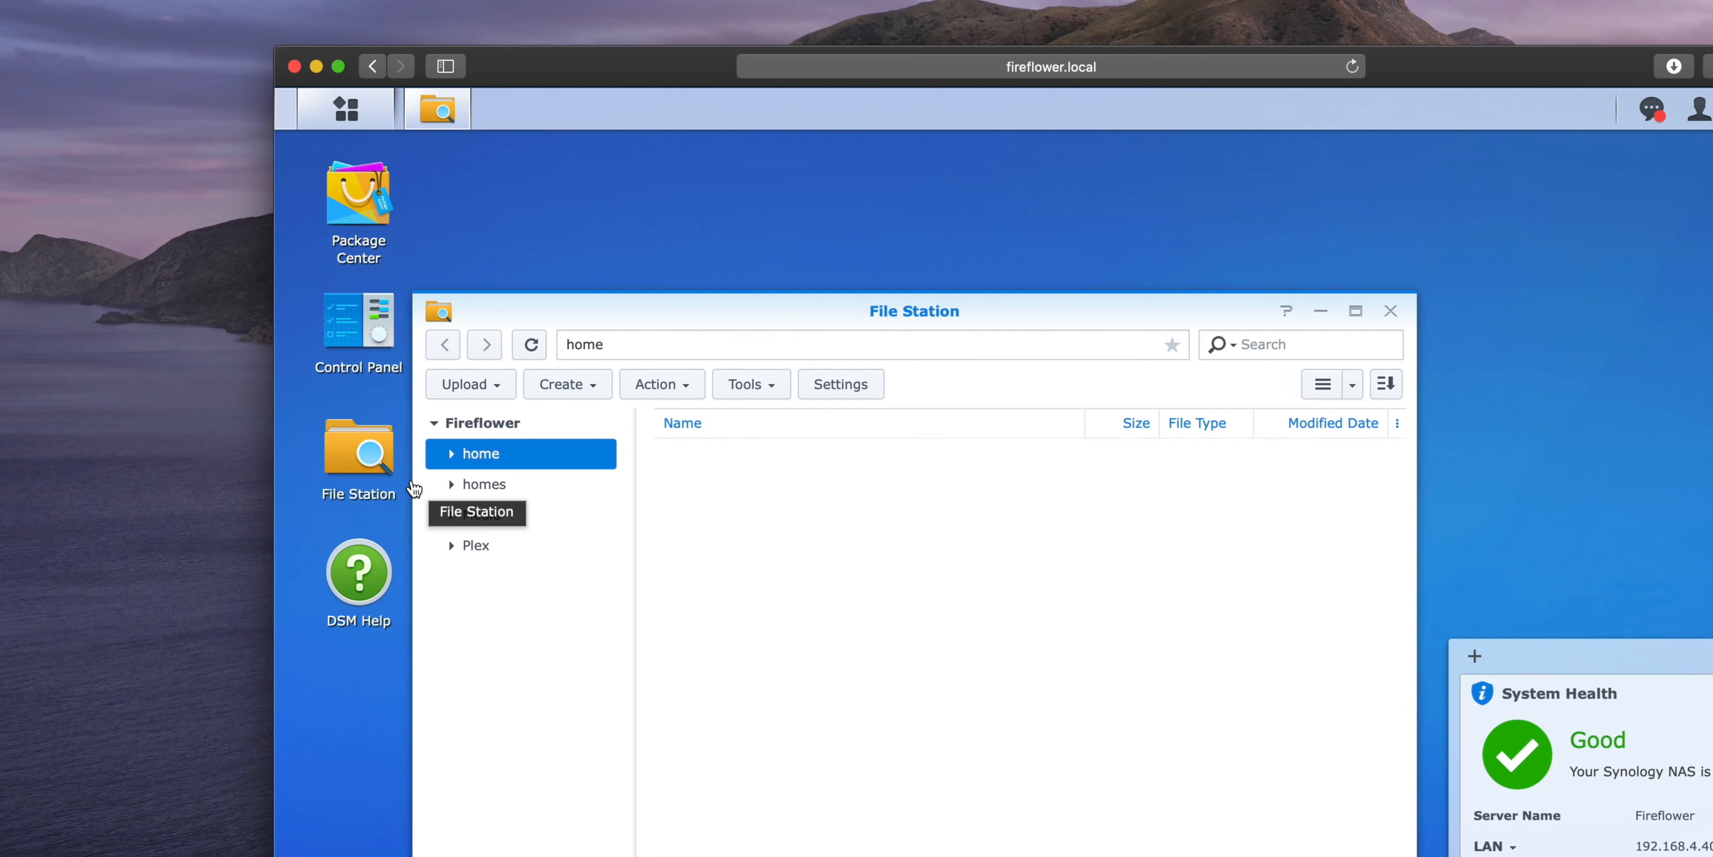
click(565, 384)
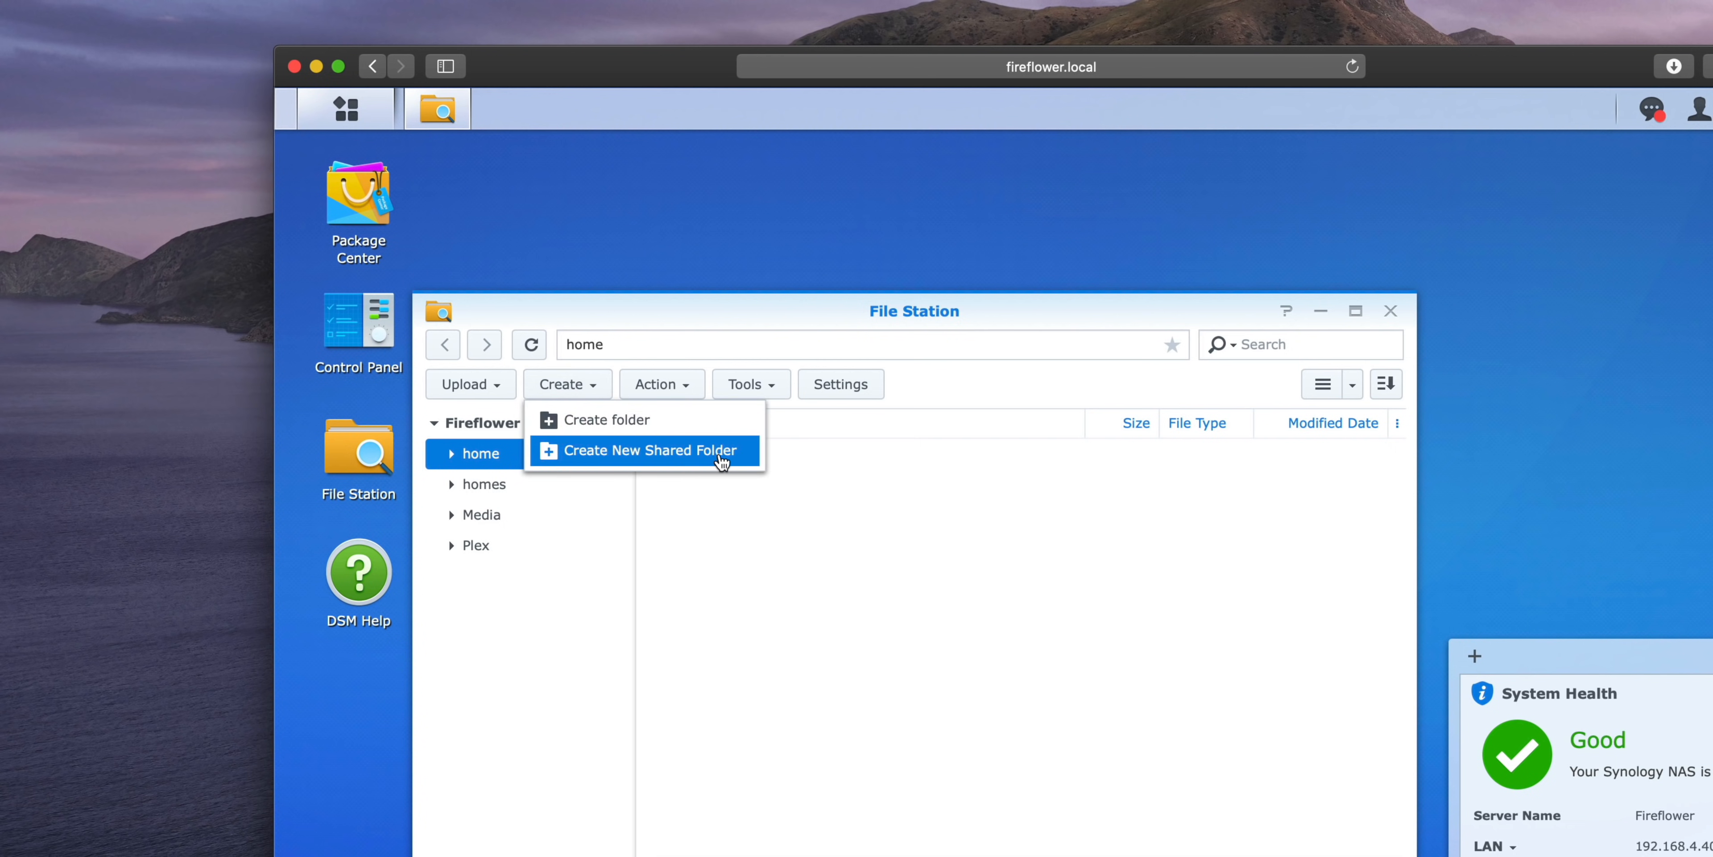
Begin a new shared folder named 'Time Machine' located on Volume 1
click(646, 450)
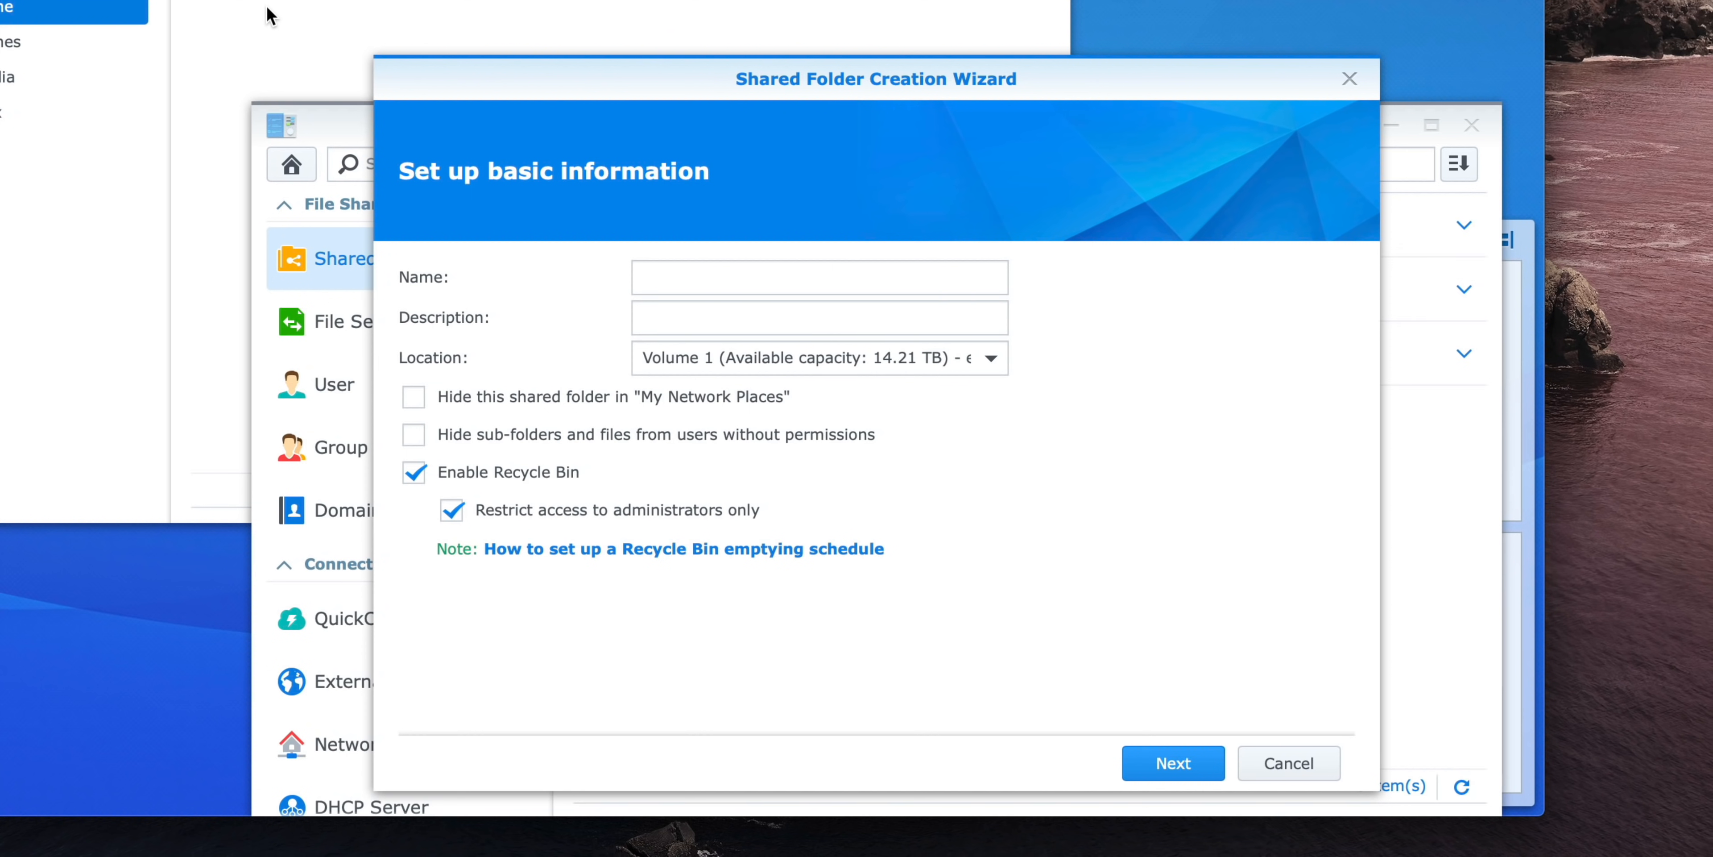
mouse_move(376, 32)
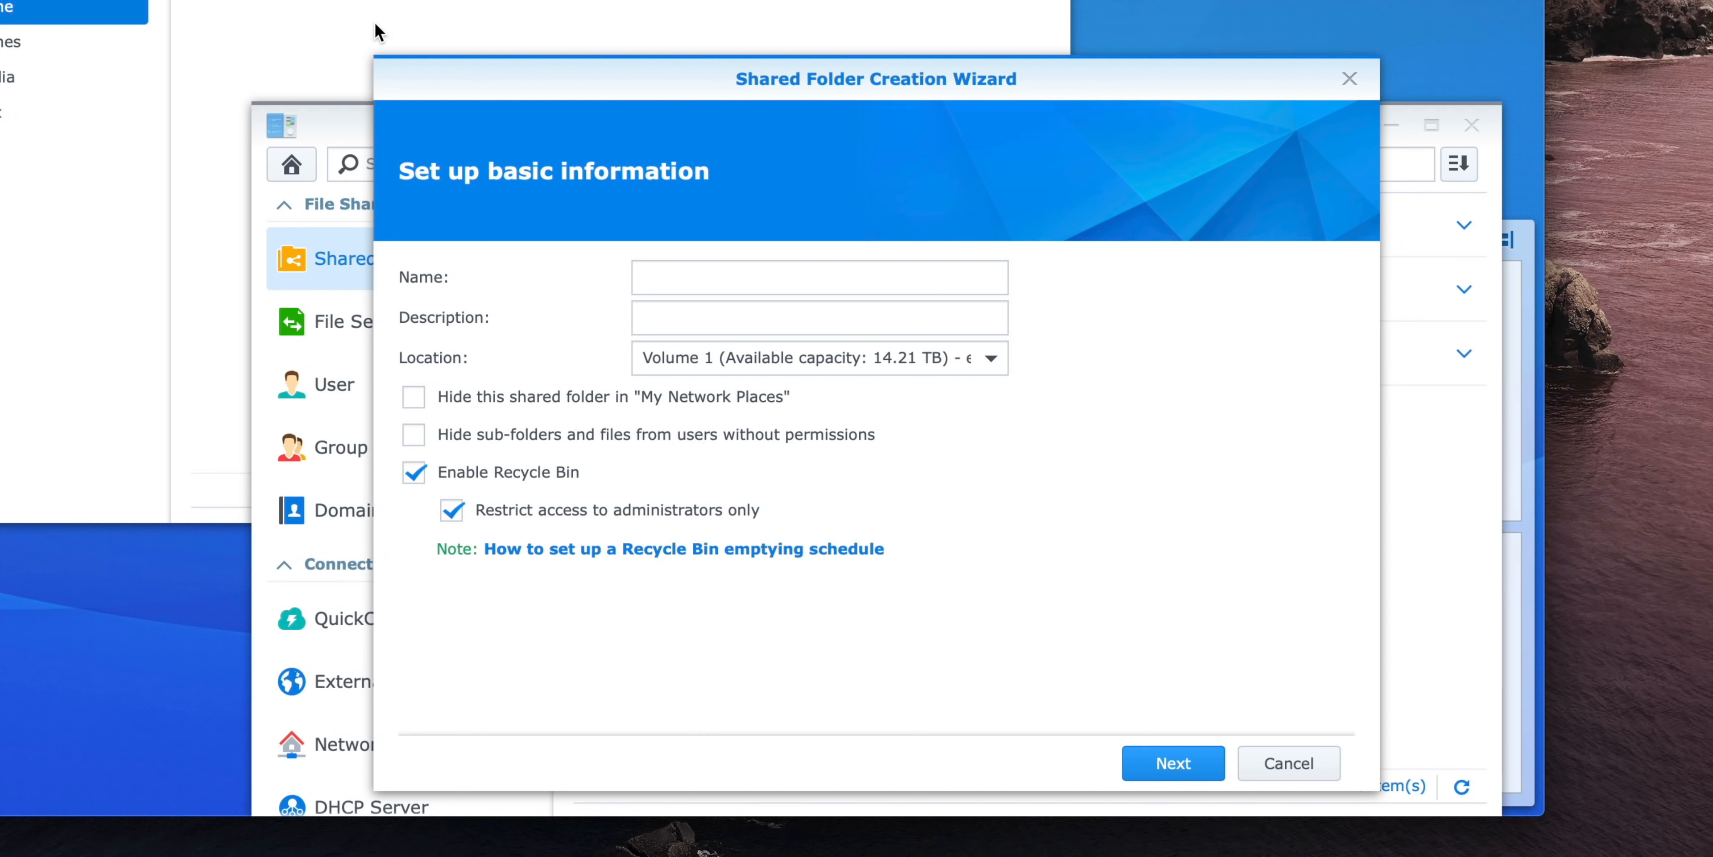
click(818, 277)
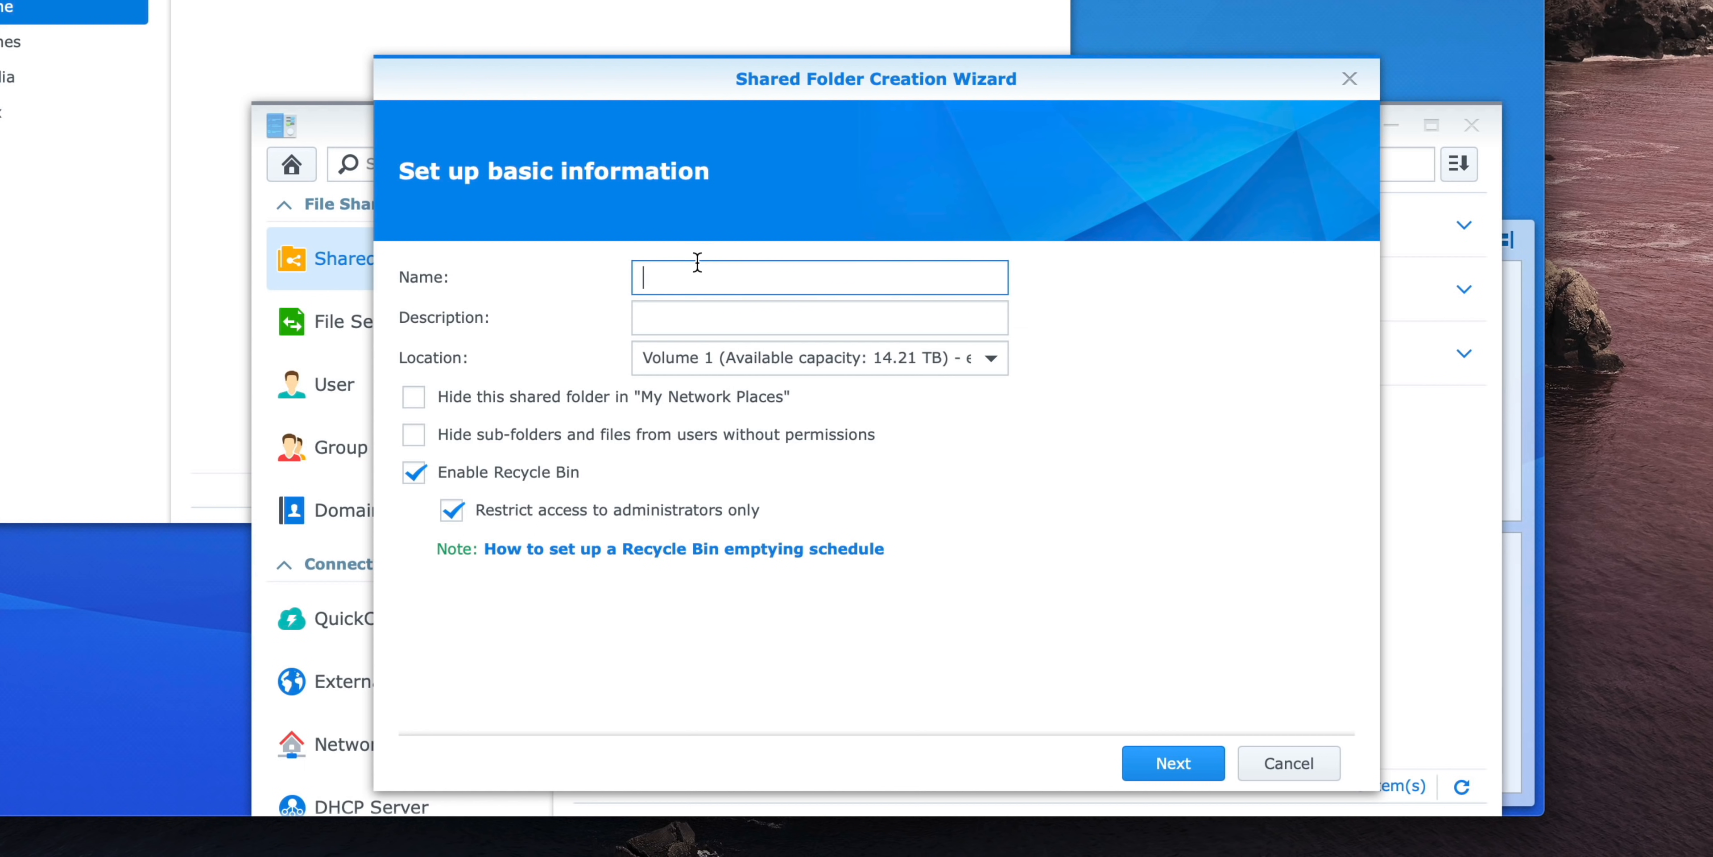
text(Time Mac)
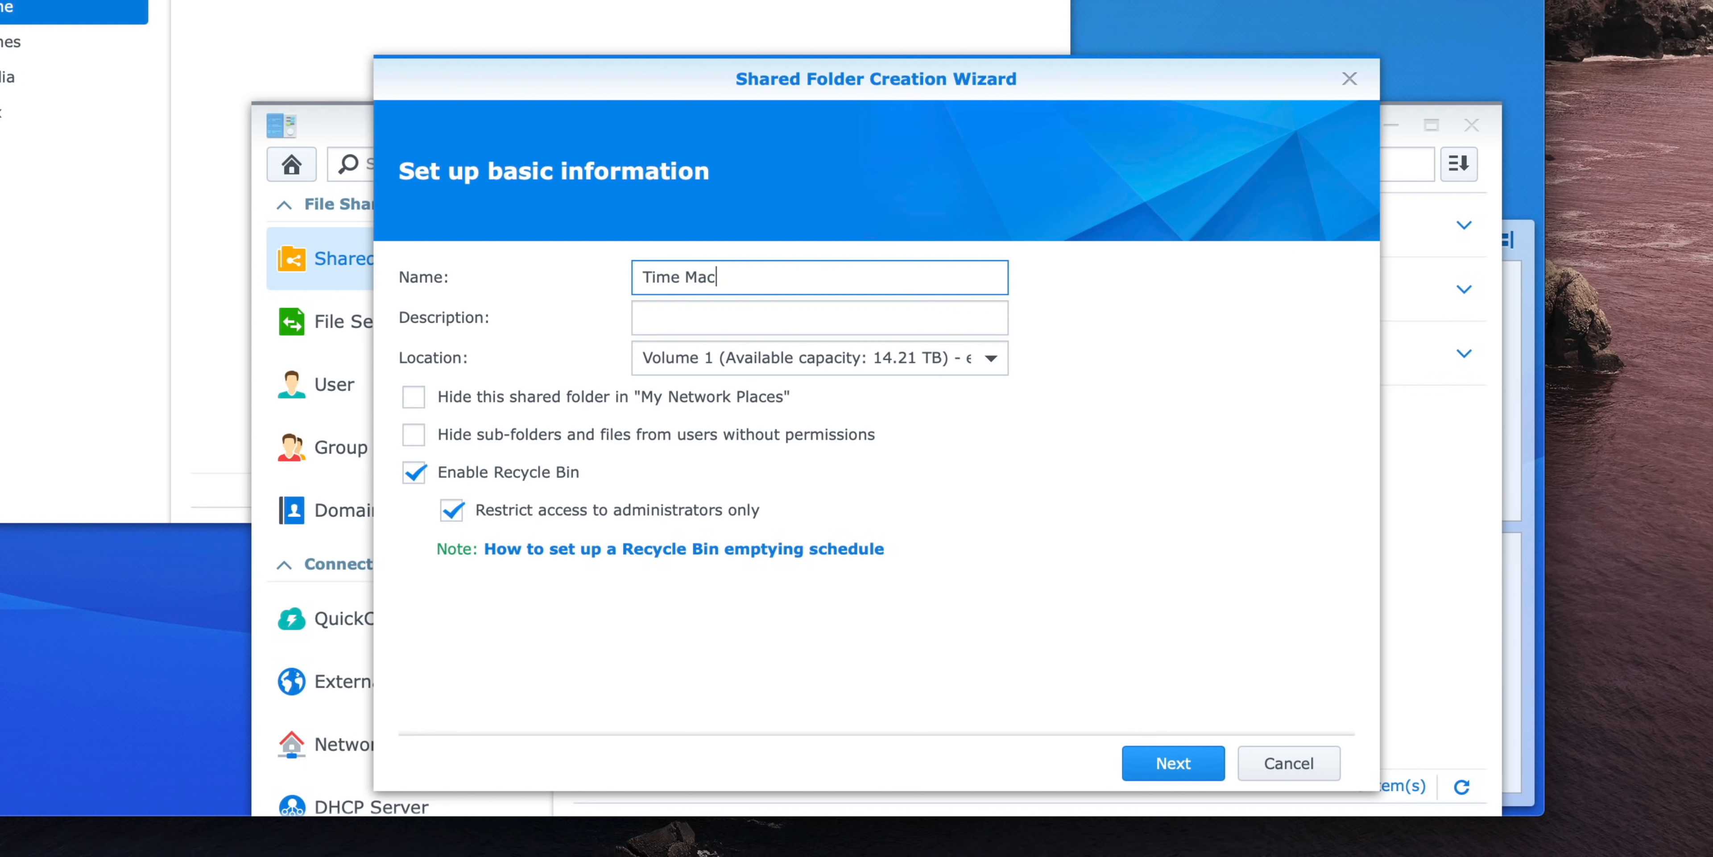
text(hine)
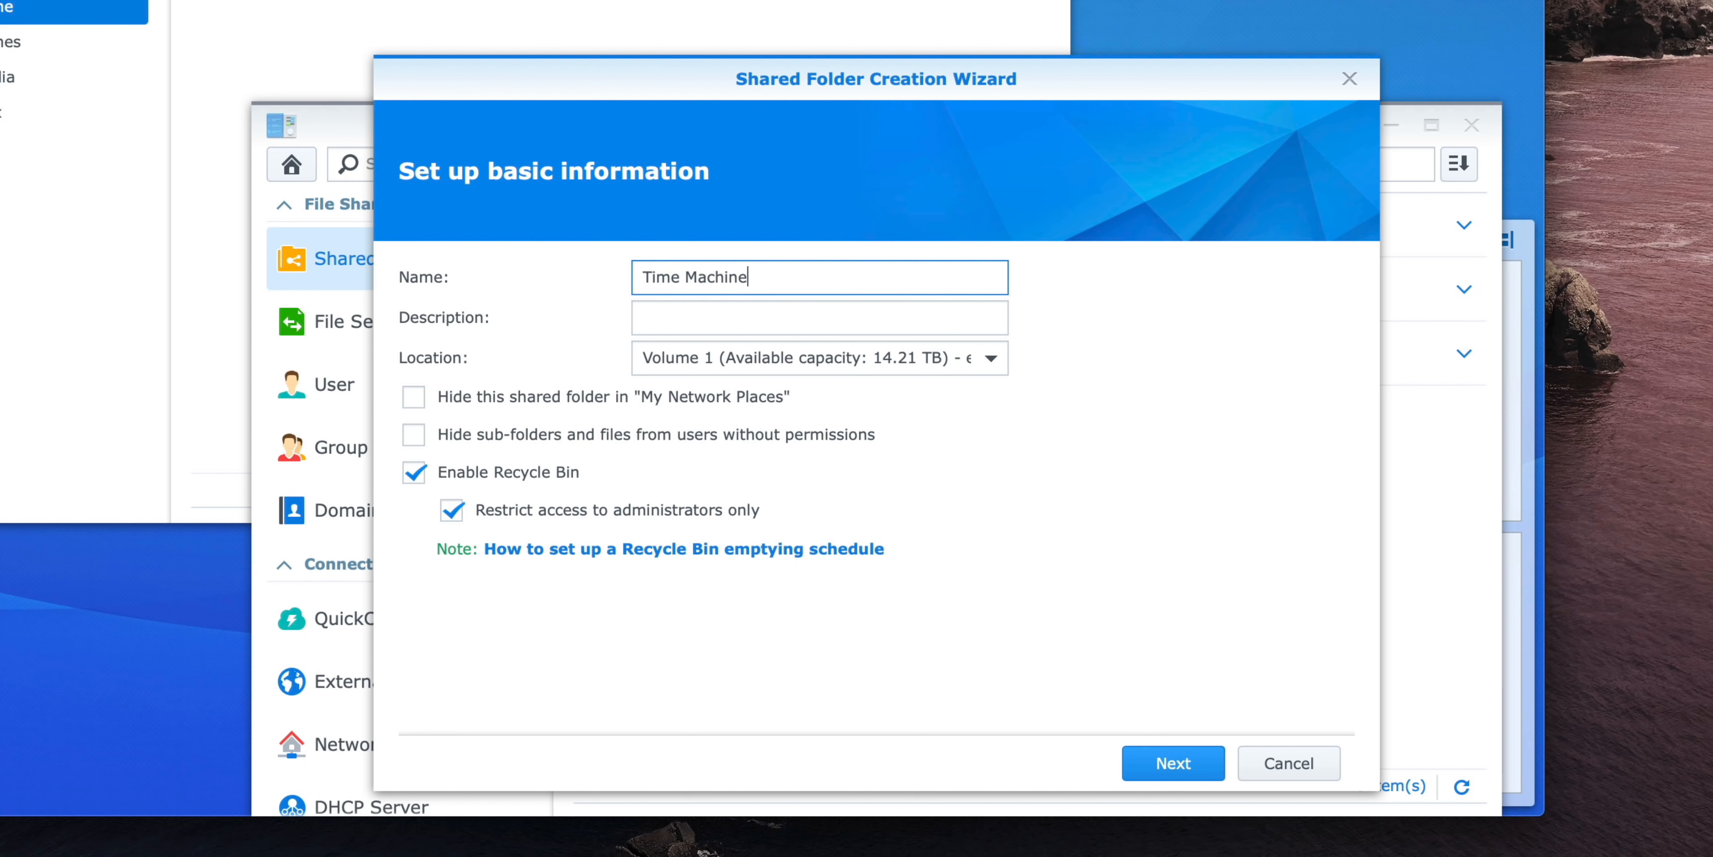
click(989, 357)
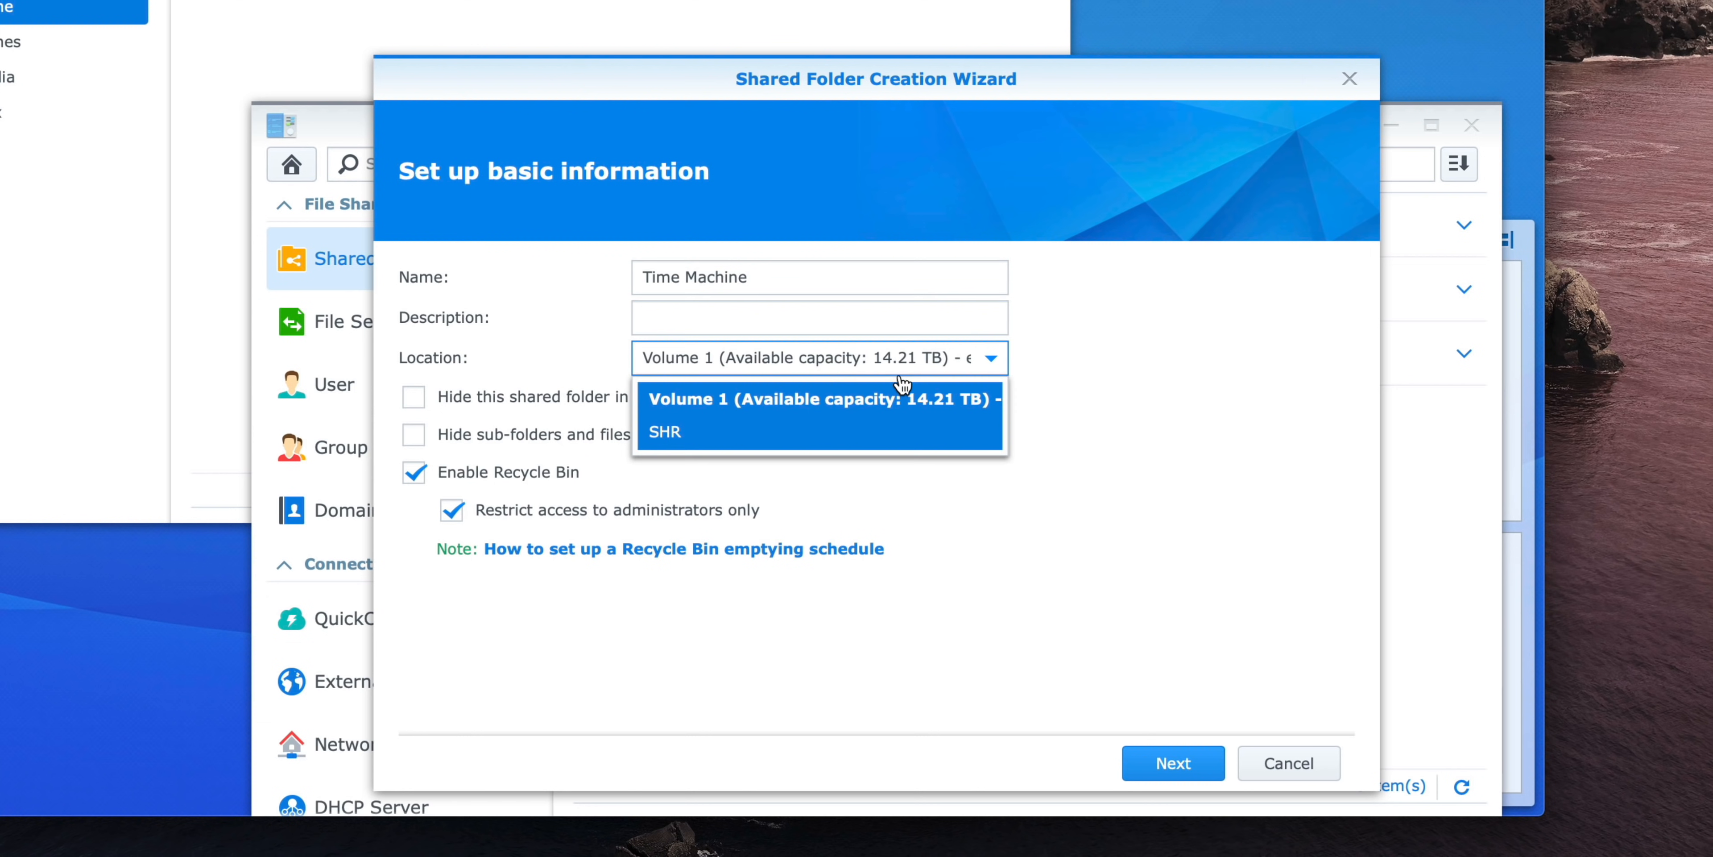
mouse_move(905, 434)
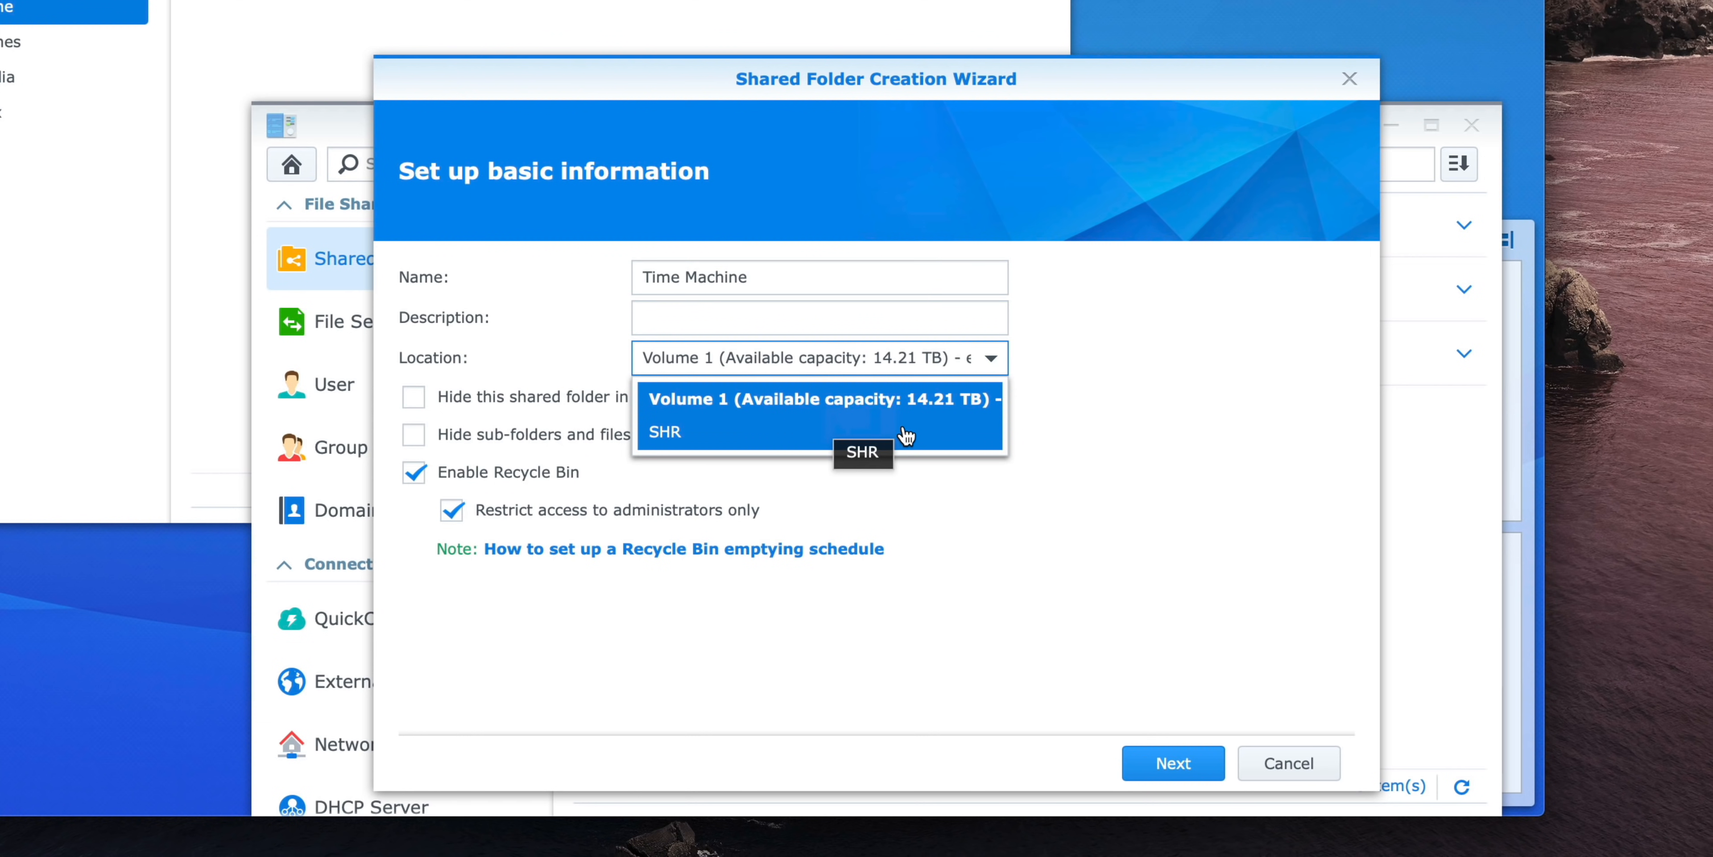
mouse_move(956, 427)
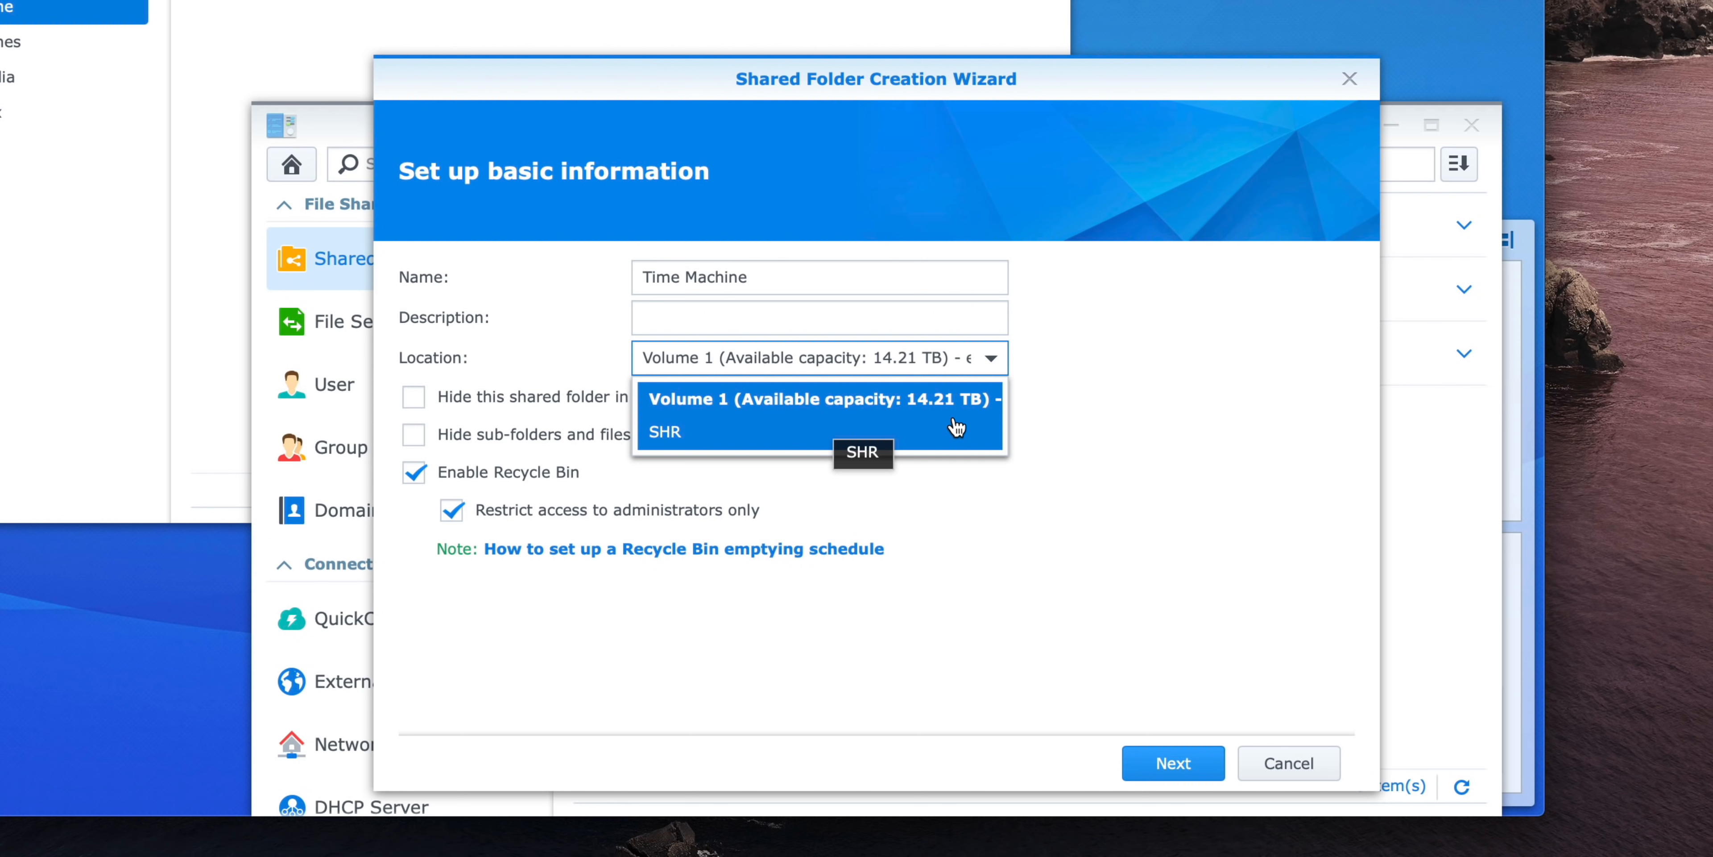
click(818, 415)
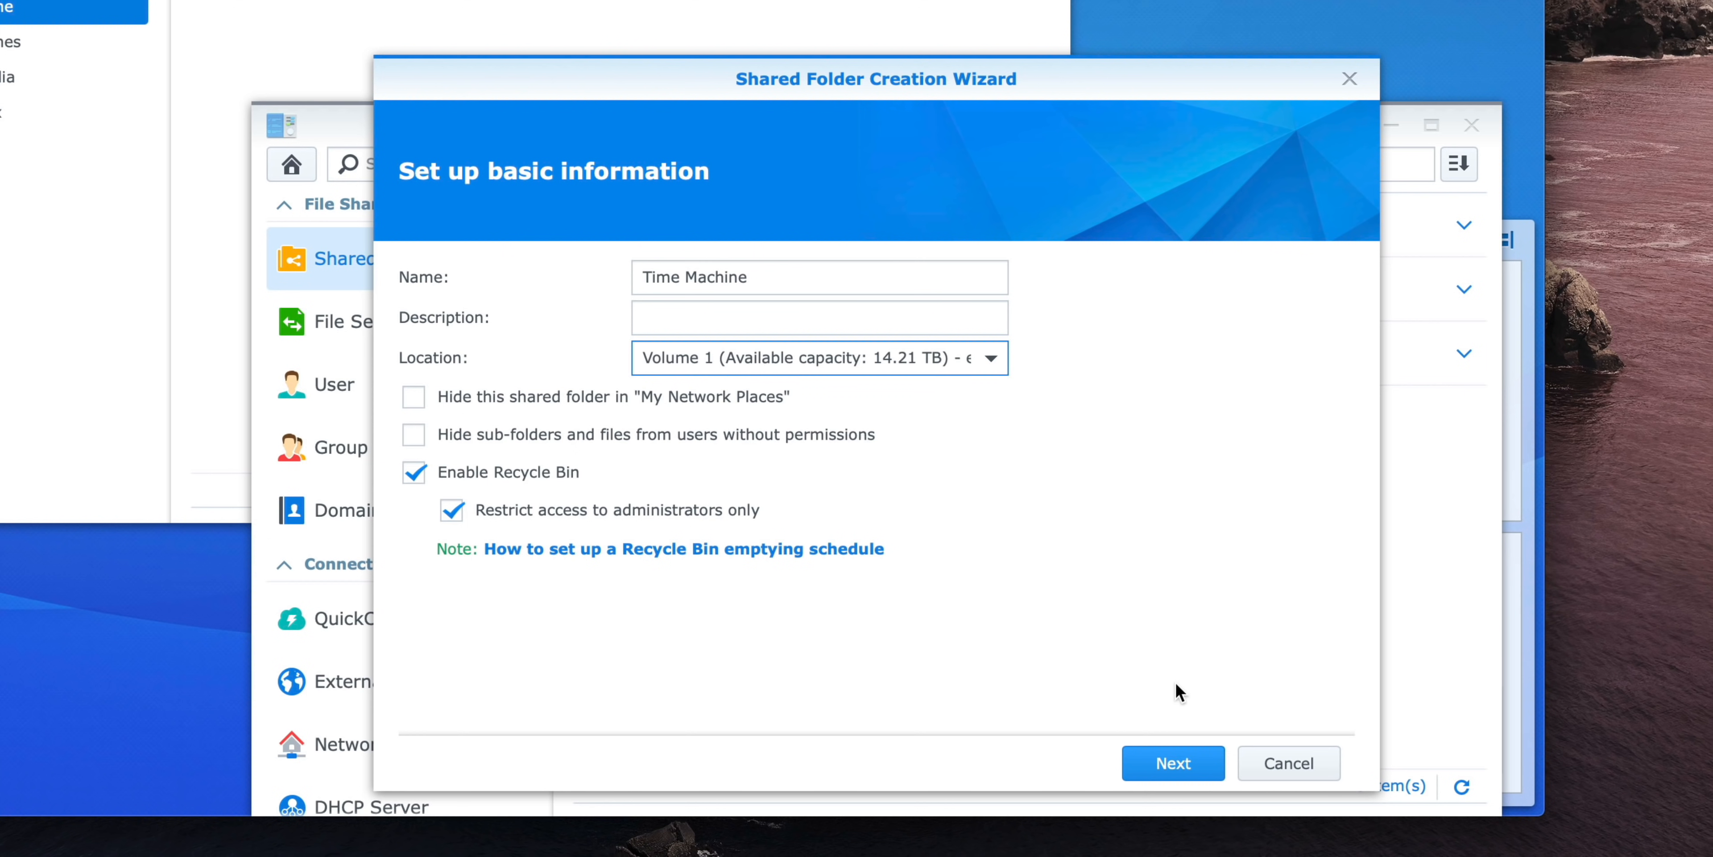
Skip encryption, confirm the settings and apply to create the Time Machine shared folder
click(1173, 762)
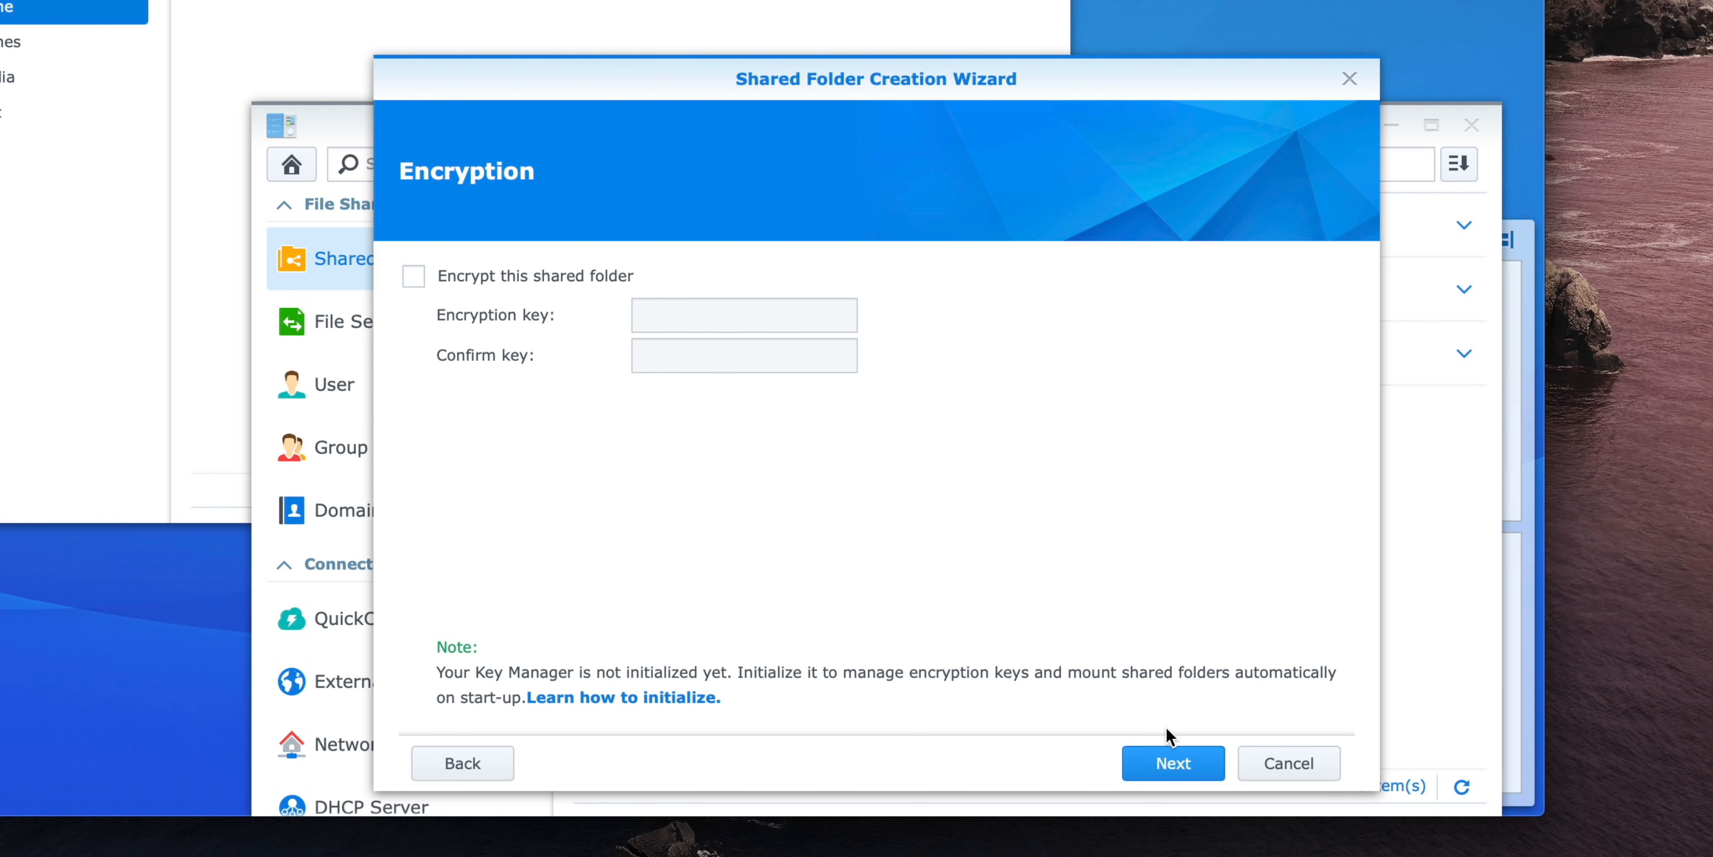
mouse_move(1170, 717)
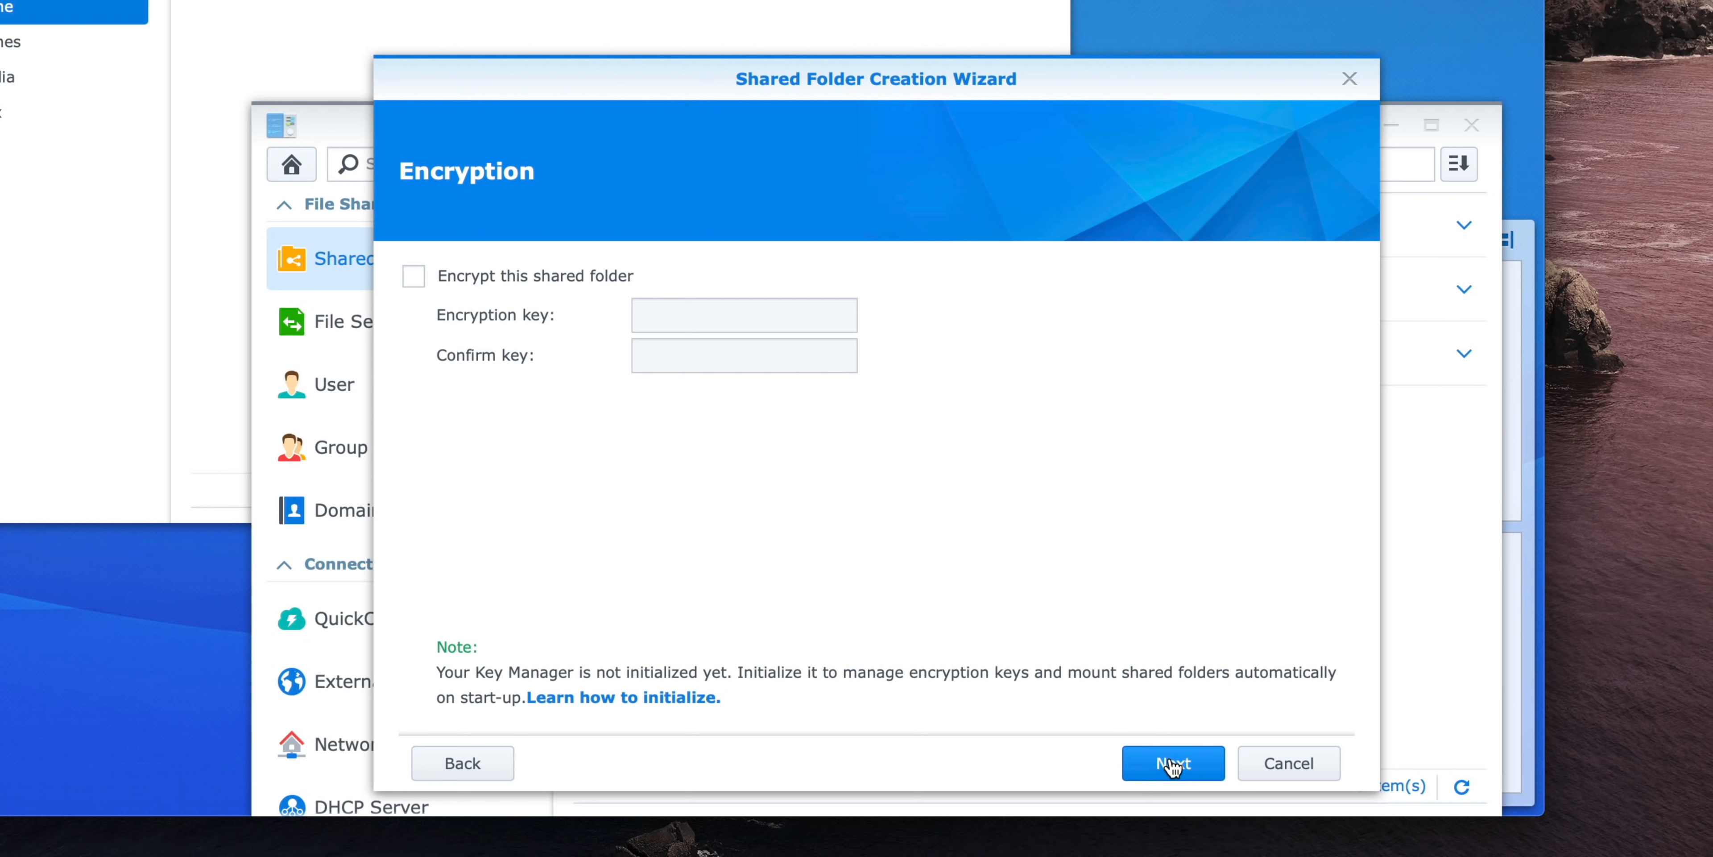
click(1171, 763)
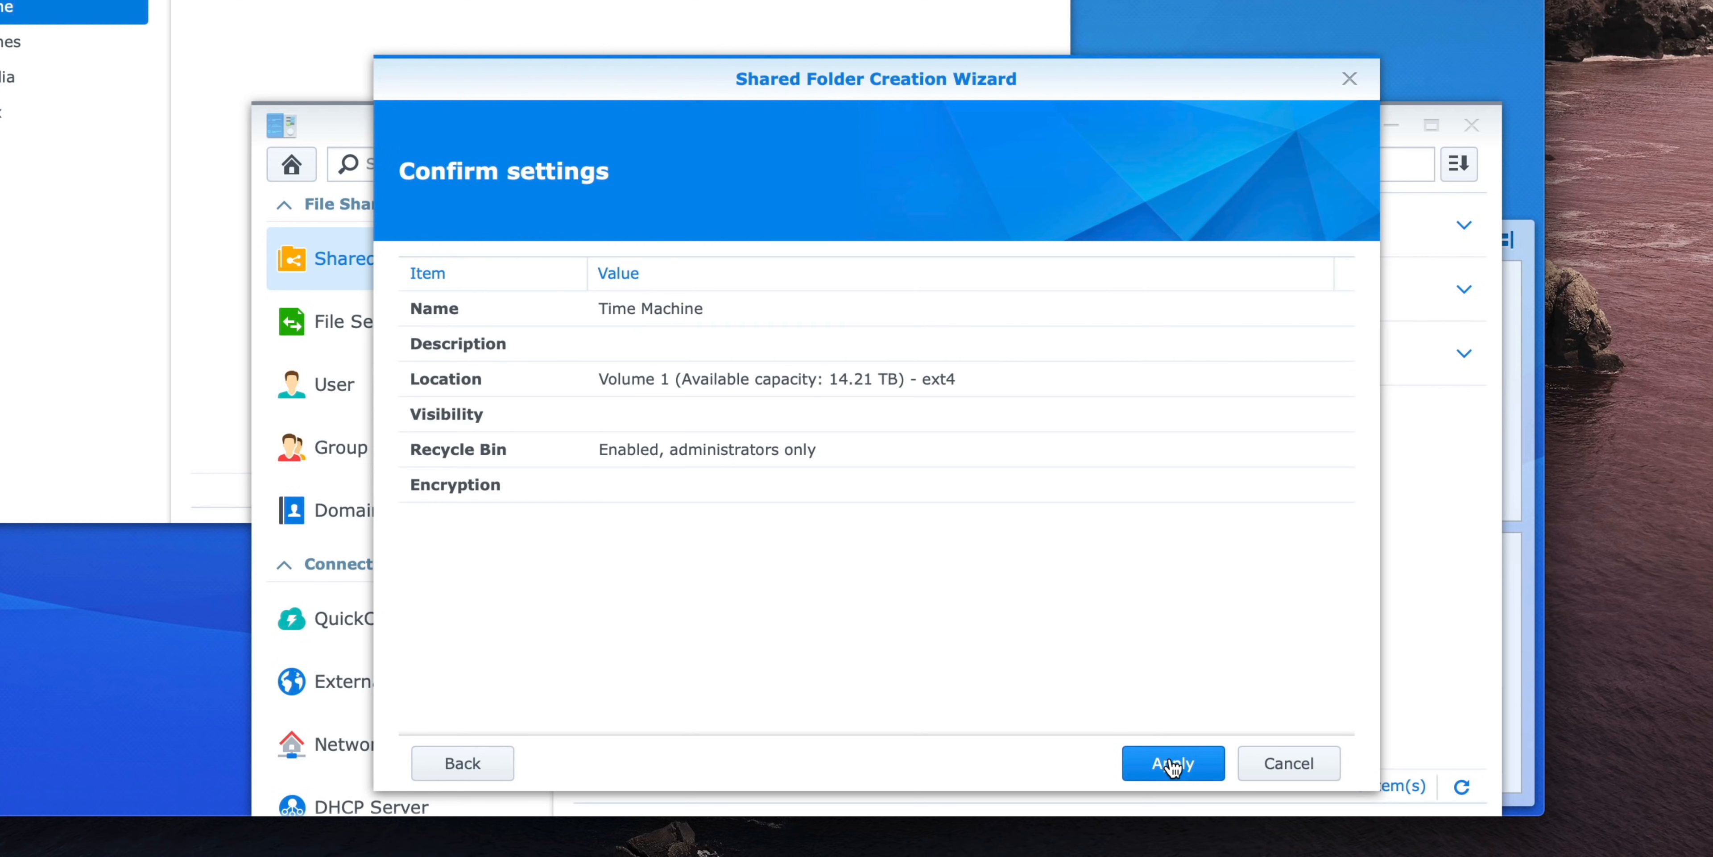
mouse_move(1203, 773)
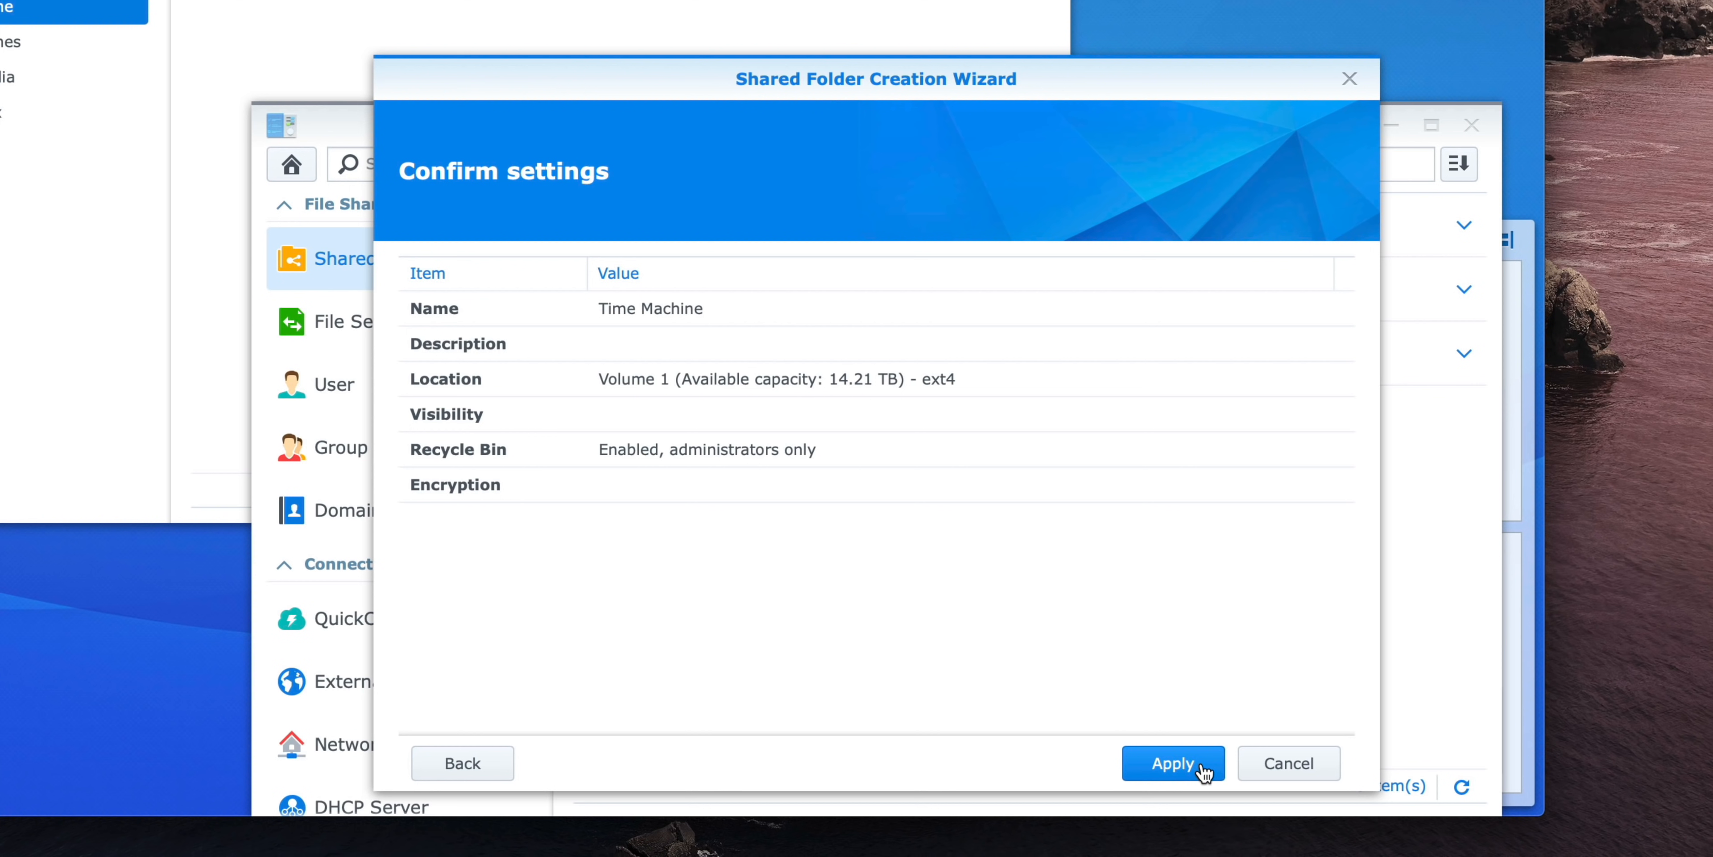
click(1173, 763)
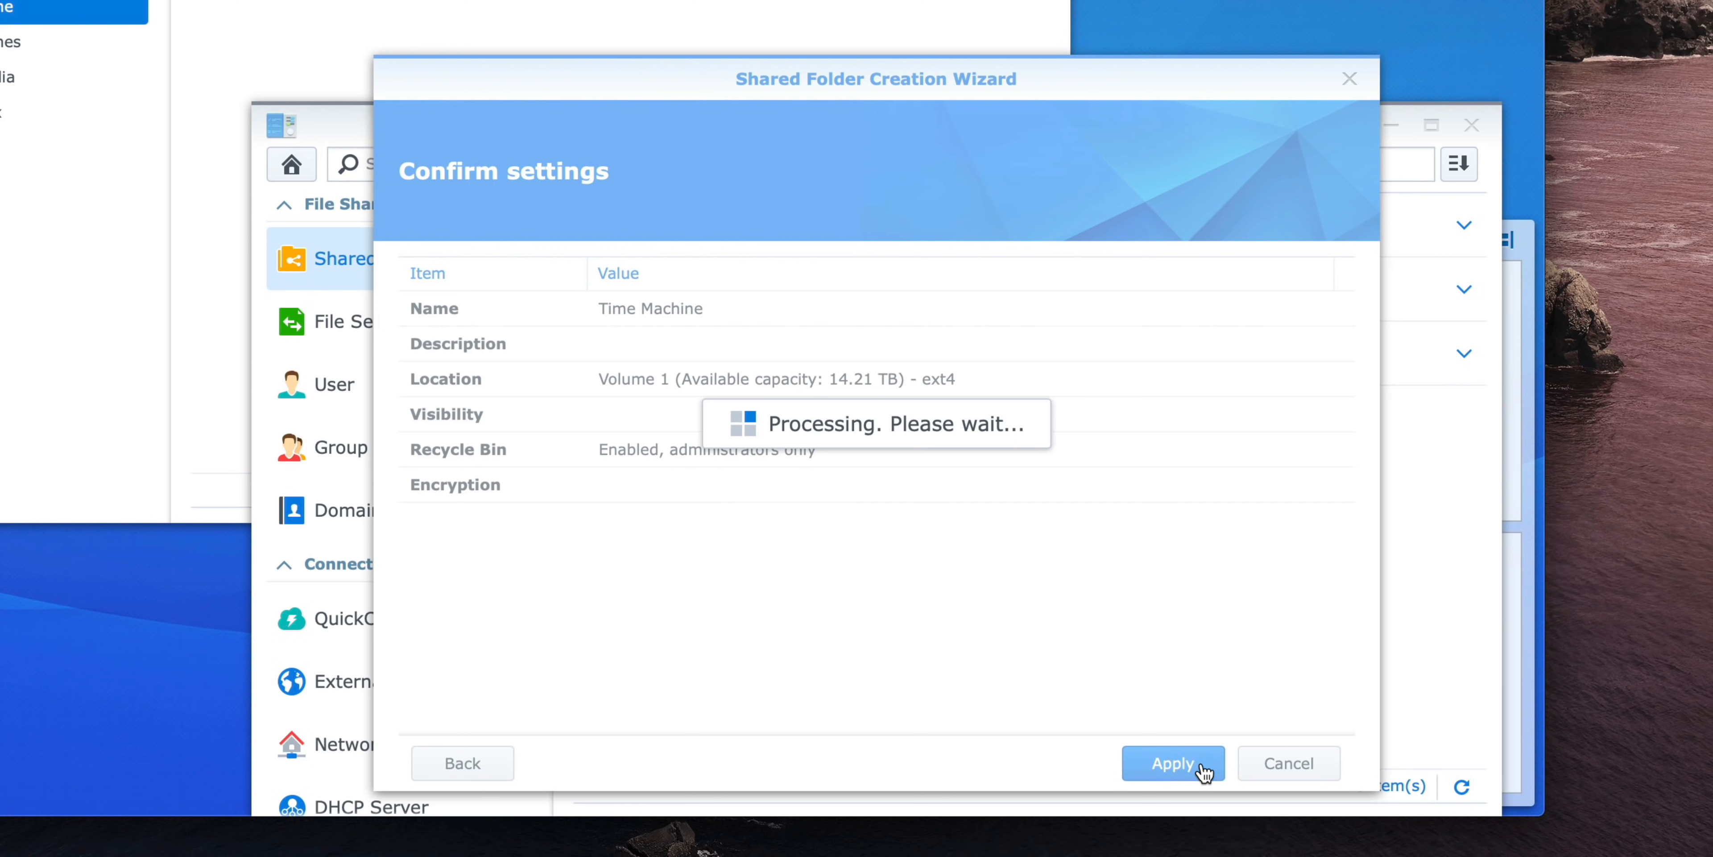
click(1173, 763)
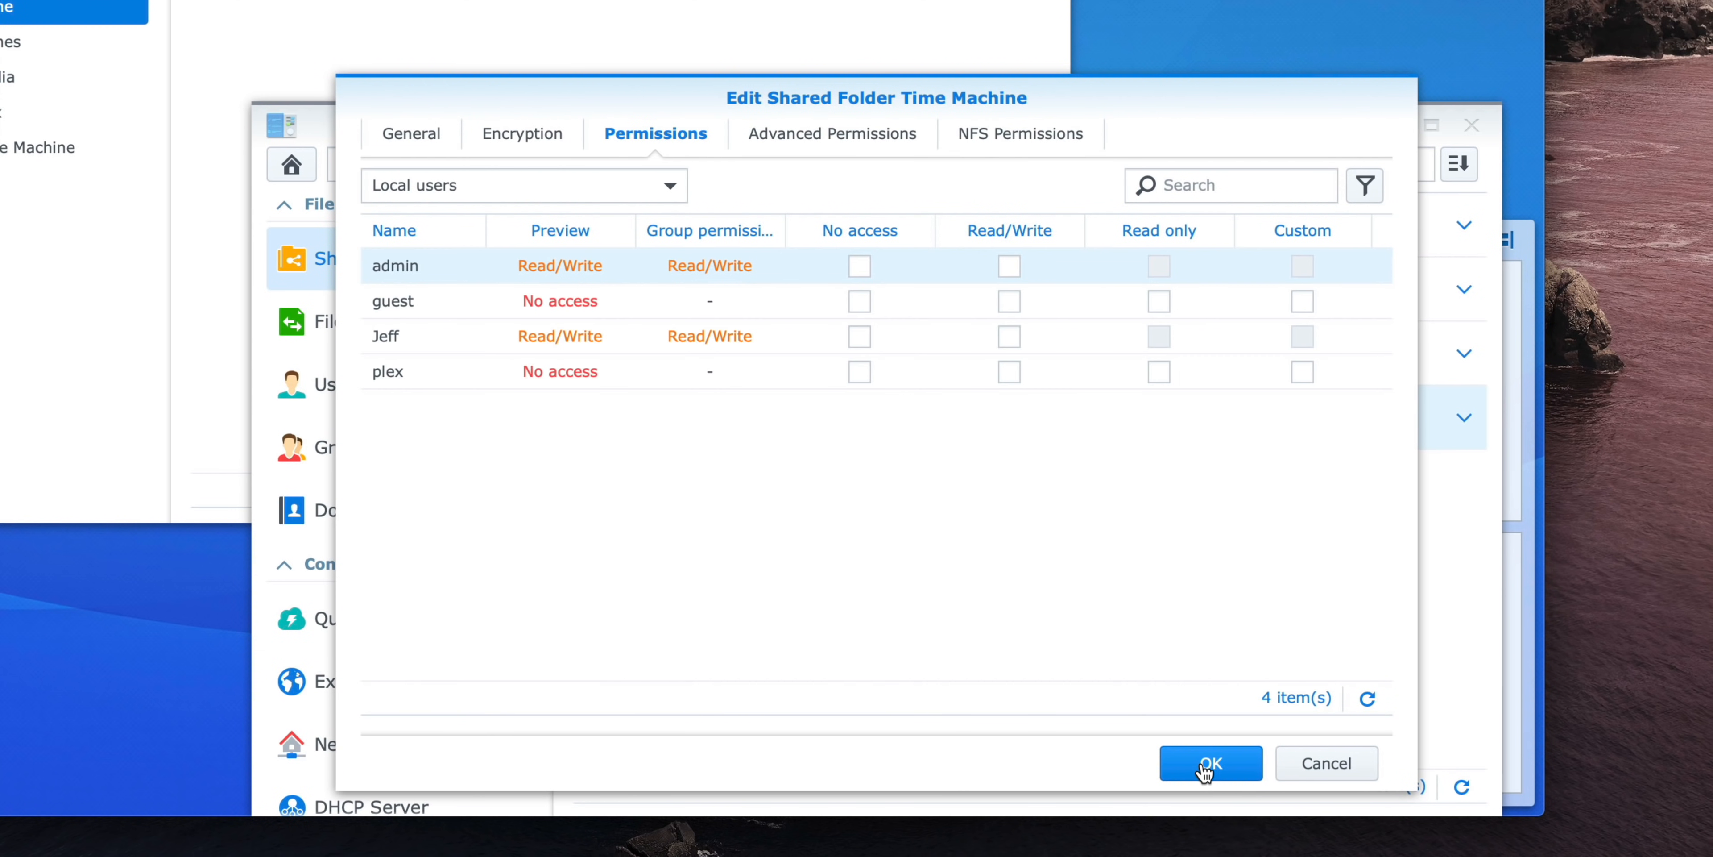
Accept the default folder permissions with OK and close File Station
click(1210, 763)
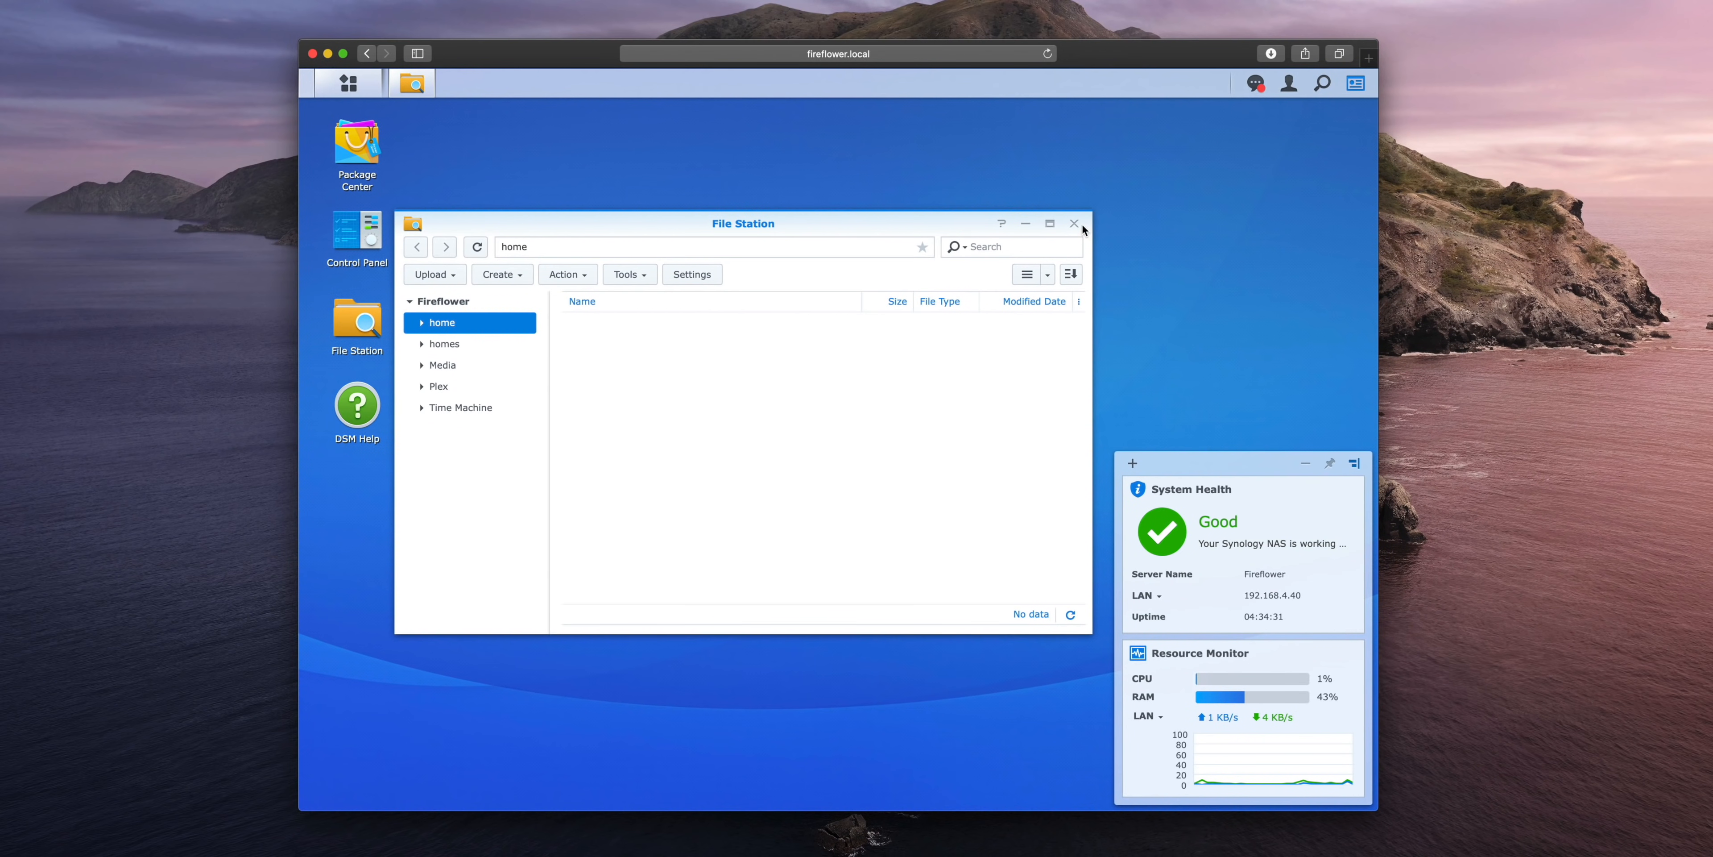
click(1074, 223)
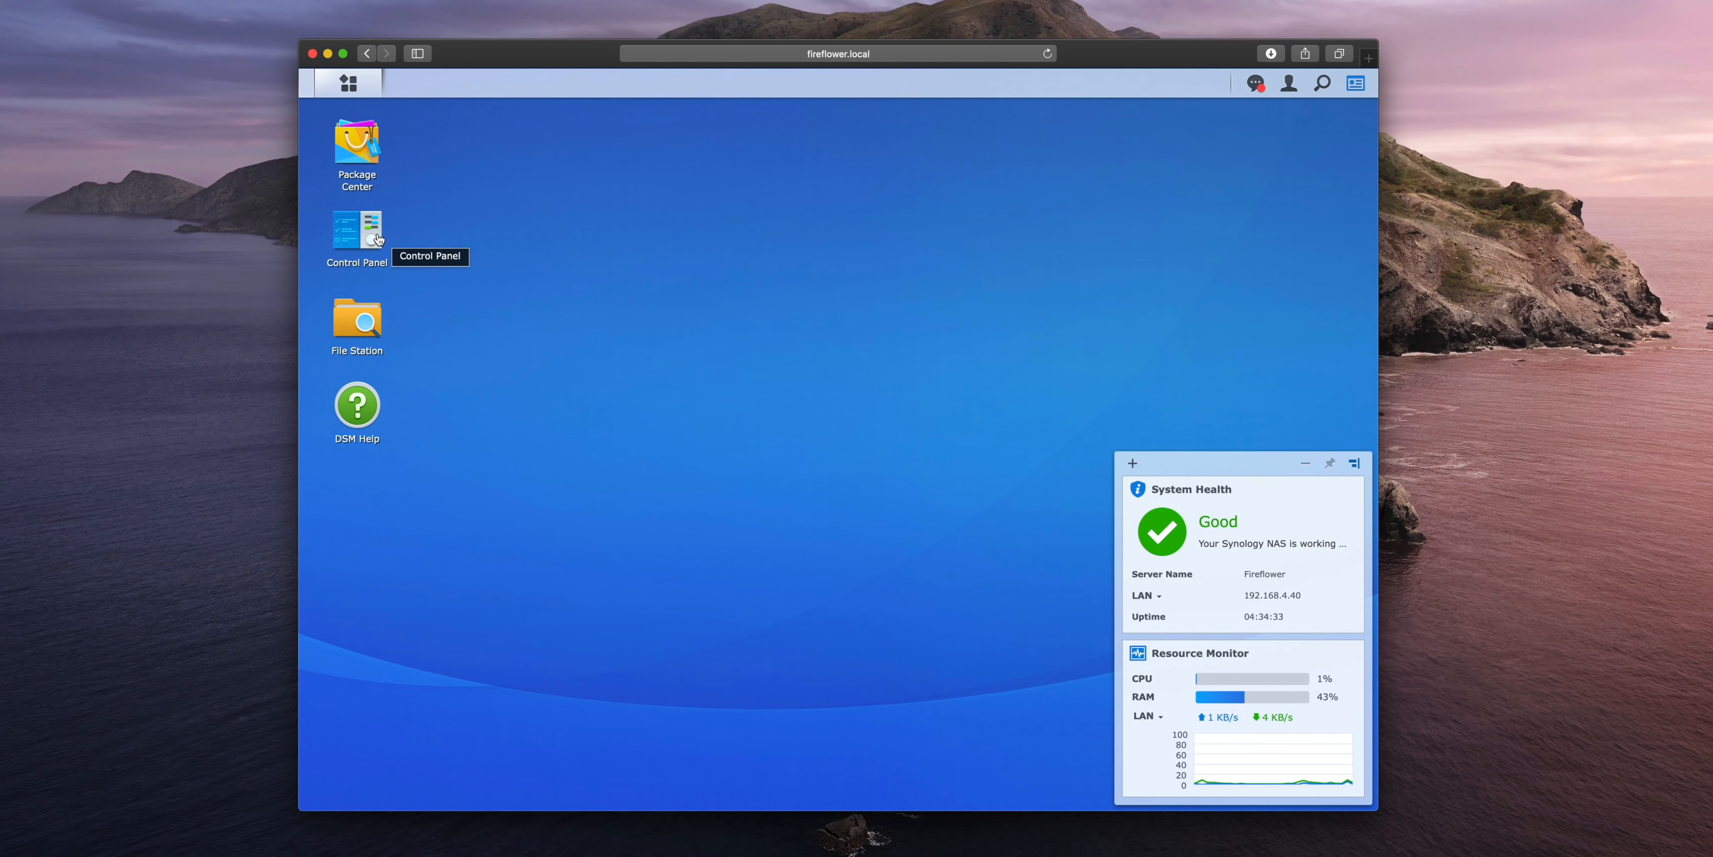
Bring up Control Panel's User list and reposition its window
double_click(356, 232)
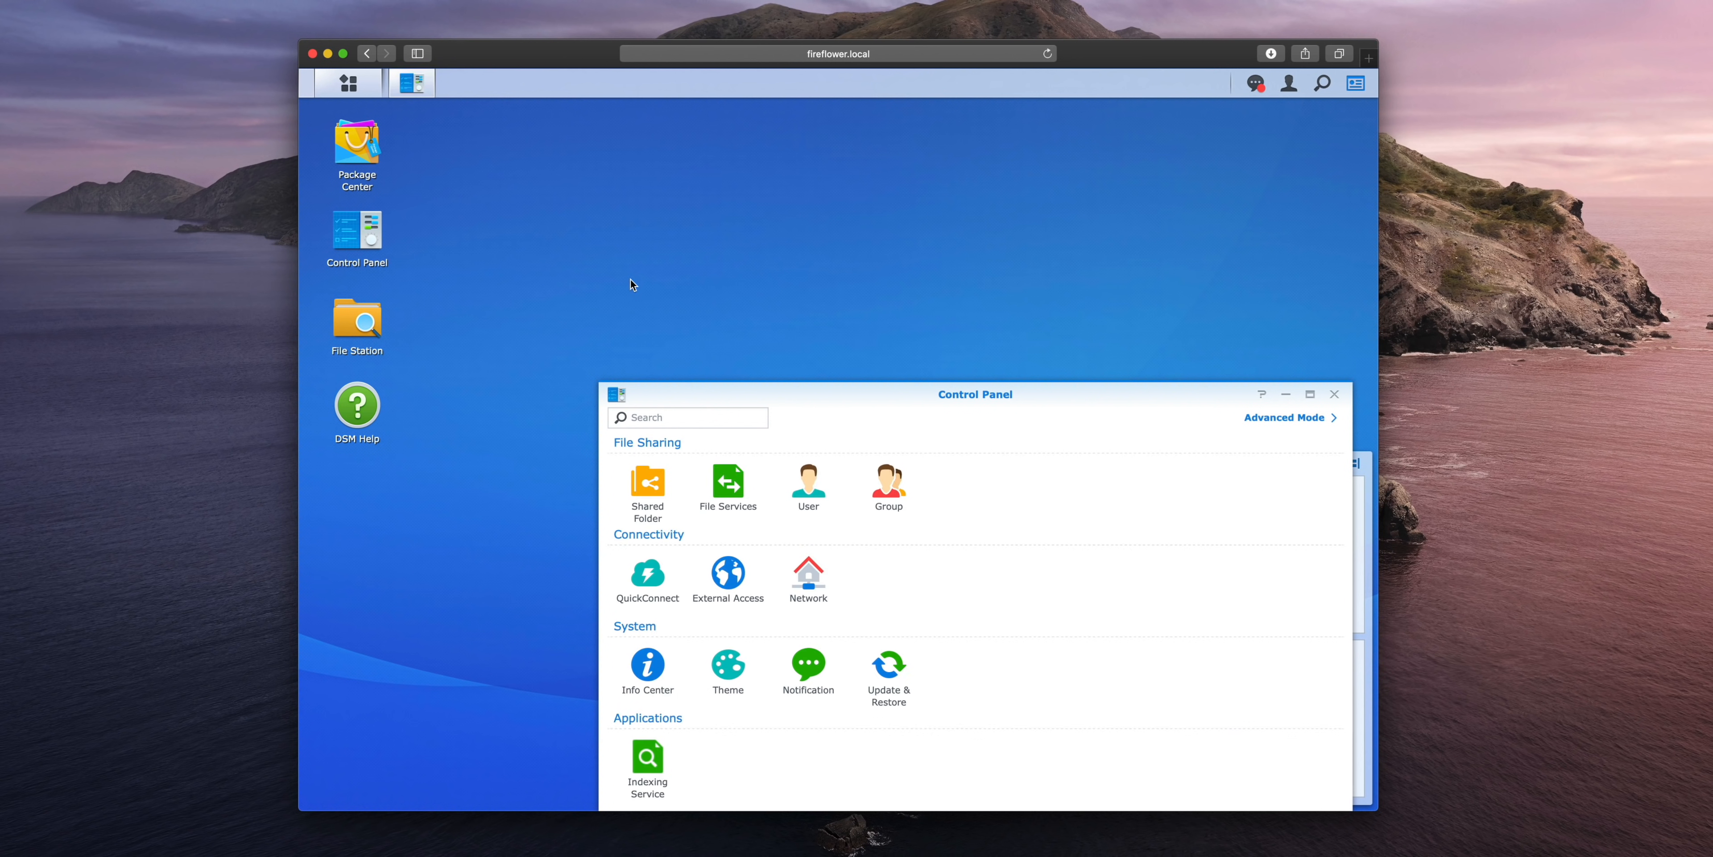
click(808, 483)
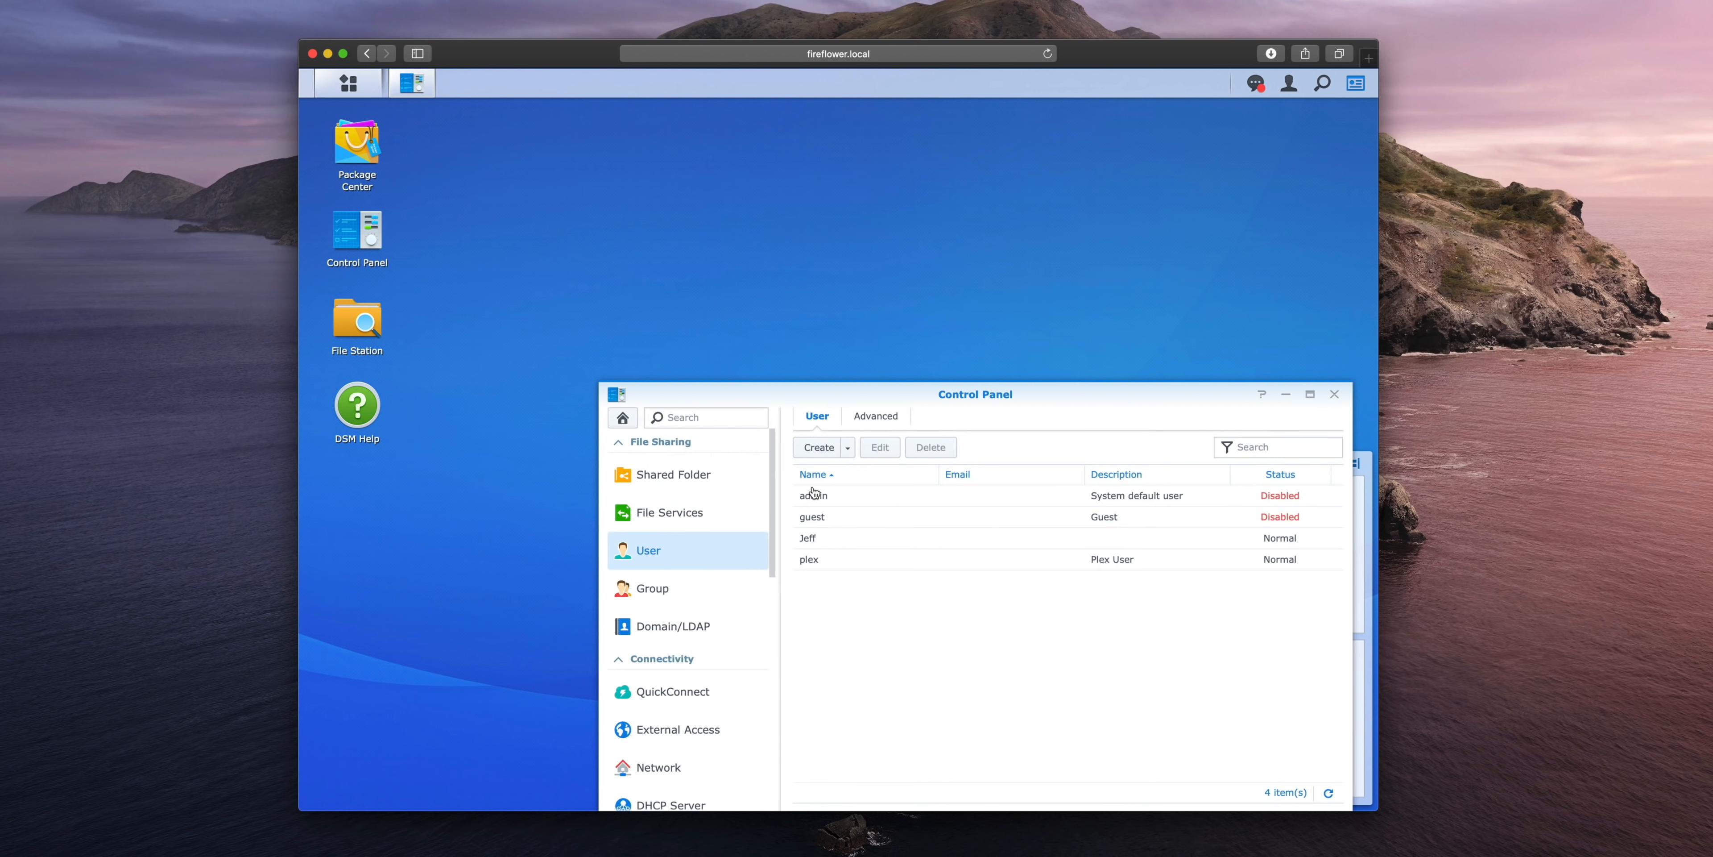
drag(974, 394, 928, 349)
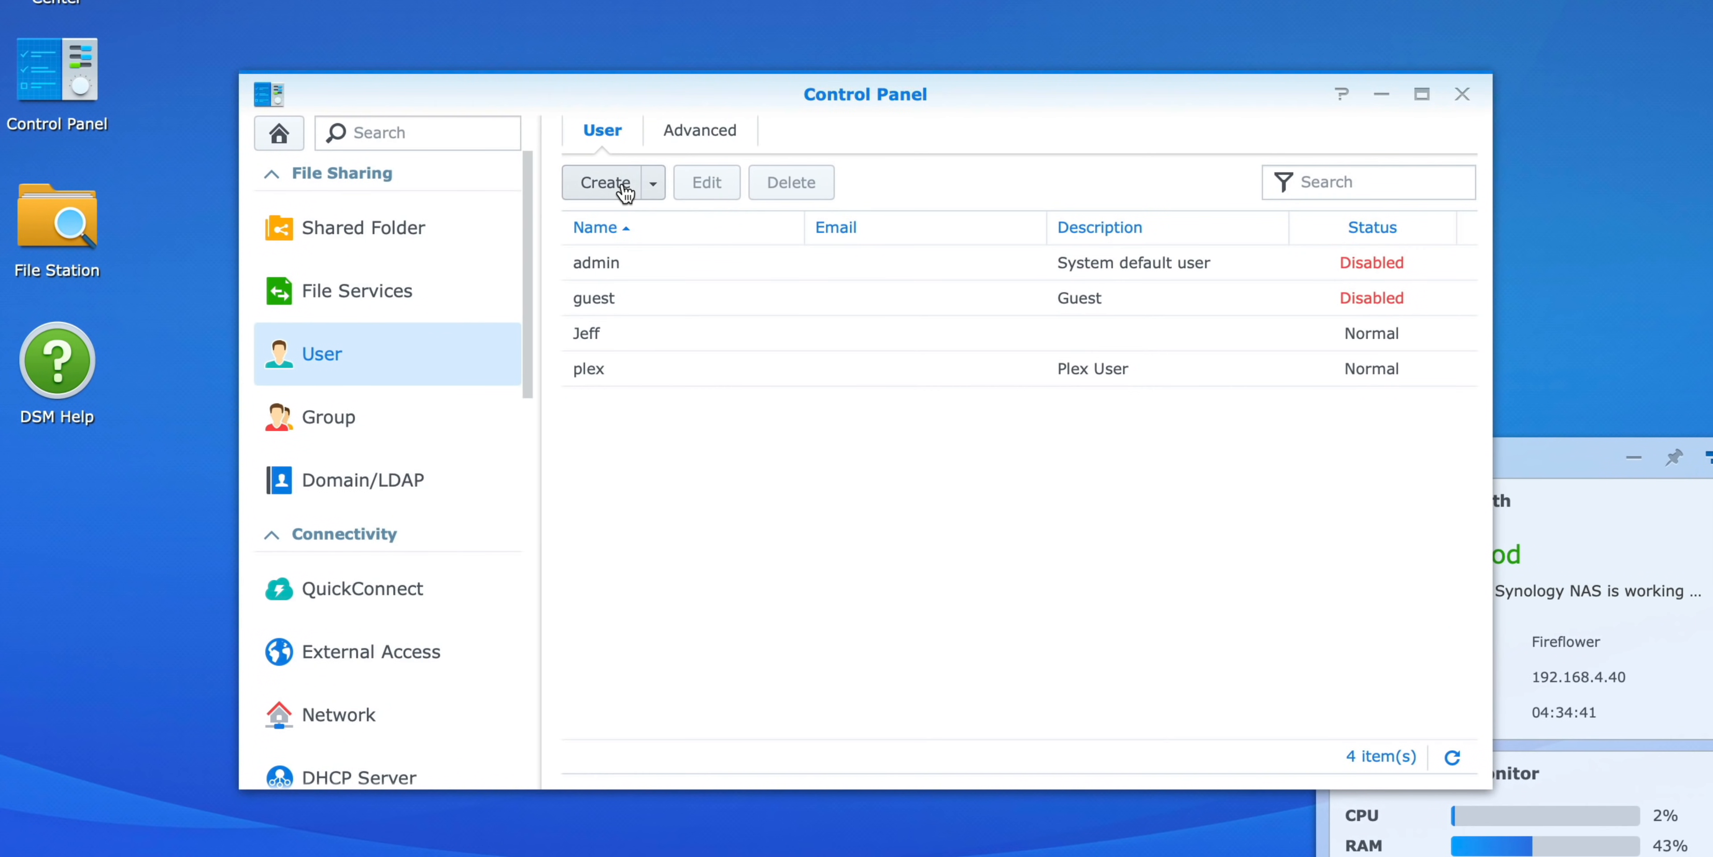
Start a new user named TimeMachine with a password and matching confirmation
click(602, 182)
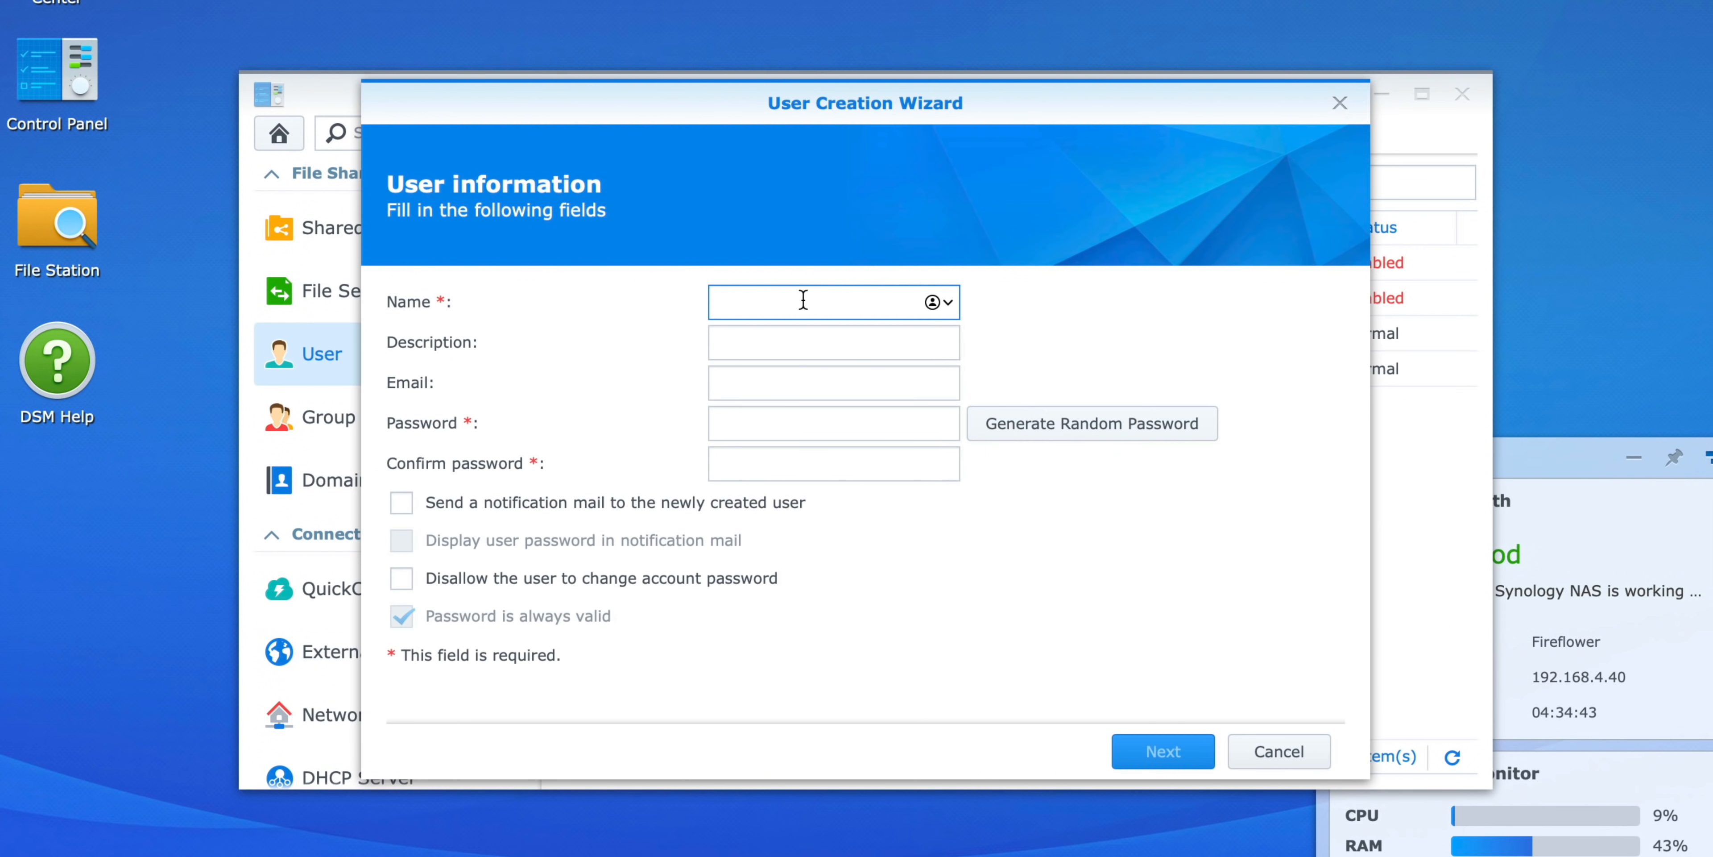
text(TimeMac)
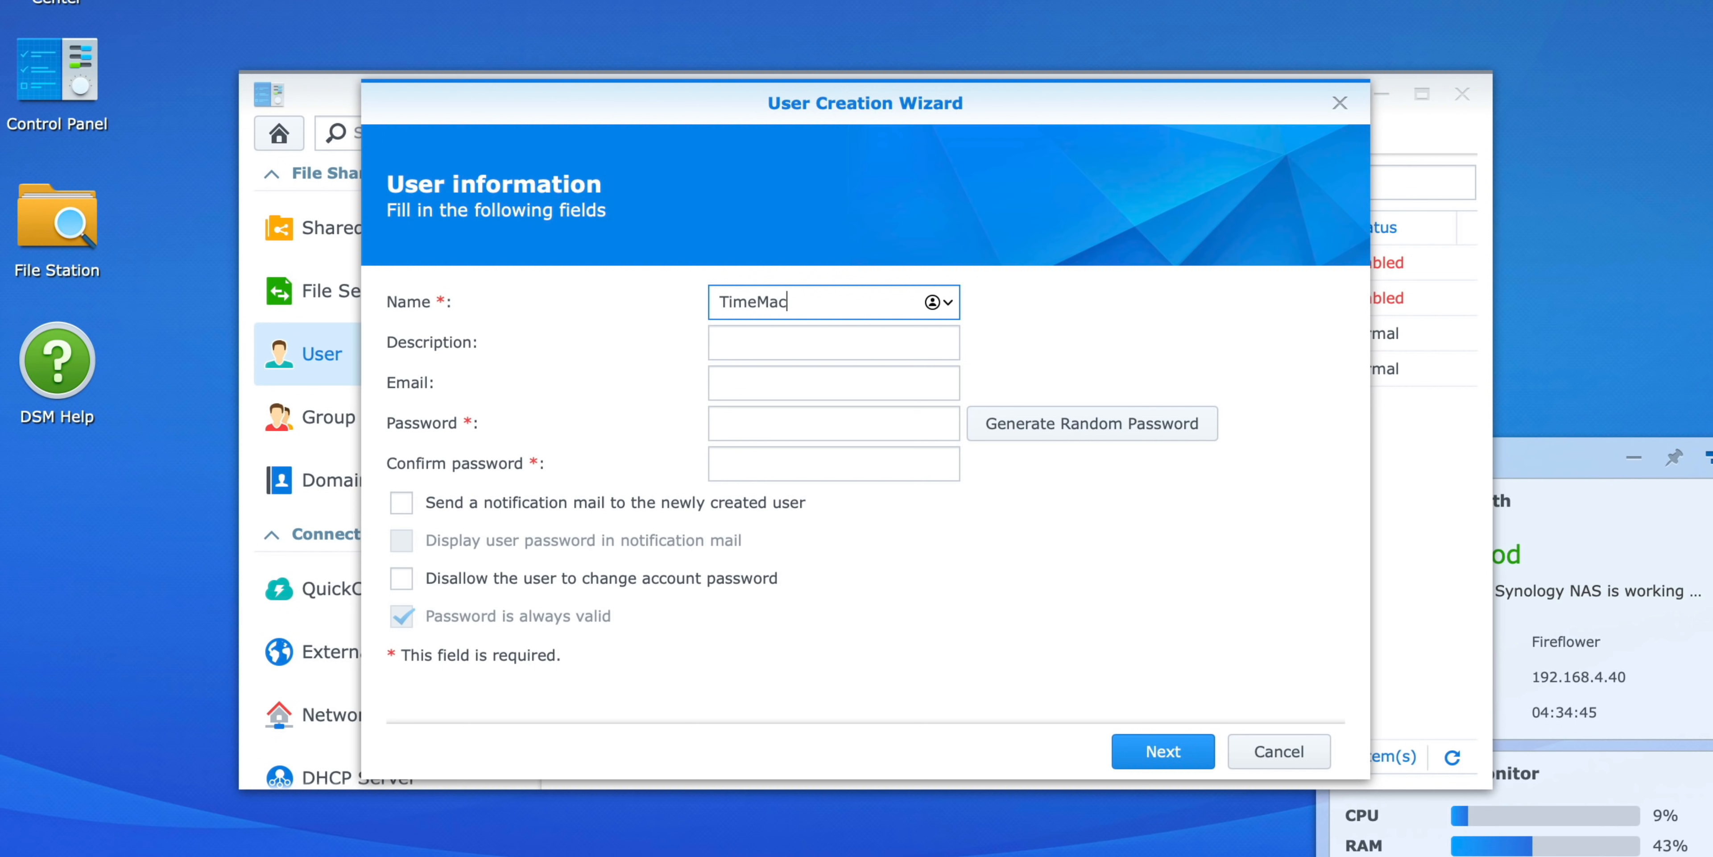
click(833, 423)
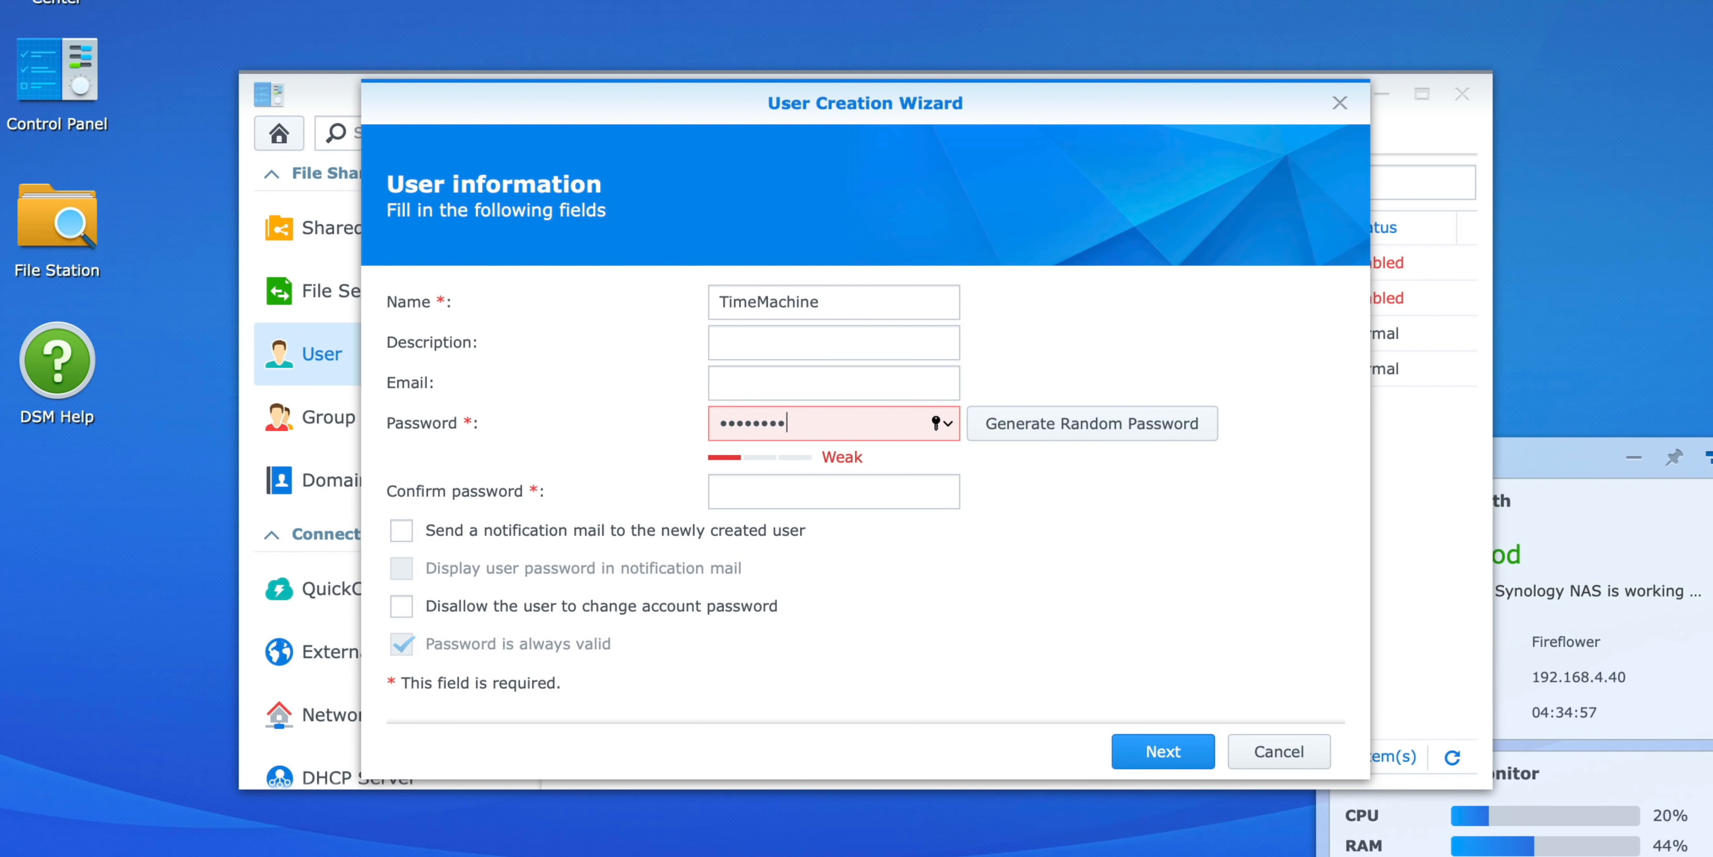
text(x)
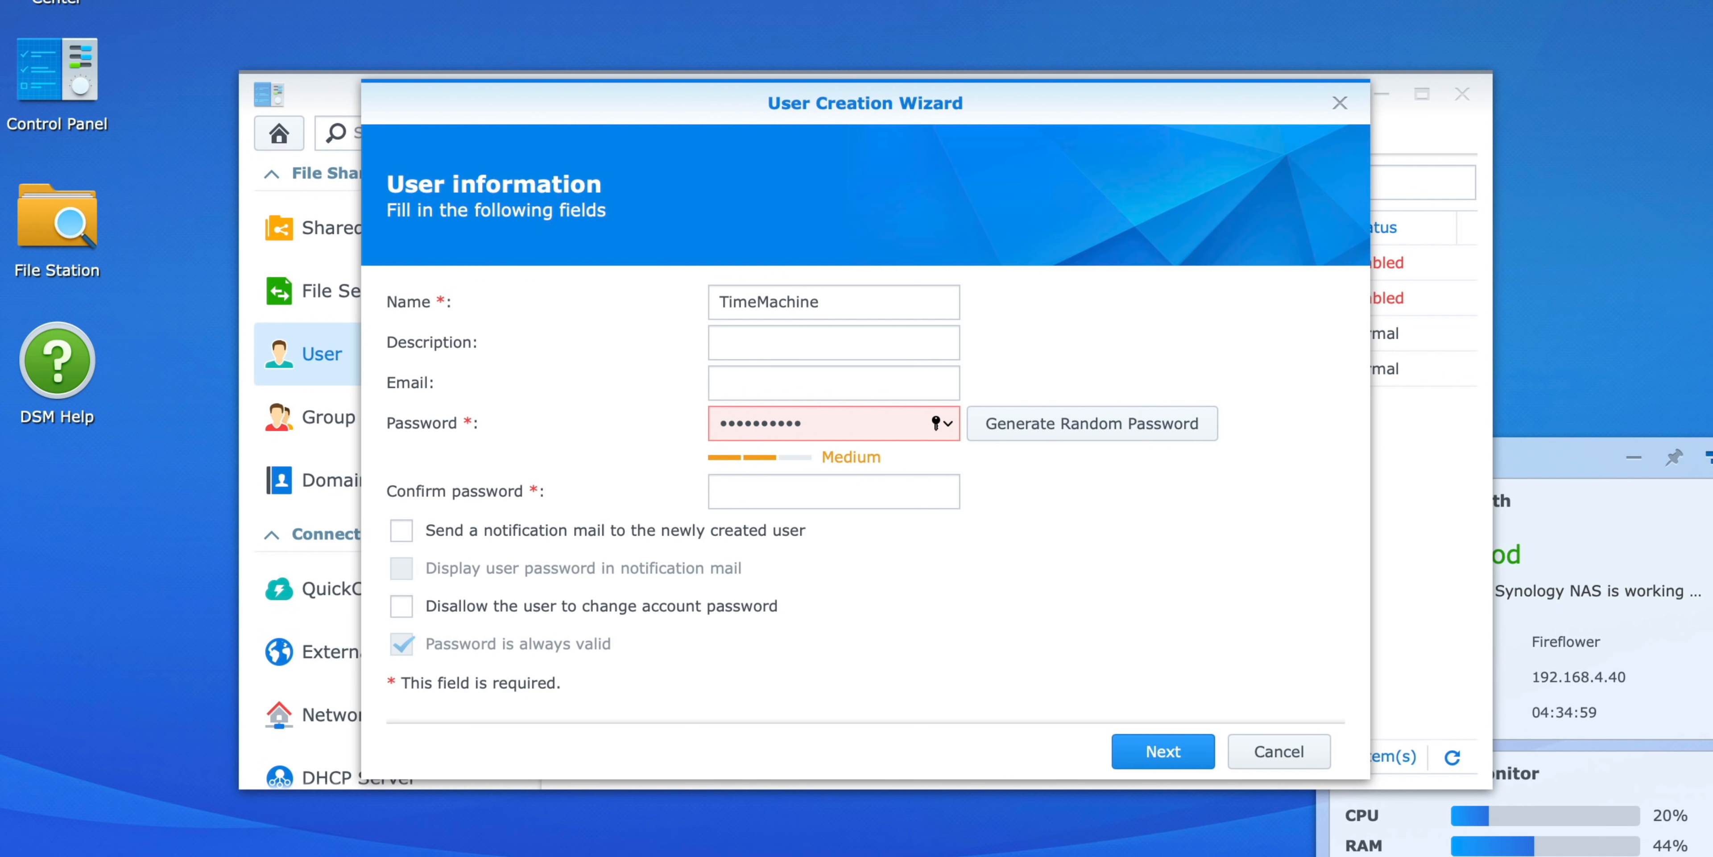
text(•••••)
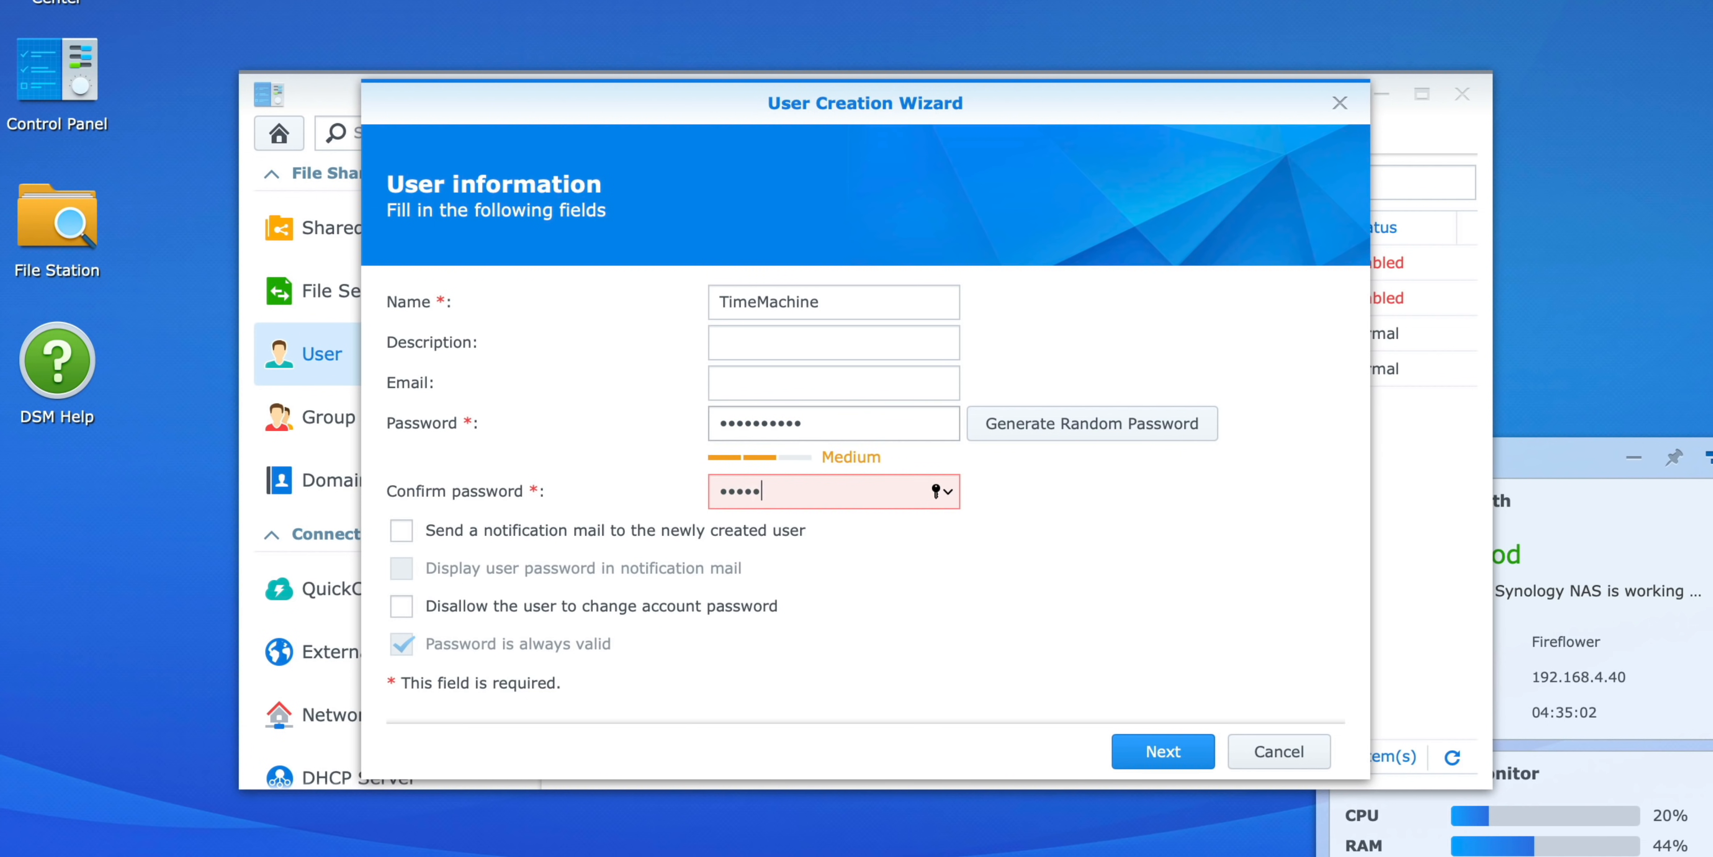
text(•••••)
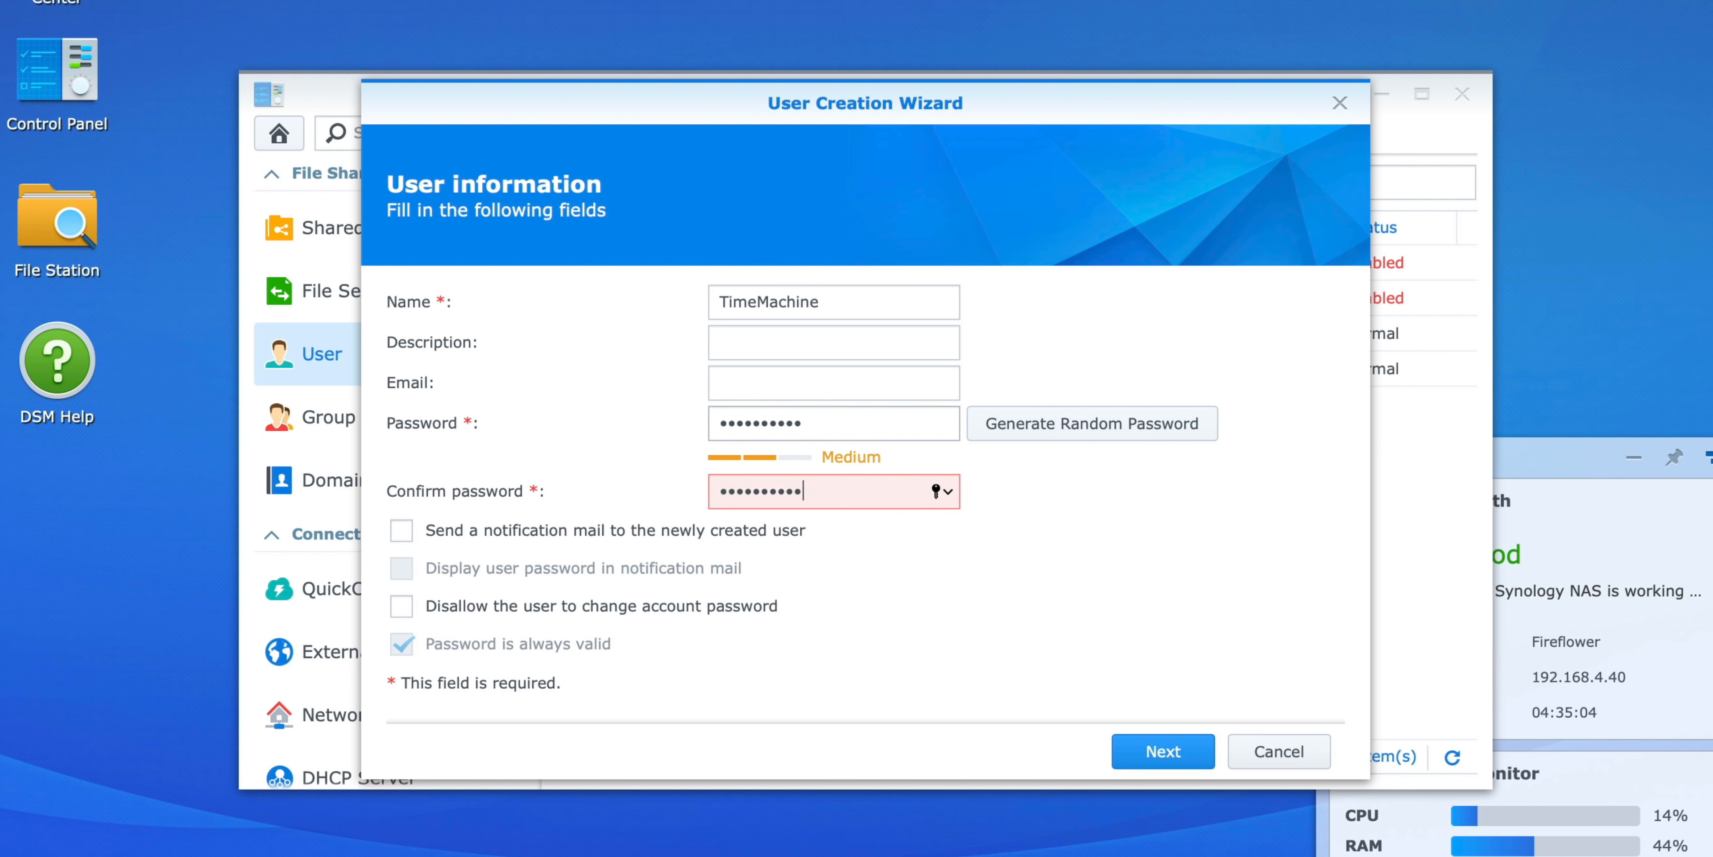
mouse_move(1047, 600)
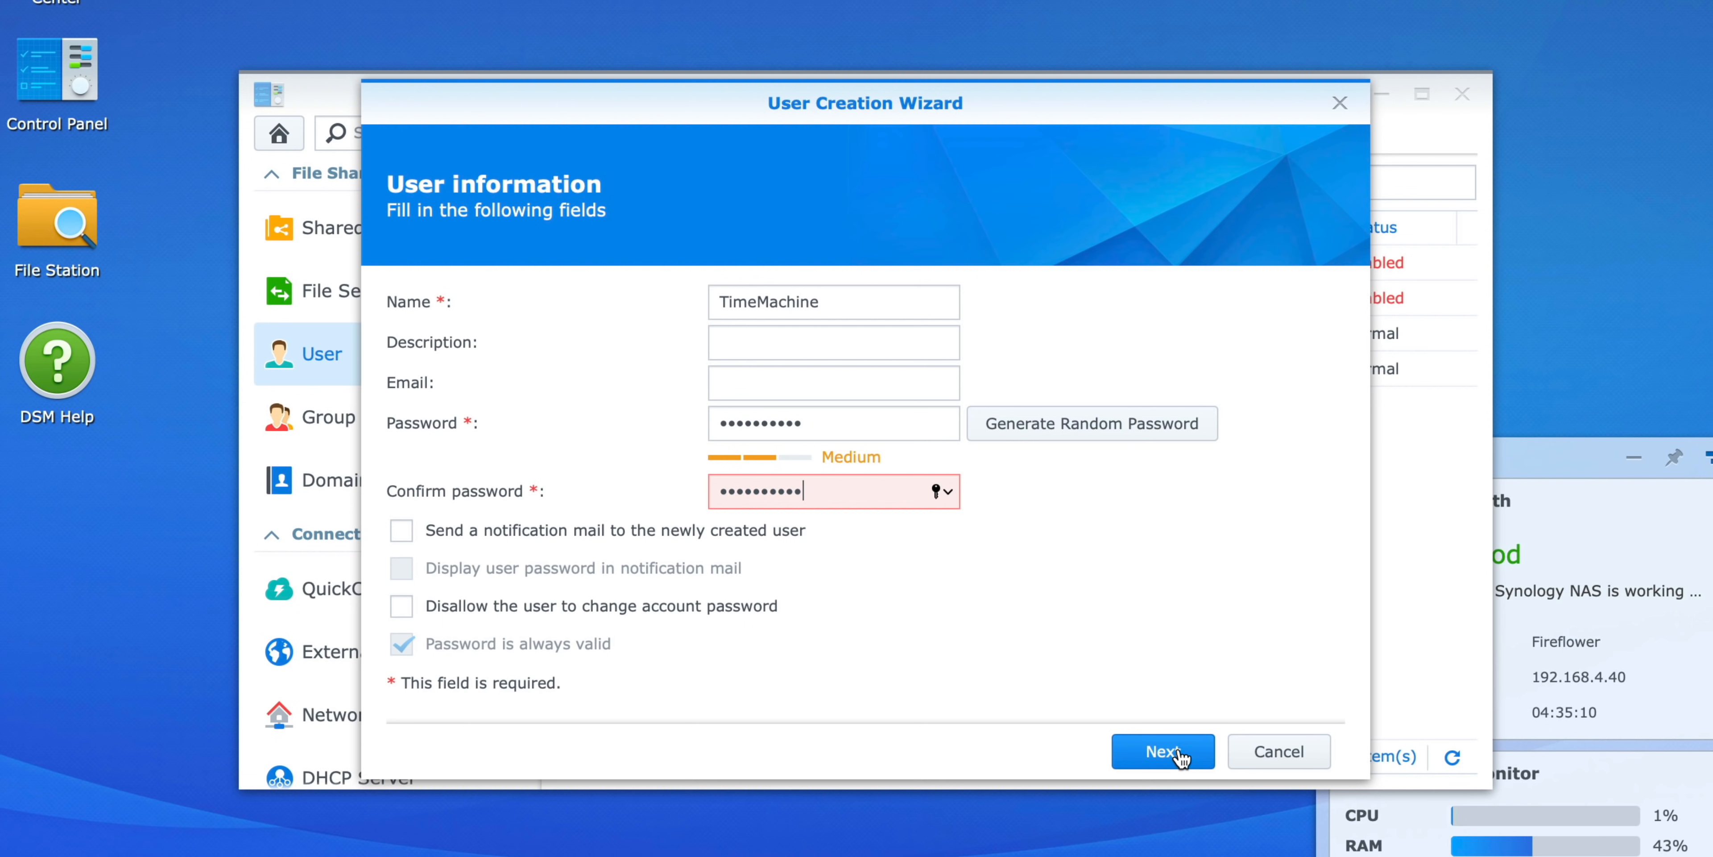
Keep the users group membership and grant Read/Write on the Time Machine folder
click(1162, 750)
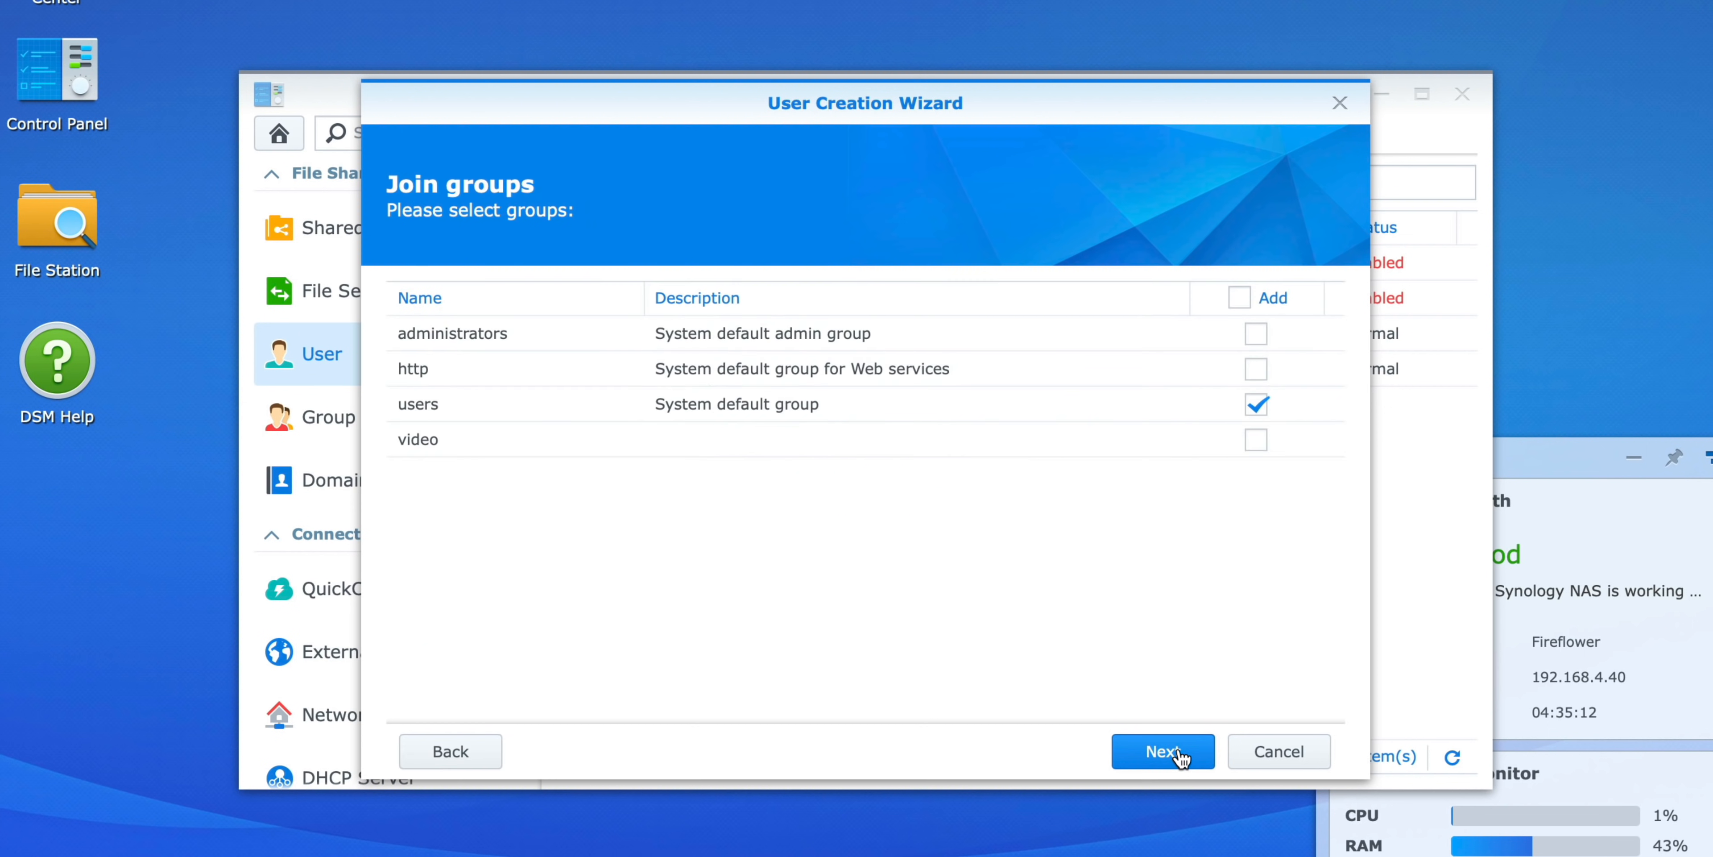
mouse_move(1145, 721)
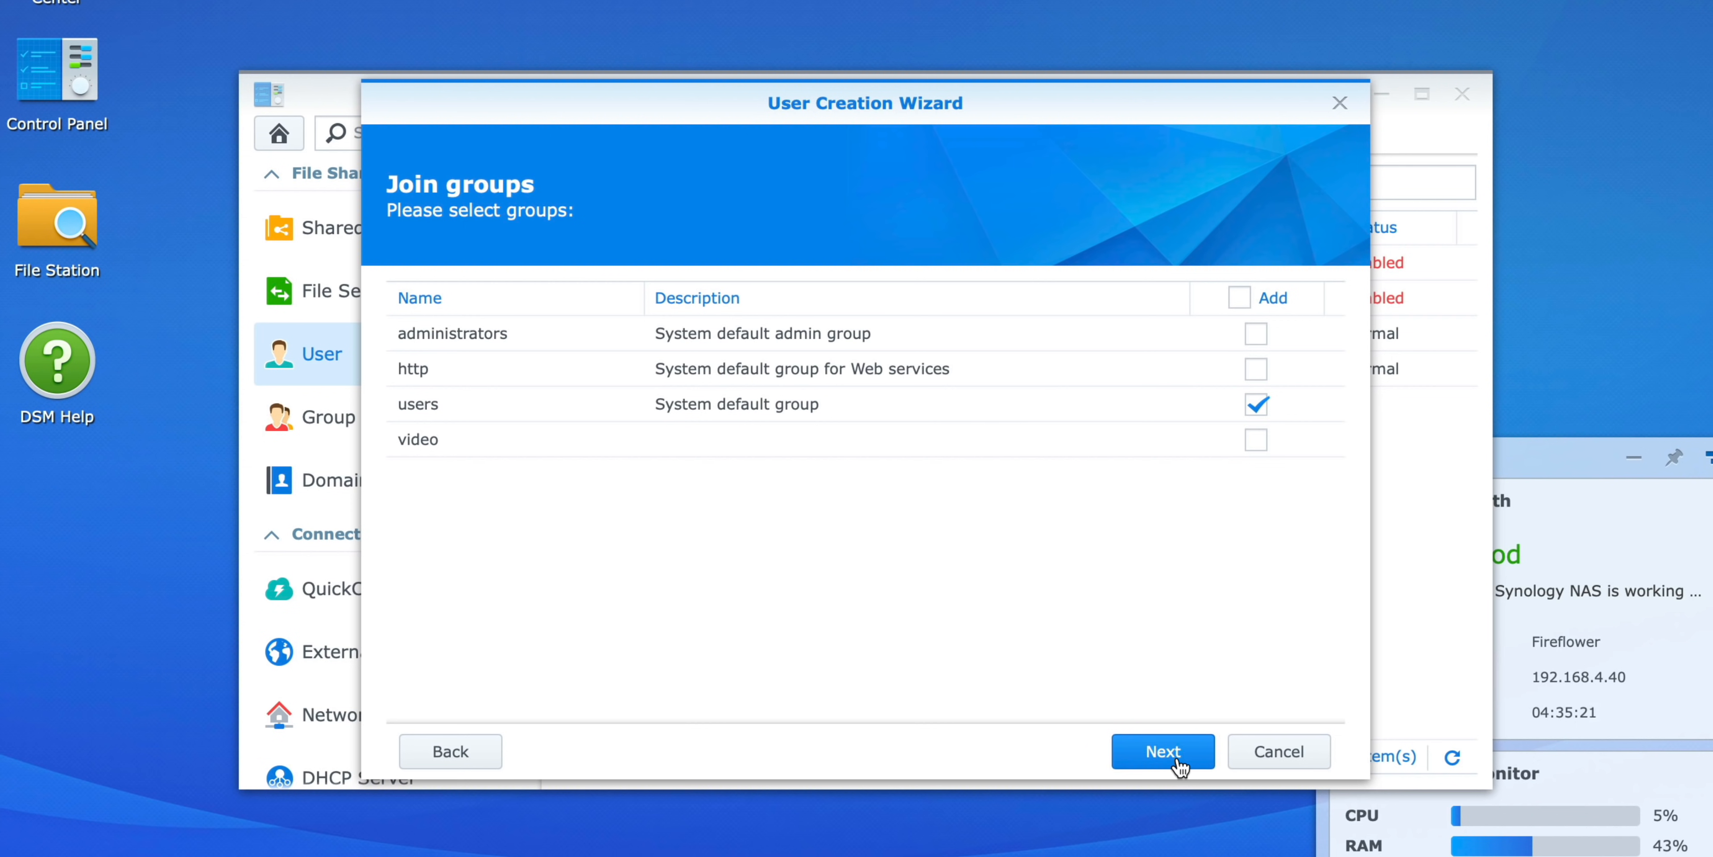
click(1163, 750)
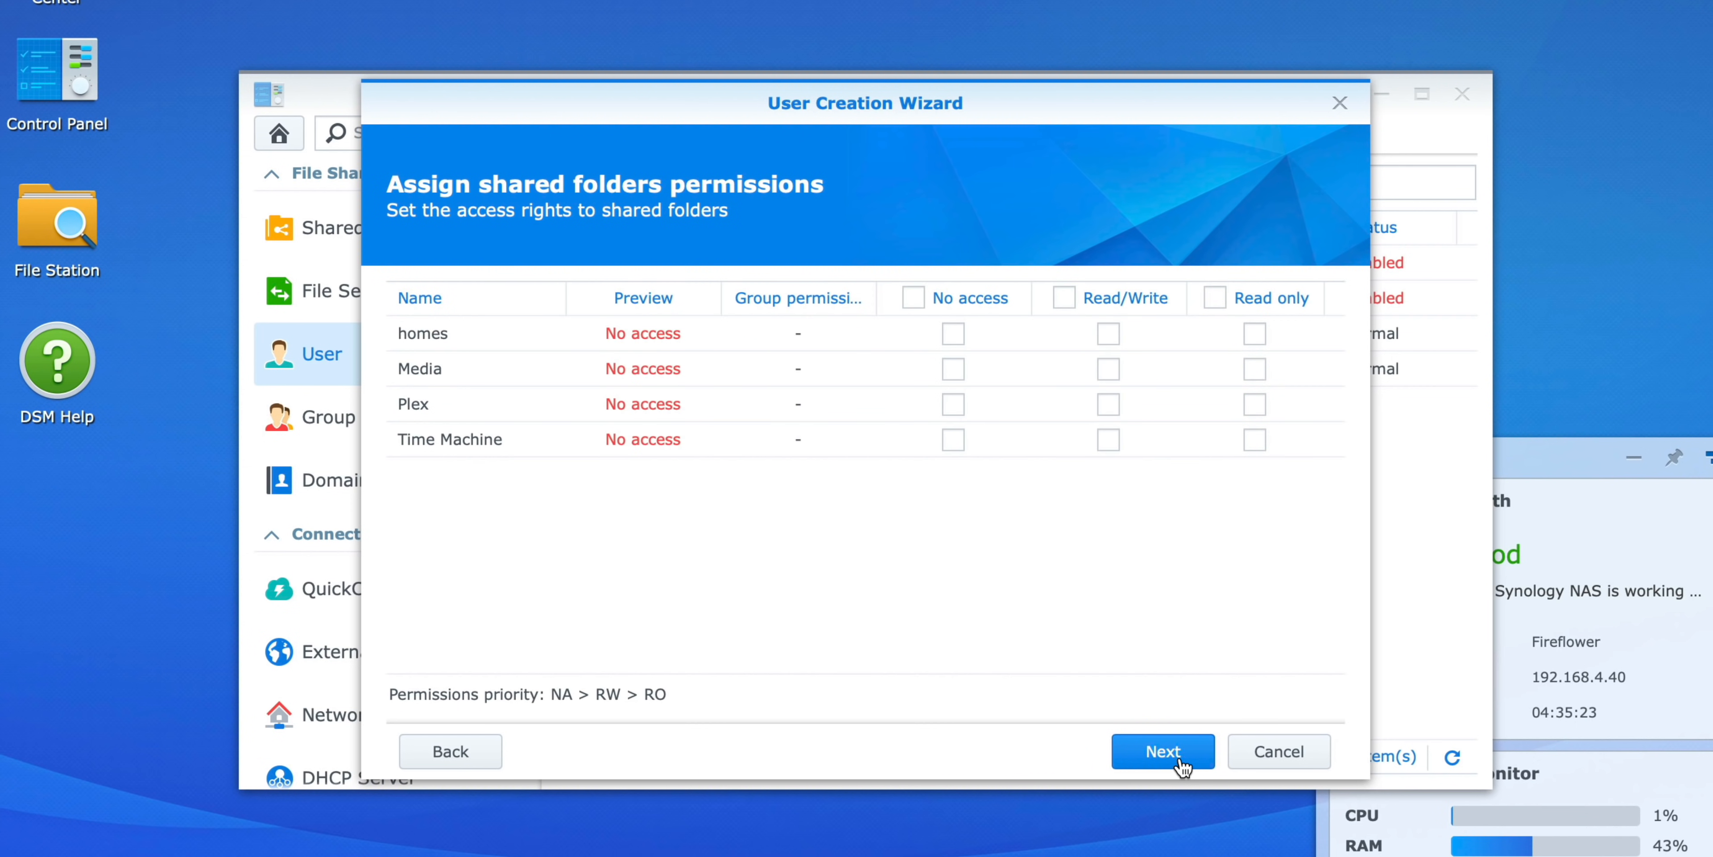
mouse_move(944, 500)
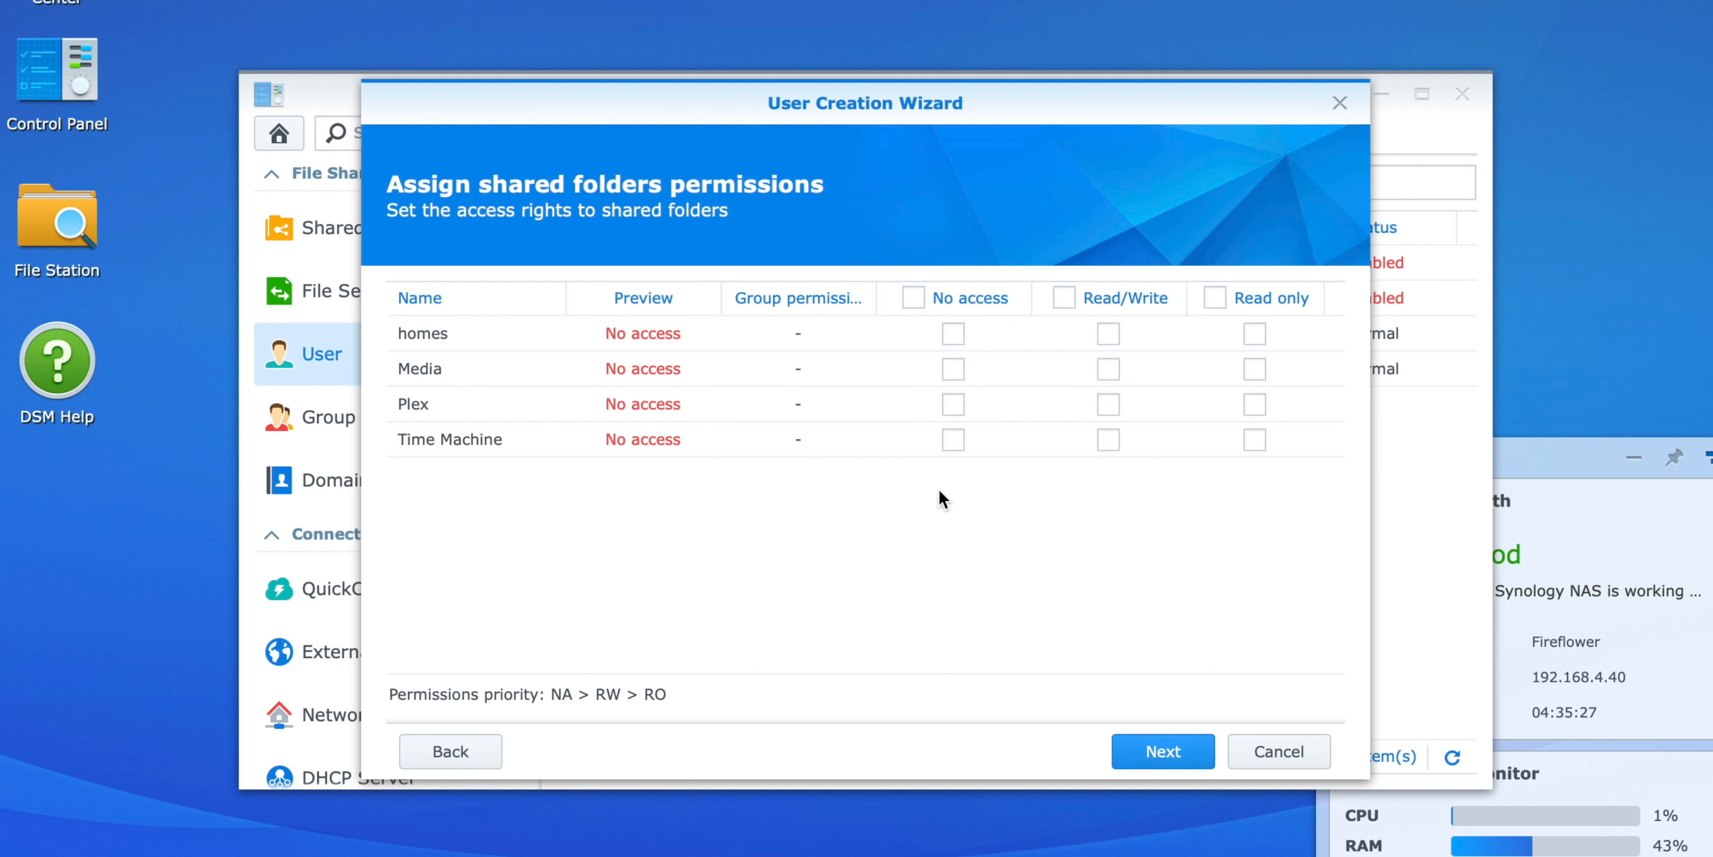
mouse_move(1082, 492)
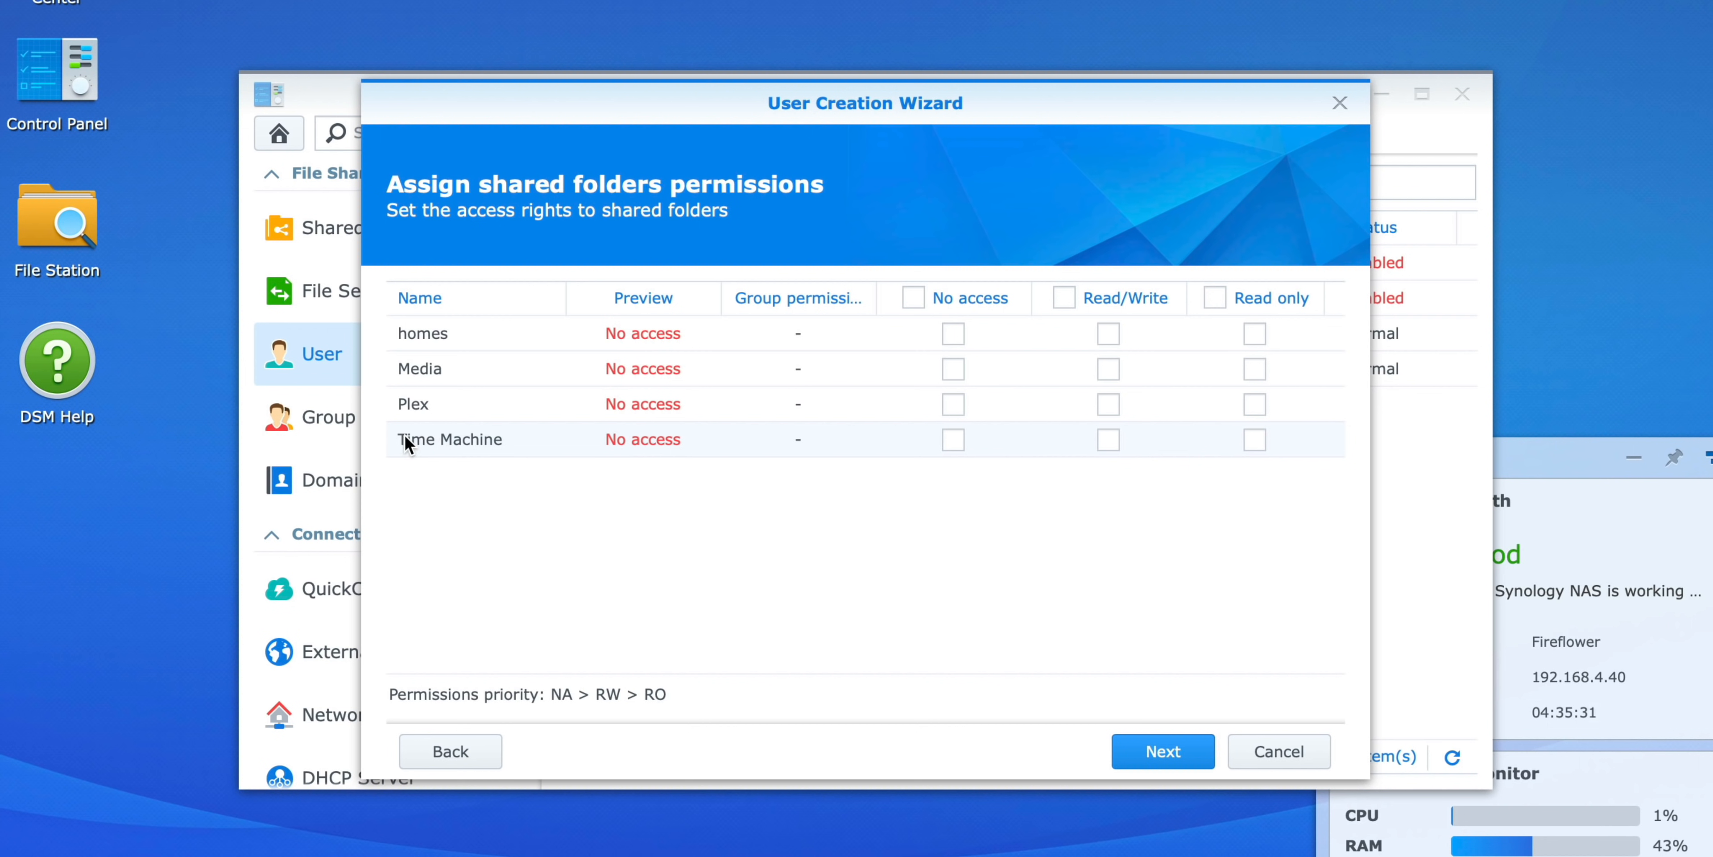
click(1108, 439)
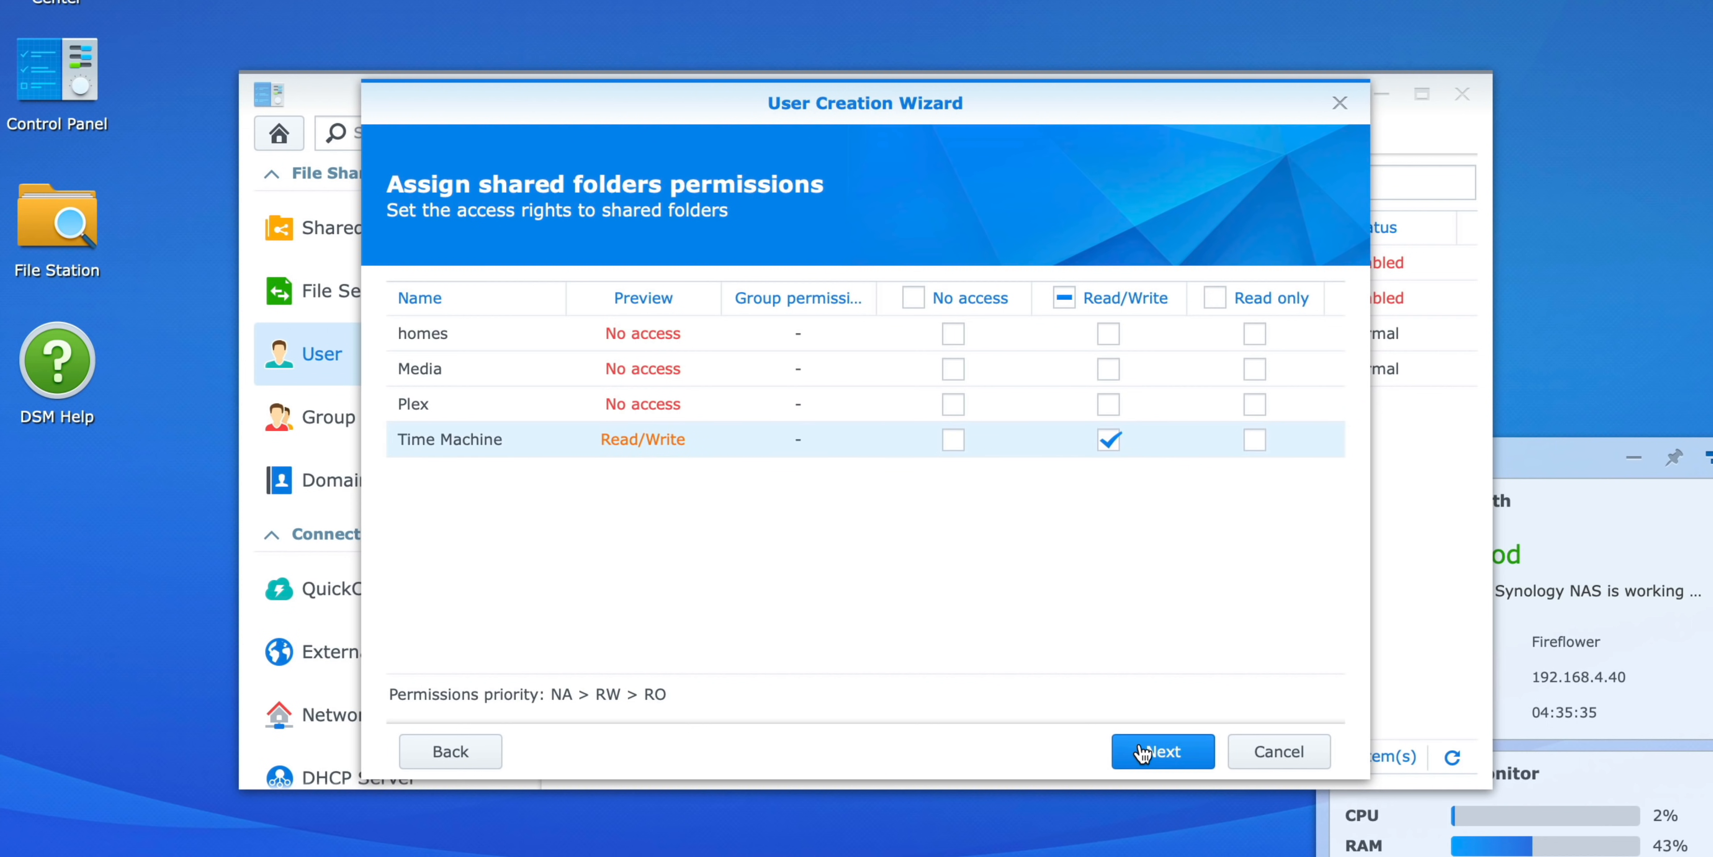
Set a 1000 GB quota on Volume 1 for the new user and continue
click(1161, 751)
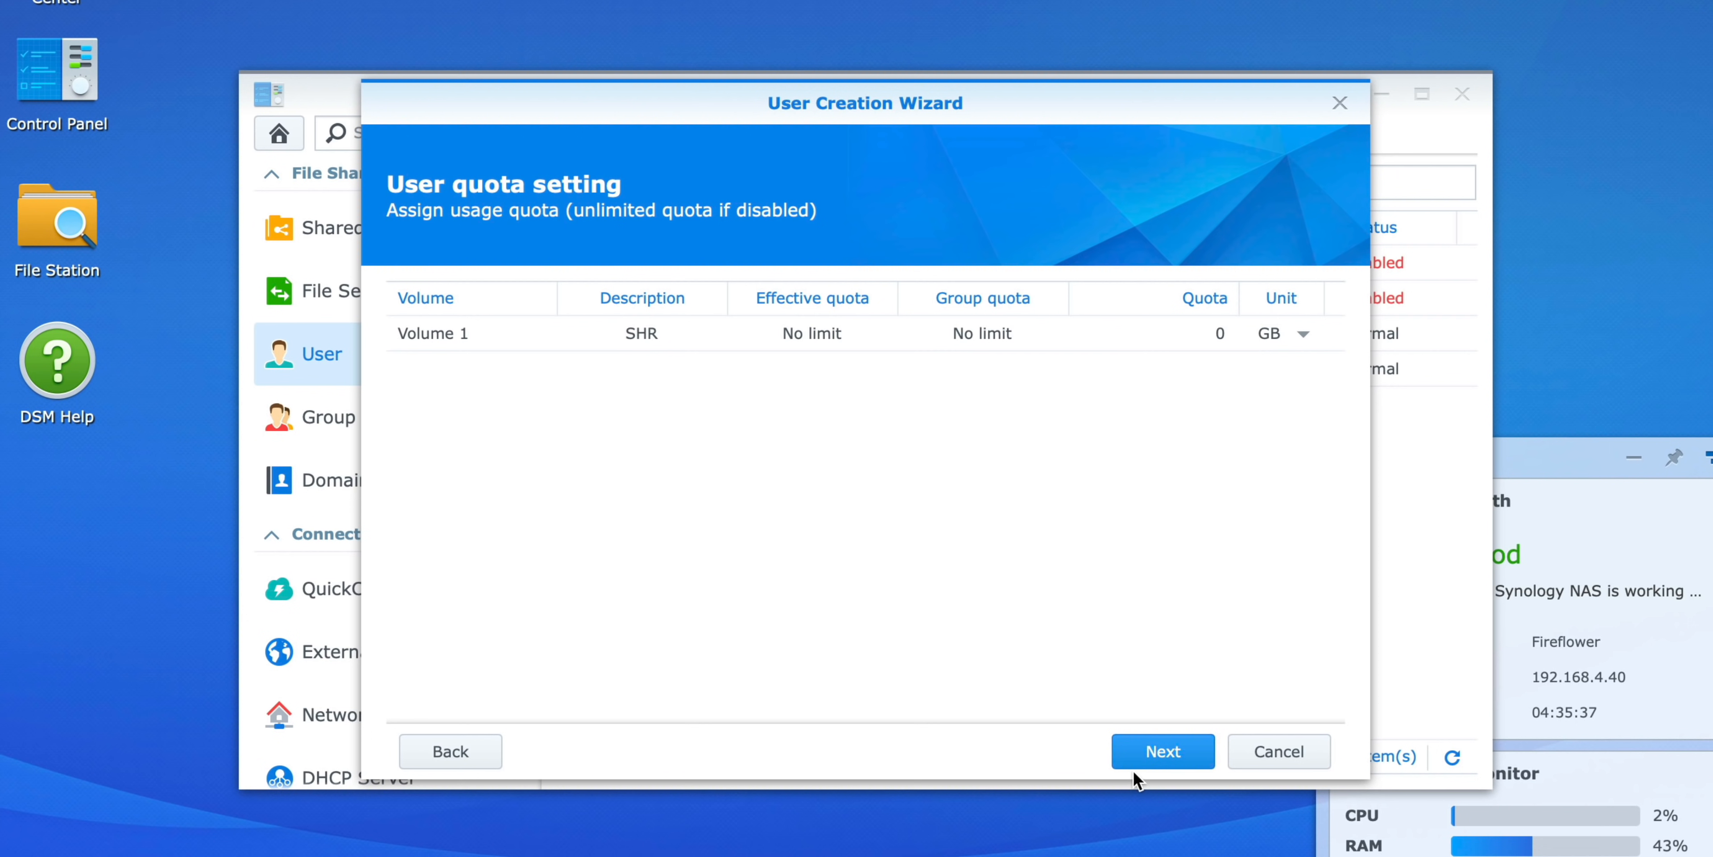
mouse_move(1217, 373)
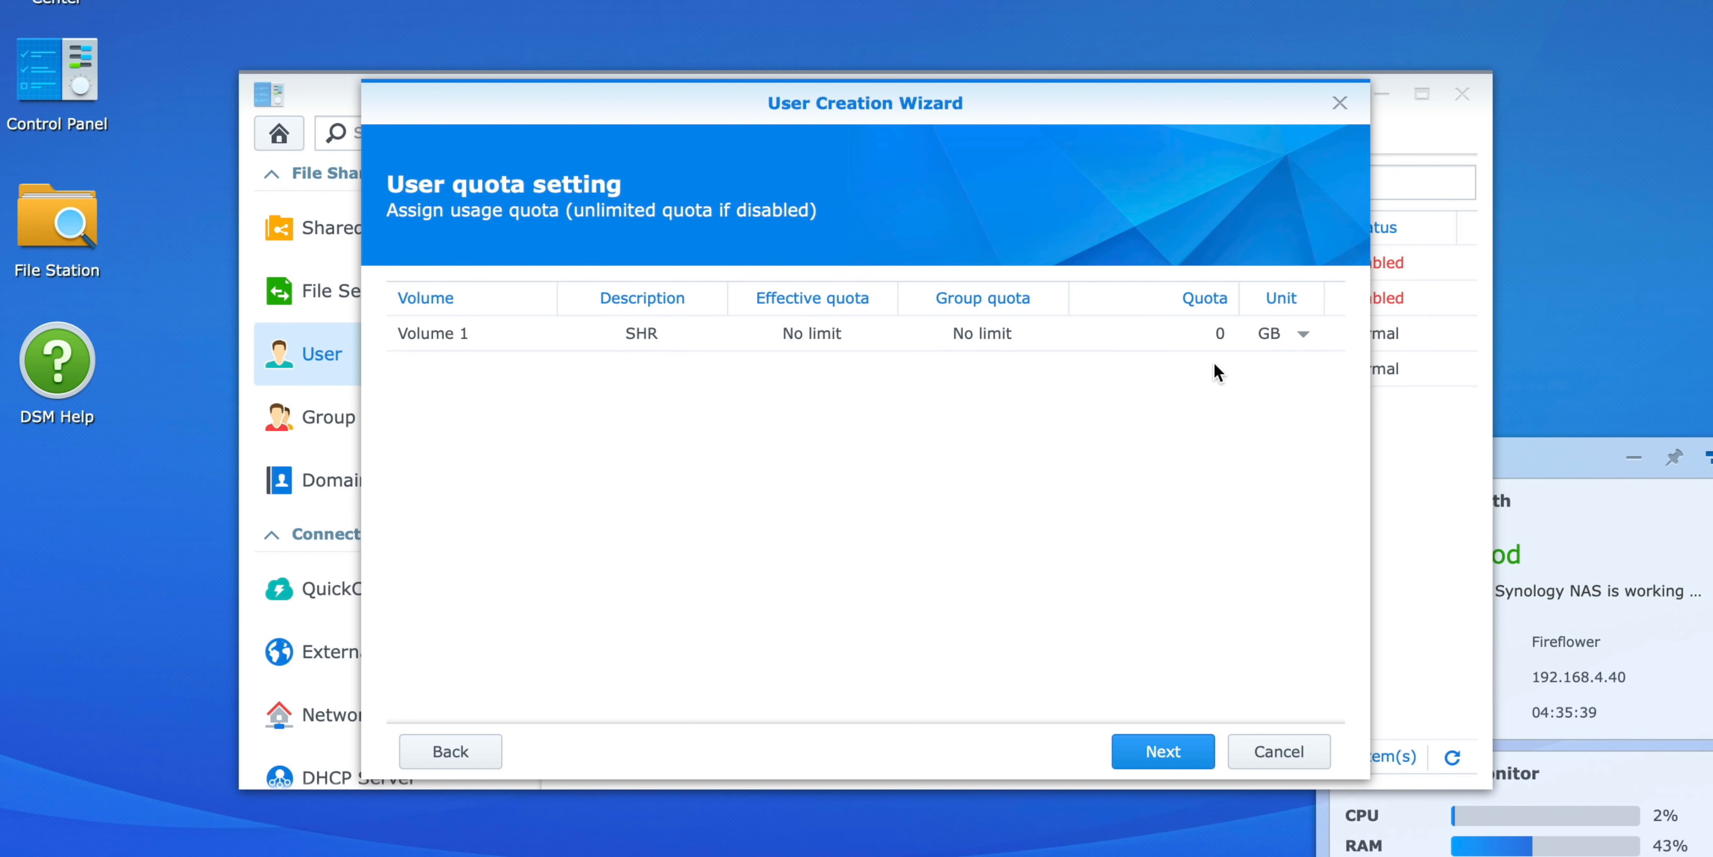
click(1152, 333)
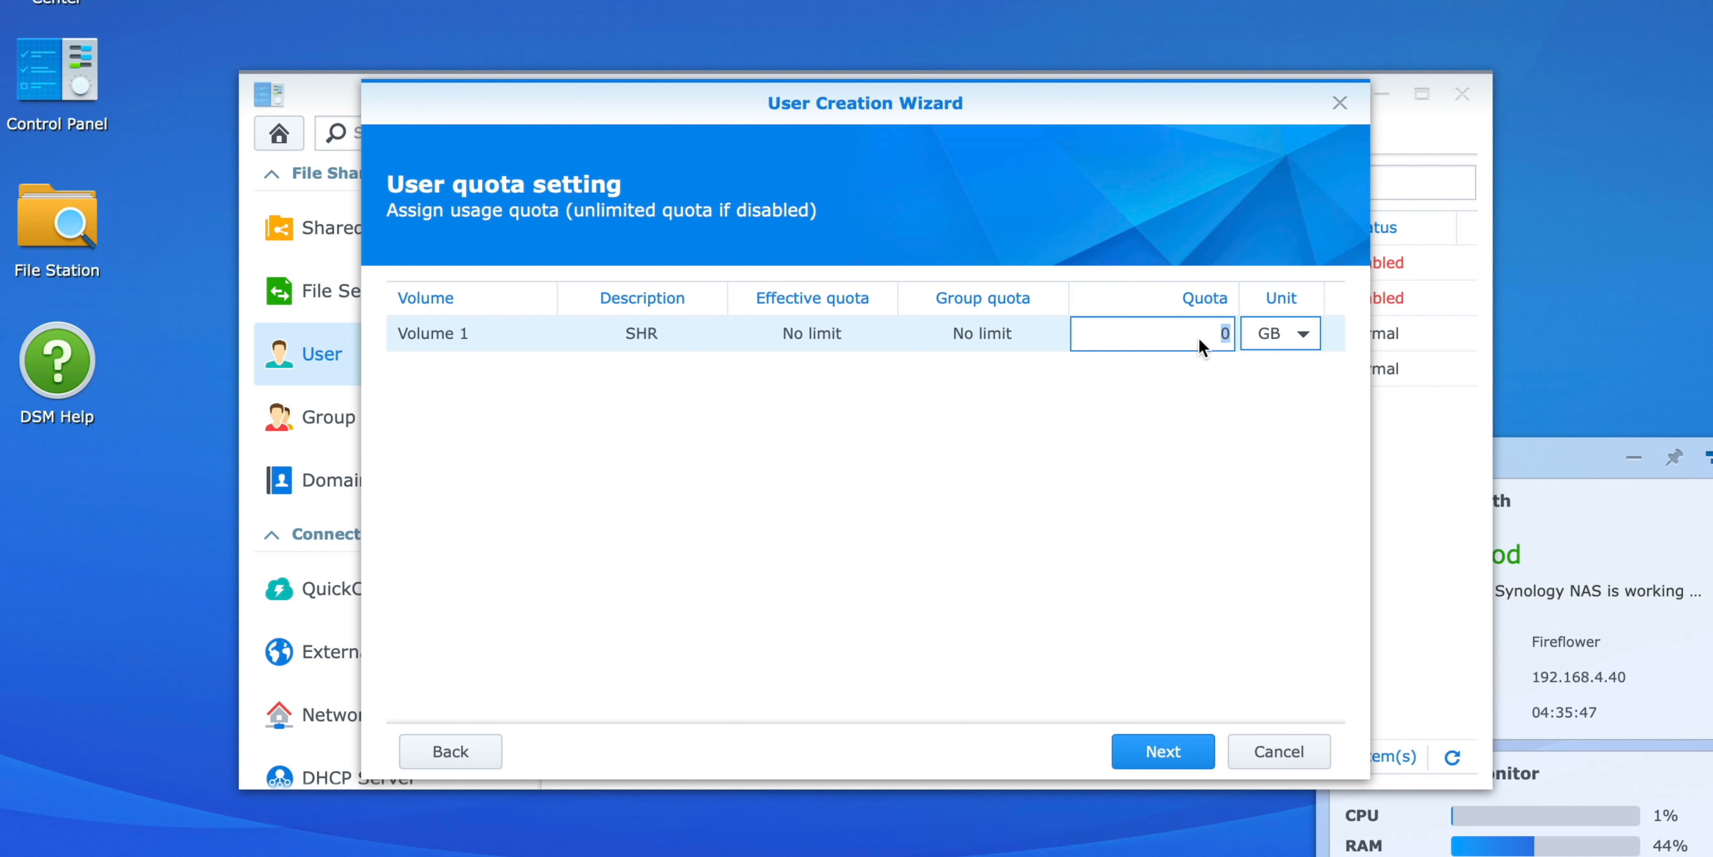
mouse_move(1196, 370)
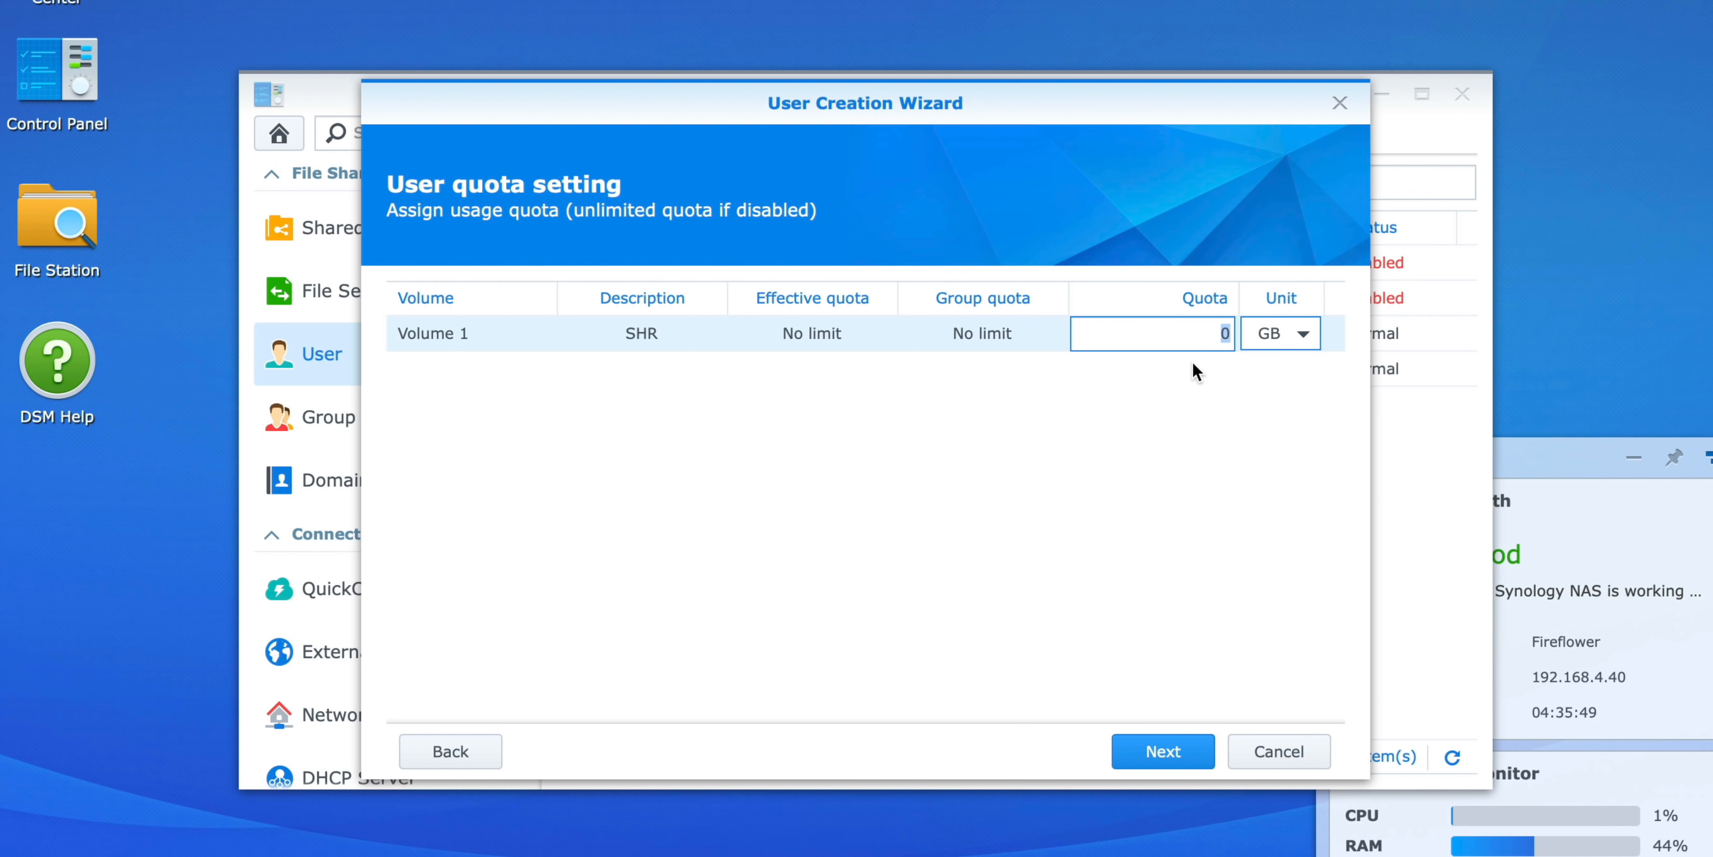
text(1000)
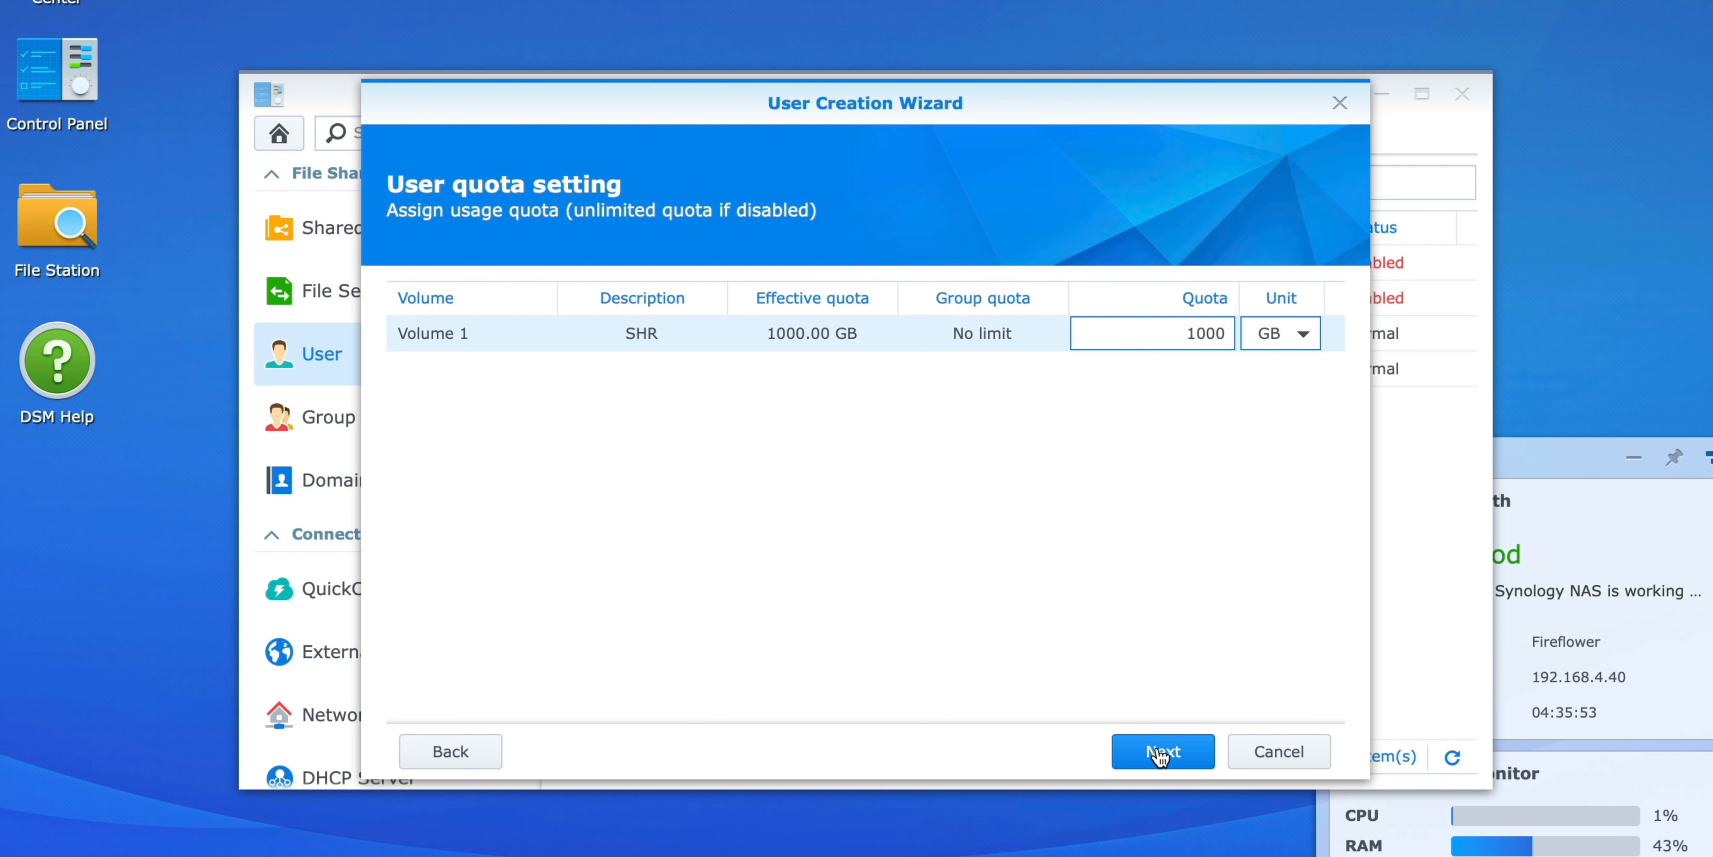
click(1162, 750)
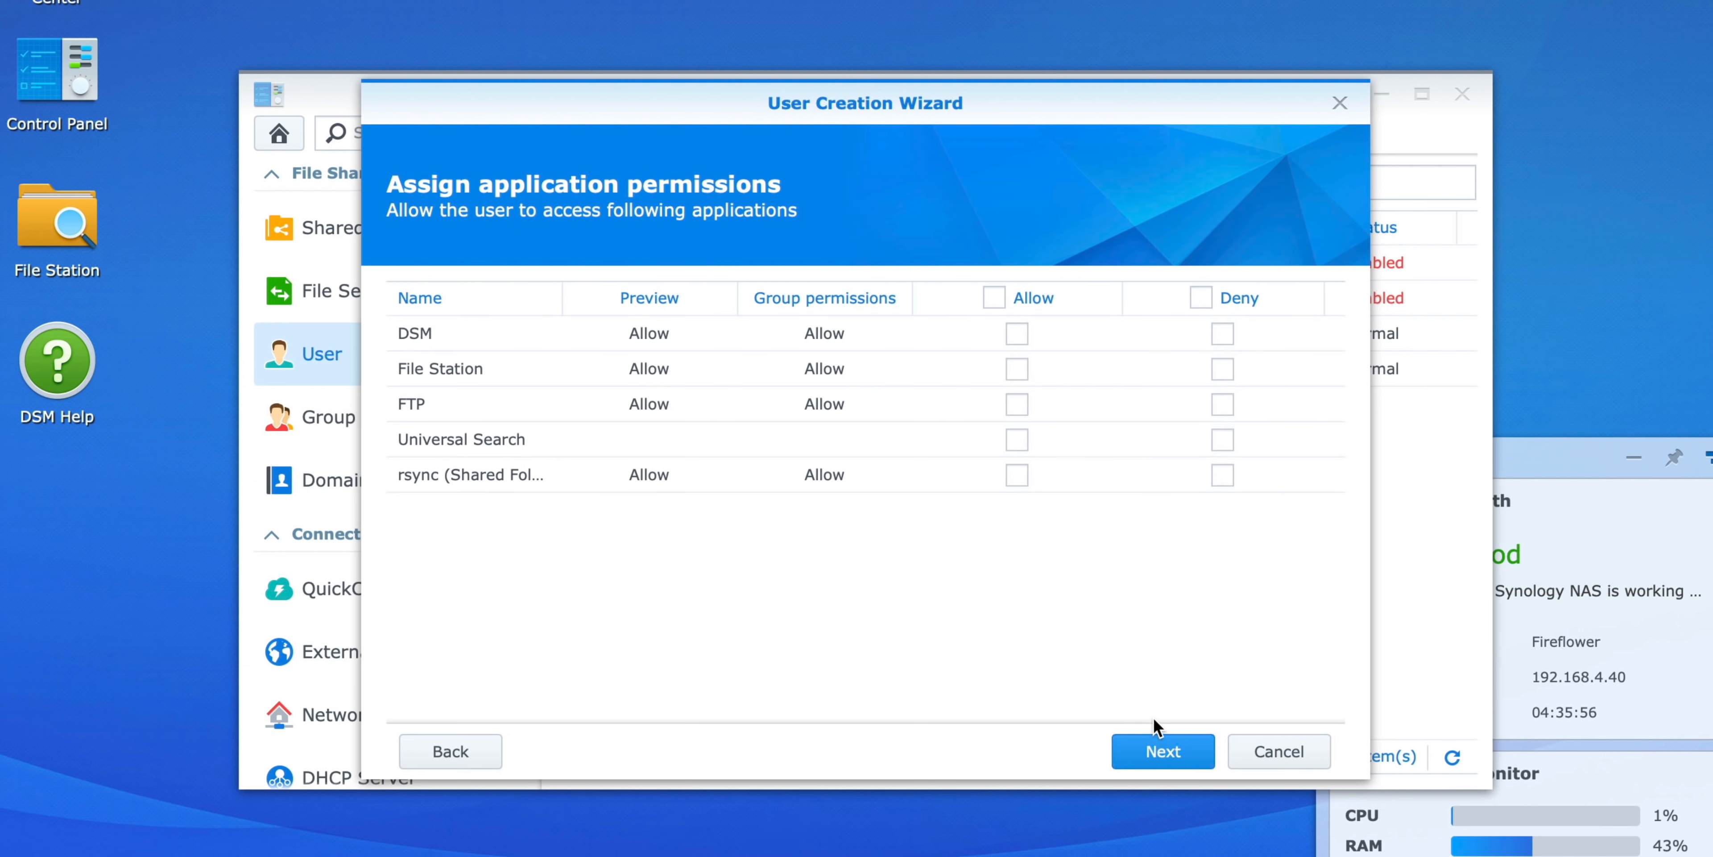
mouse_move(1156, 721)
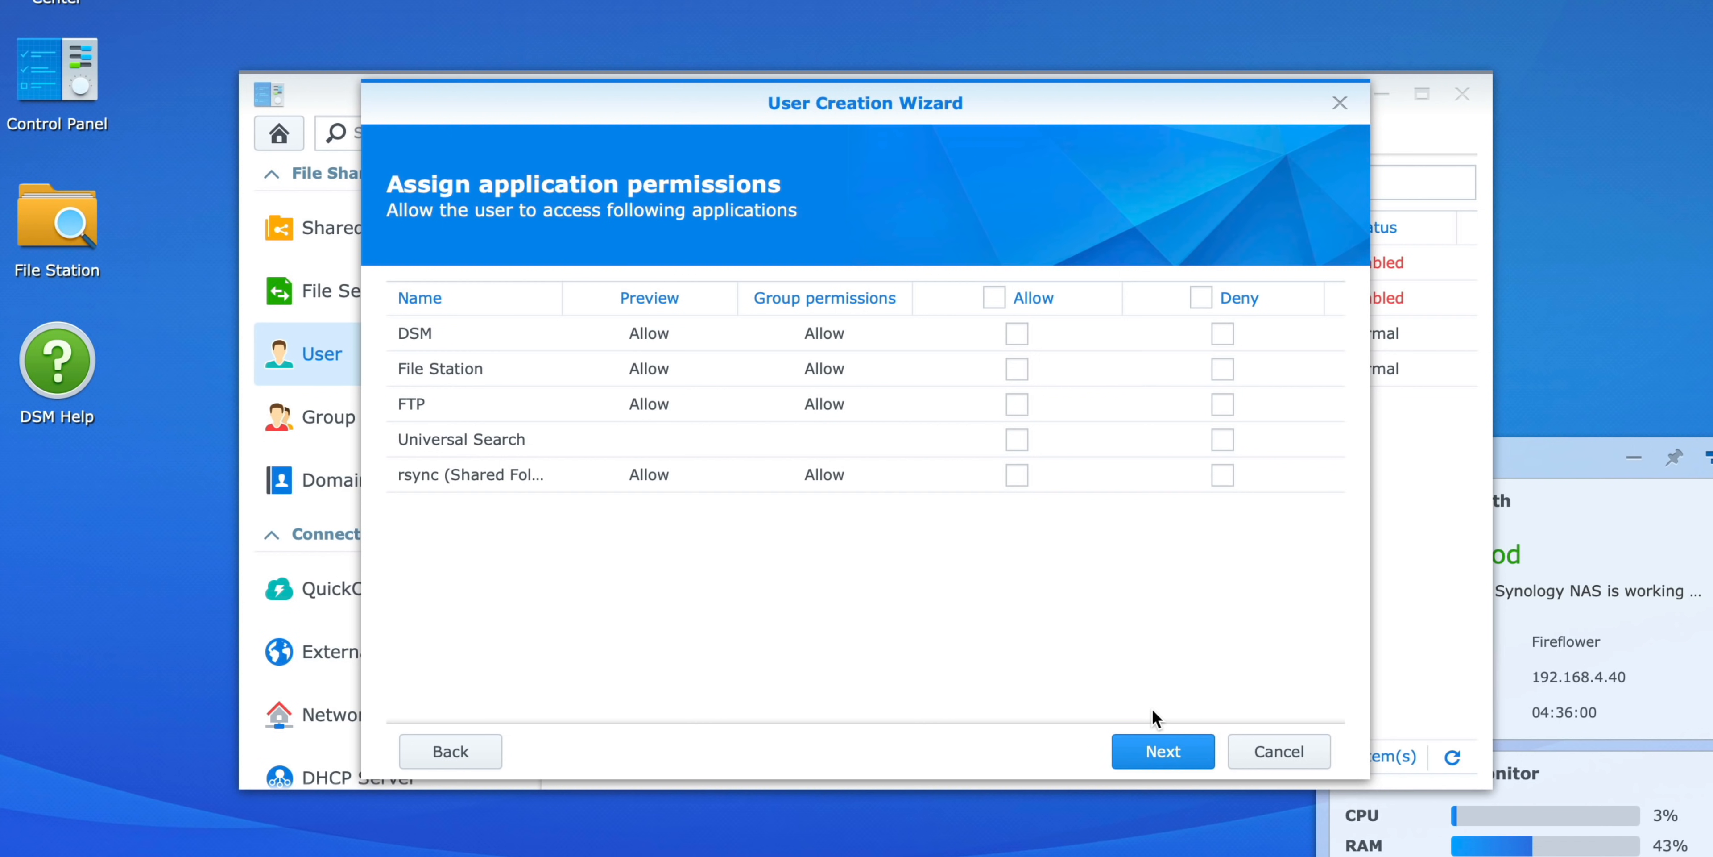
Leave application permissions and speed limits at defaults and apply to create the TimeMachine user
click(1161, 751)
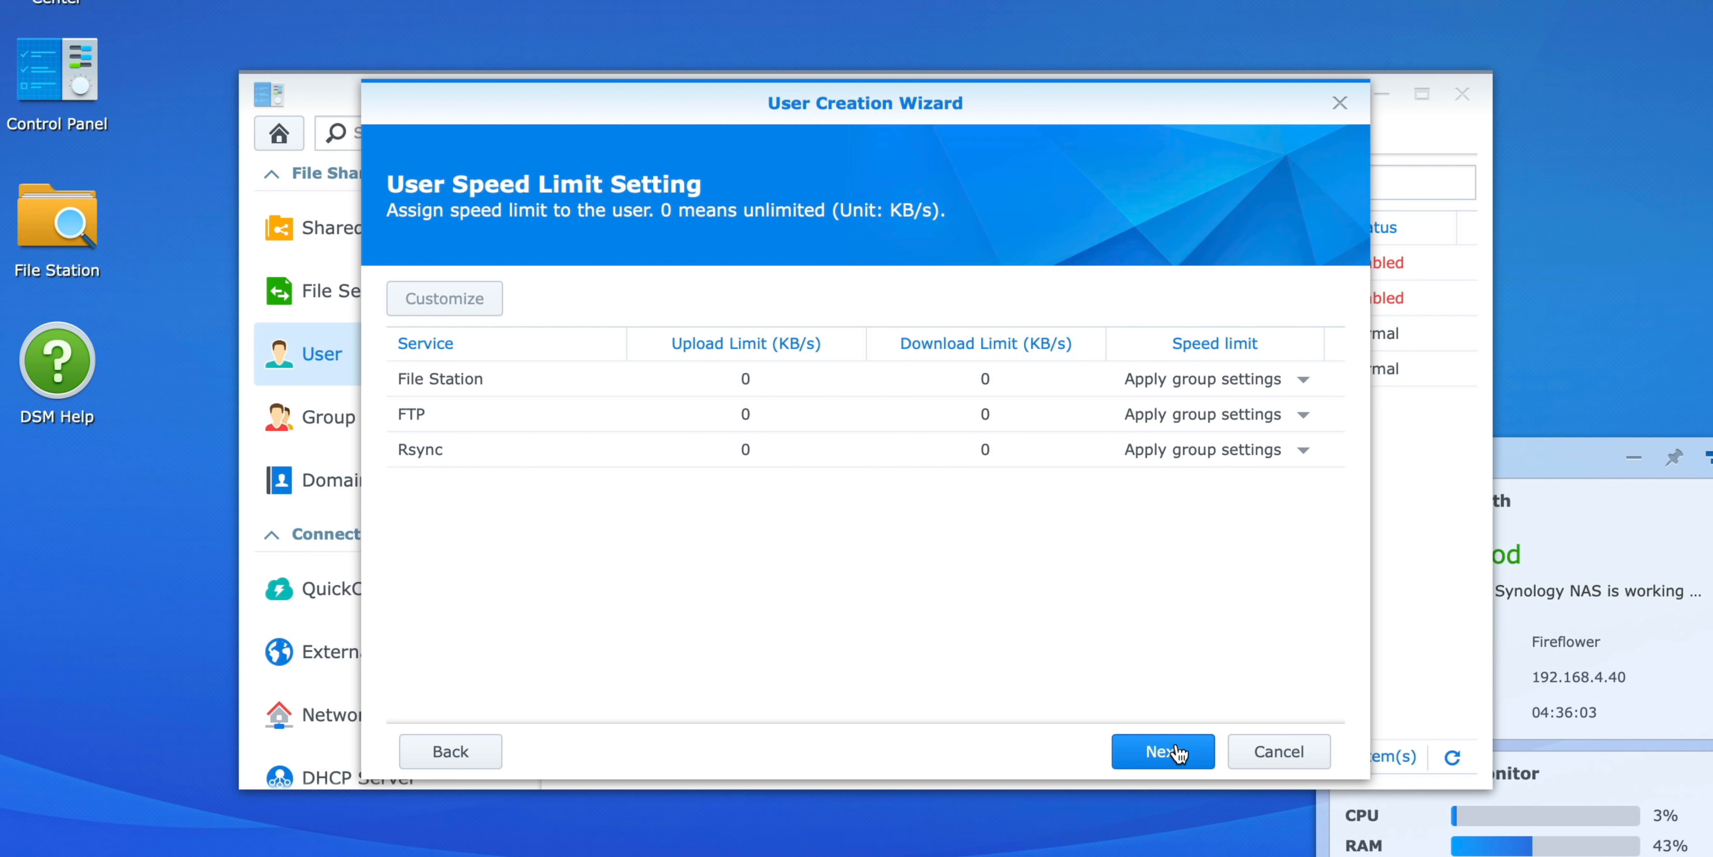
click(1162, 751)
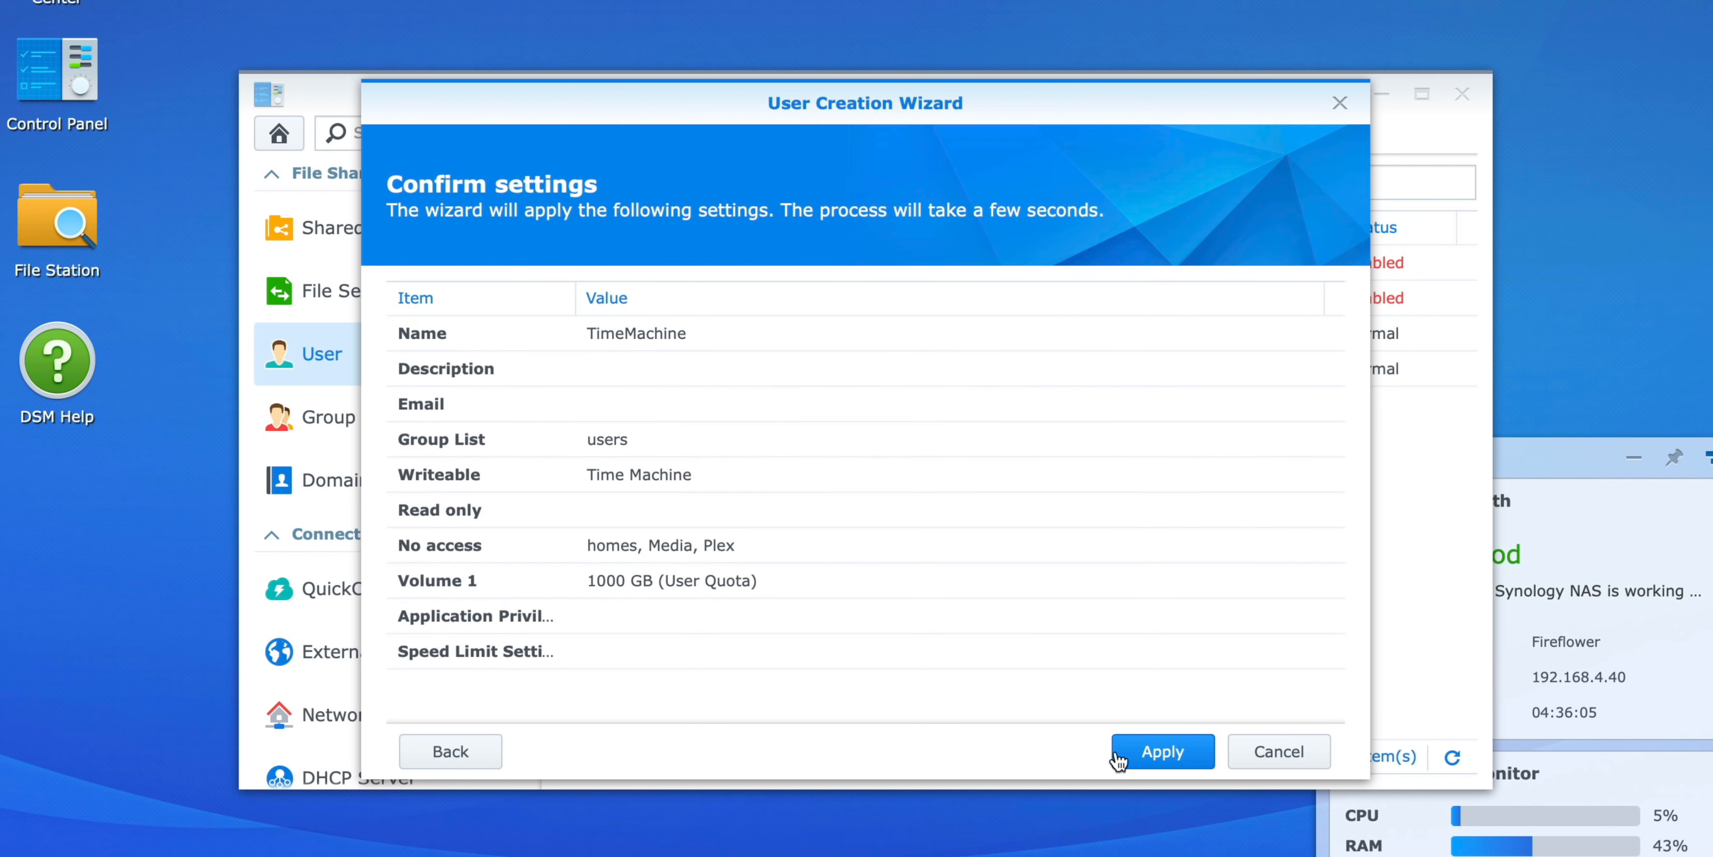
mouse_move(1179, 753)
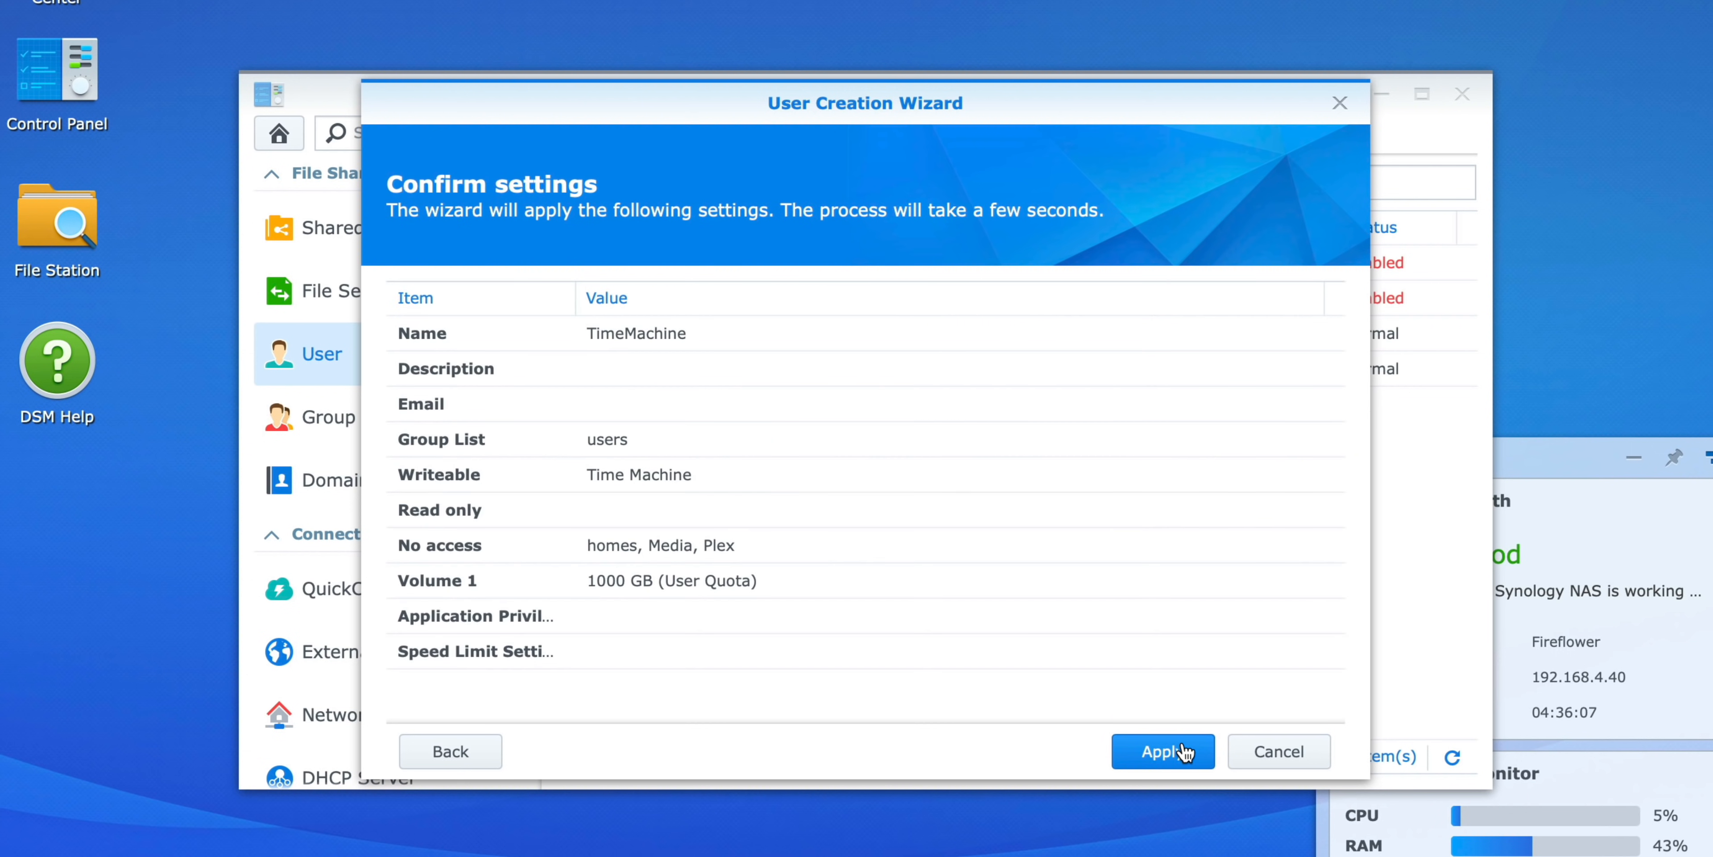
click(1163, 751)
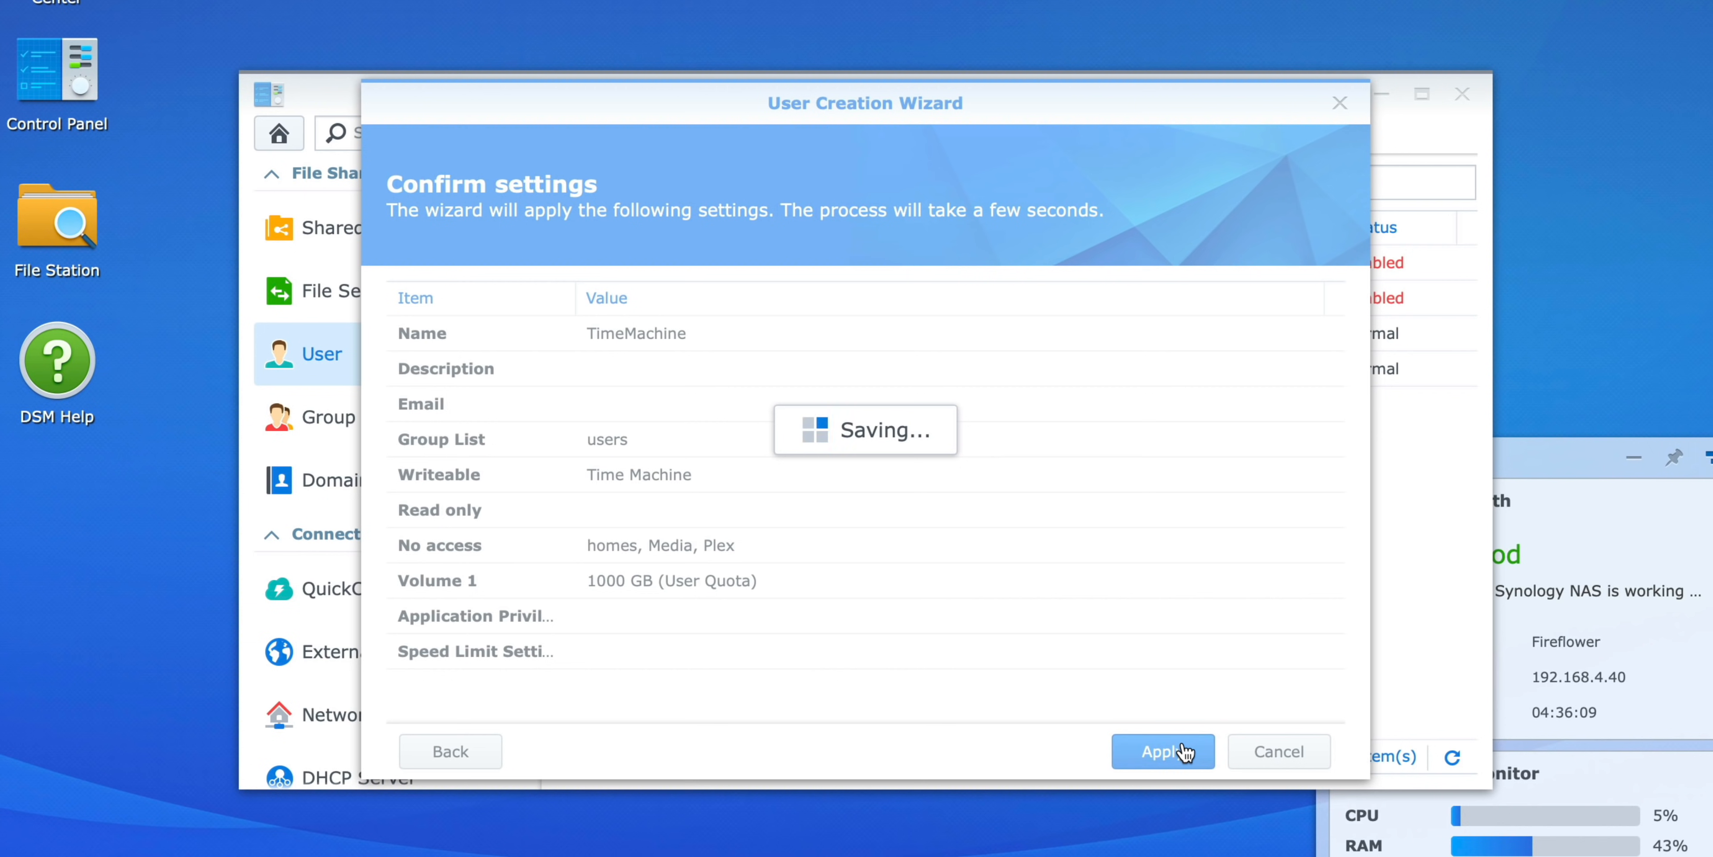
click(1162, 750)
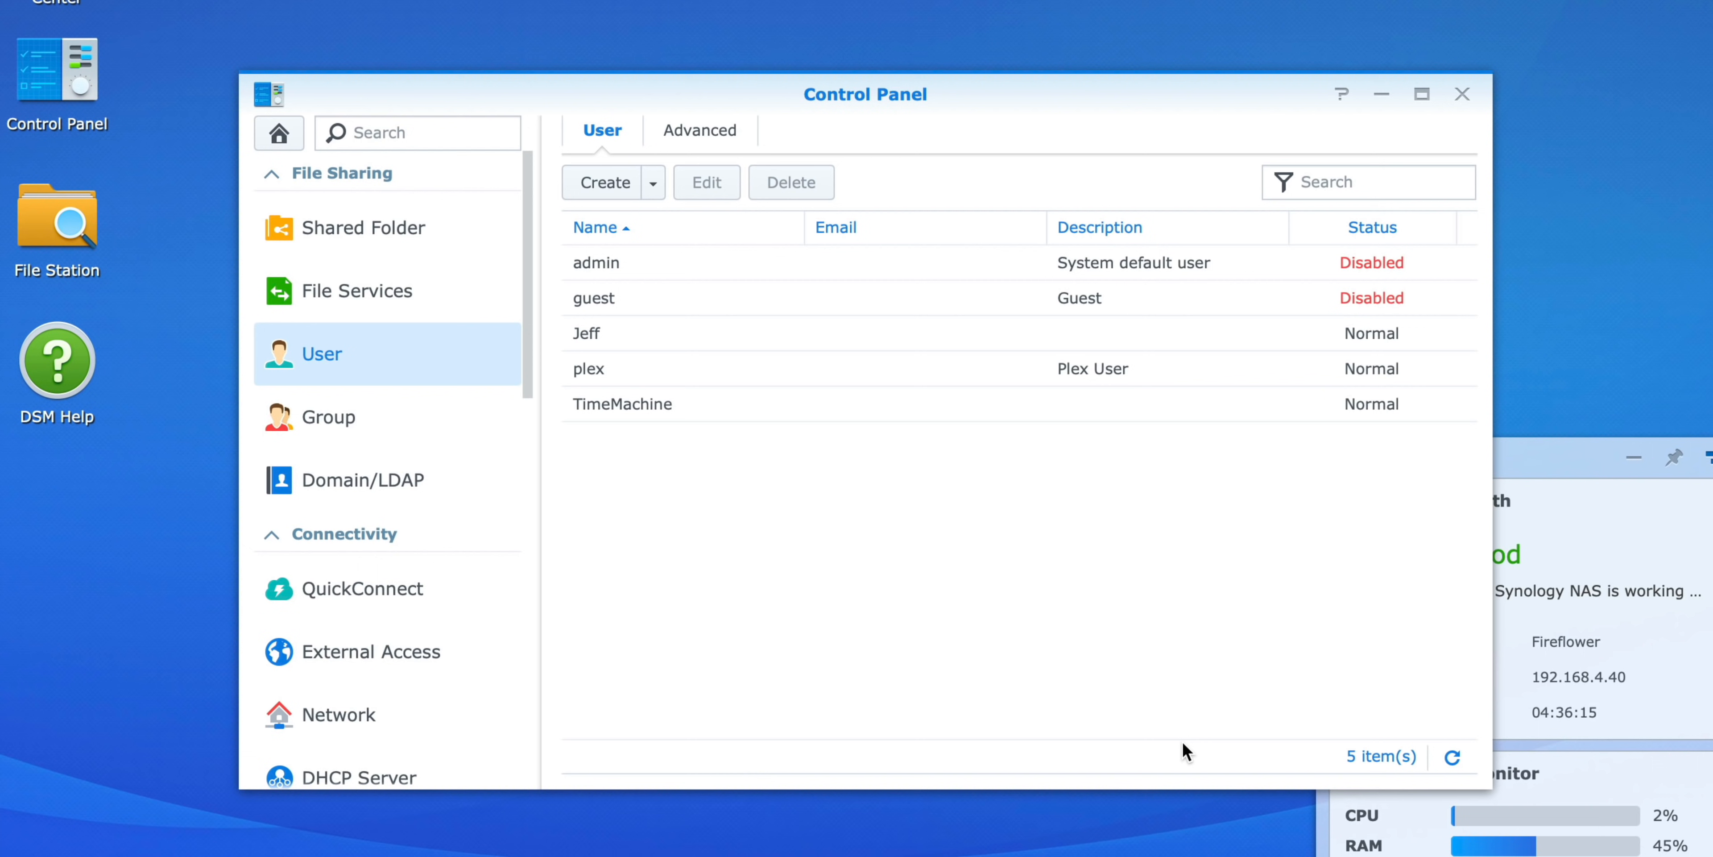
In File Services > Advanced, tick 'Enable Bonjour Time Machine broadcast via SMB'
click(360, 291)
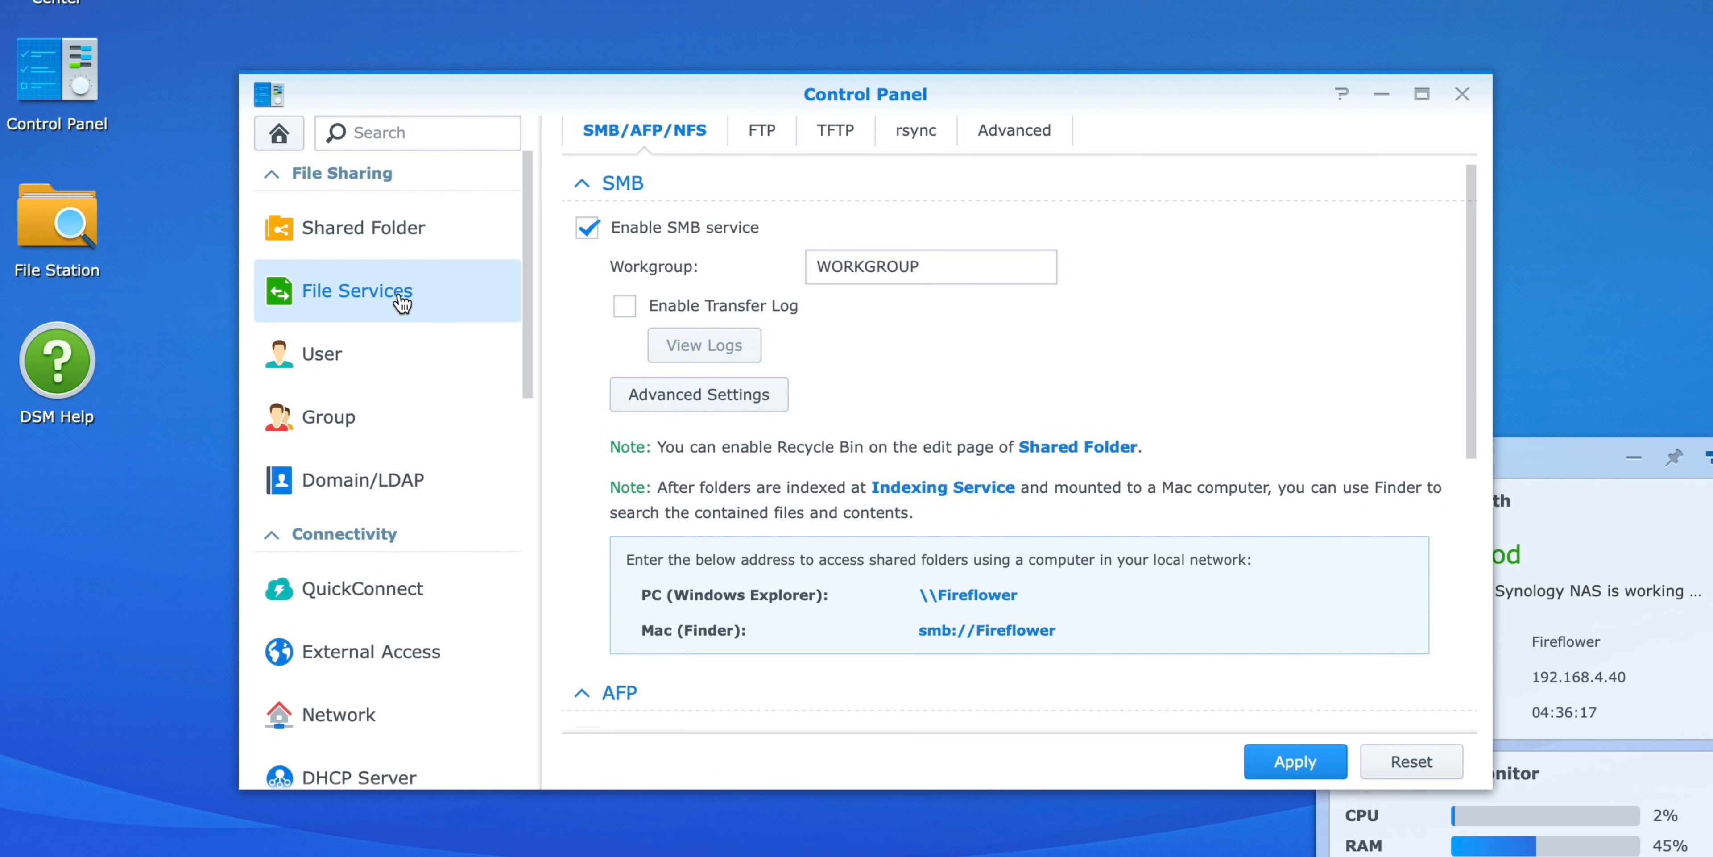
mouse_move(637, 238)
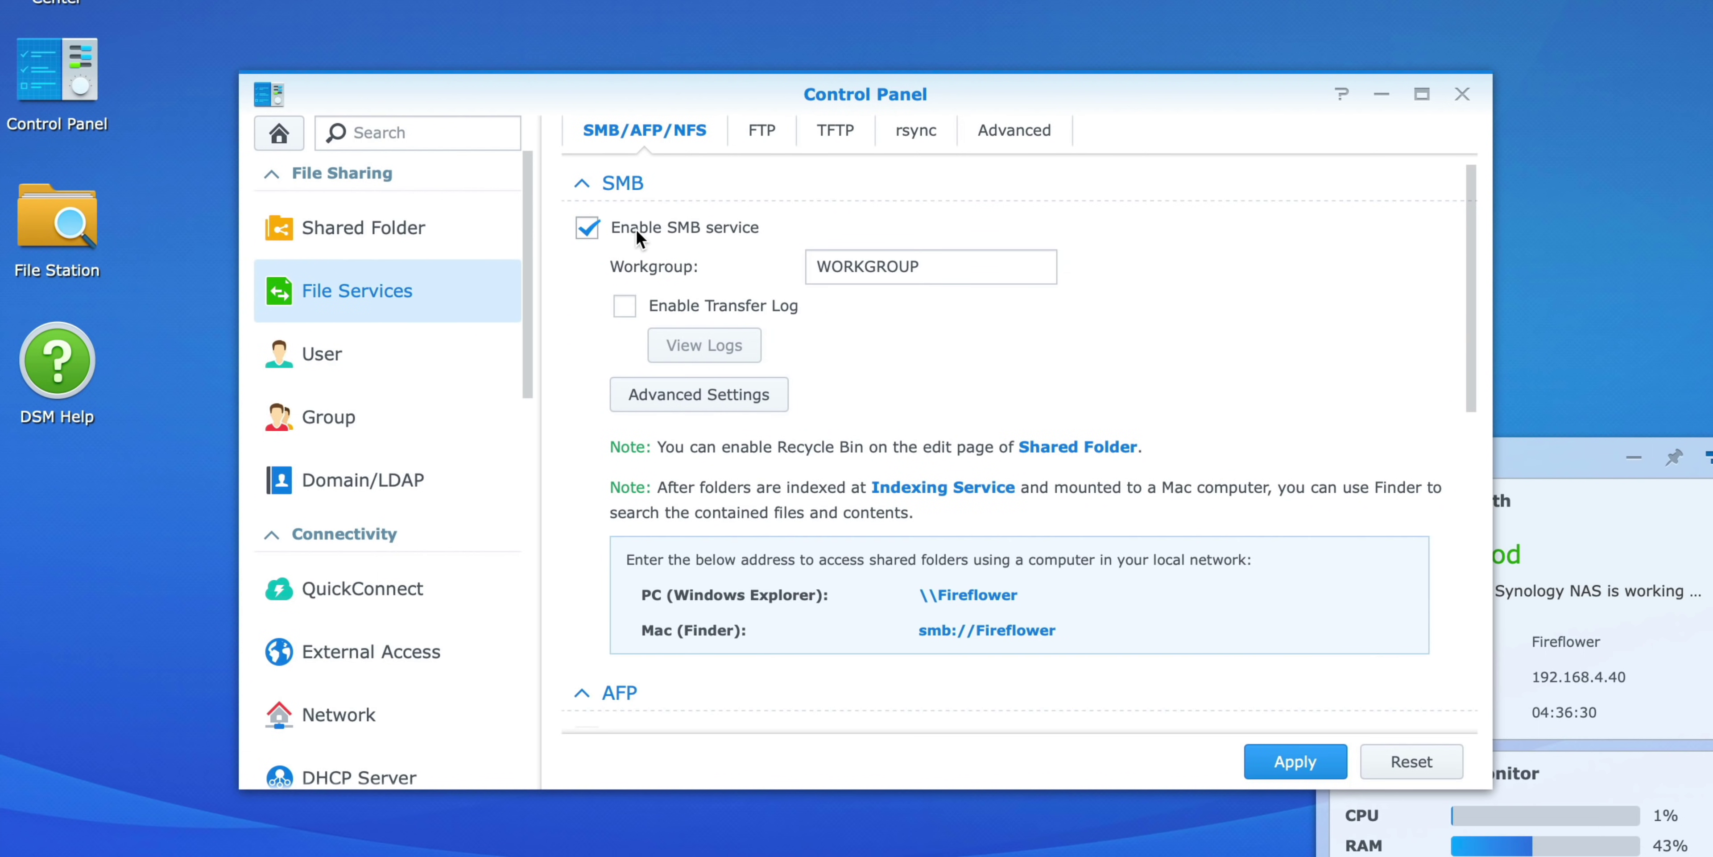
click(999, 130)
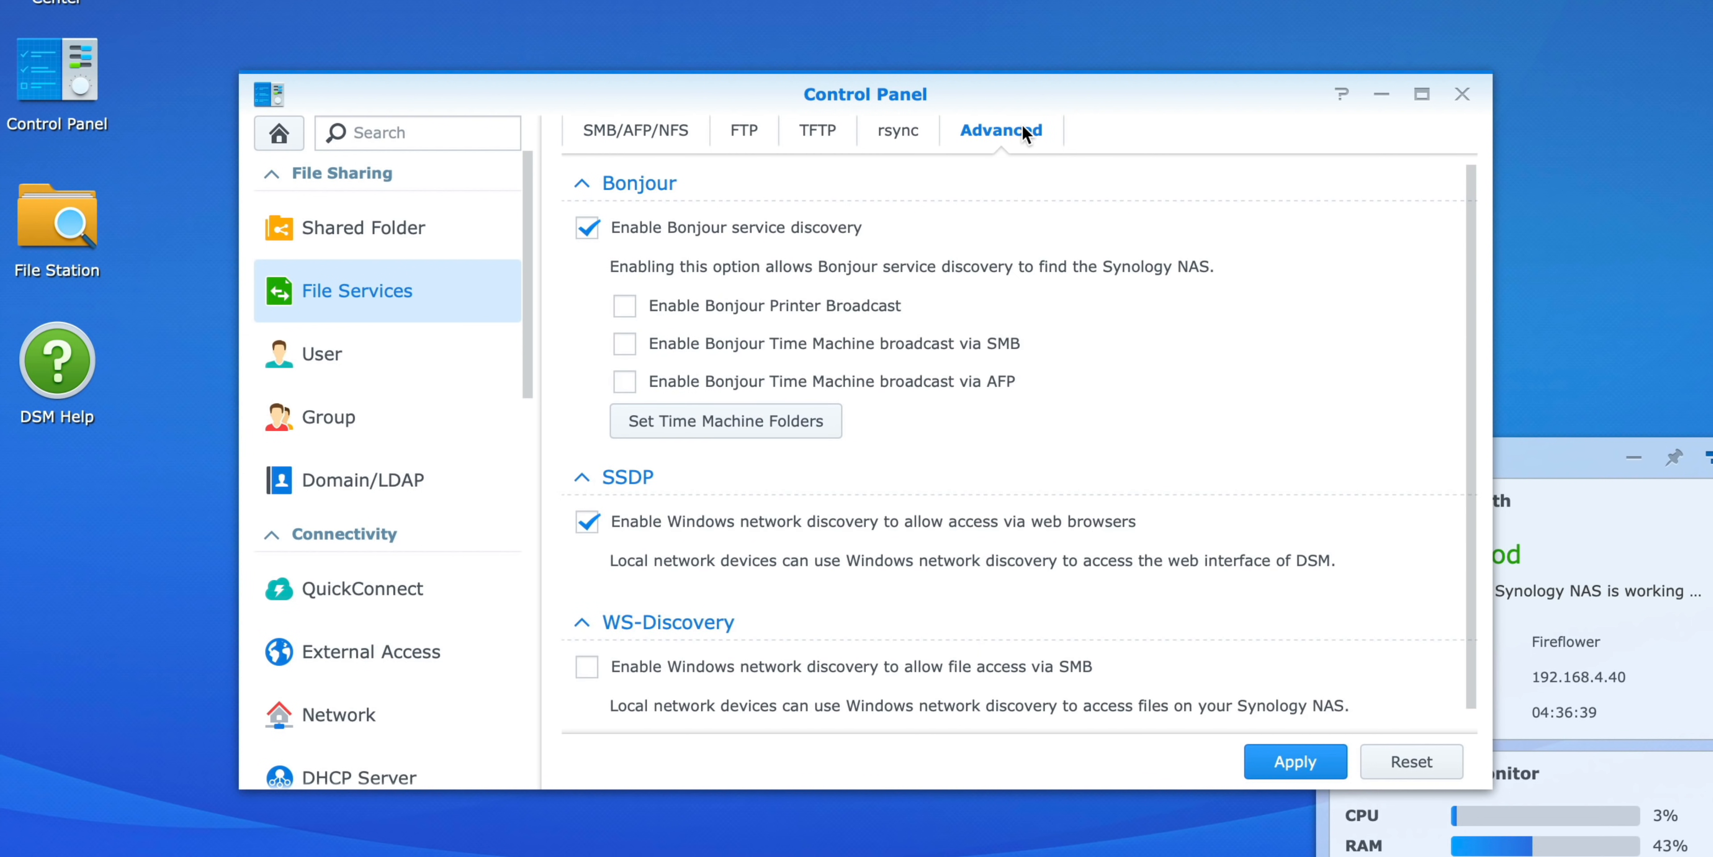
mouse_move(1133, 326)
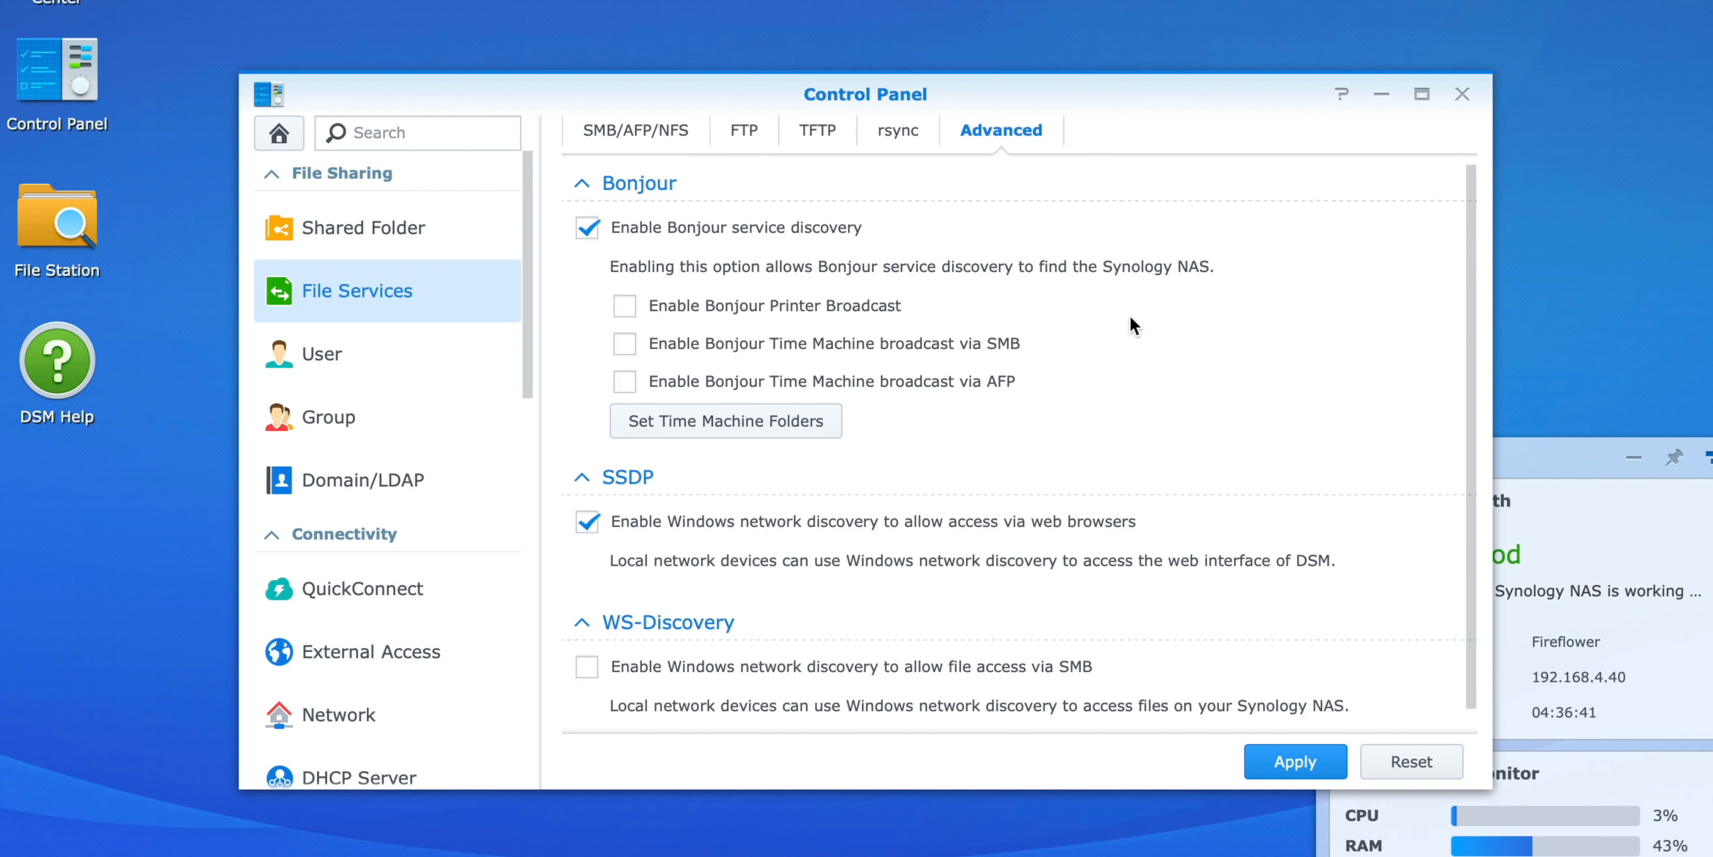
mouse_move(774, 358)
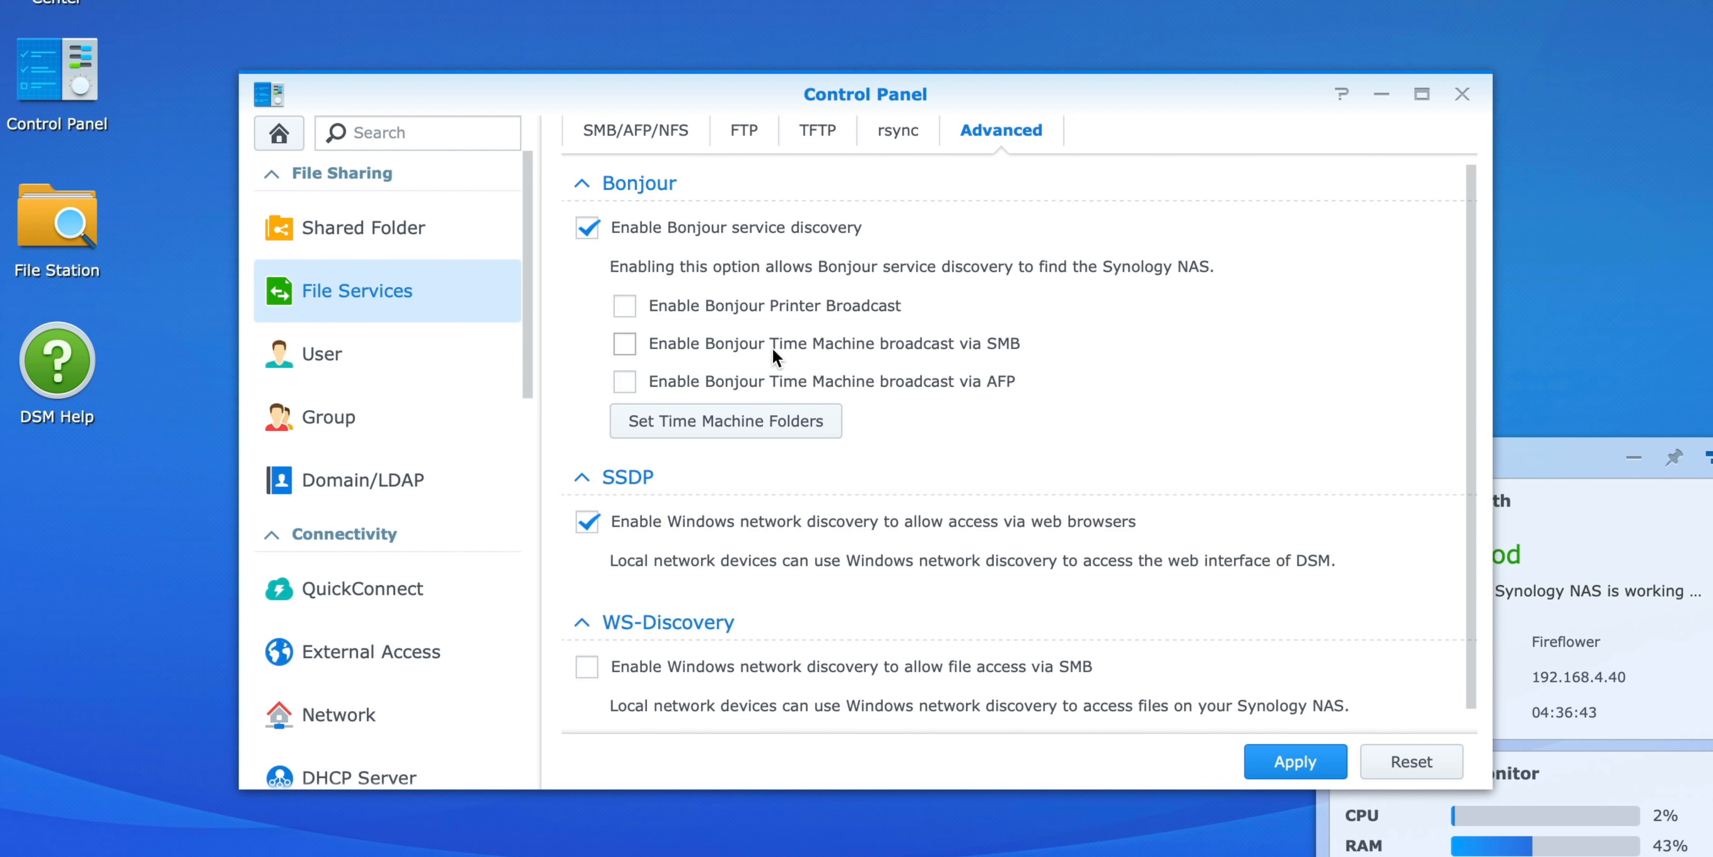
mouse_move(938, 359)
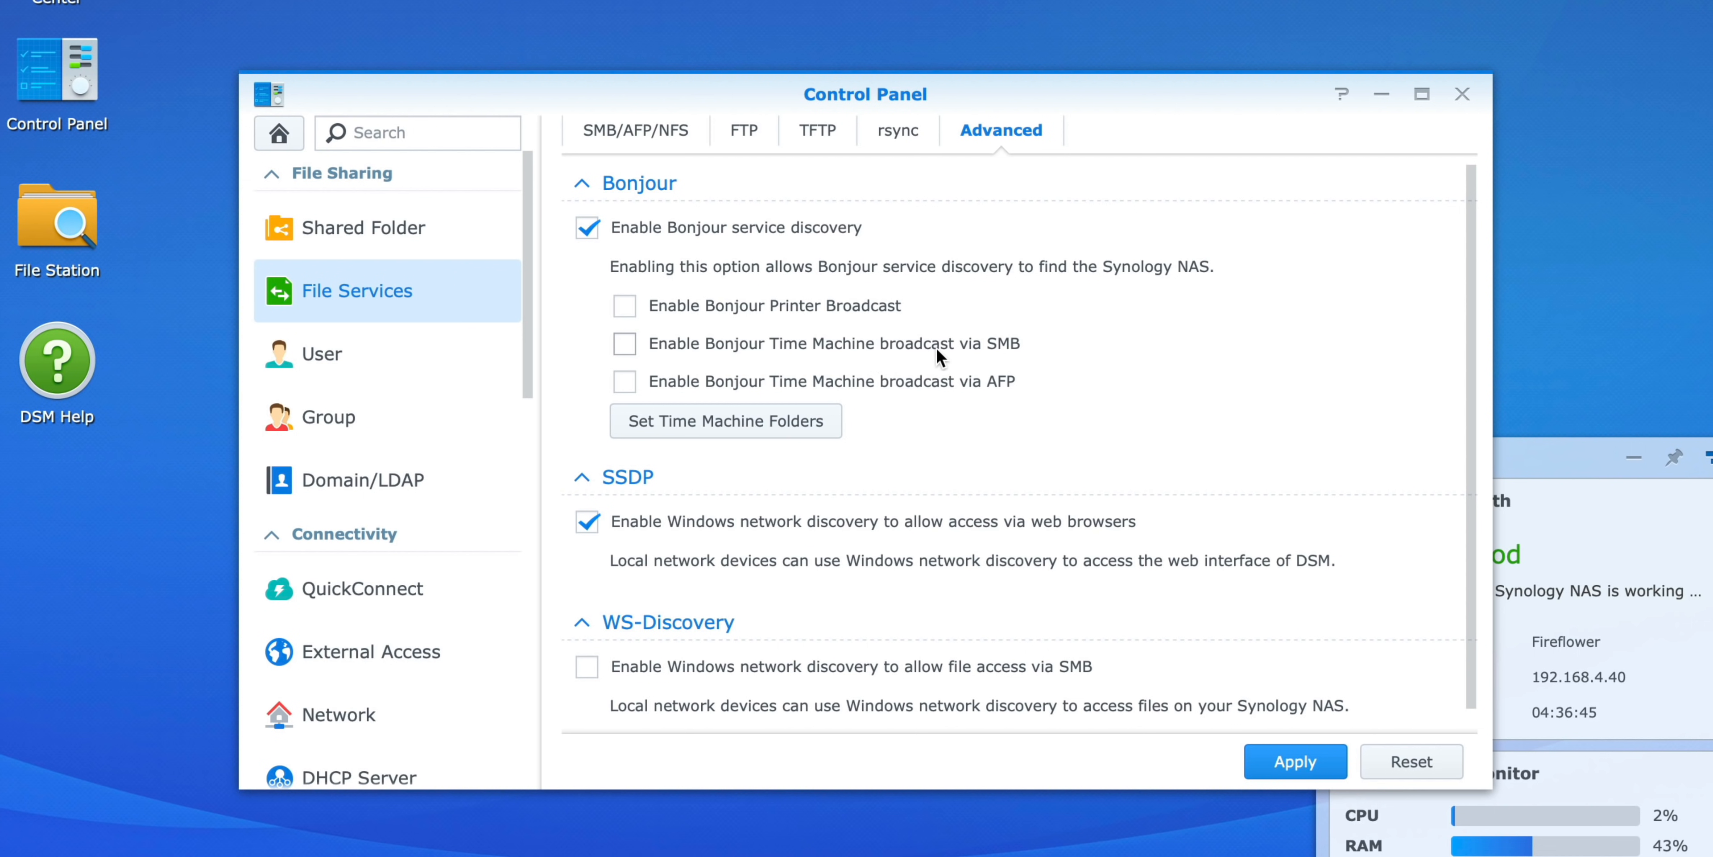
click(624, 342)
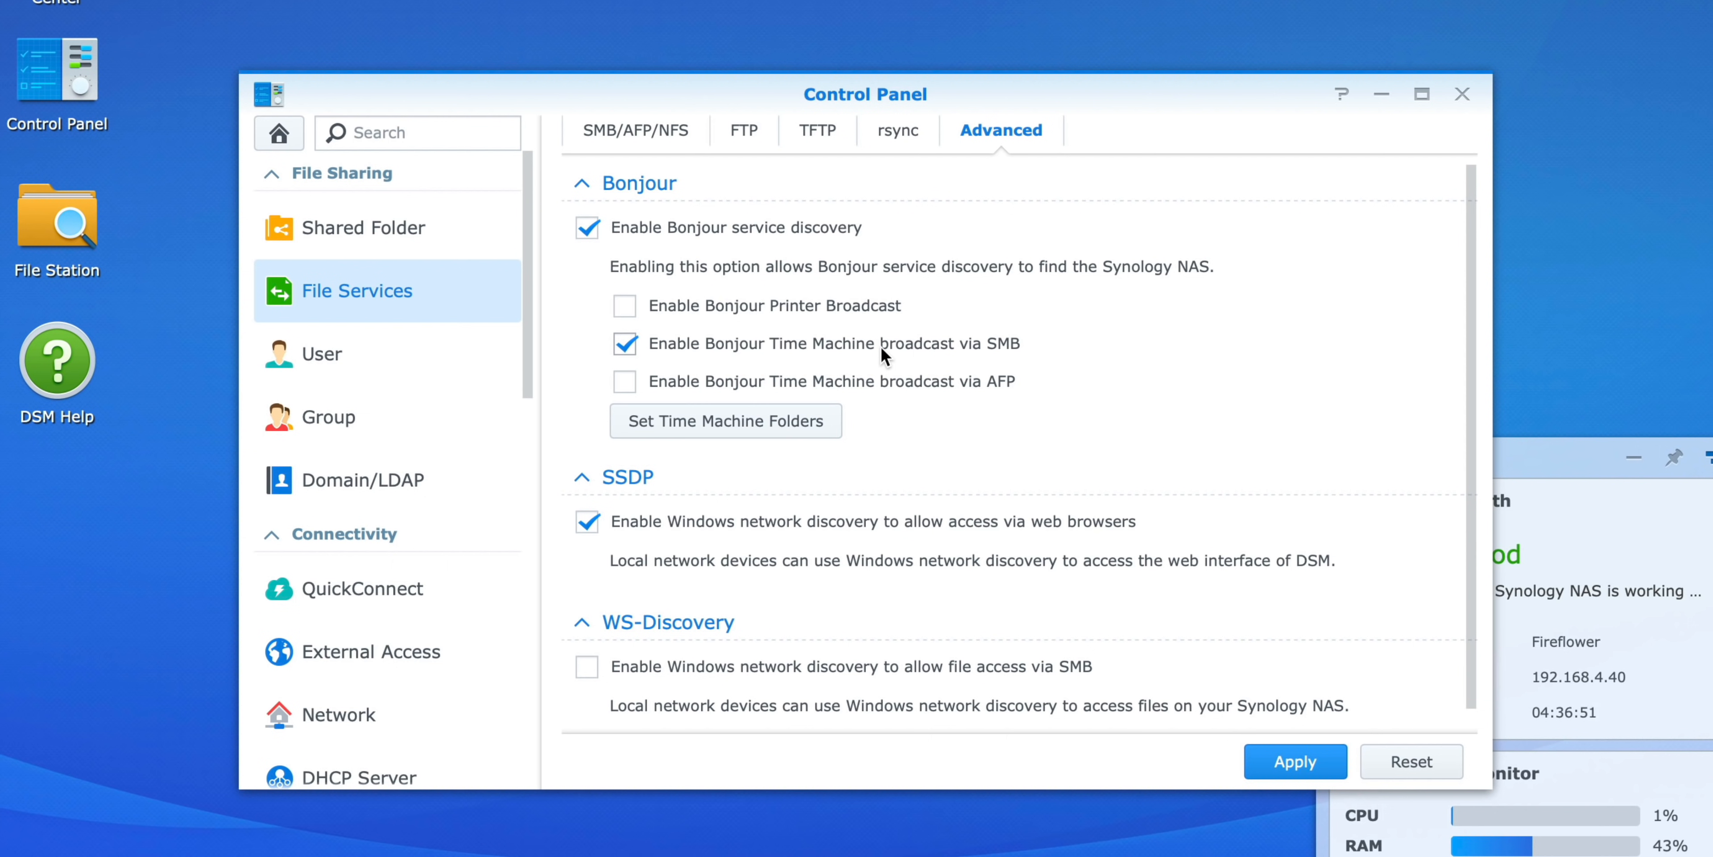
mouse_move(725, 420)
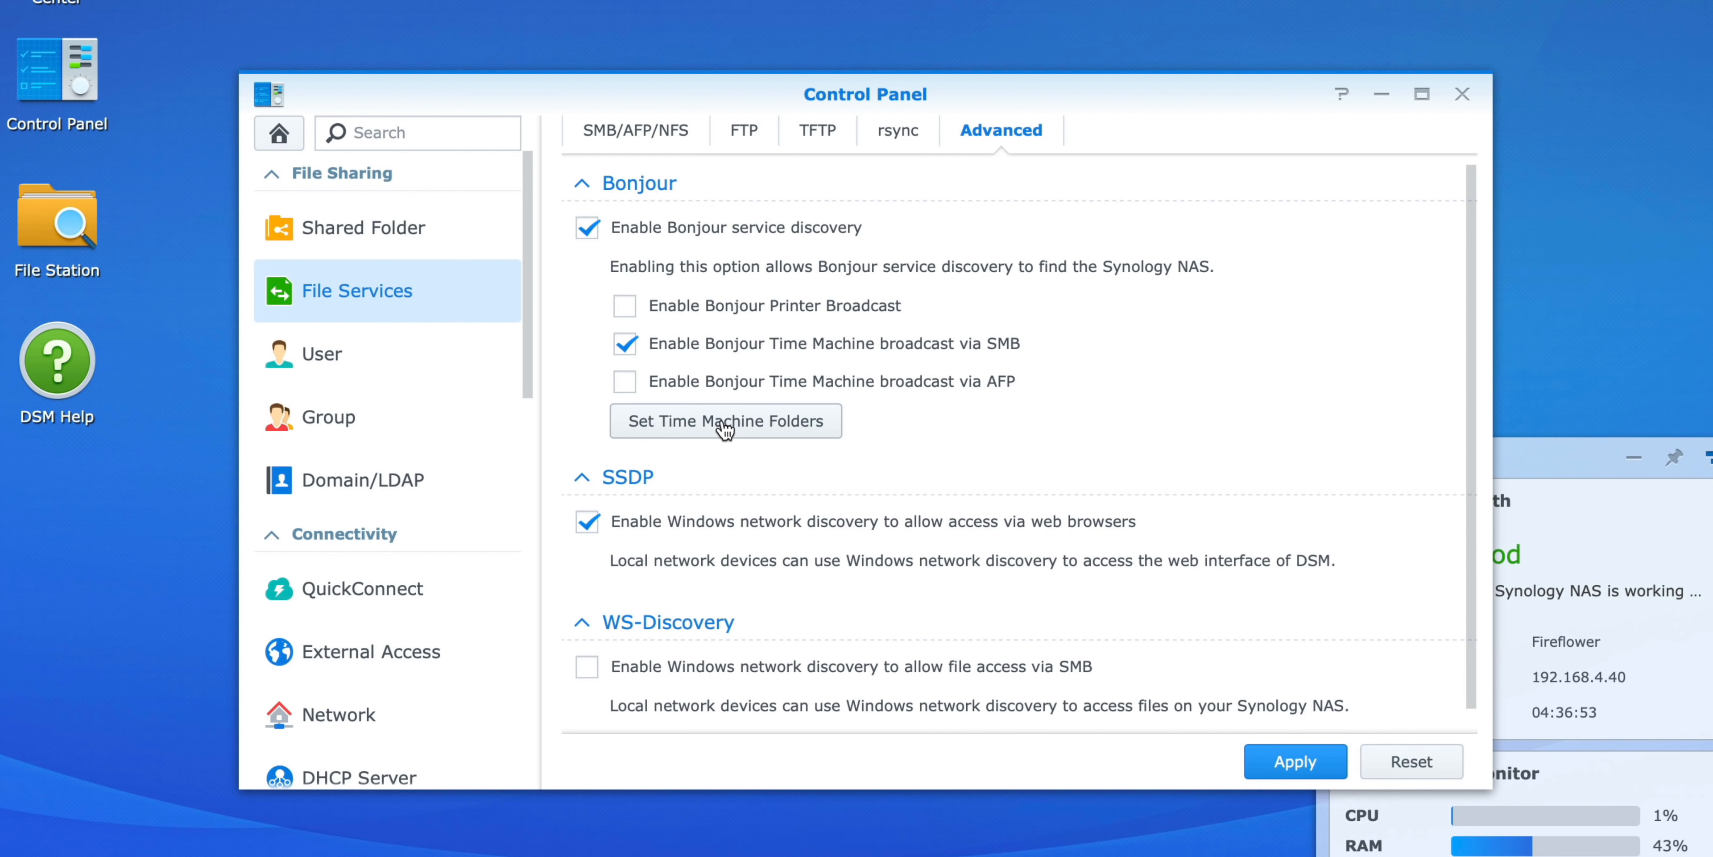
Enable the Time Machine shared folder as a backup destination and apply the file service changes
click(725, 420)
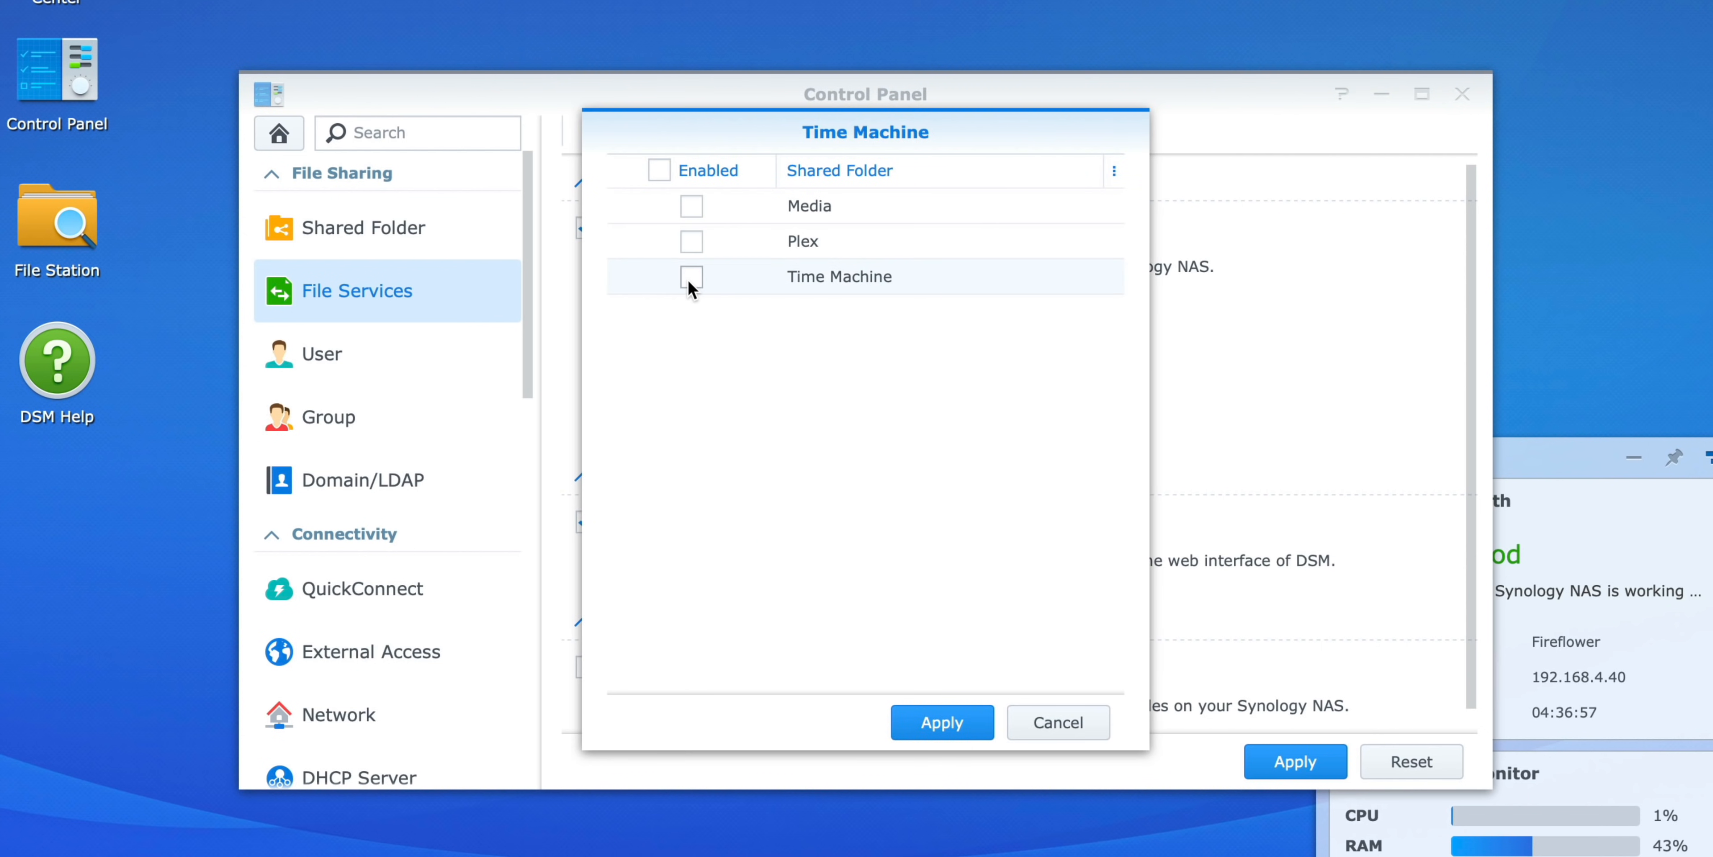
click(692, 276)
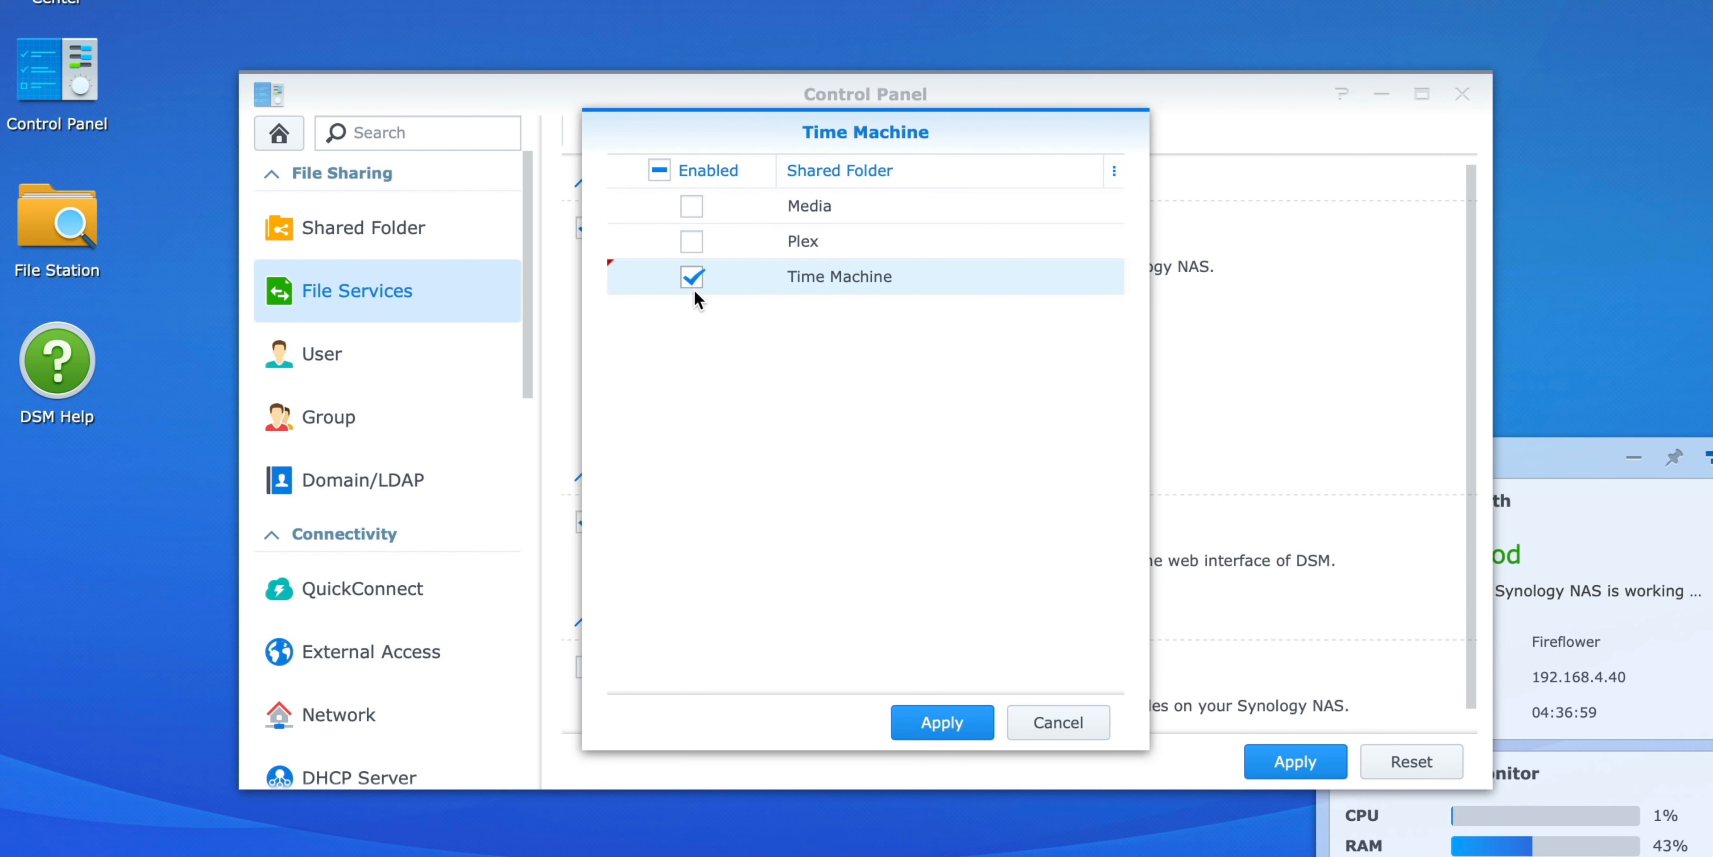
click(940, 722)
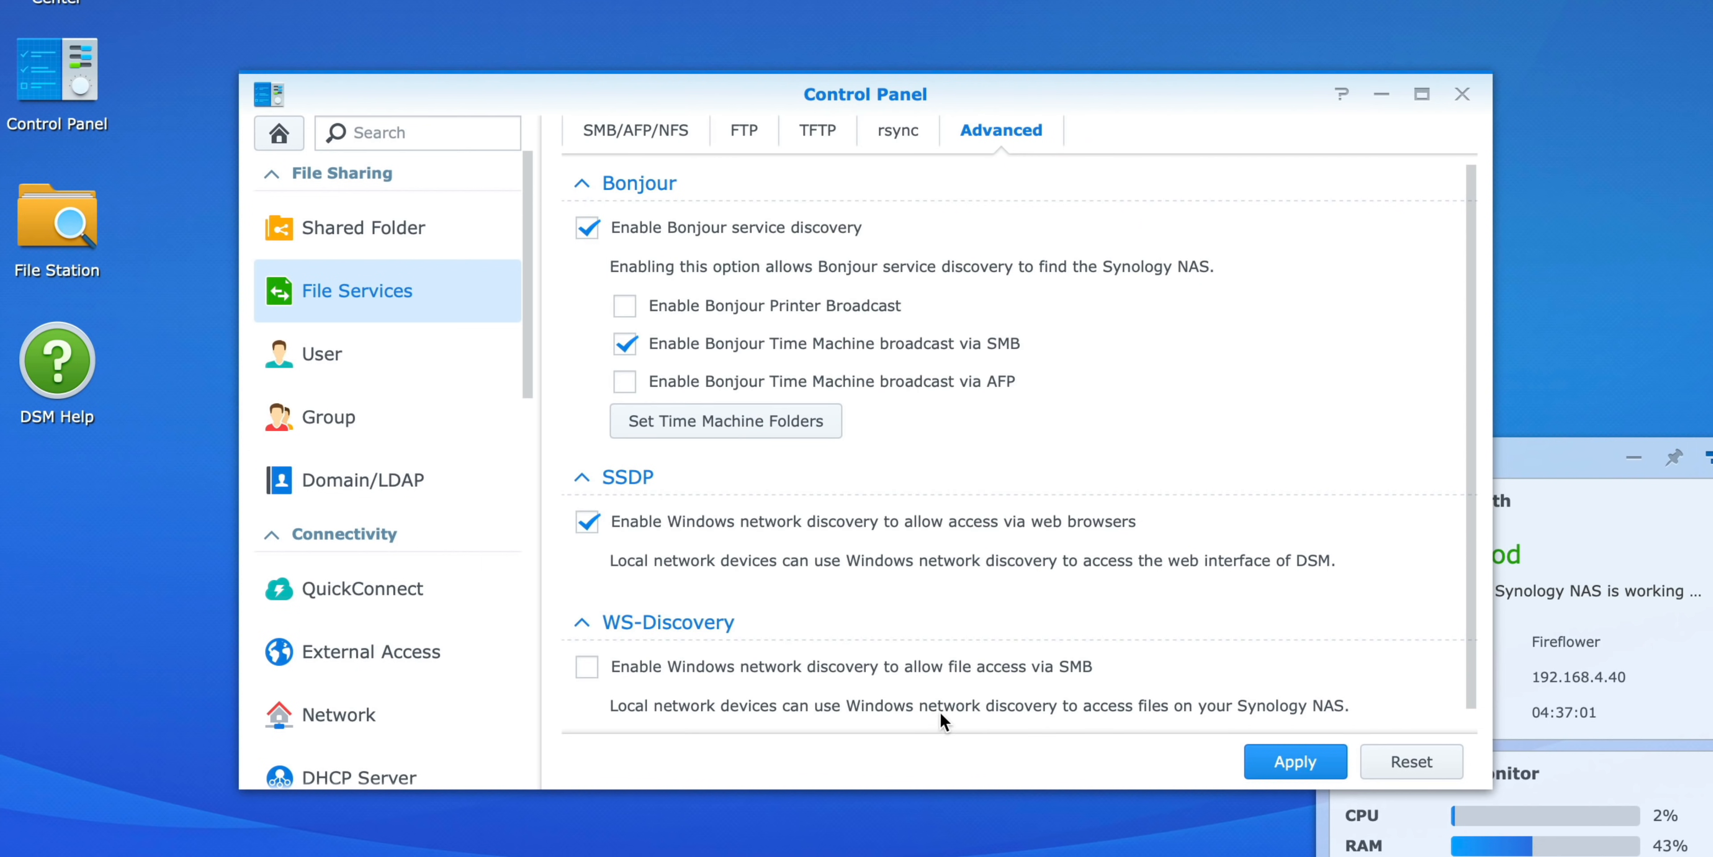
click(1294, 761)
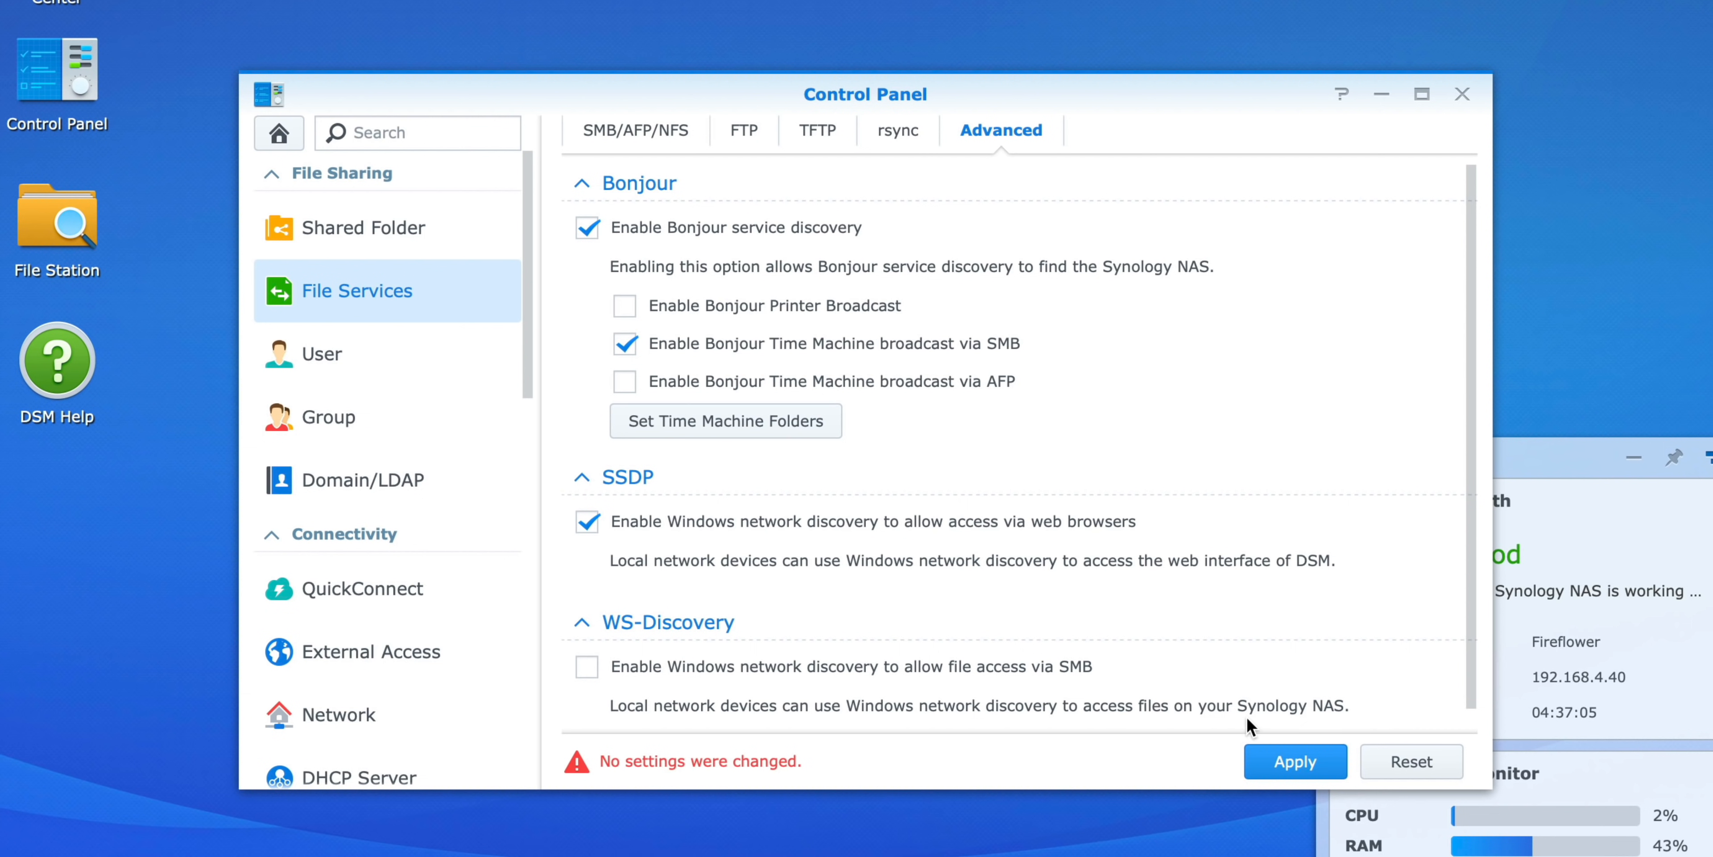
mouse_move(1237, 708)
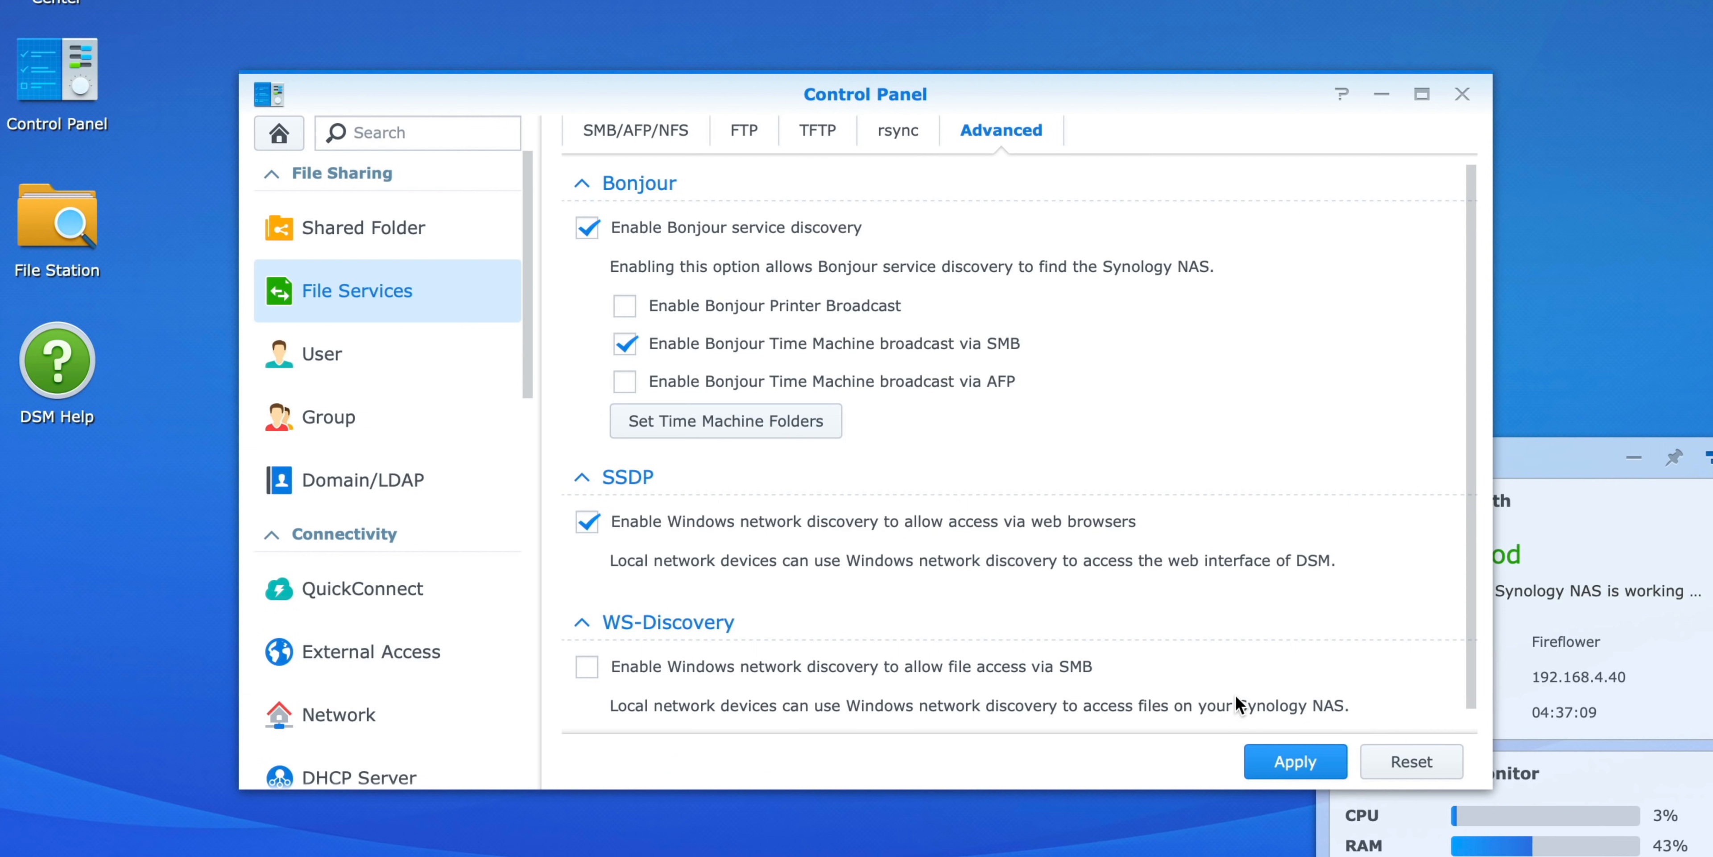
mouse_move(1477, 150)
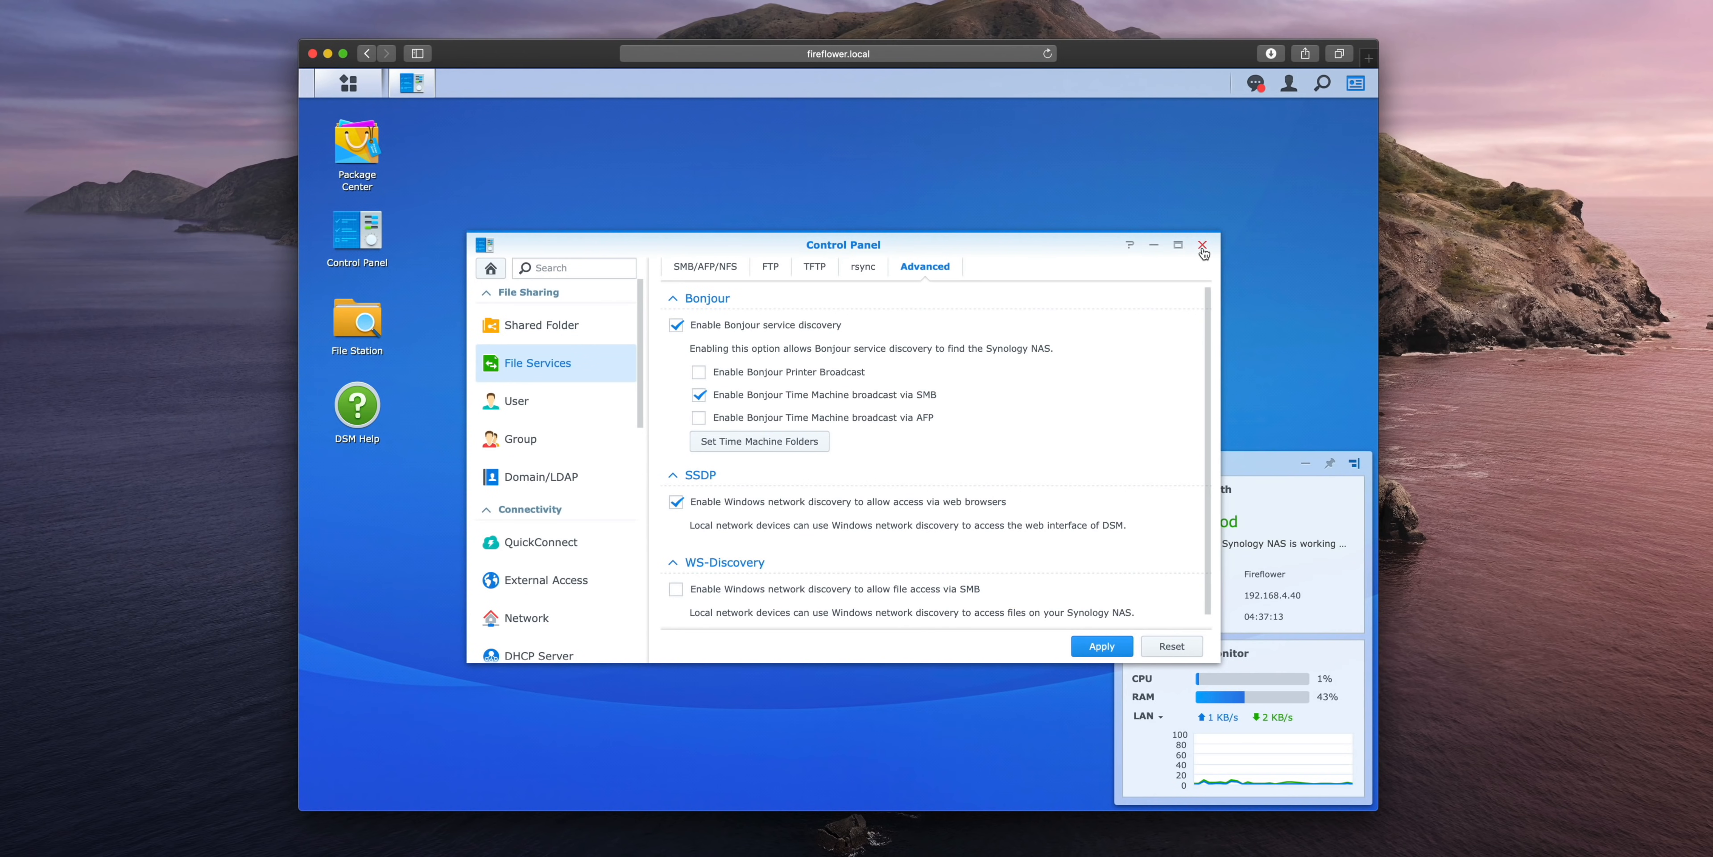
Choose Time Machine on Fireflower.local as the backup disk with Encrypt backups ticked
click(1202, 250)
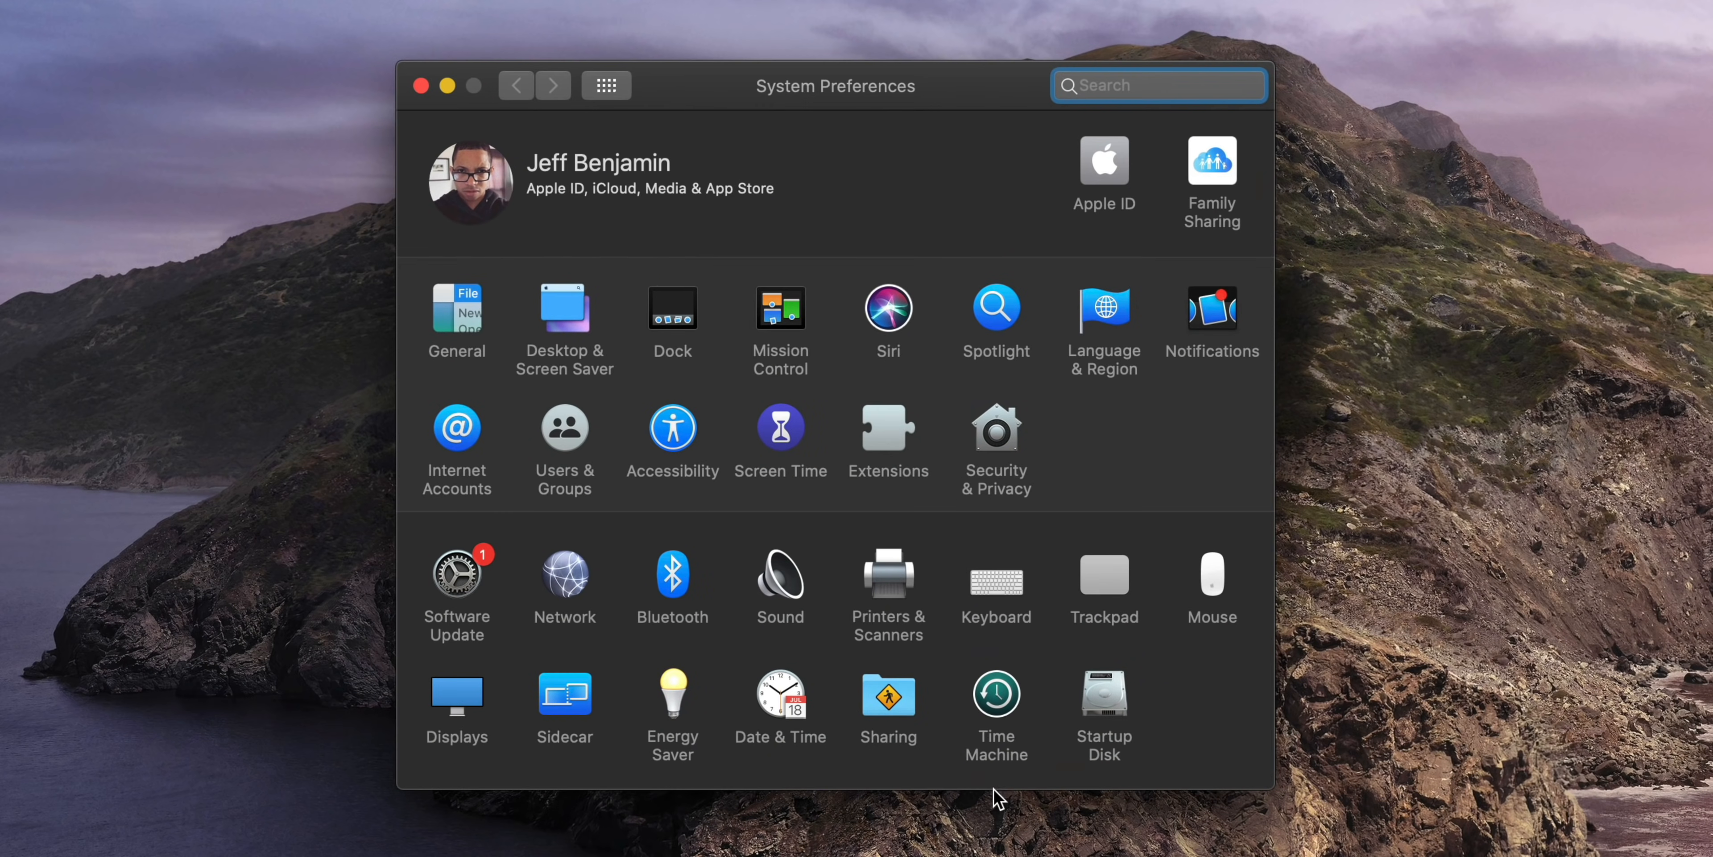
click(996, 694)
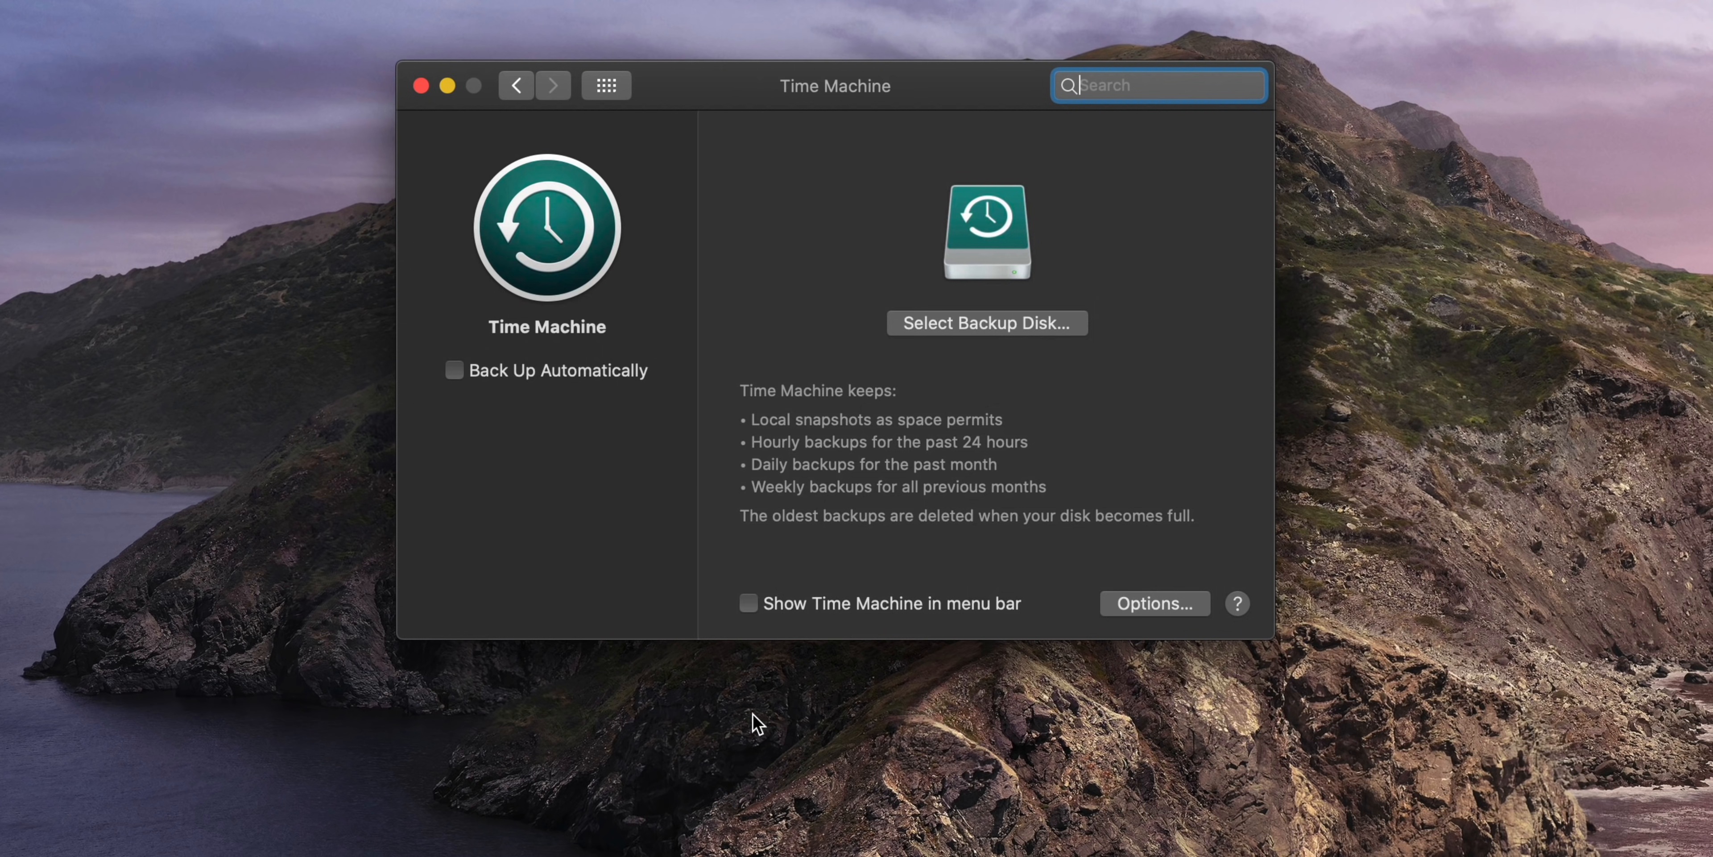
click(985, 322)
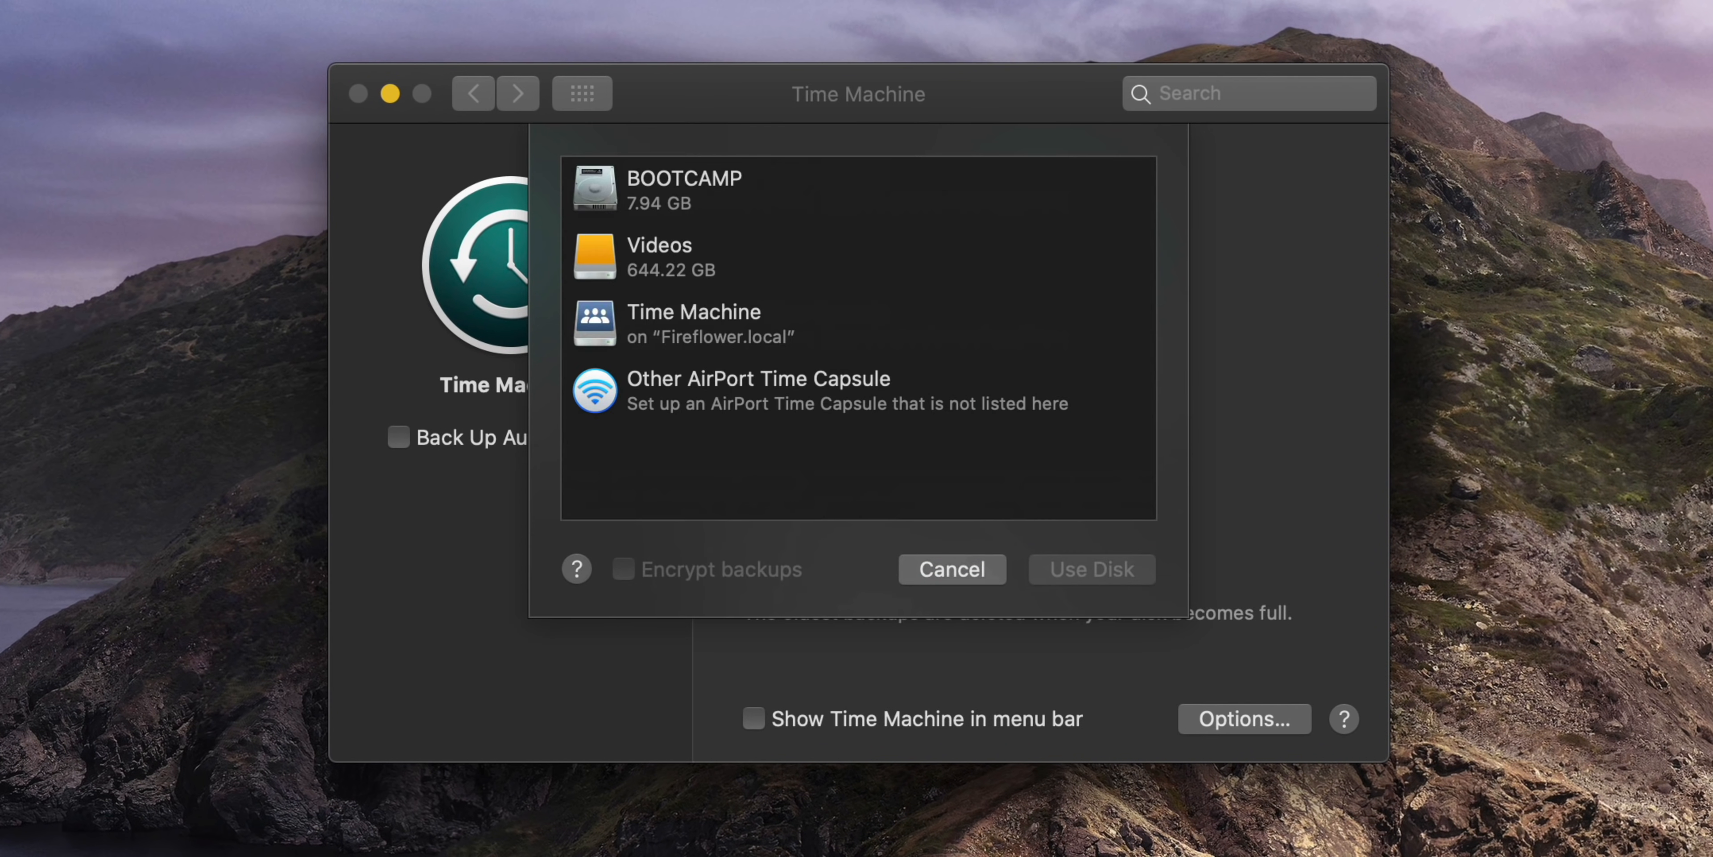
mouse_move(345, 131)
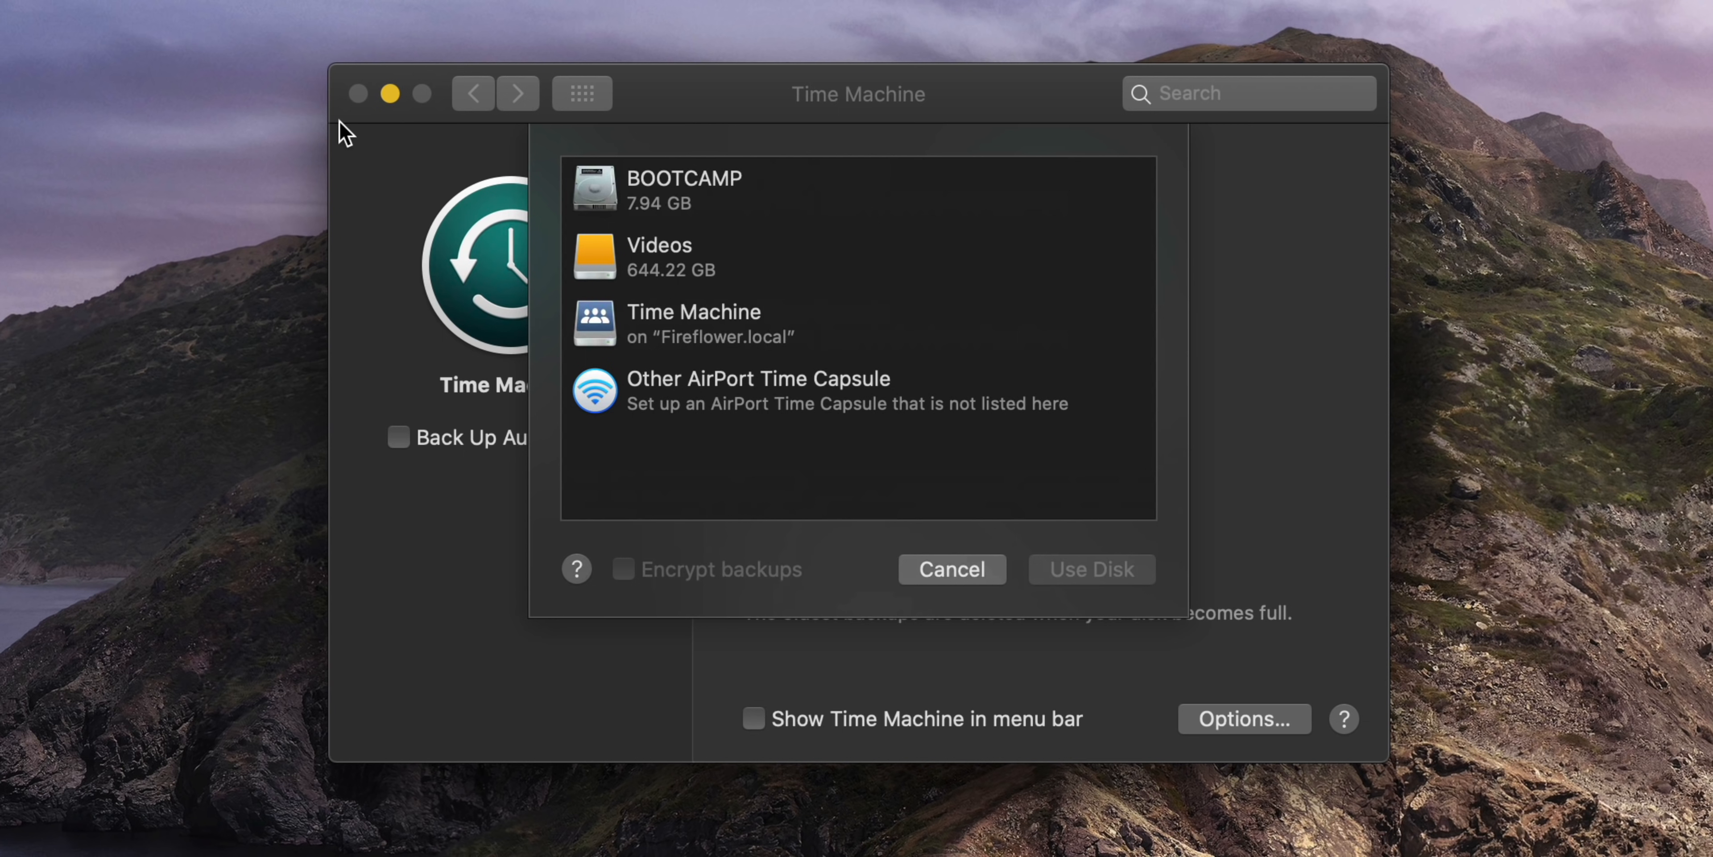
mouse_move(1070, 339)
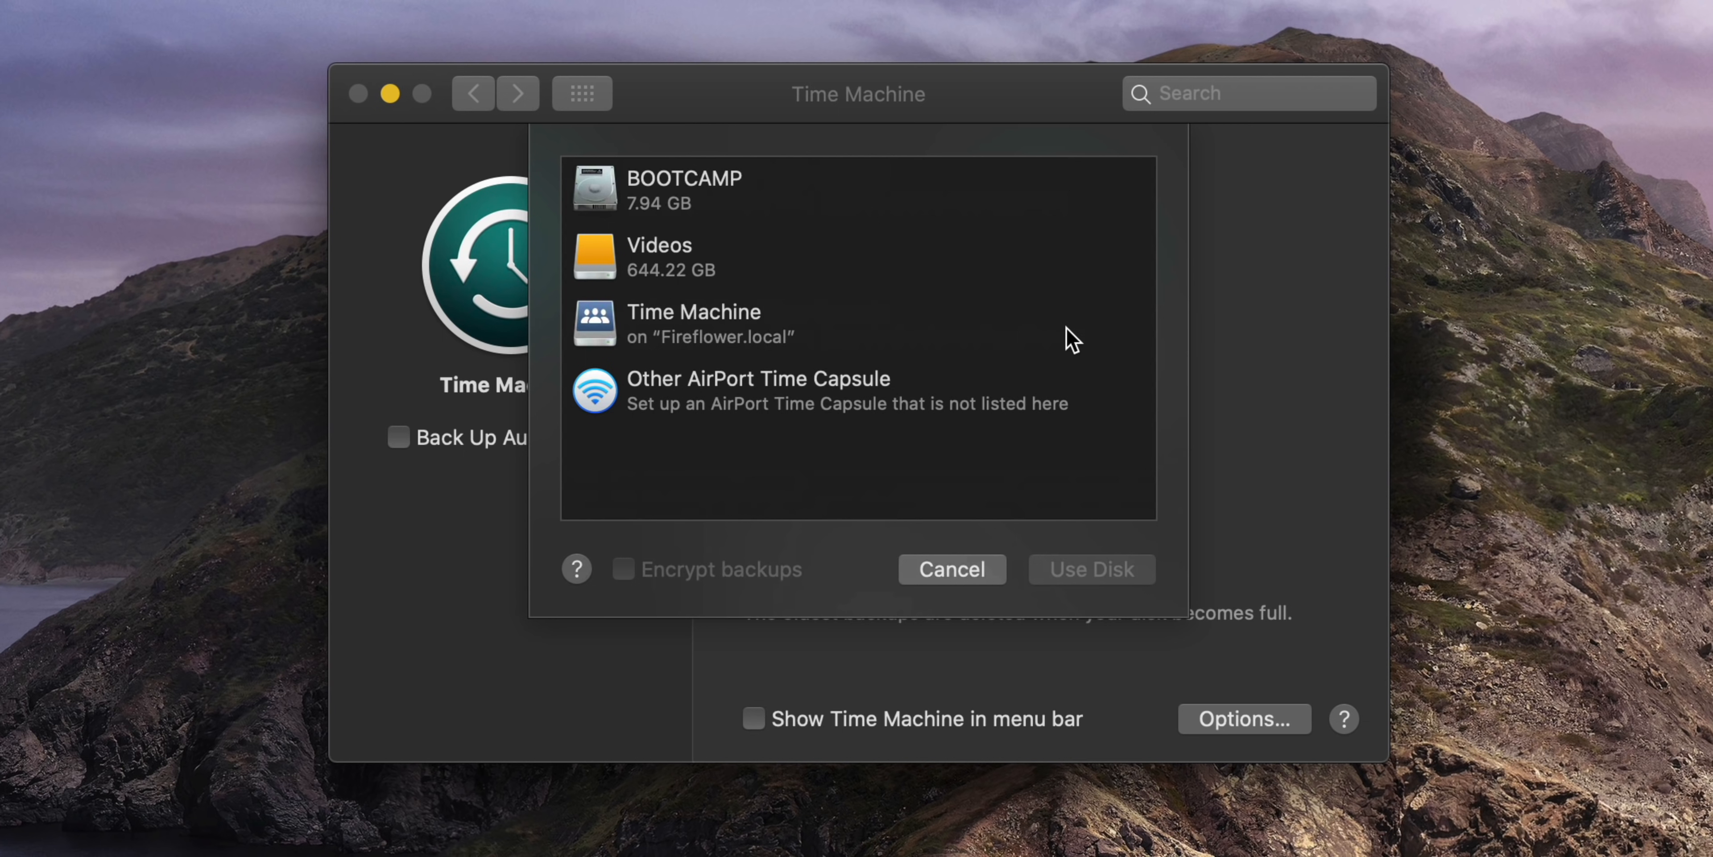
mouse_move(715, 331)
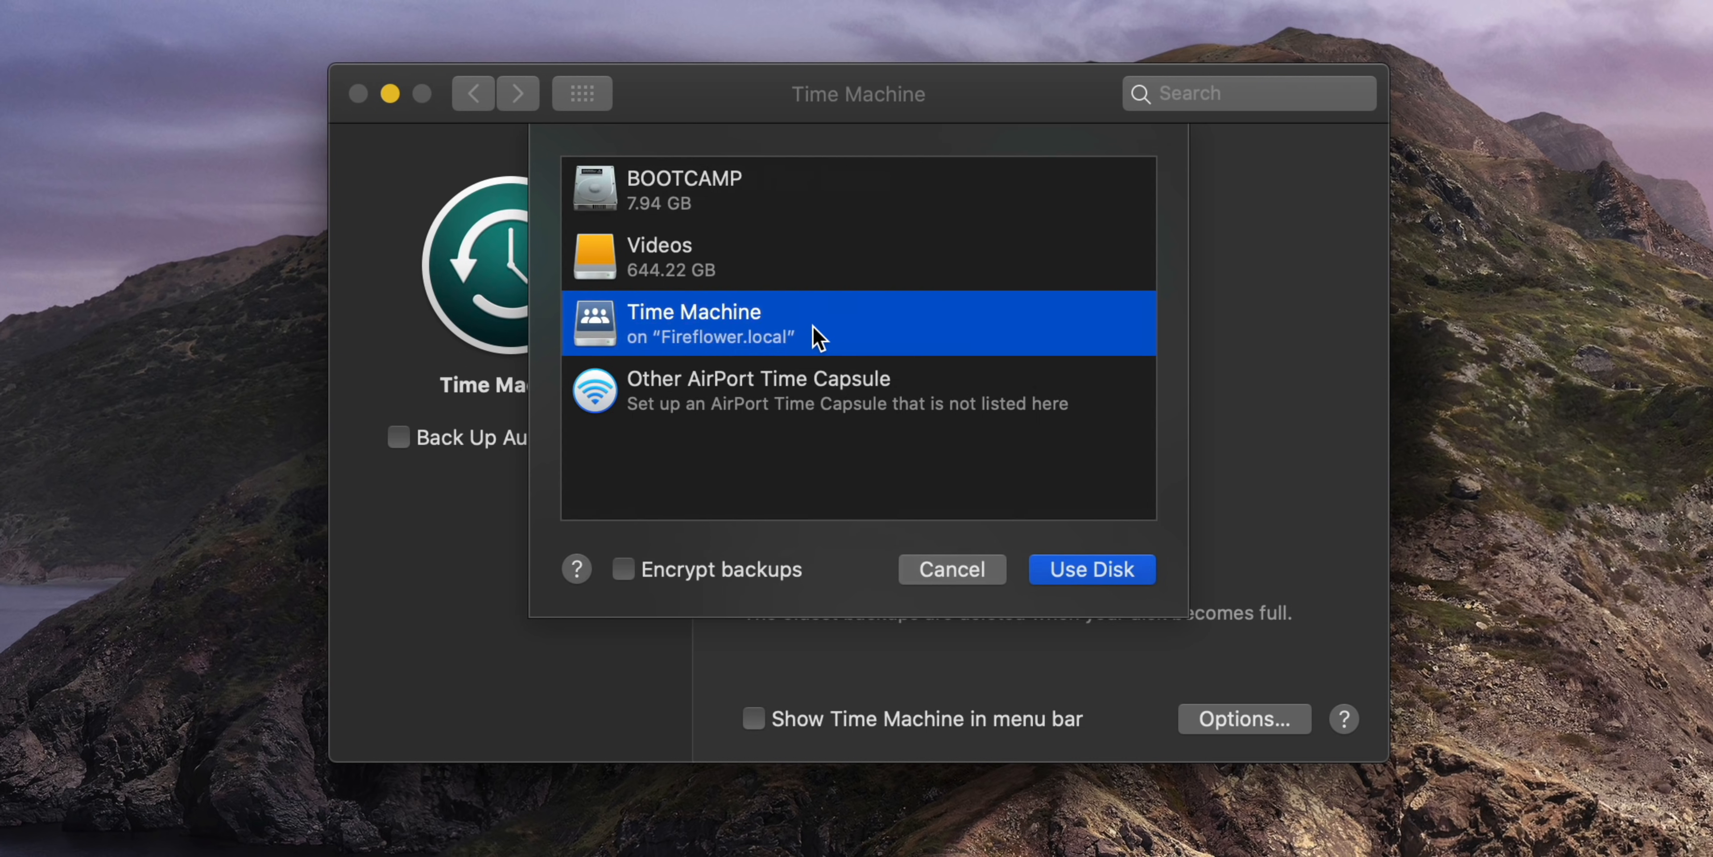
mouse_move(831, 572)
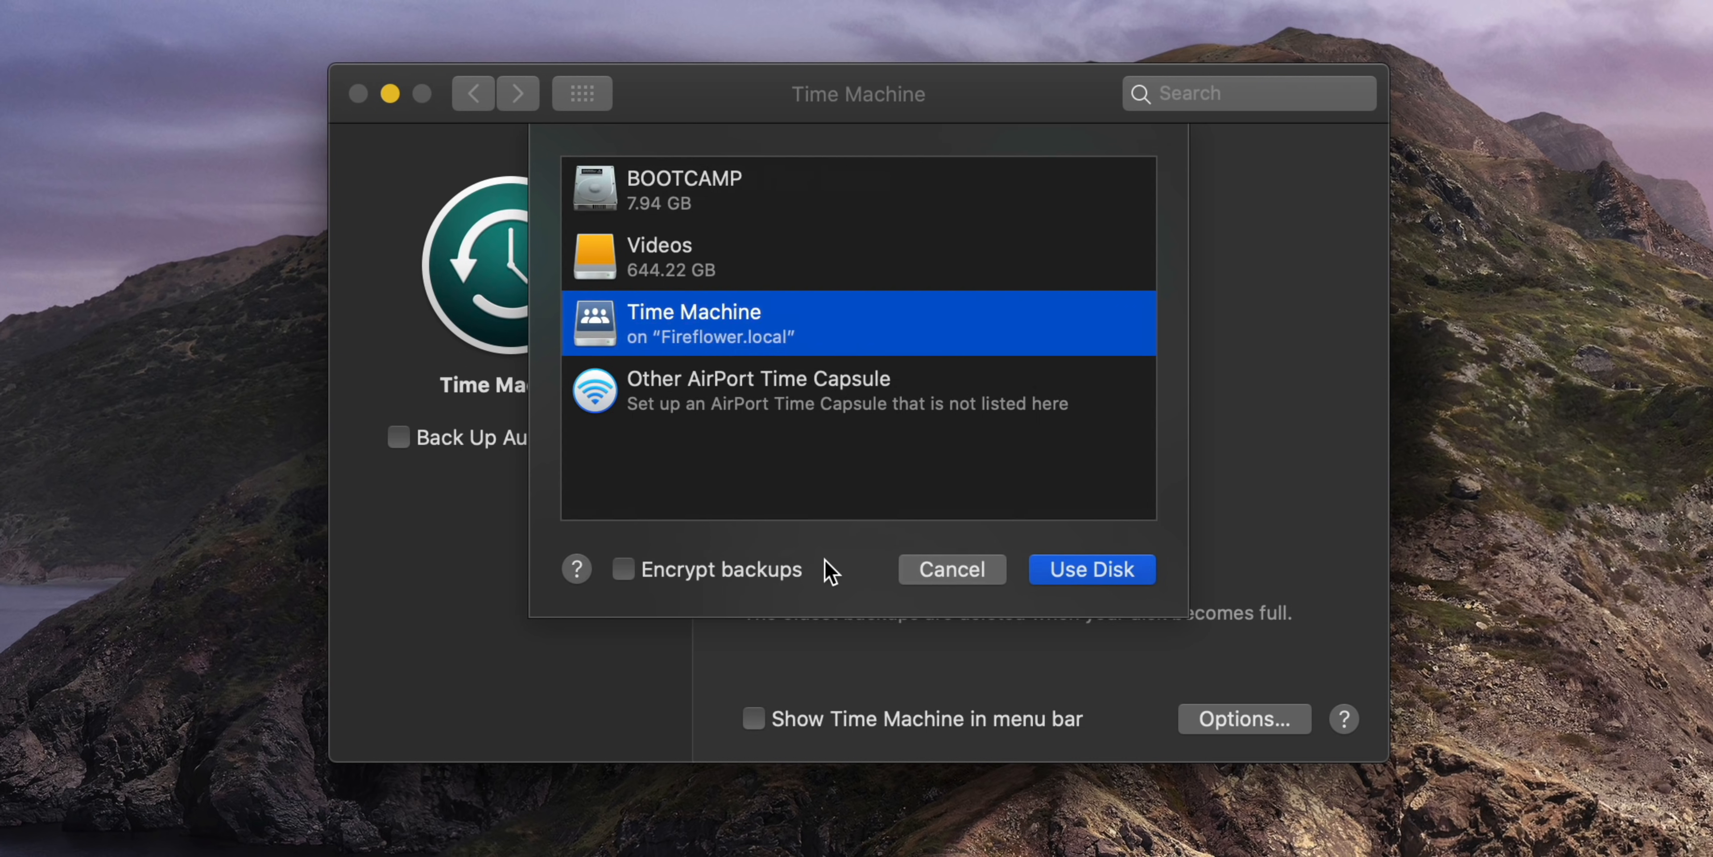
click(623, 569)
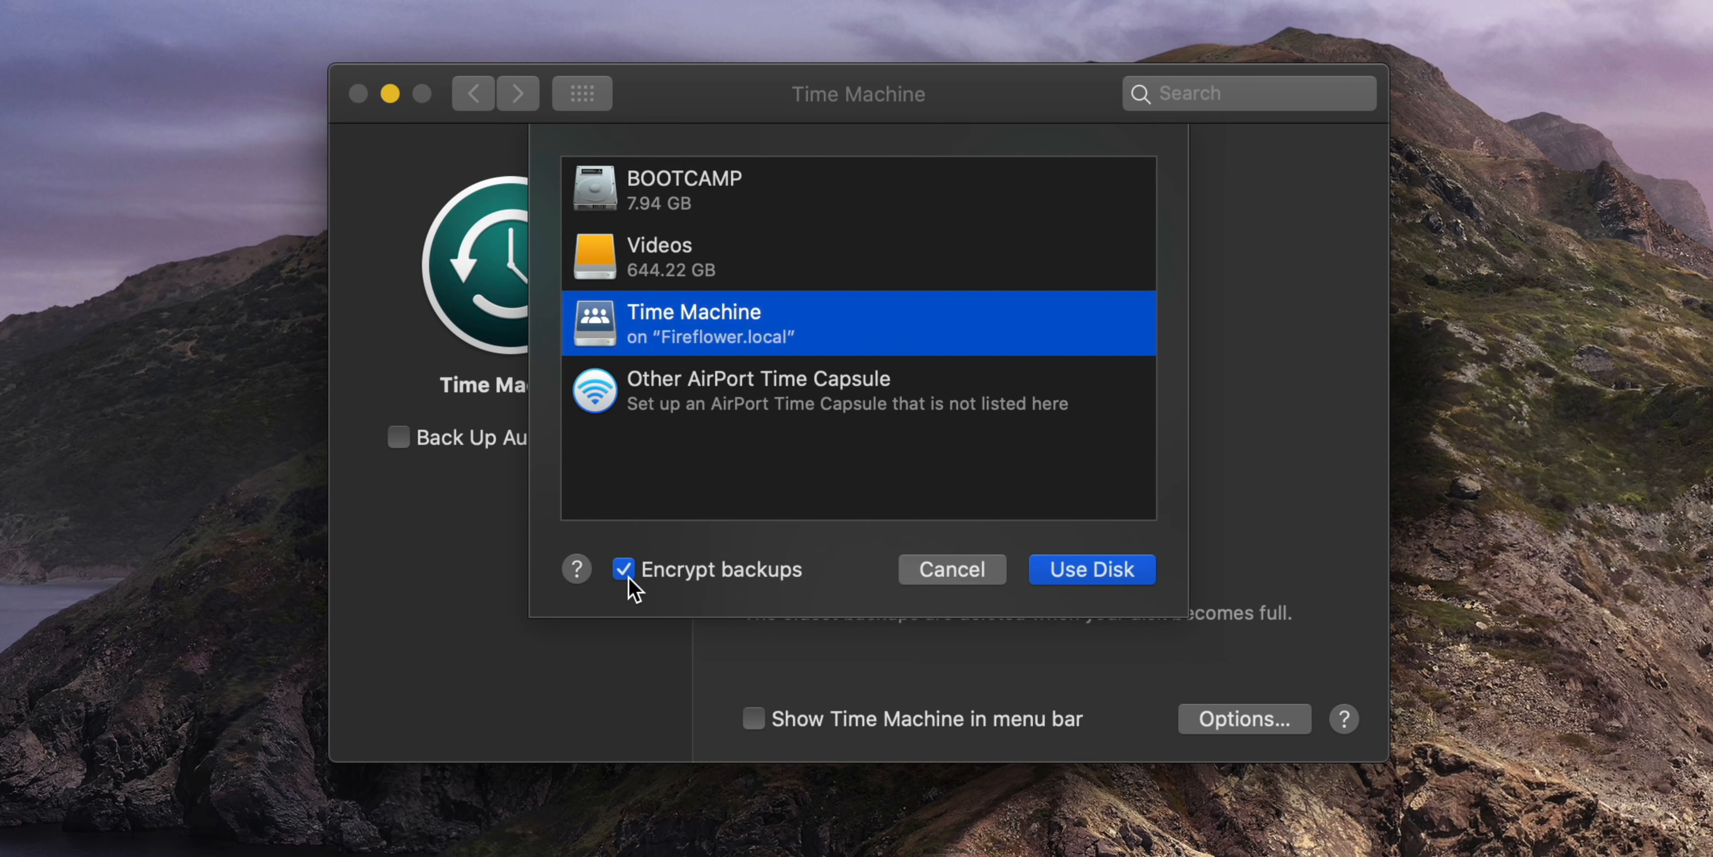
mouse_move(1070, 602)
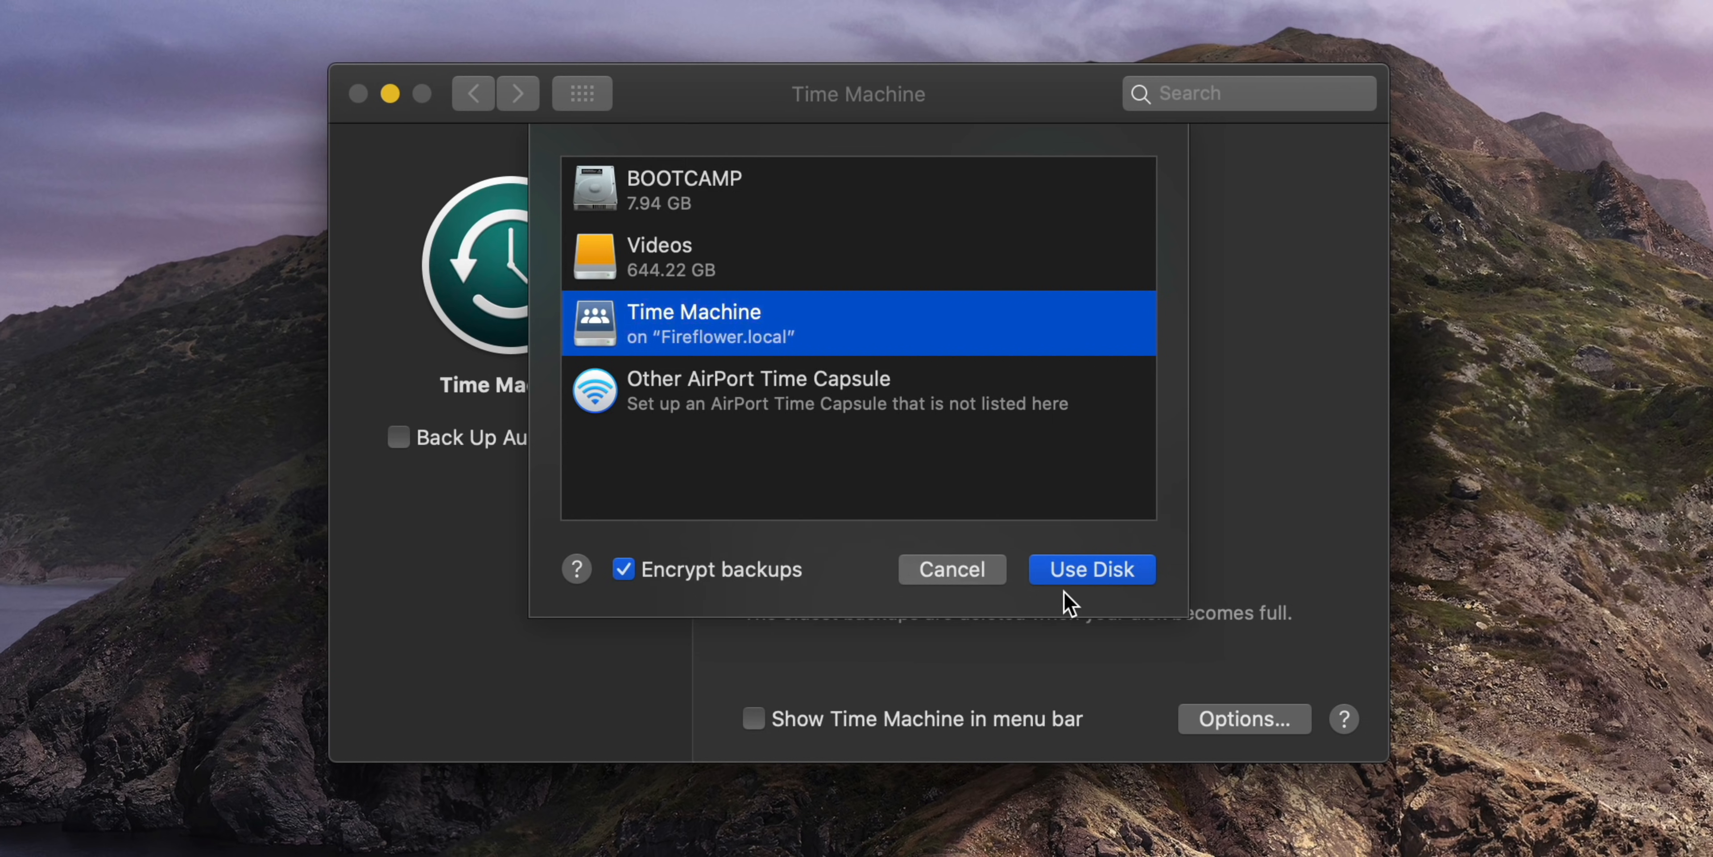
click(1089, 568)
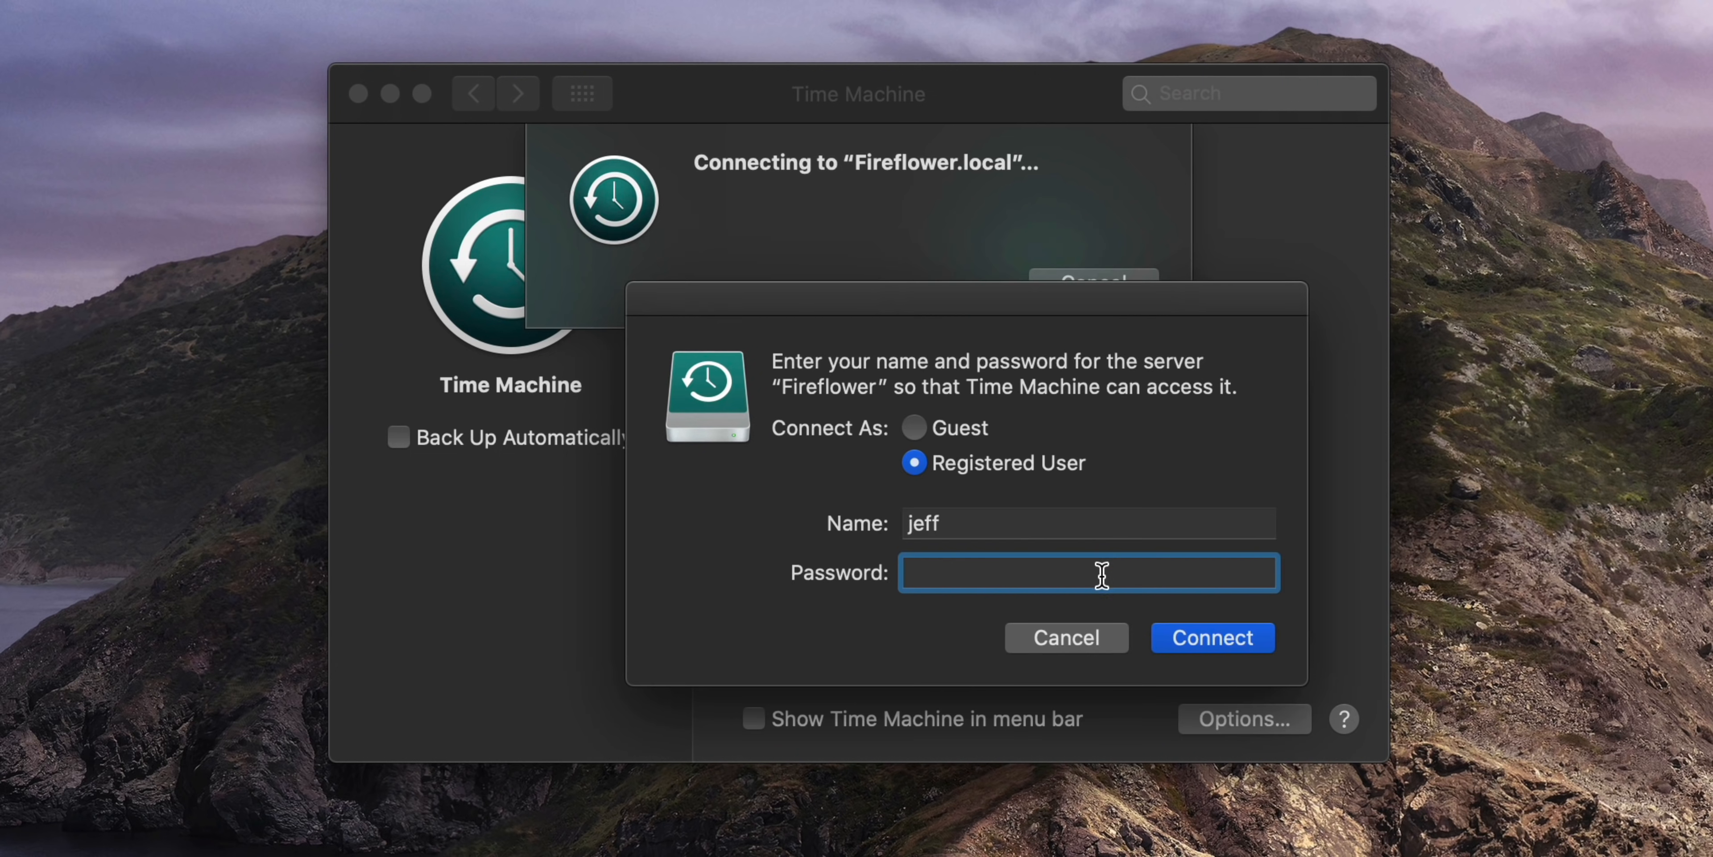
mouse_move(506, 754)
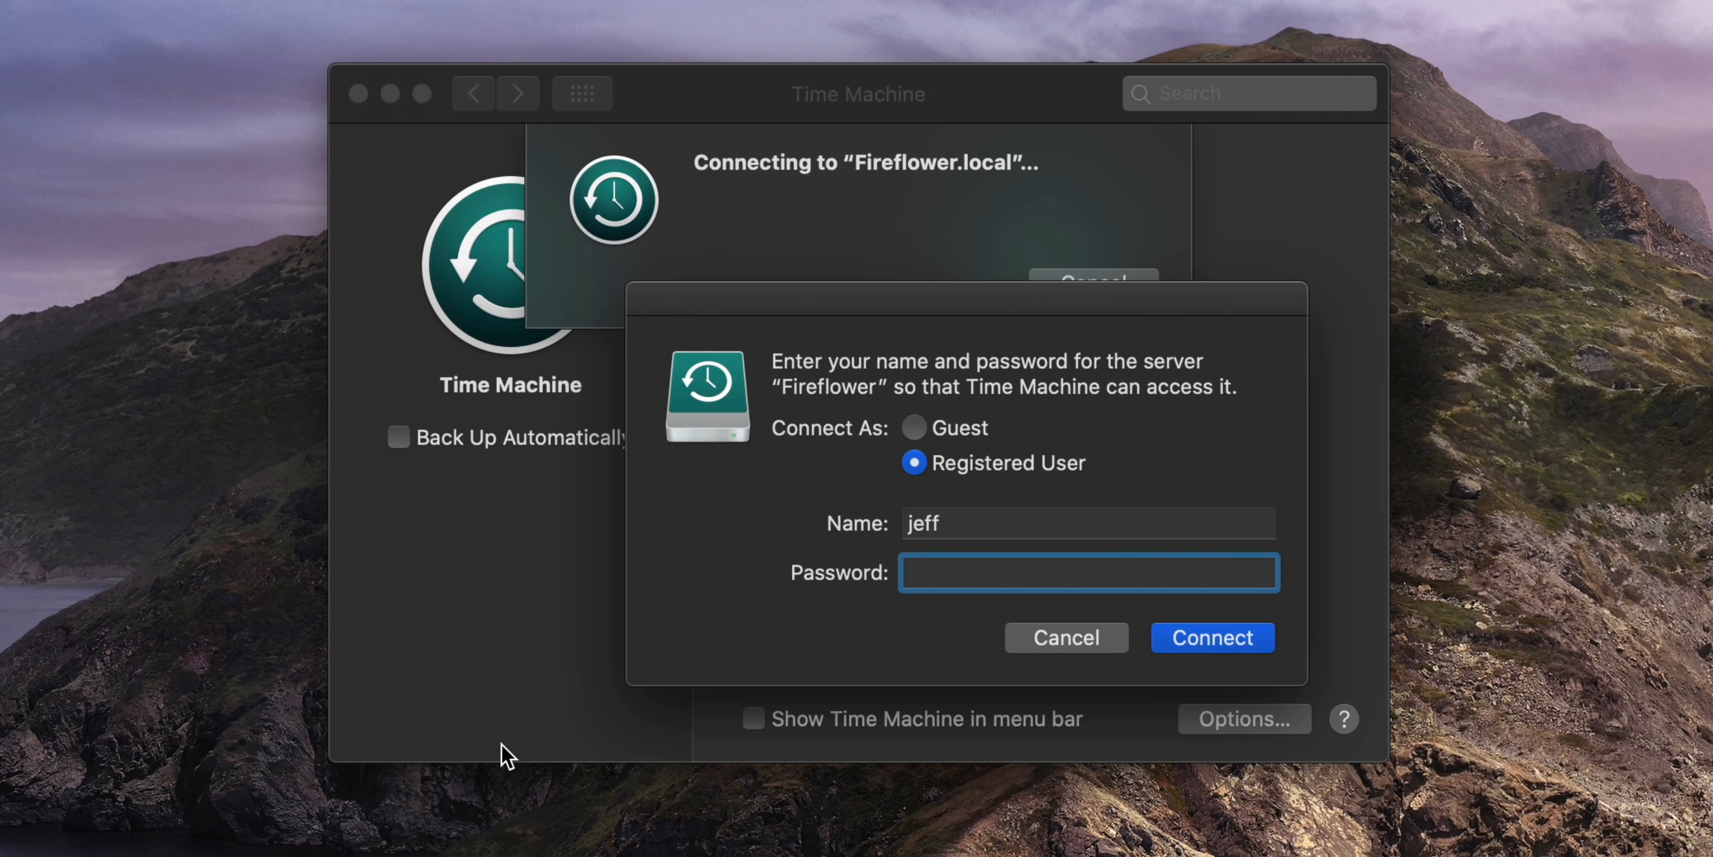
mouse_move(1027, 833)
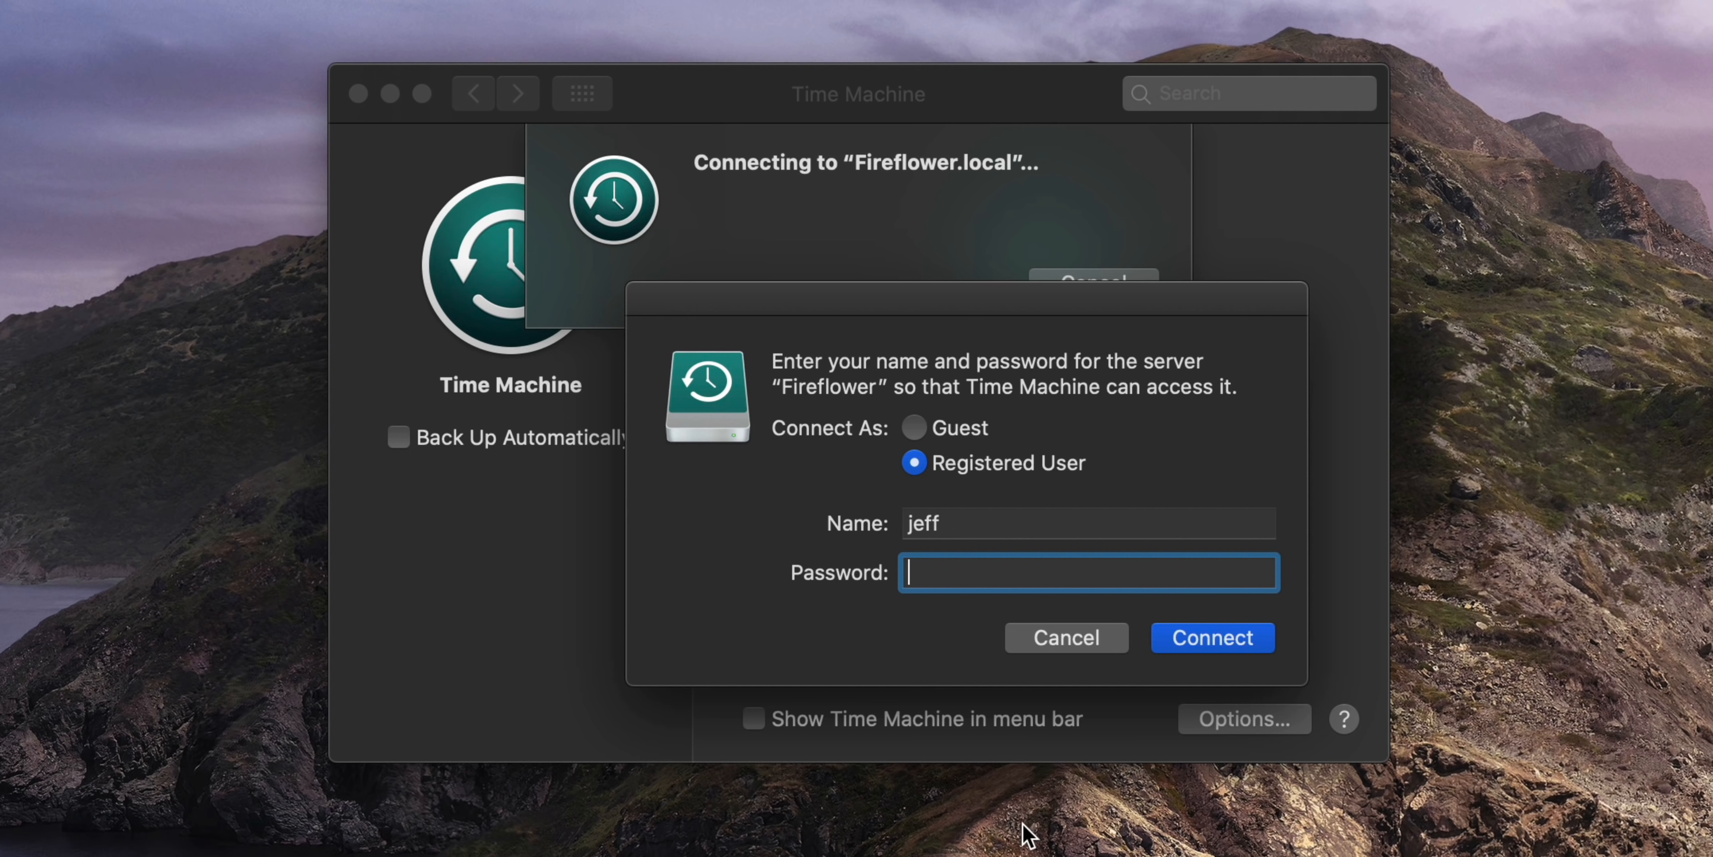
mouse_move(1033, 750)
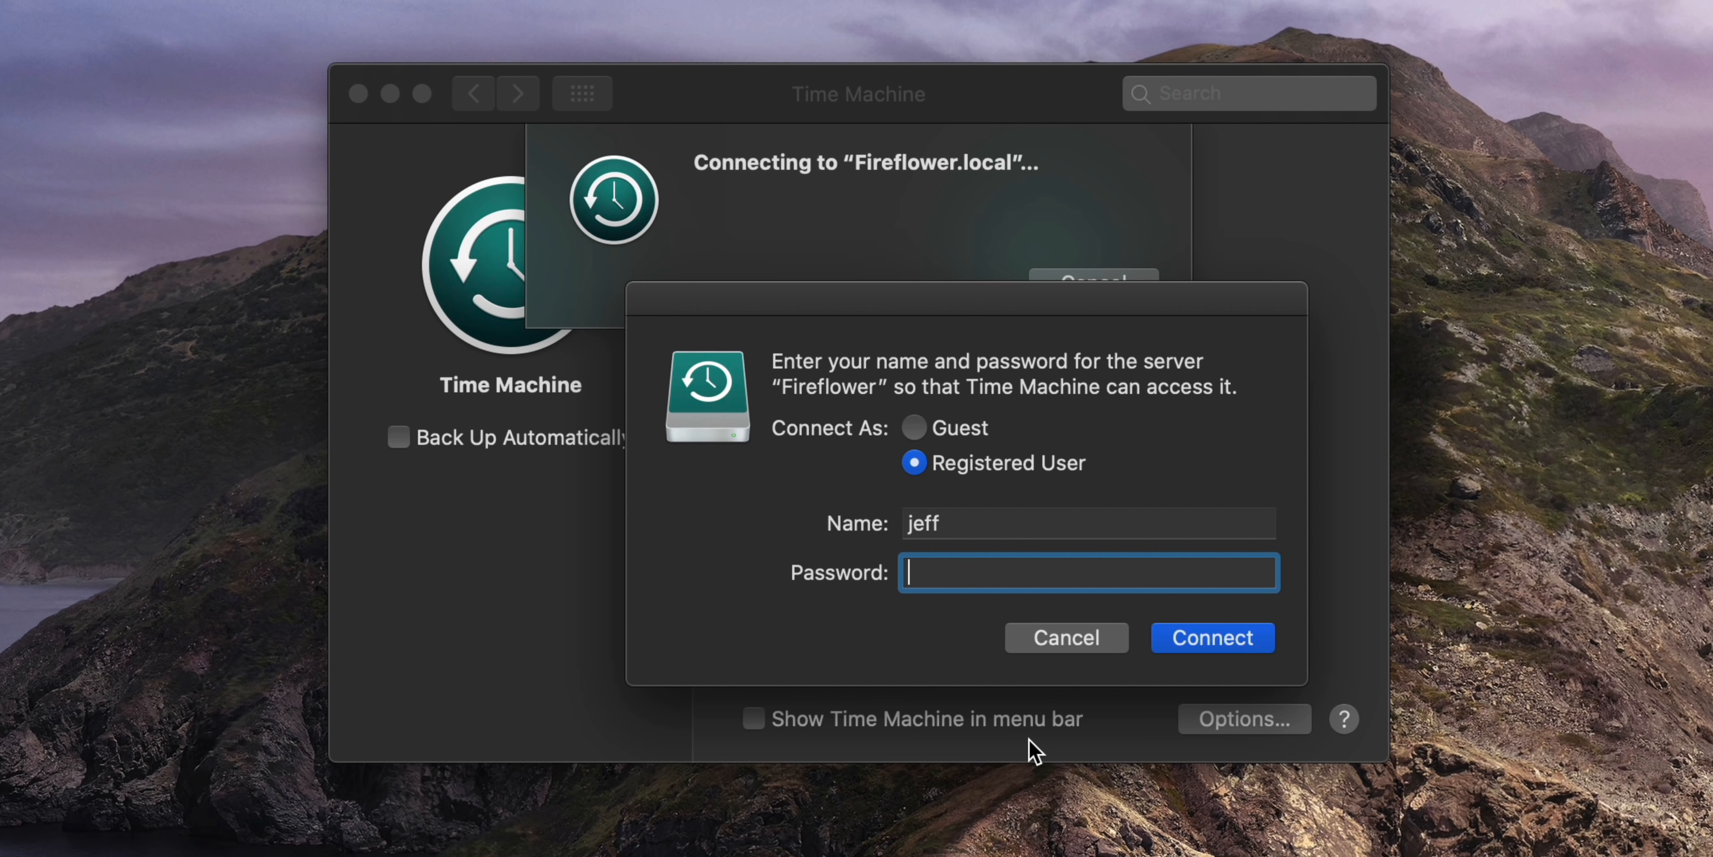
Connect to Fireflower as registered user TimeMachine with its password
click(1087, 522)
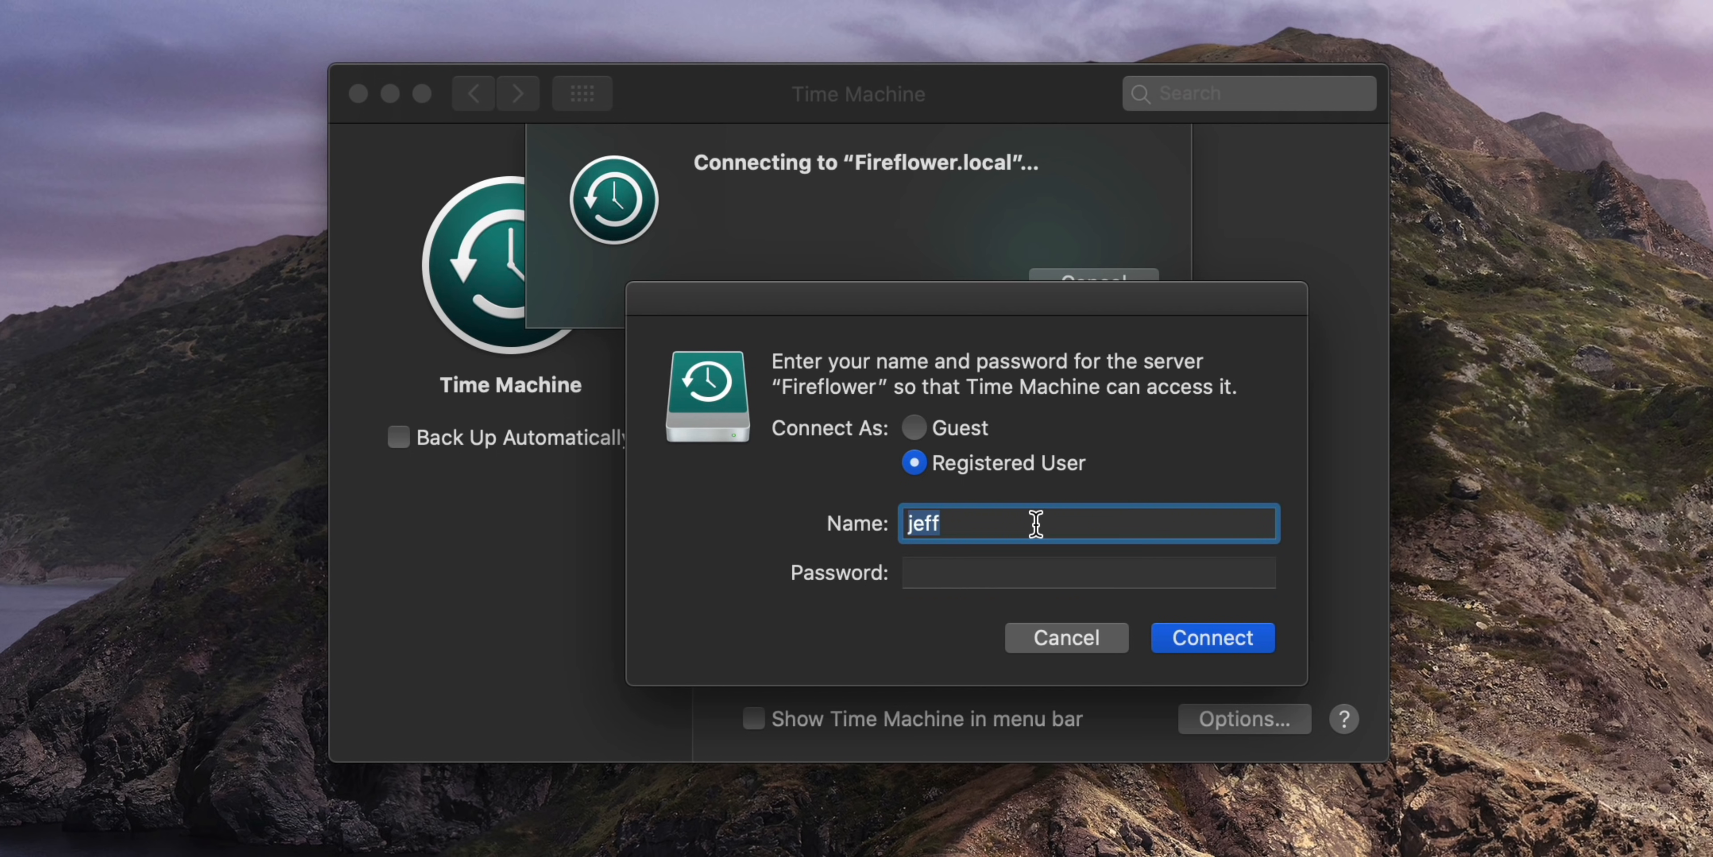
text(TimeMachine)
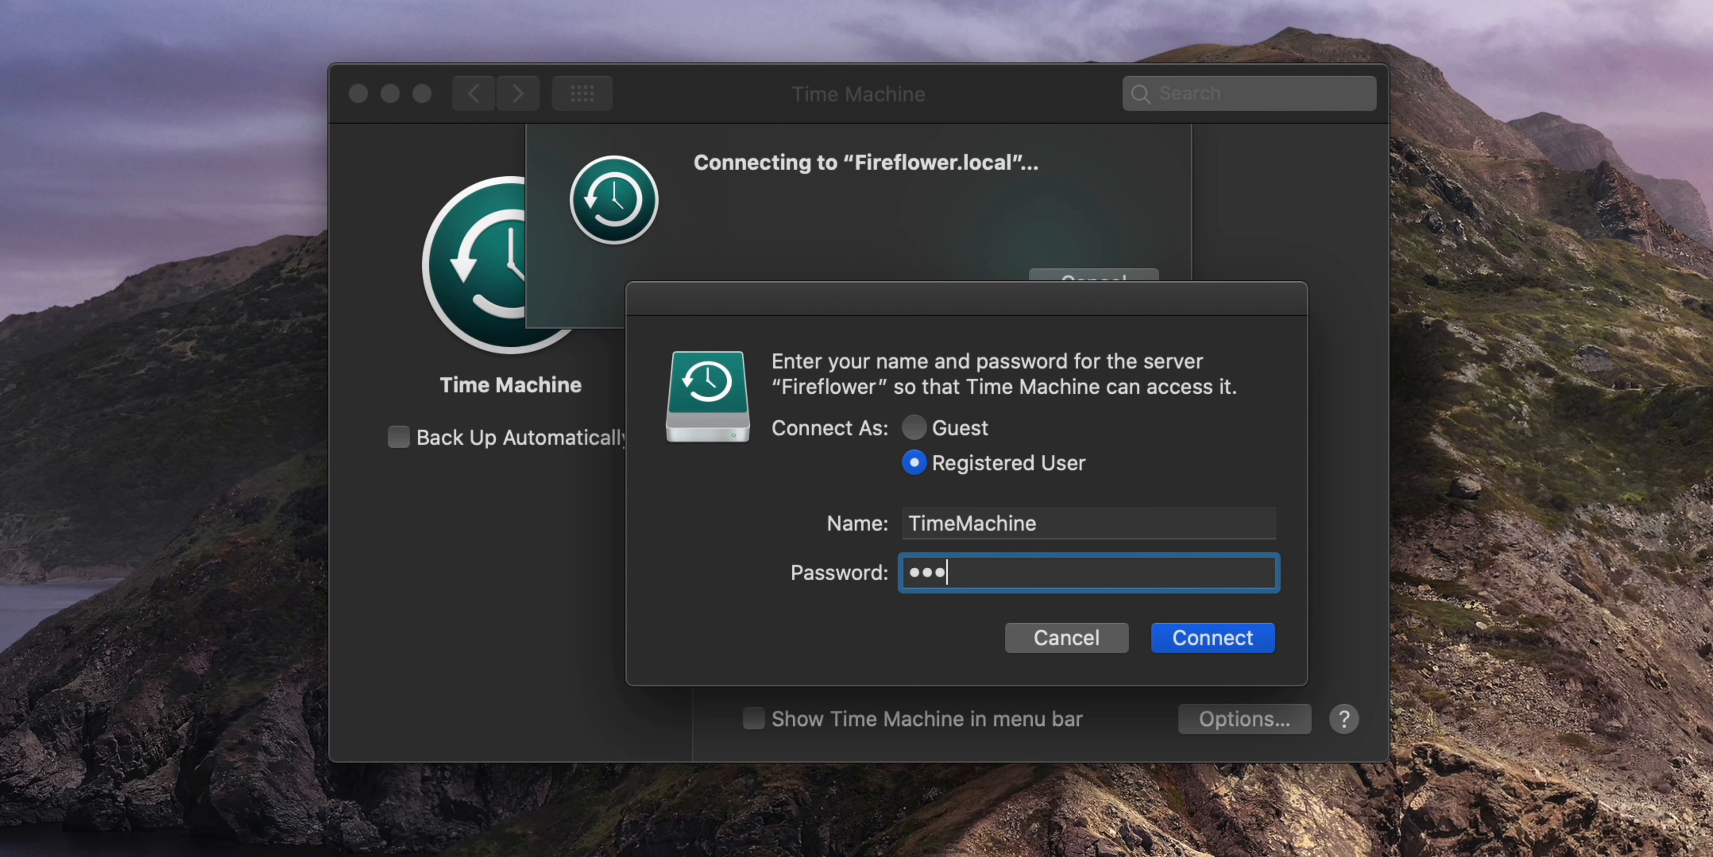
text(password)
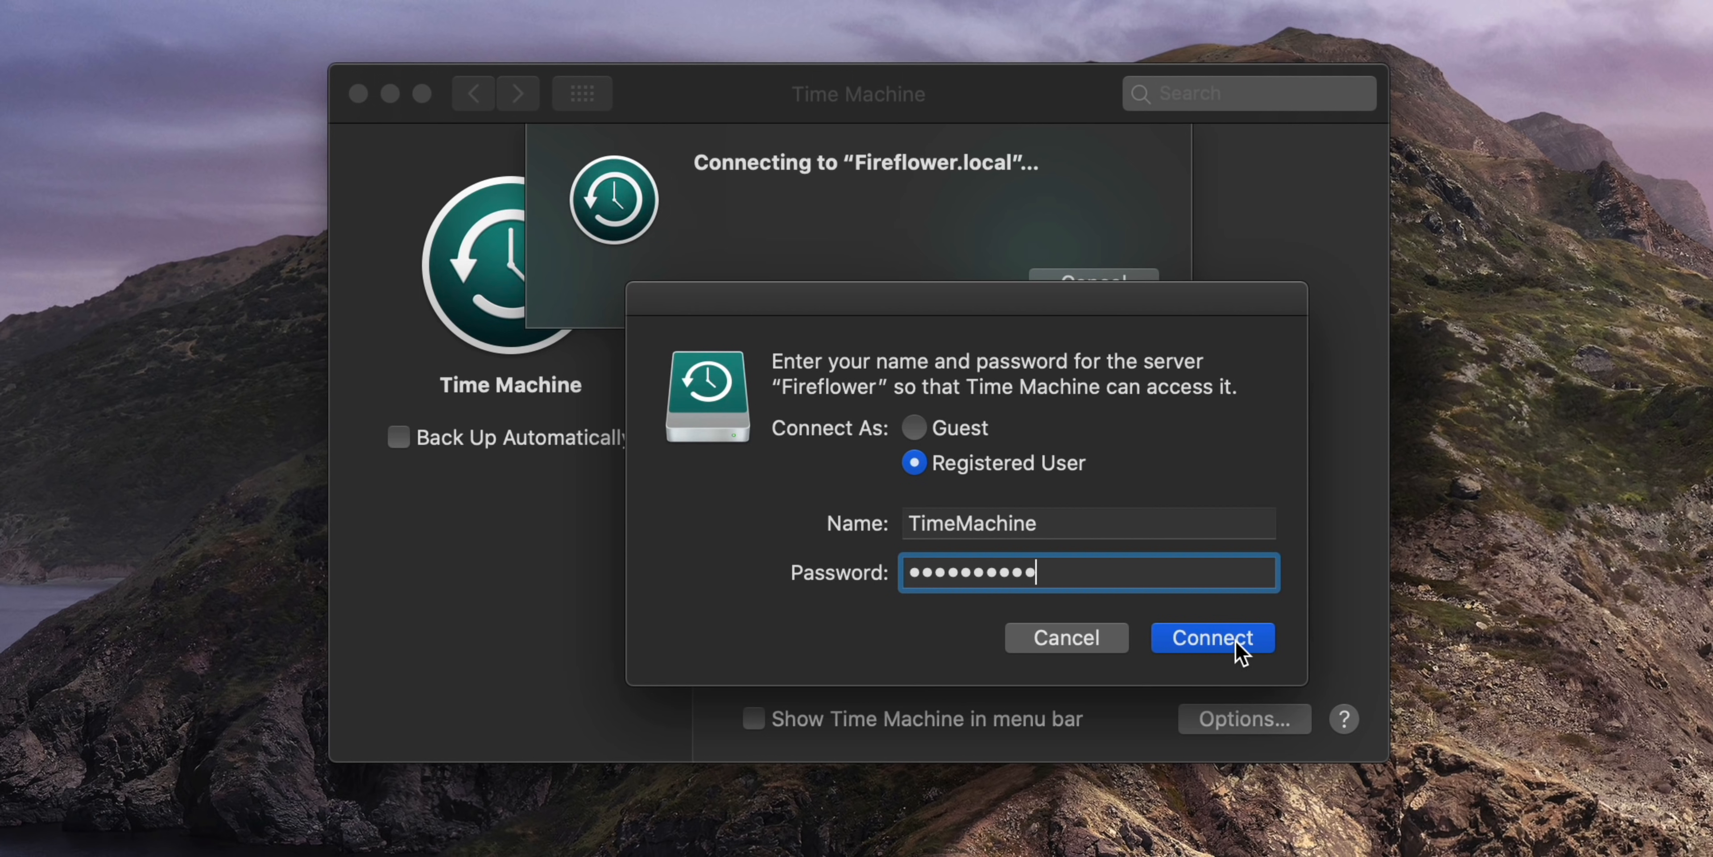
click(1212, 637)
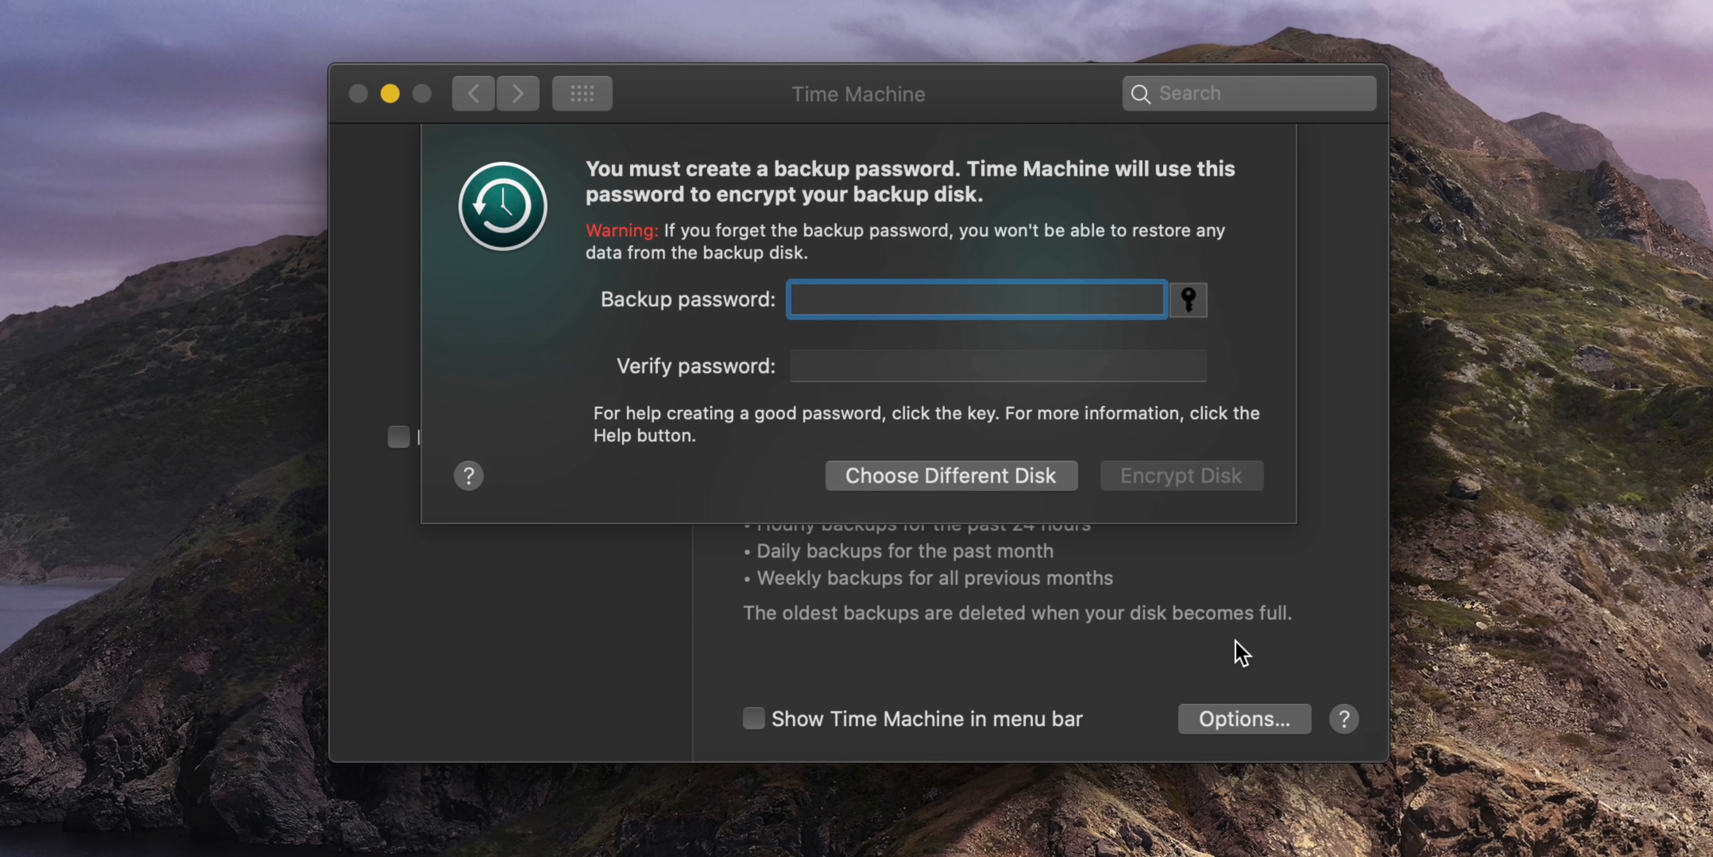
Enter and verify a backup password and encrypt the Fireflower.local disk with it
click(977, 298)
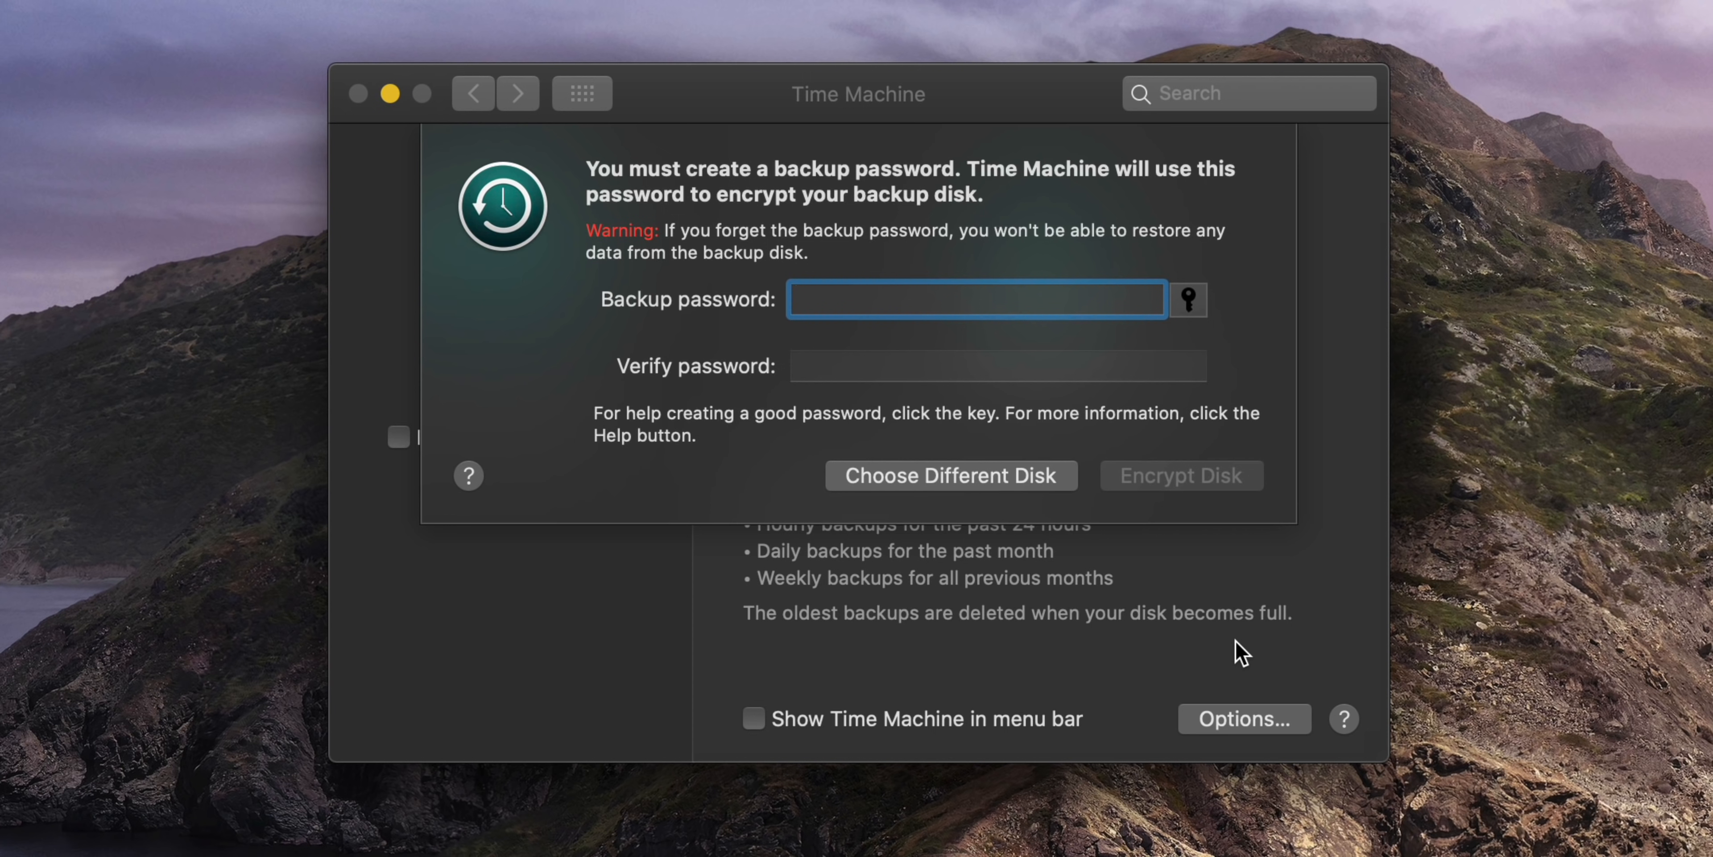
click(975, 299)
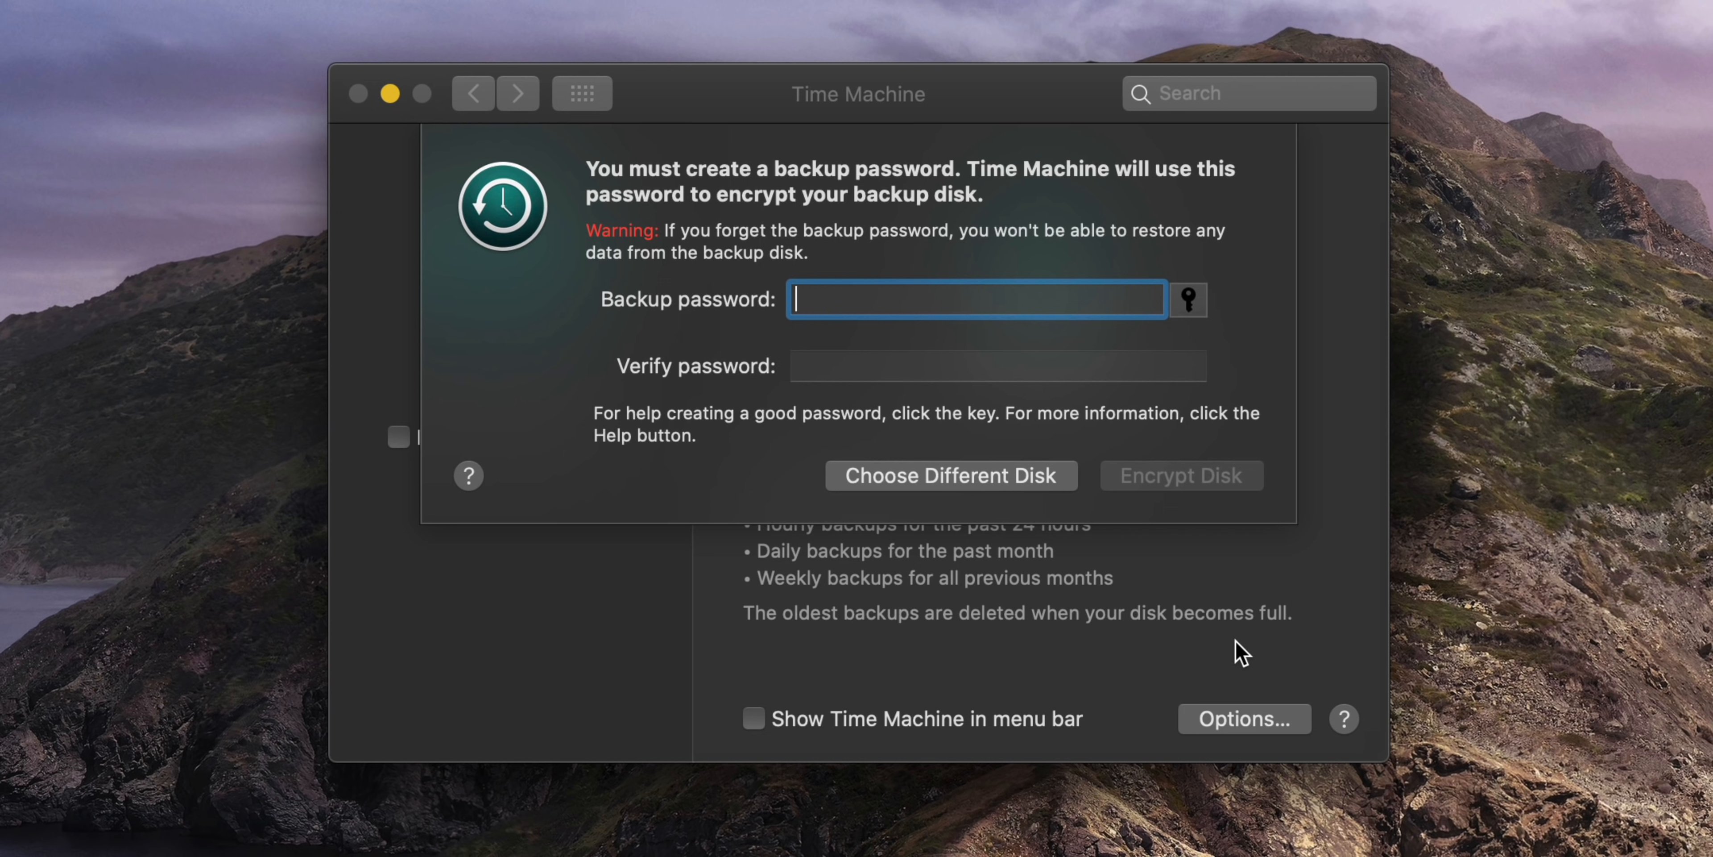
text(password)
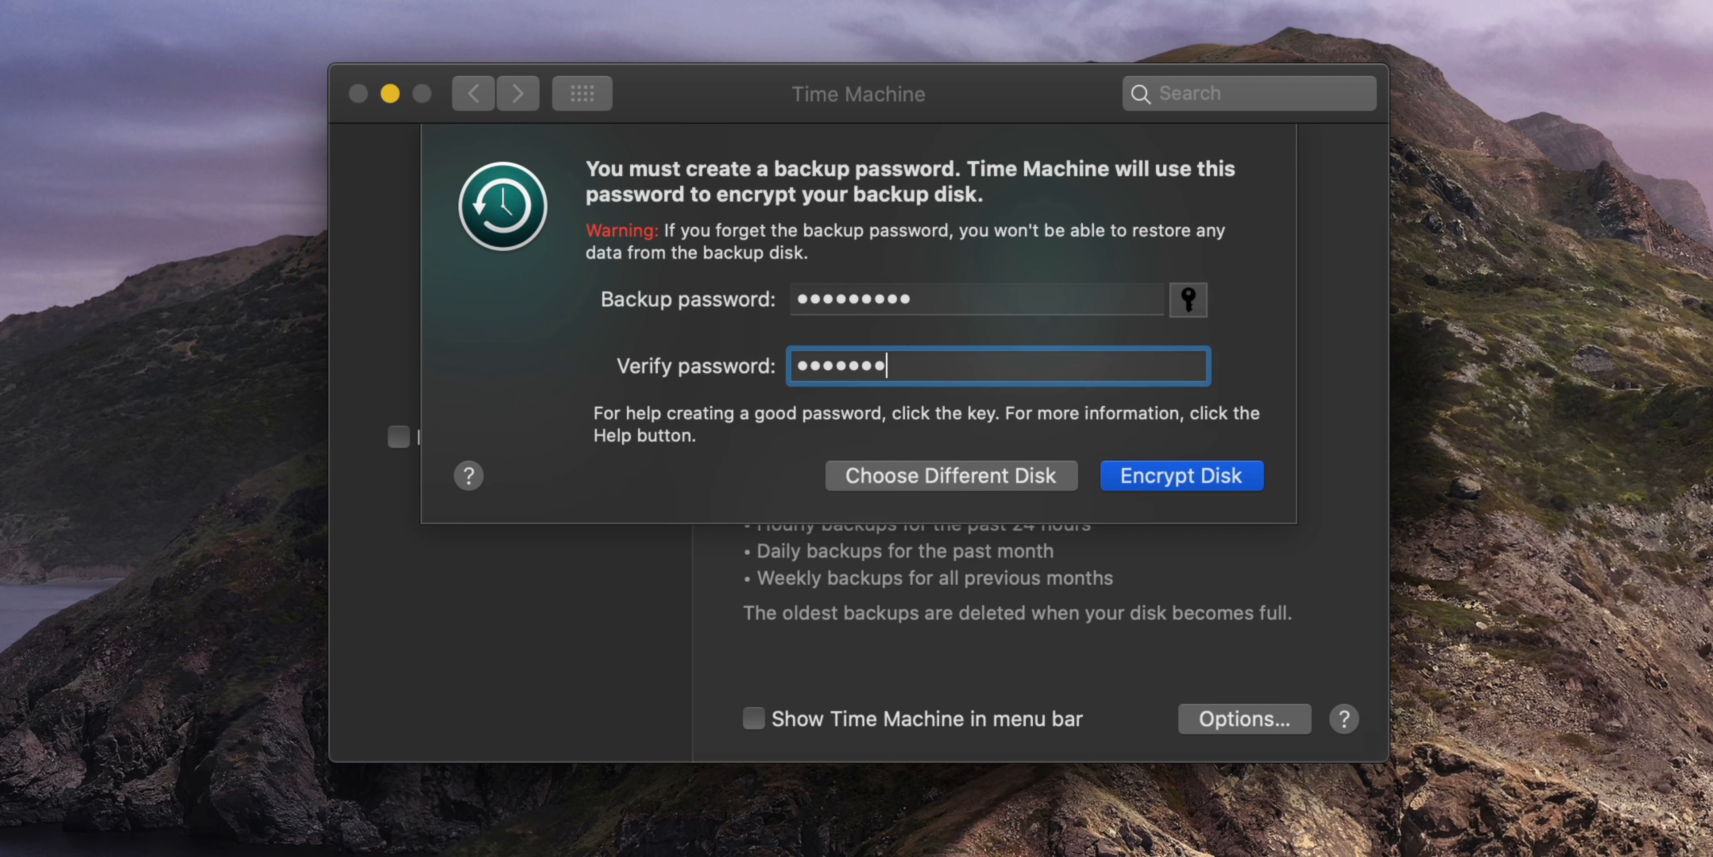
text(••)
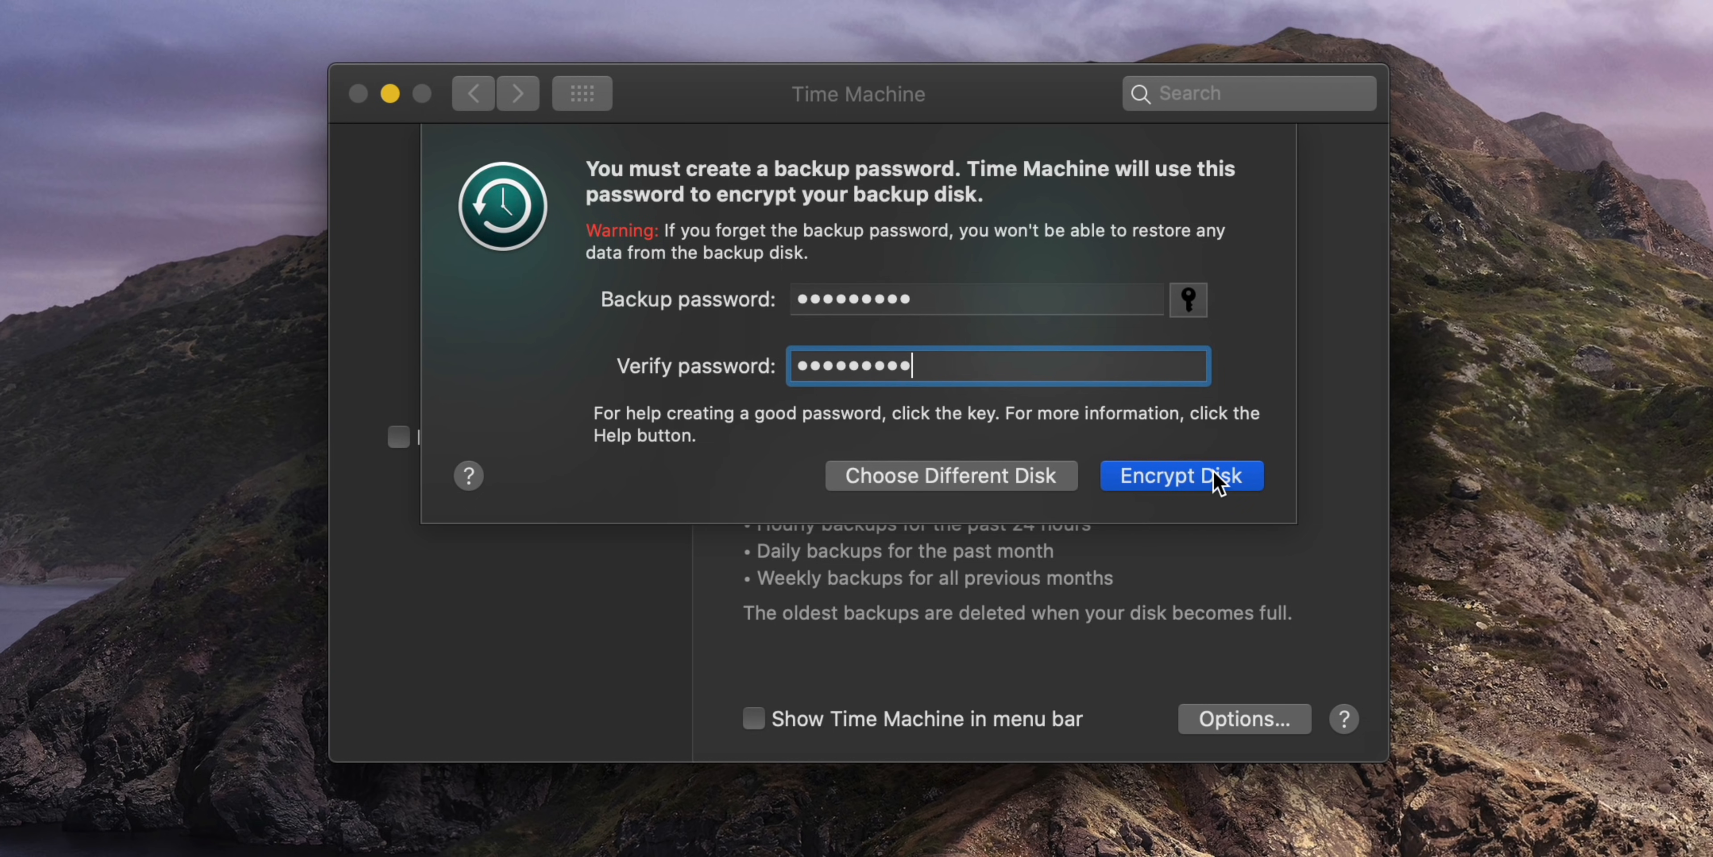
click(1181, 476)
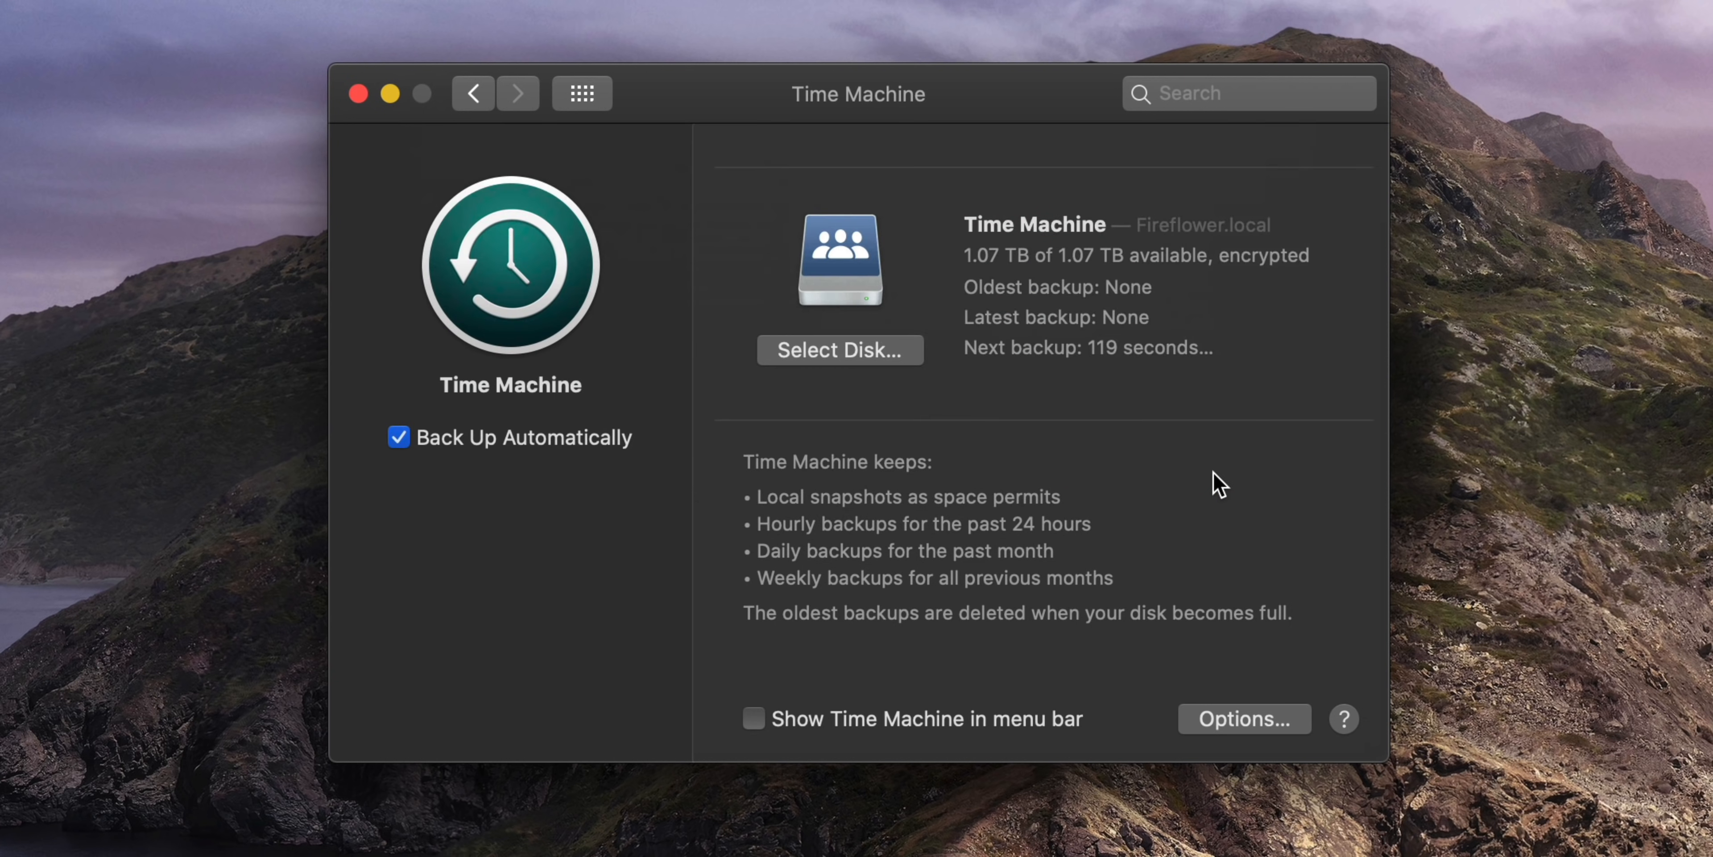
mouse_move(1169, 481)
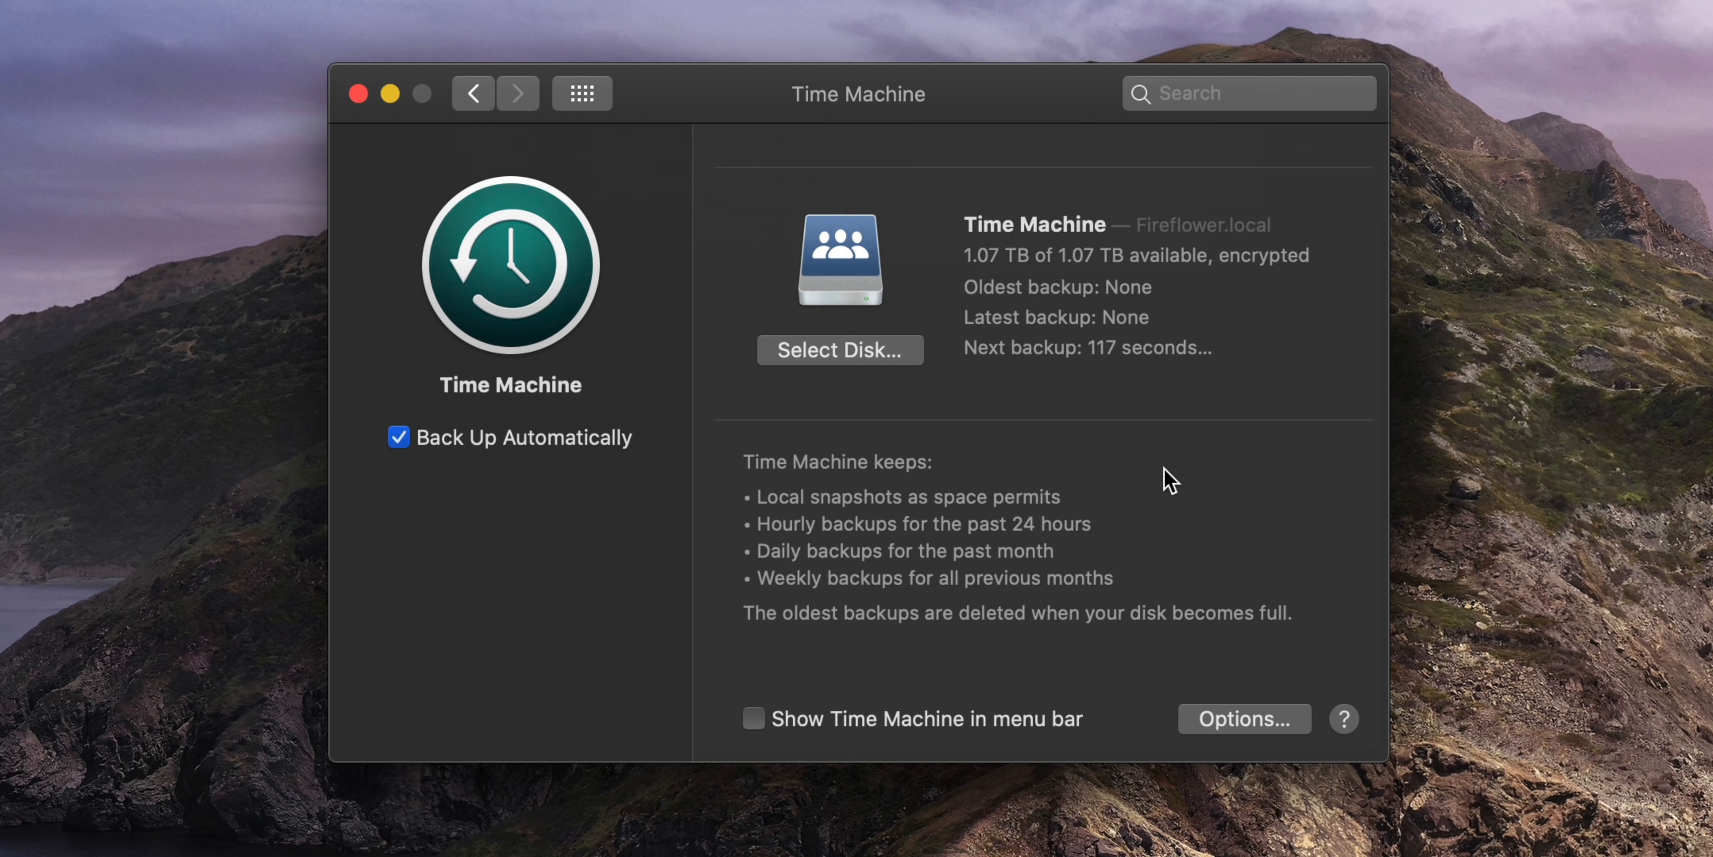
mouse_move(1003, 315)
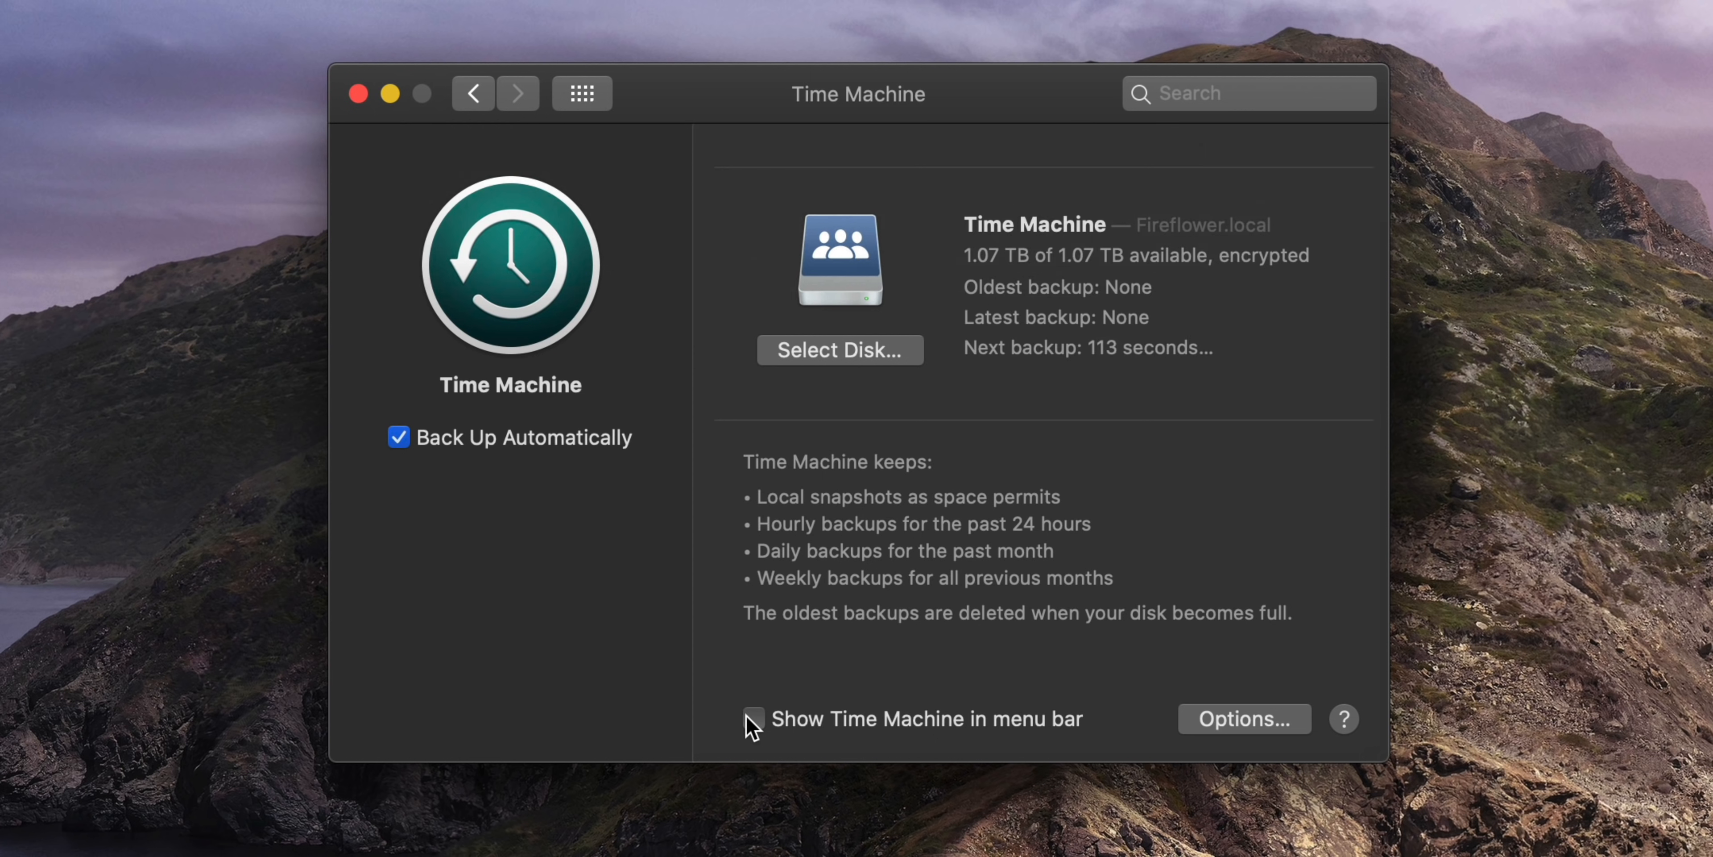
Show Time Machine in the menu bar and cancel out of the exclusion options unchanged
click(754, 719)
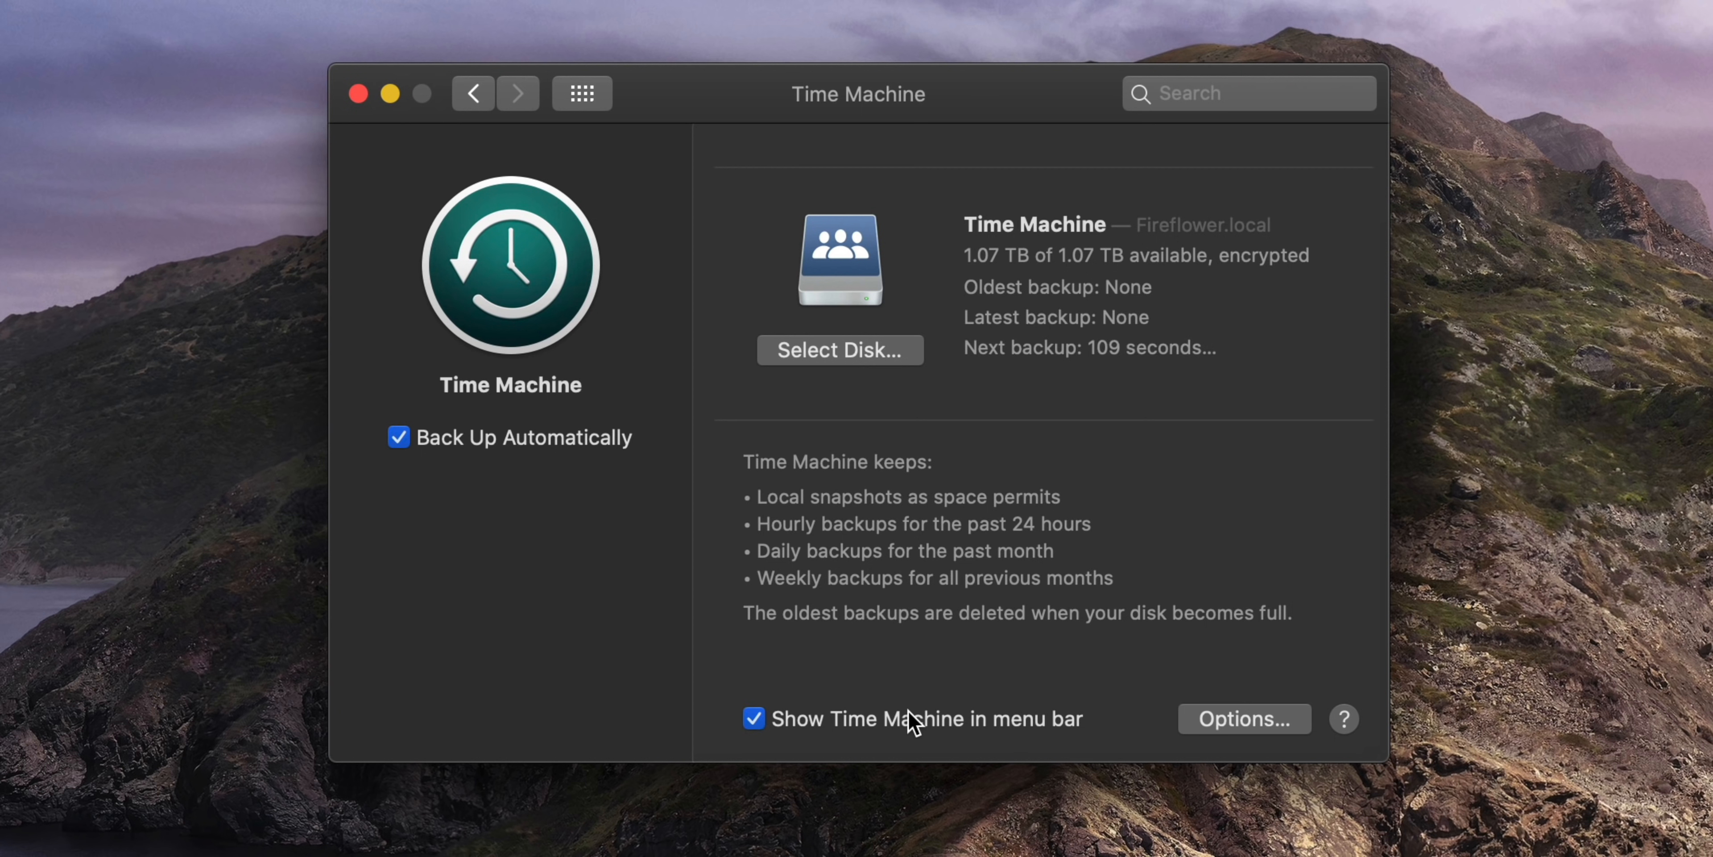
click(1243, 719)
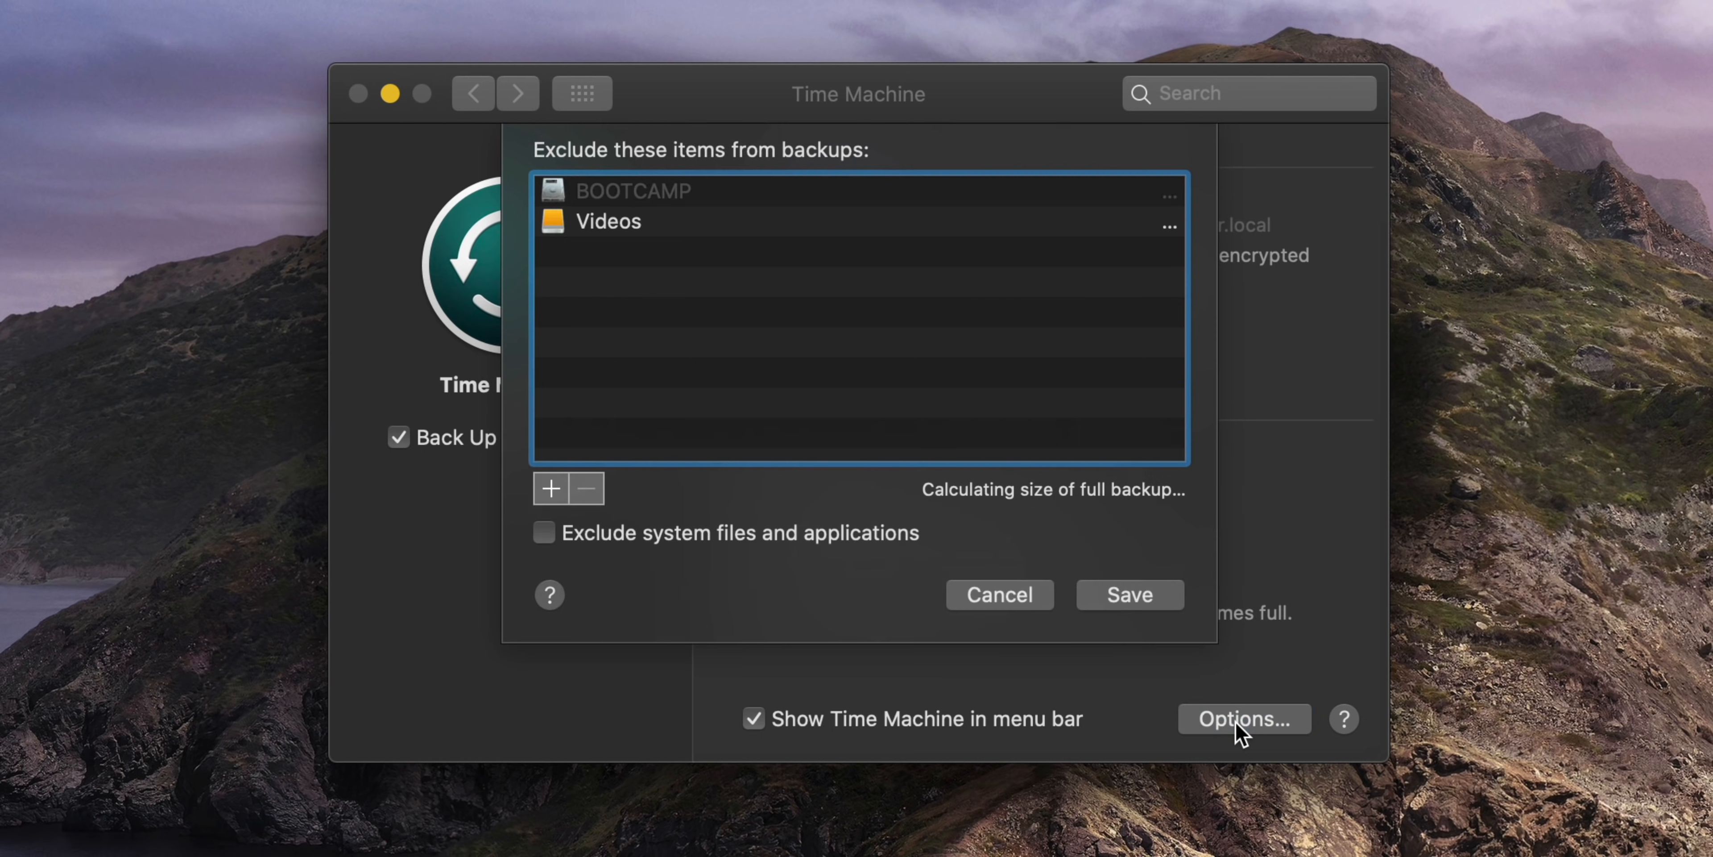
mouse_move(761, 622)
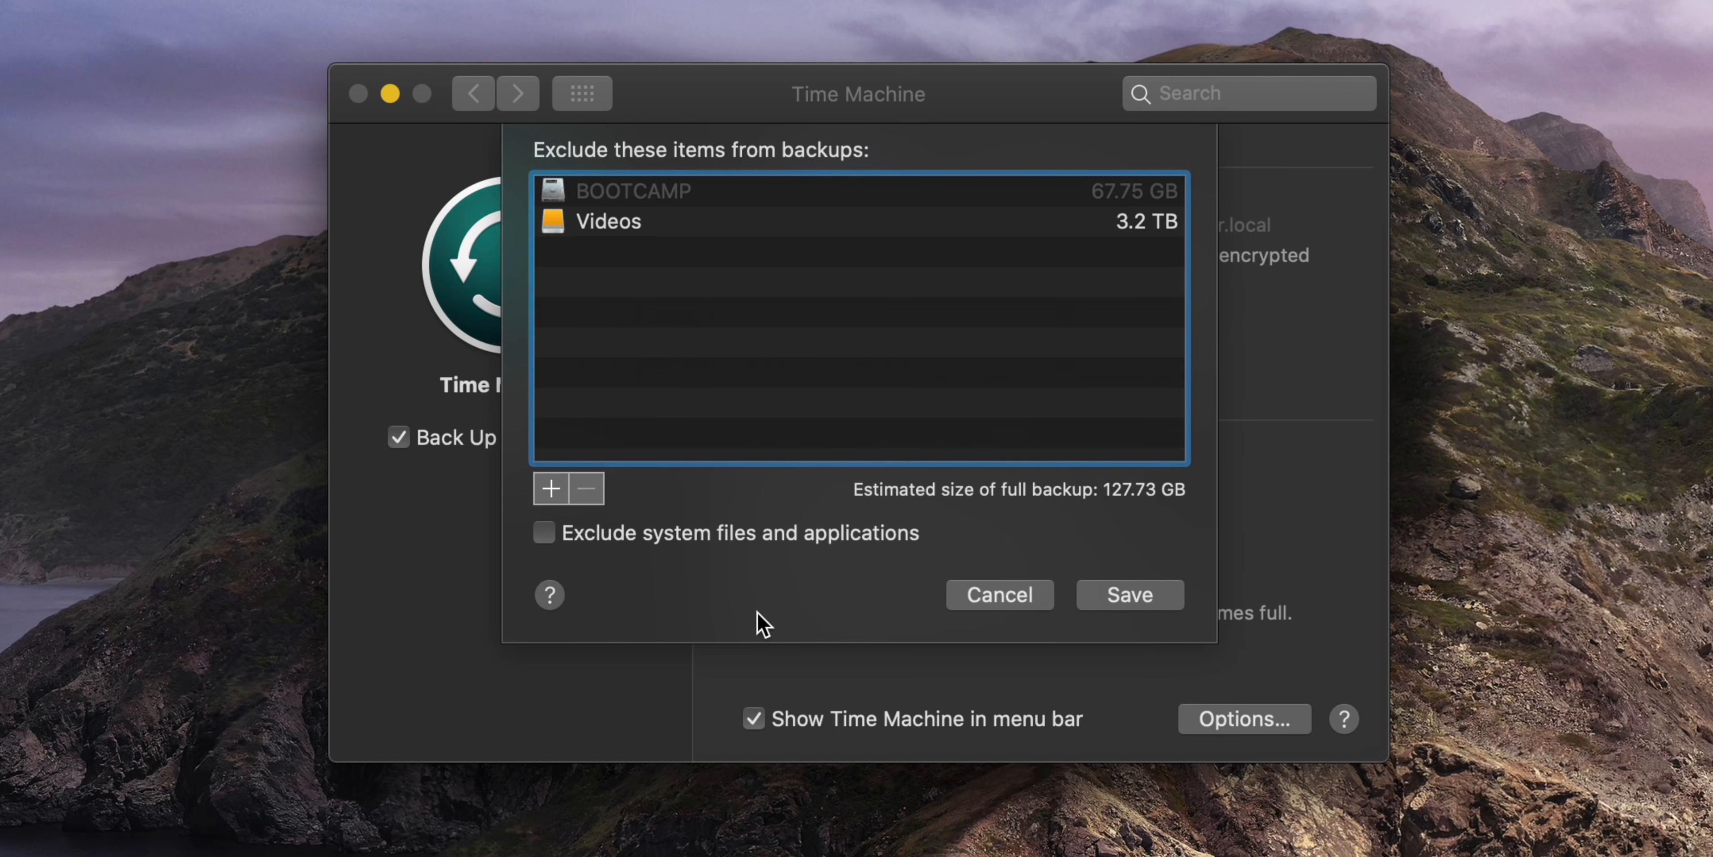
click(998, 594)
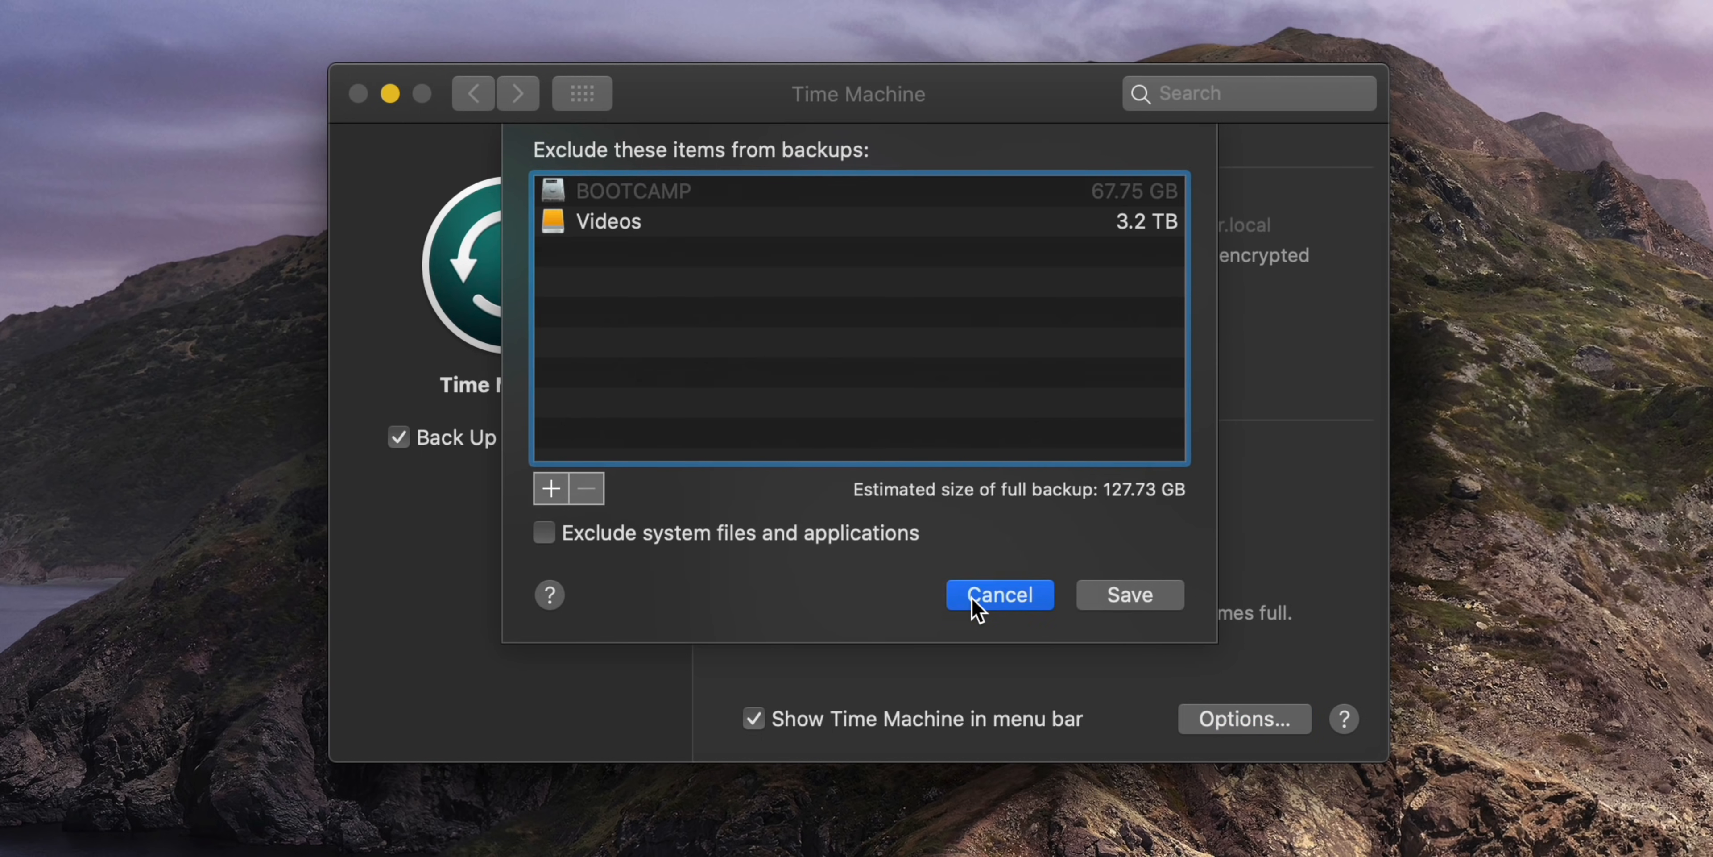
click(998, 595)
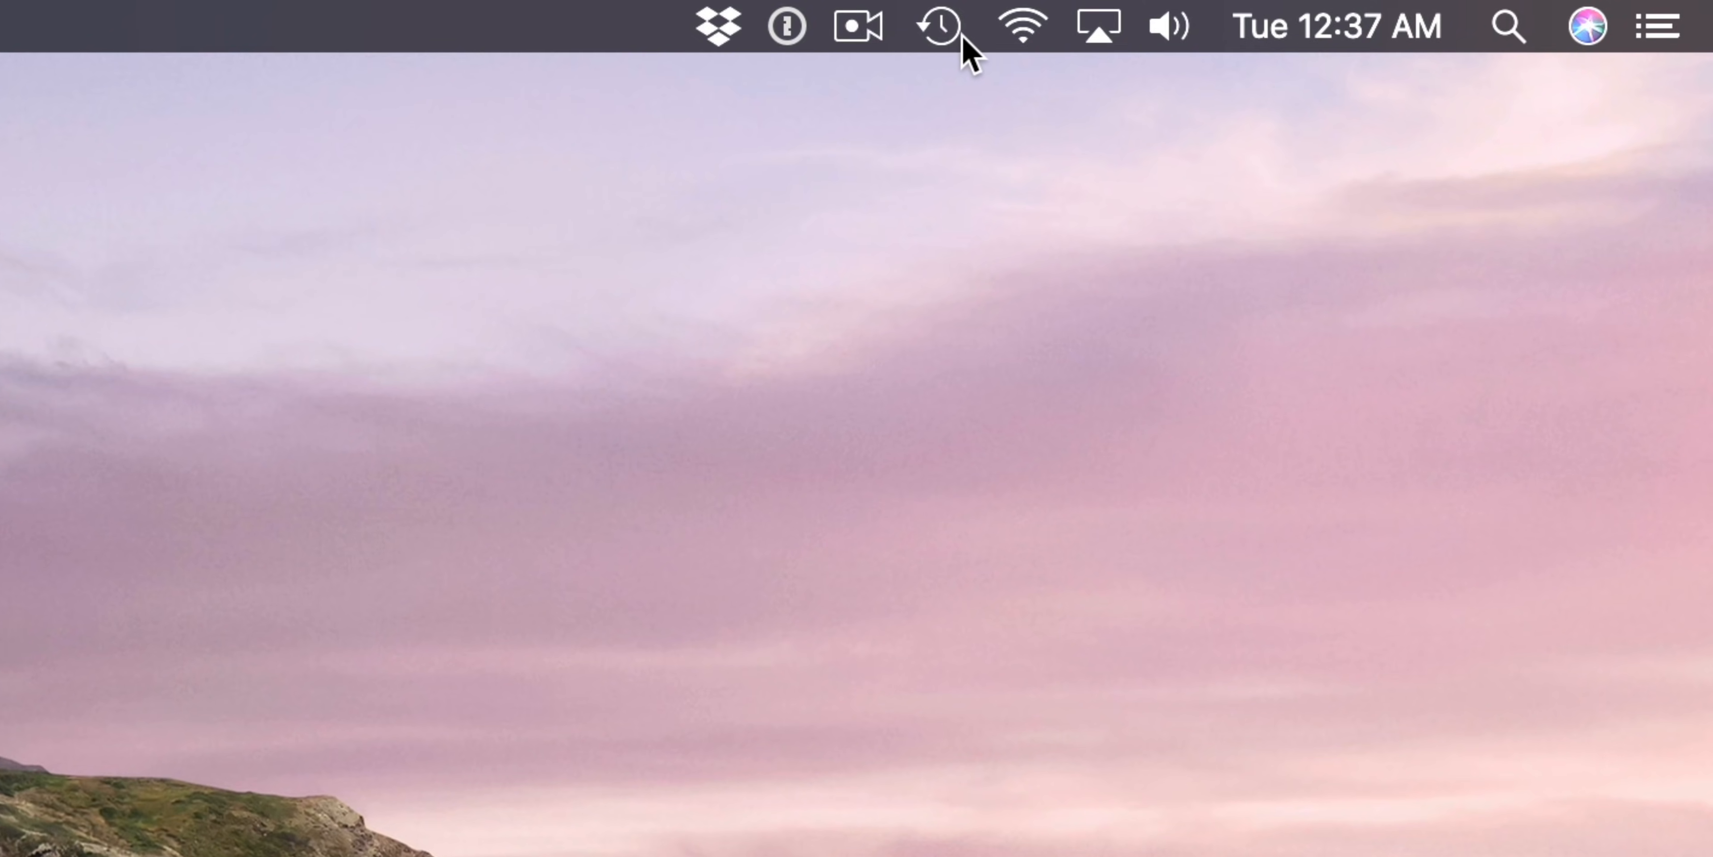
Start Back Up Now from the Time Machine menu bar icon
click(938, 25)
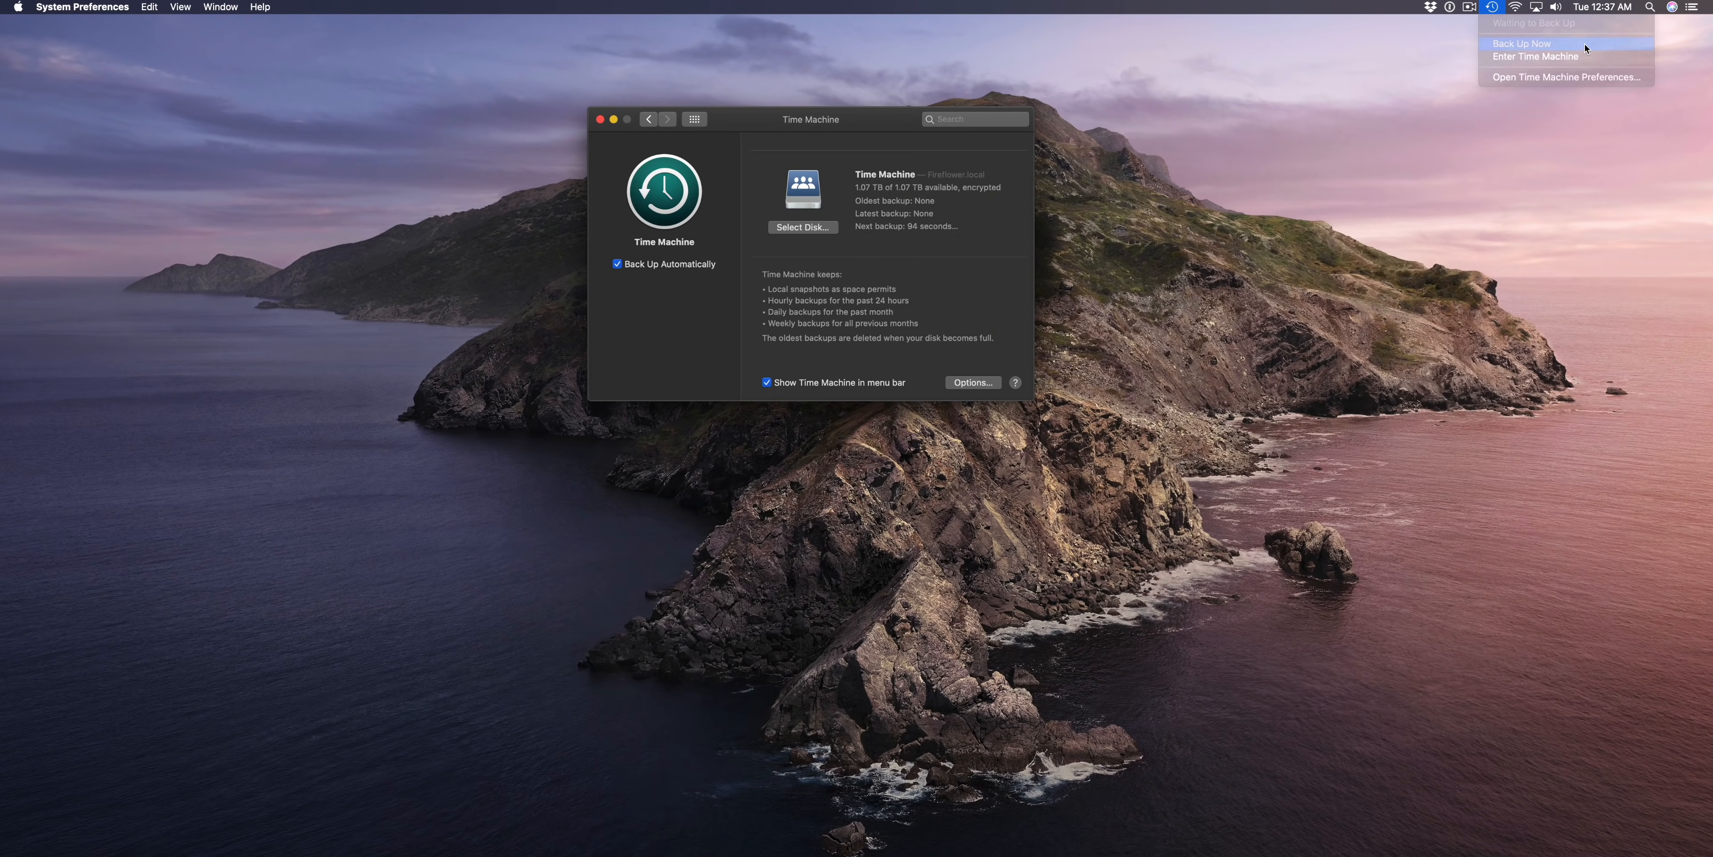
click(1520, 44)
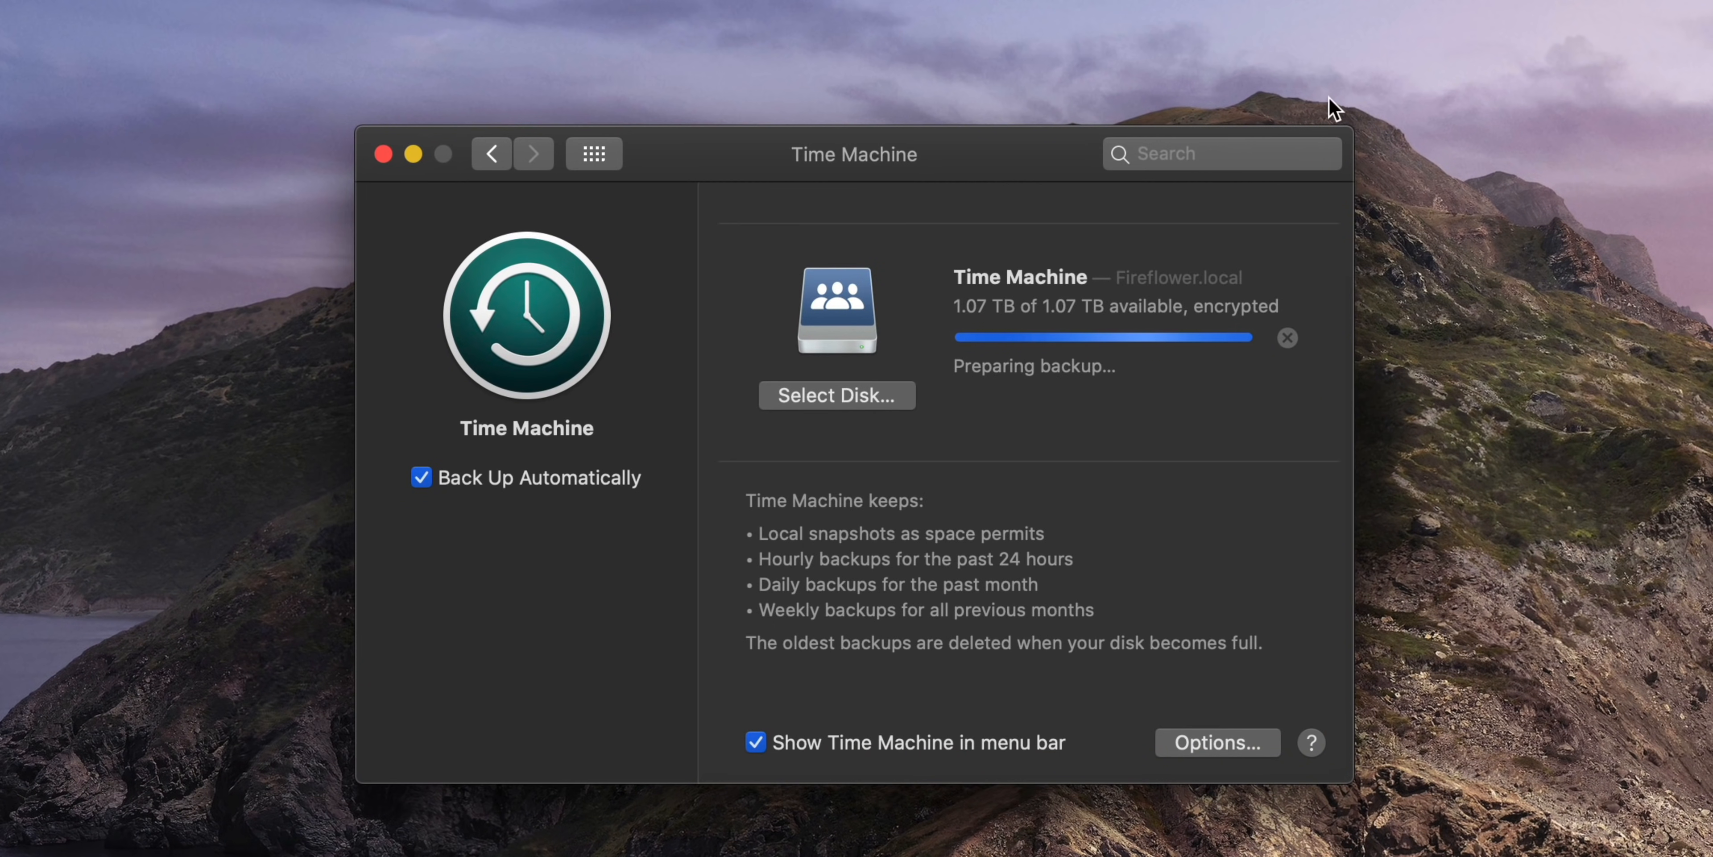
mouse_move(973, 845)
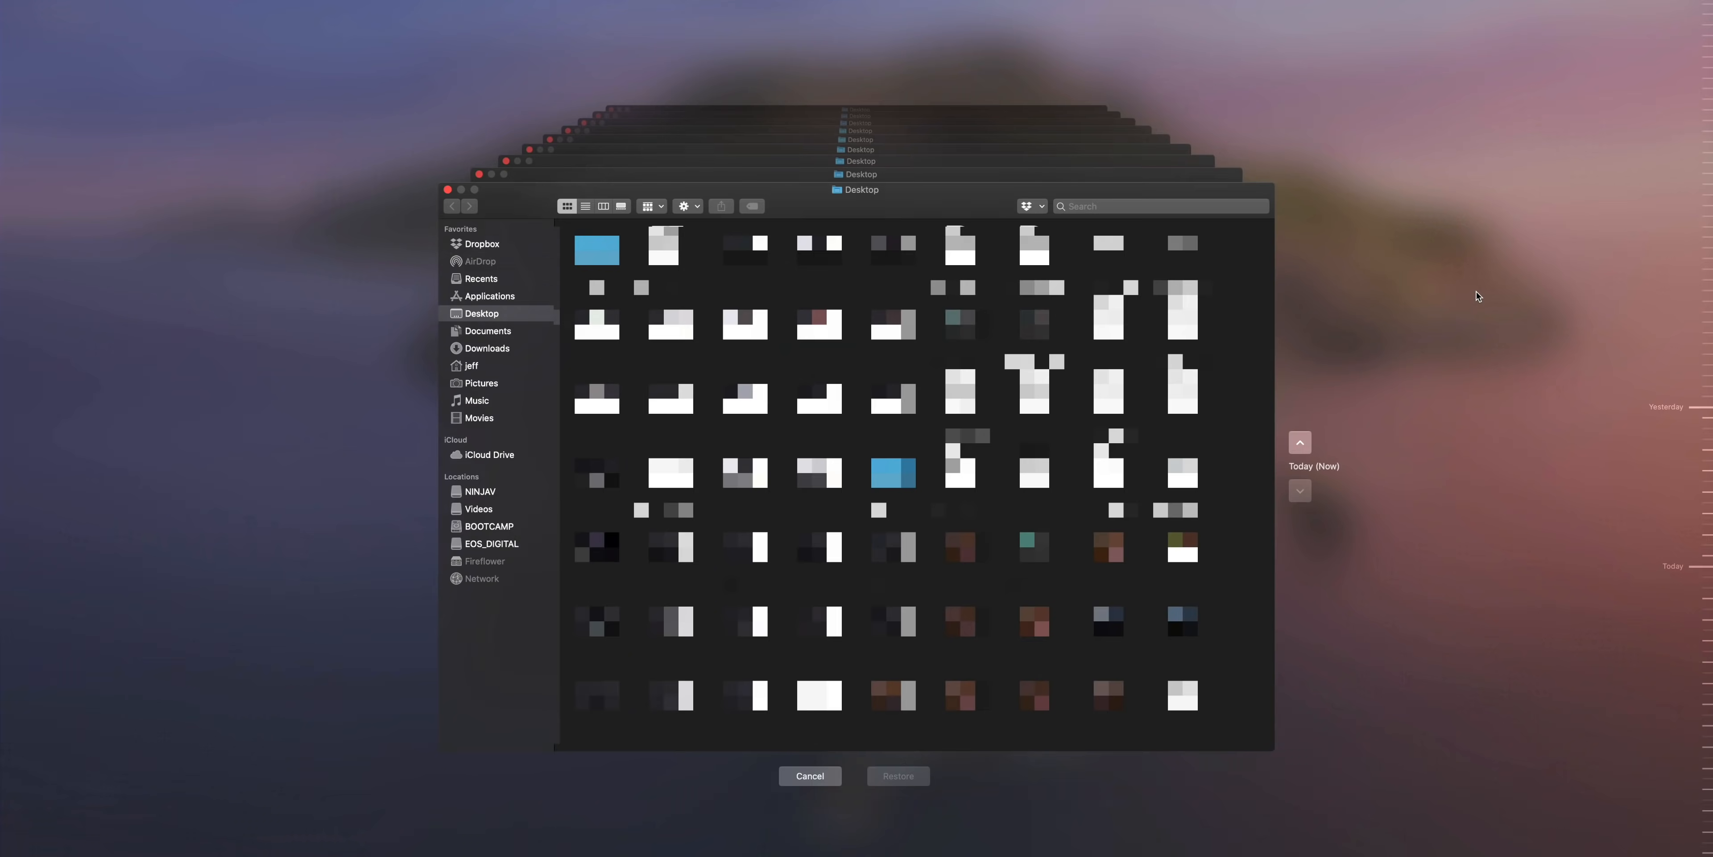
mouse_move(1237, 775)
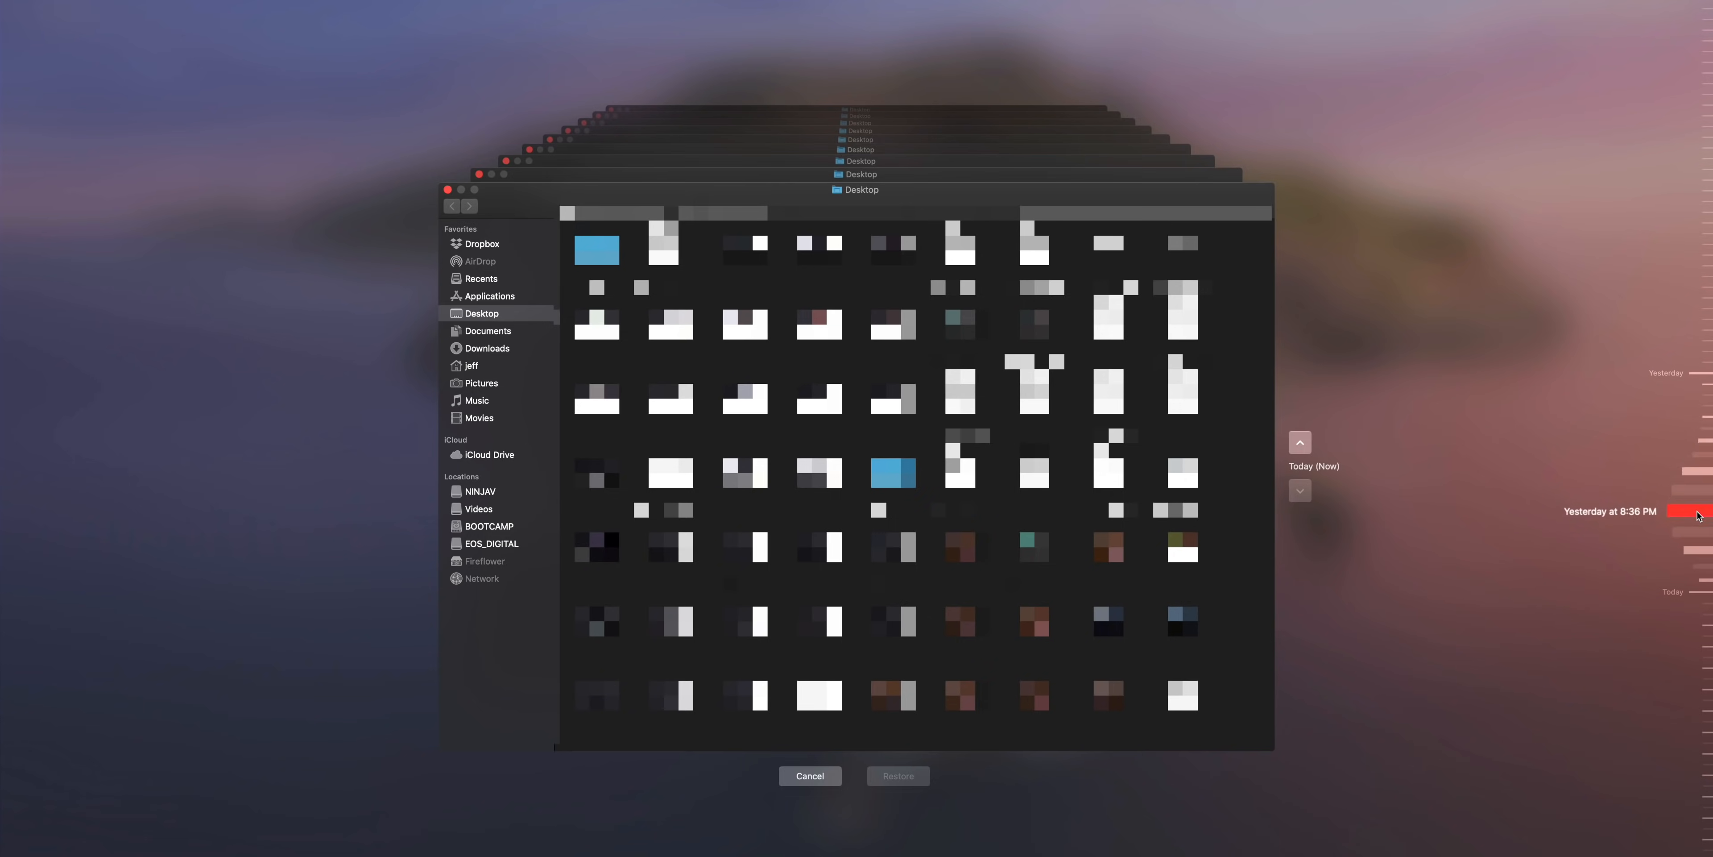
Jump the Desktop restore view to the backup from today at 3:31 AM on the timeline
click(1299, 489)
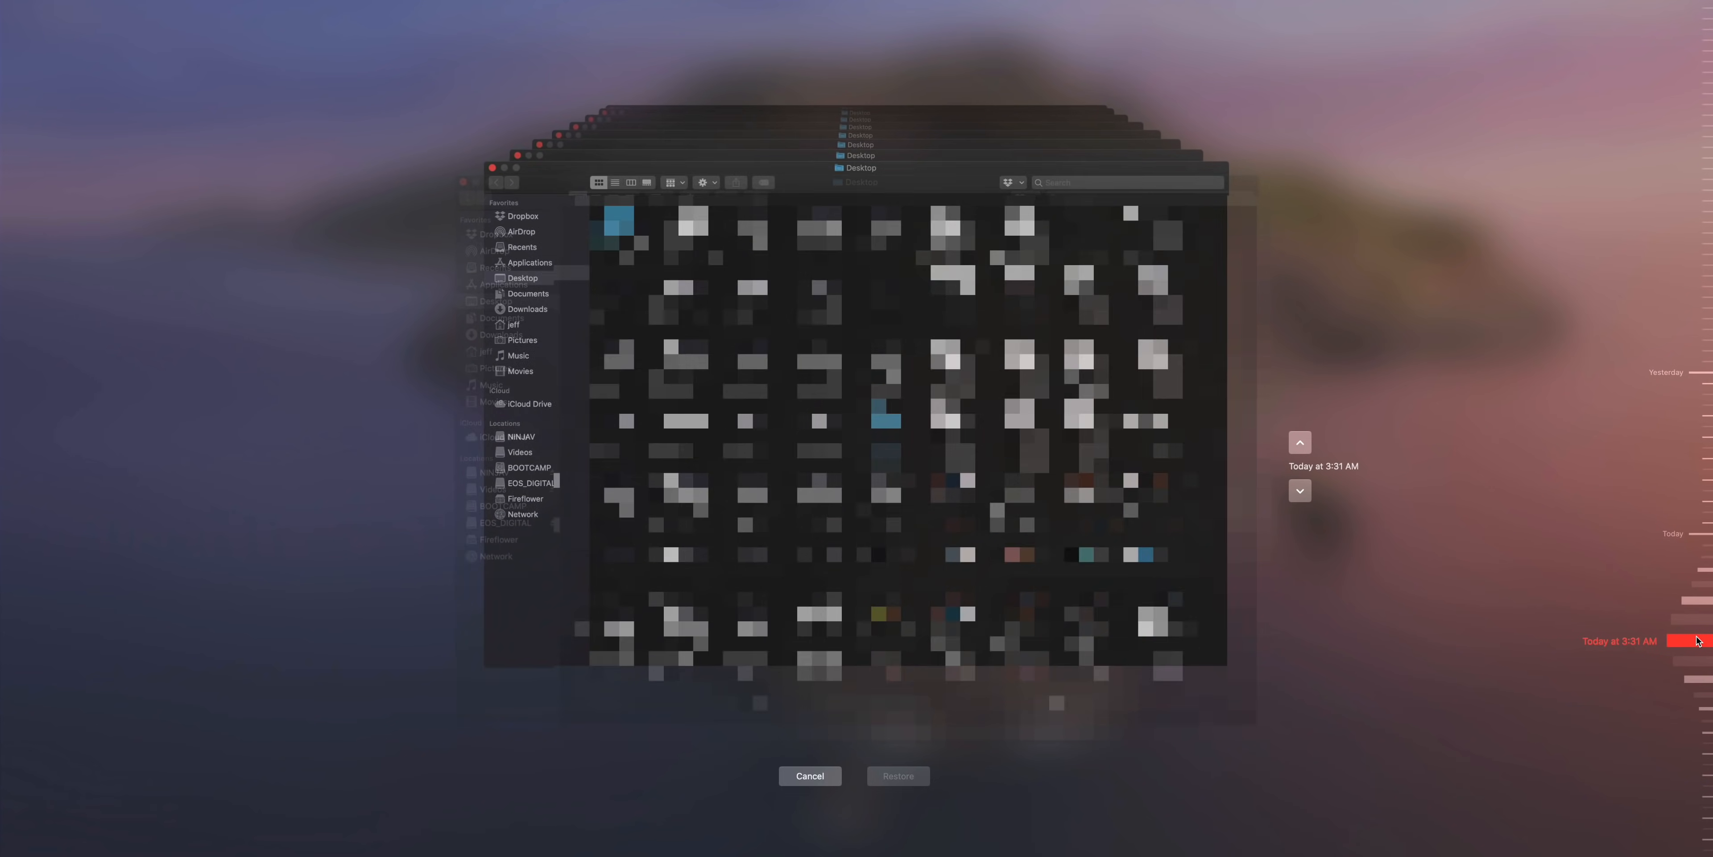